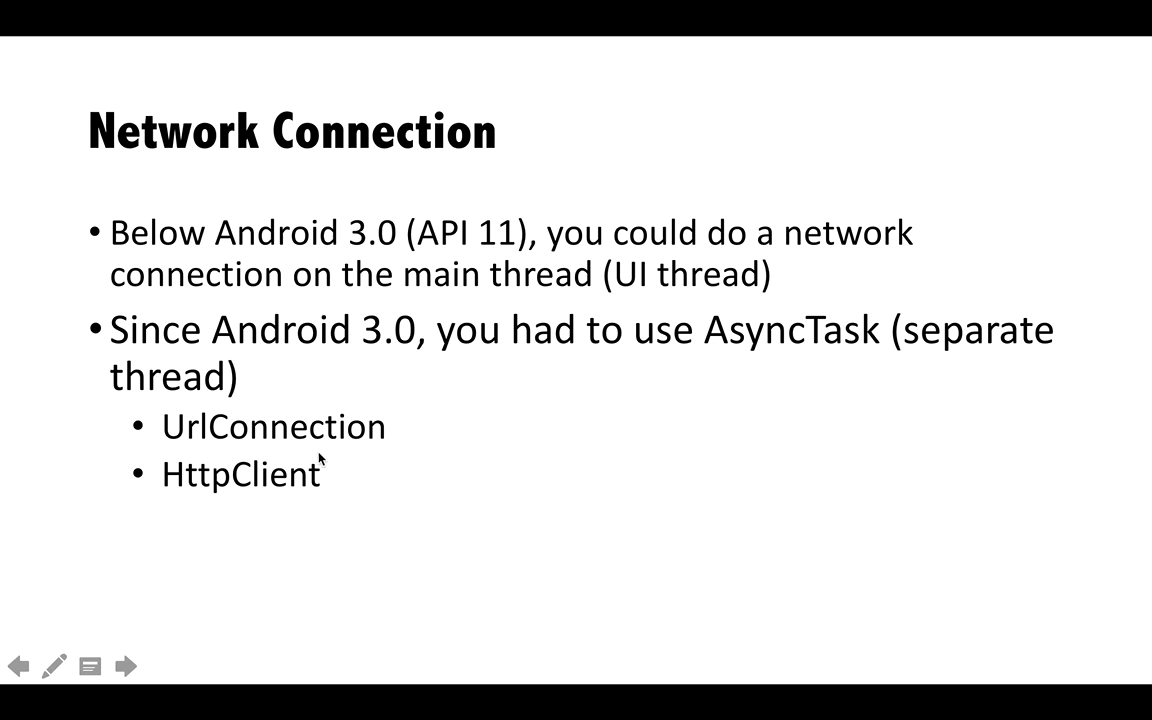
Present the Network Connection slide, then bring up the YouTube channel page in Chrome.
click(124, 666)
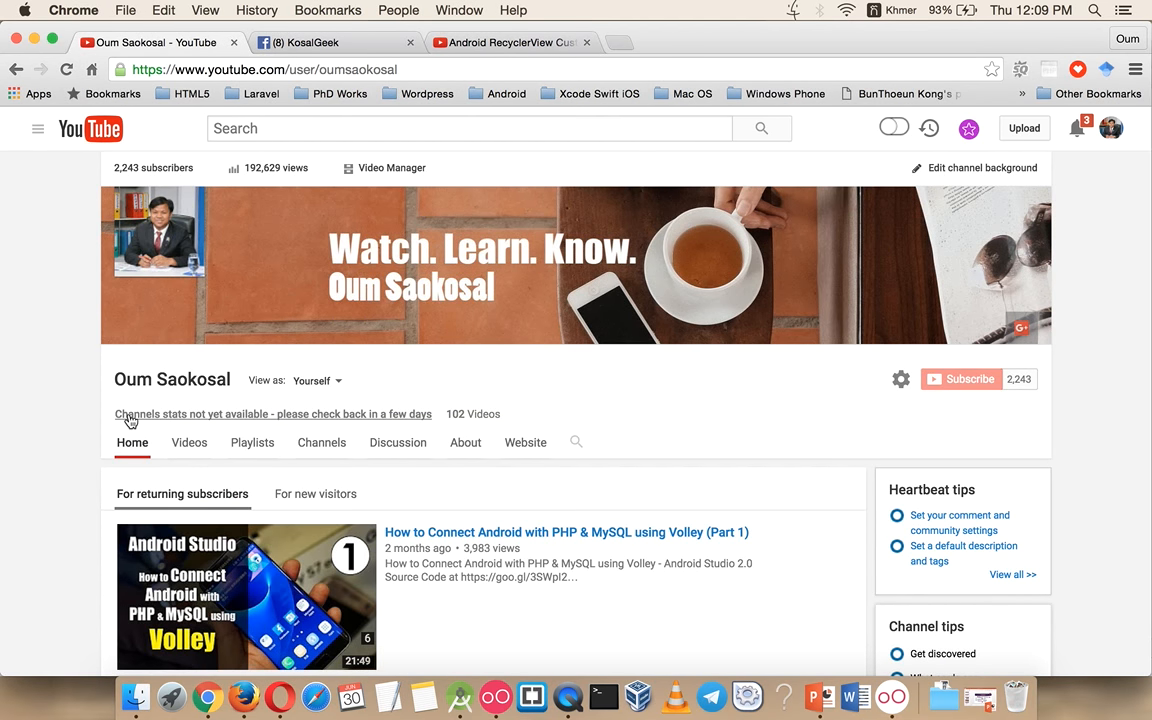
Browse the channel playlists, glance at the KosalGeek Facebook page, and show the RecyclerView Custom Adapter (Part 3) video description.
scroll(down, 3)
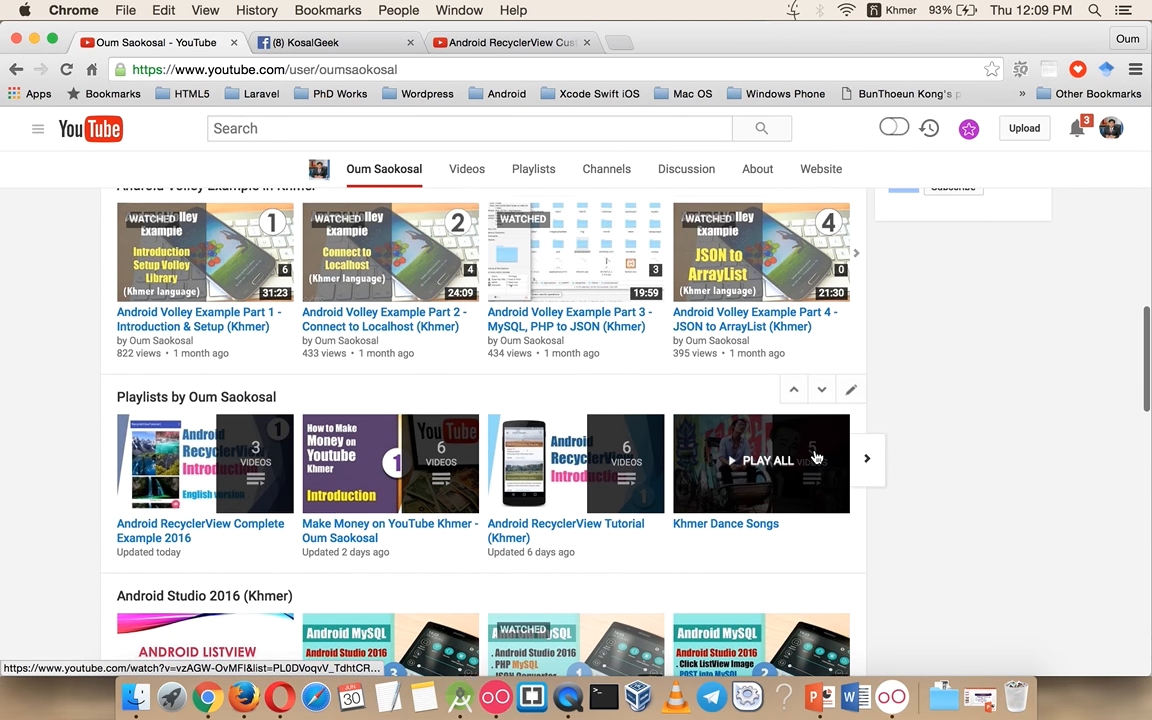
scroll(down, 3)
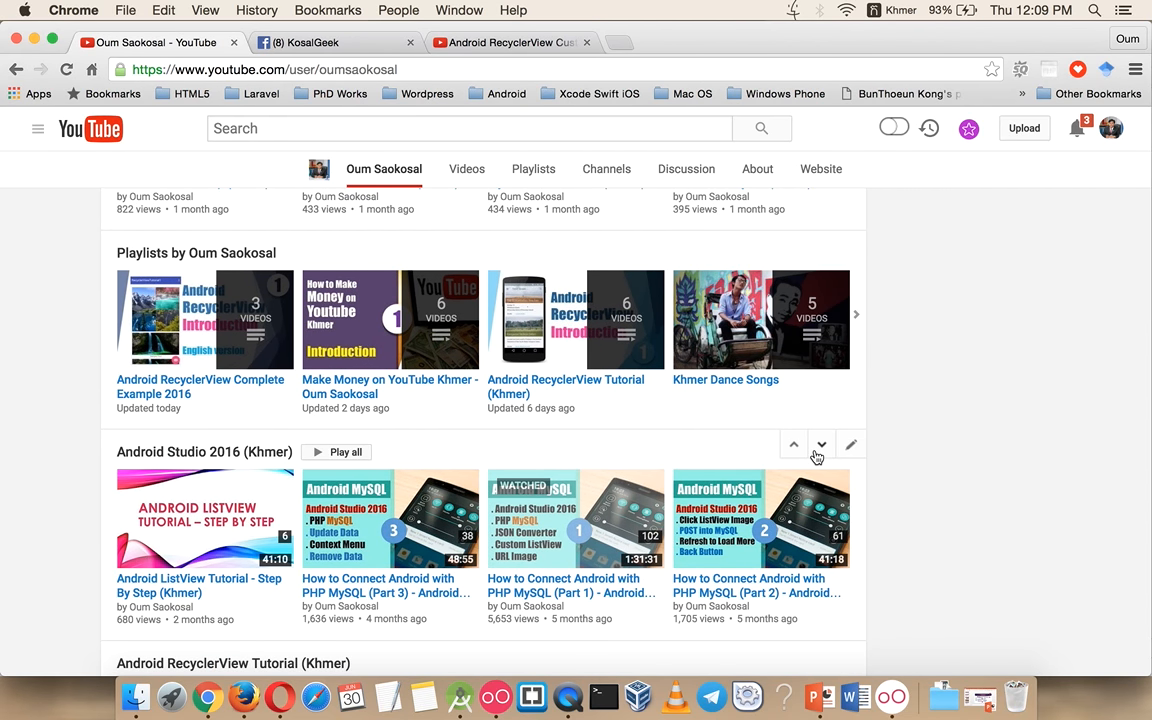
scroll(down, 3)
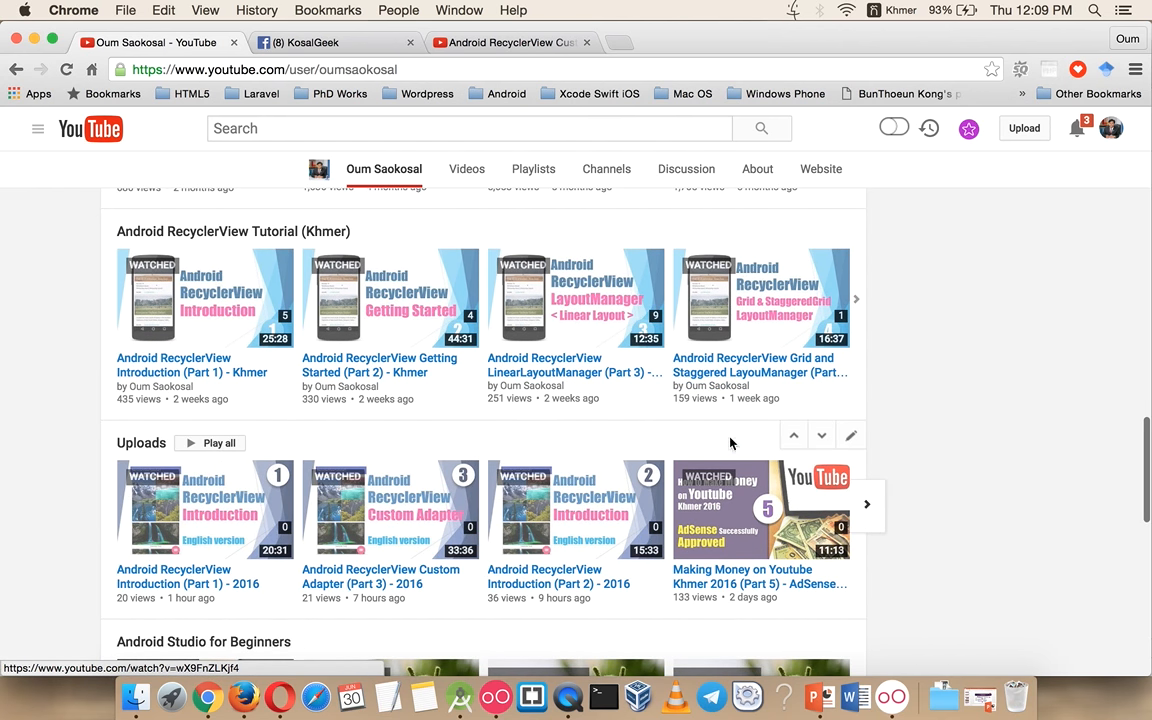
mouse_move(156, 492)
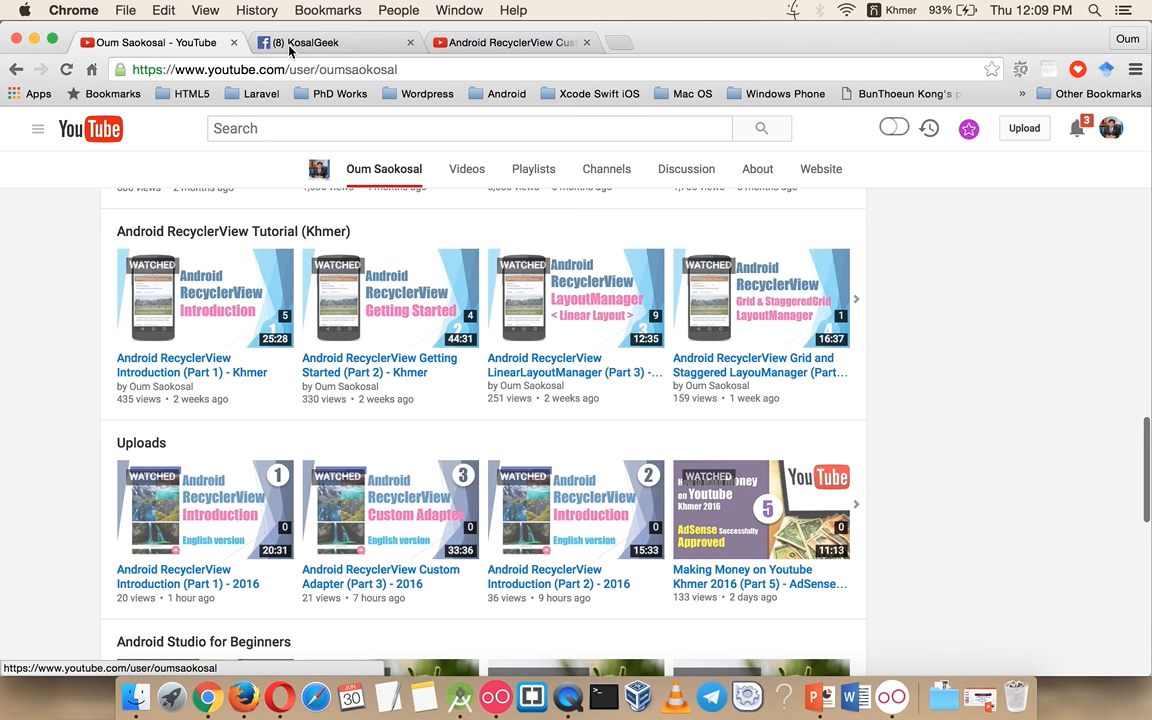
click(330, 42)
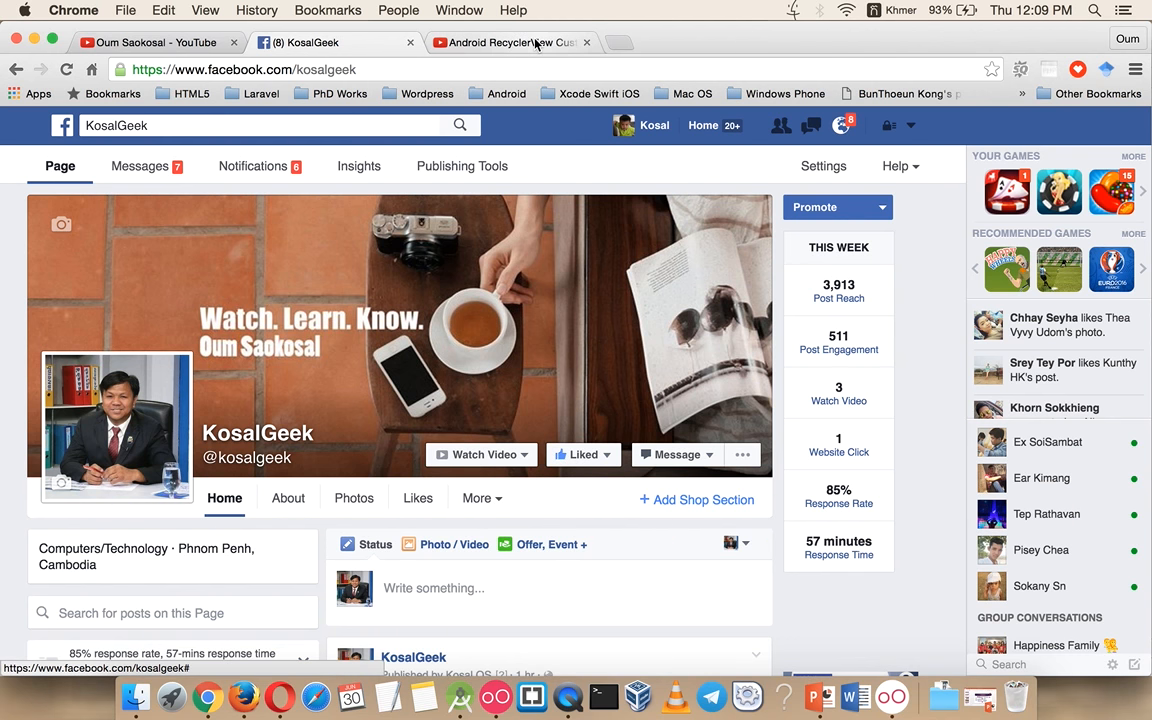
click(150, 42)
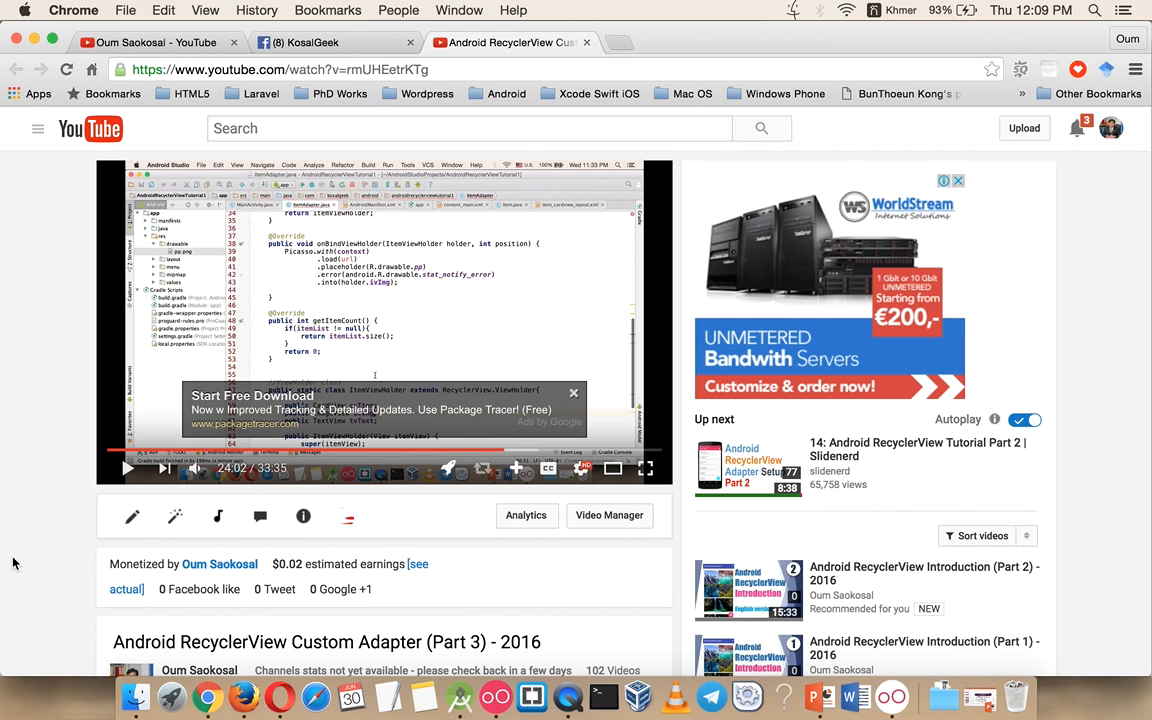
scroll(down, 3)
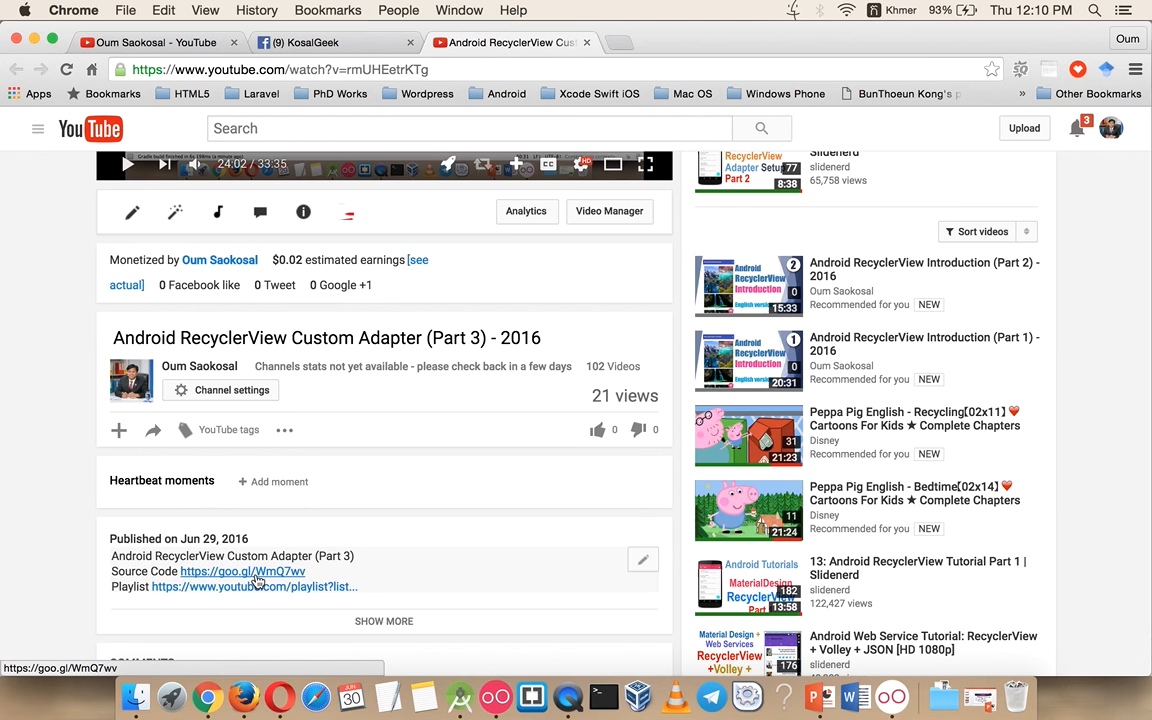
Run the RecyclerView project and start a Genymotion virtual device as the deployment target.
click(460, 696)
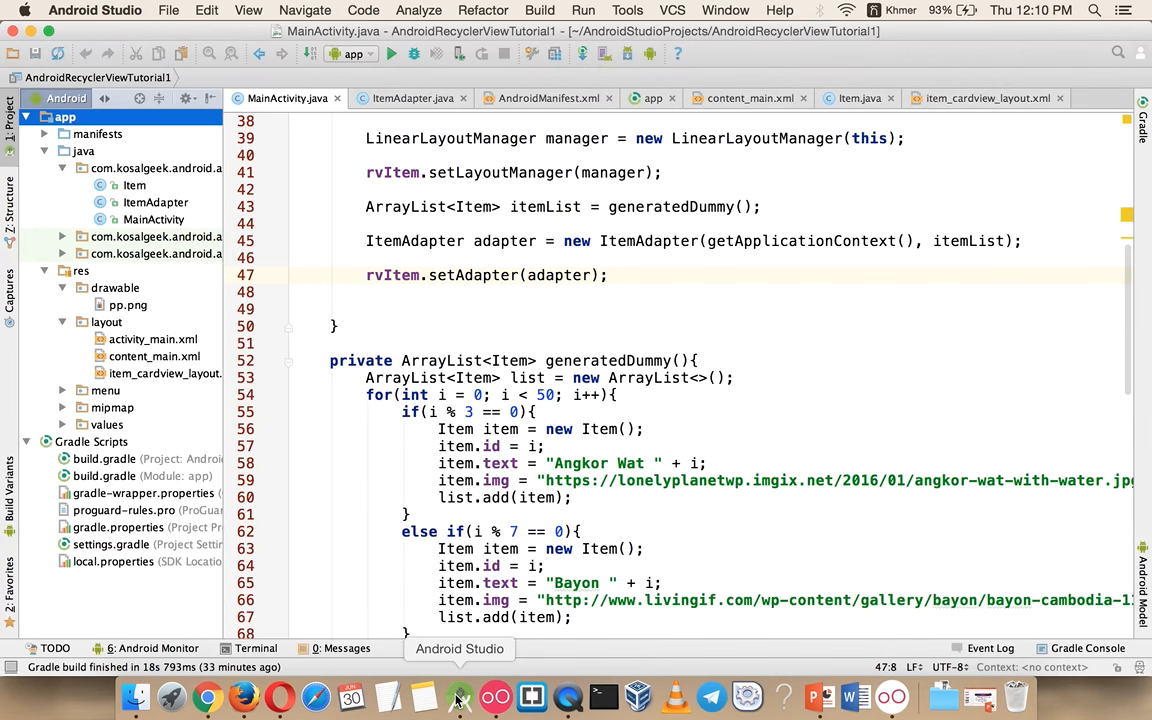
mouse_move(890, 696)
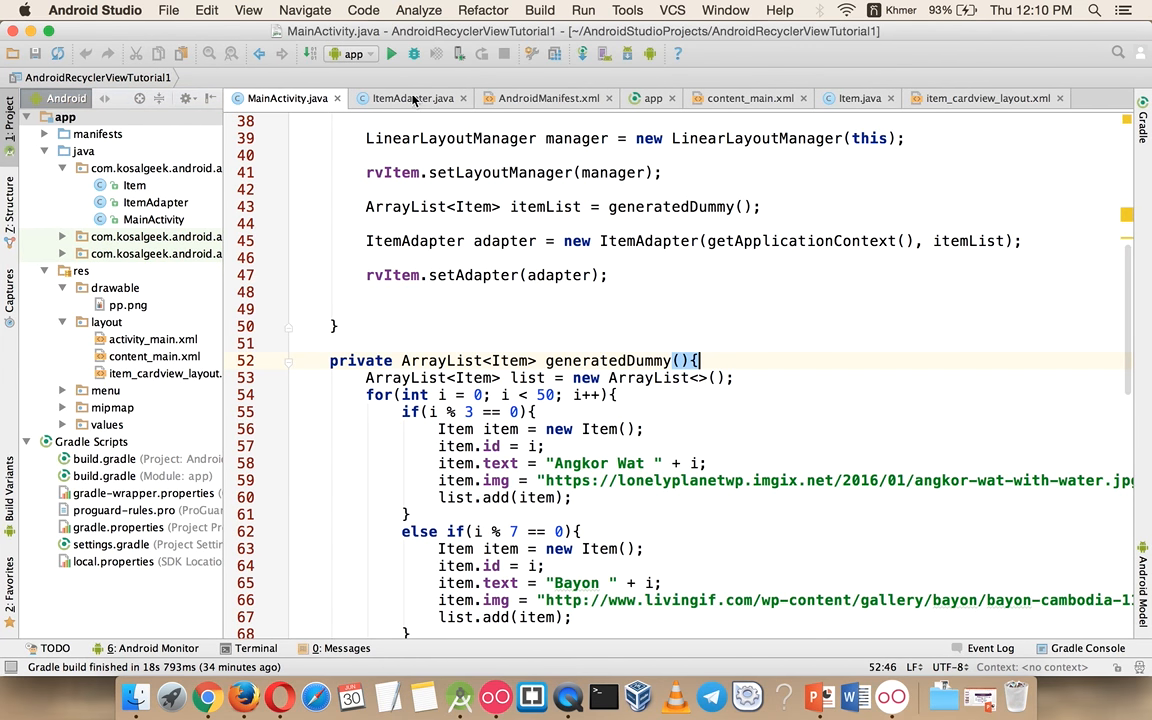
click(392, 54)
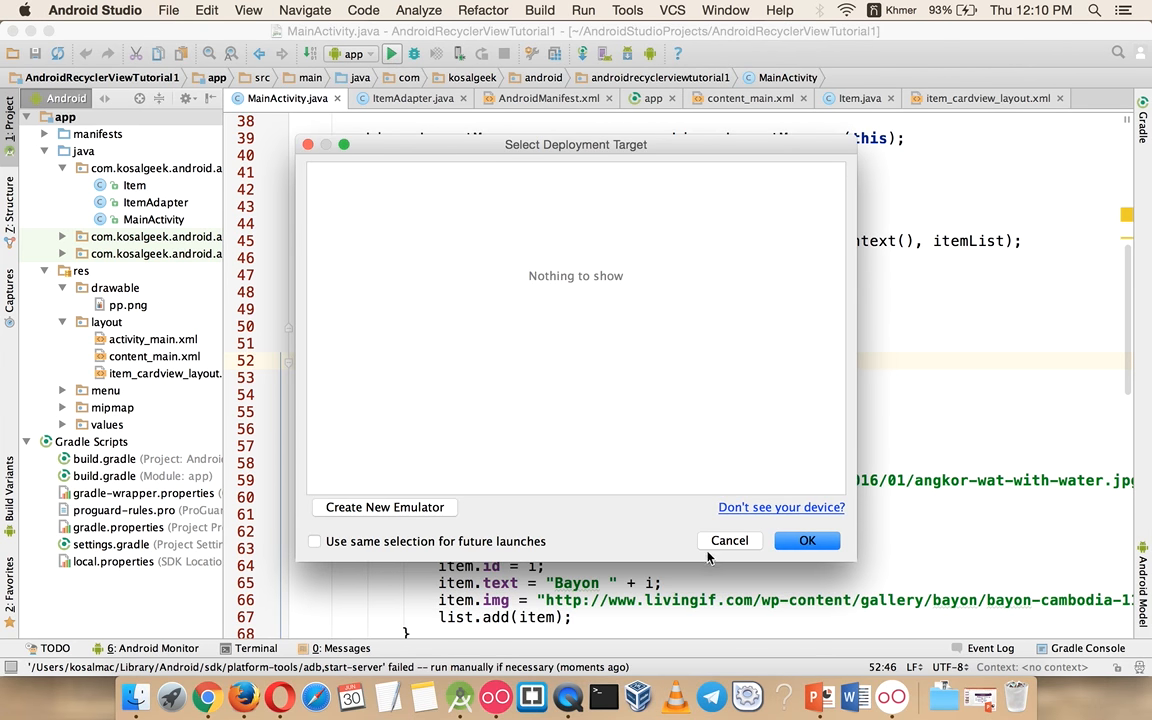
click(728, 540)
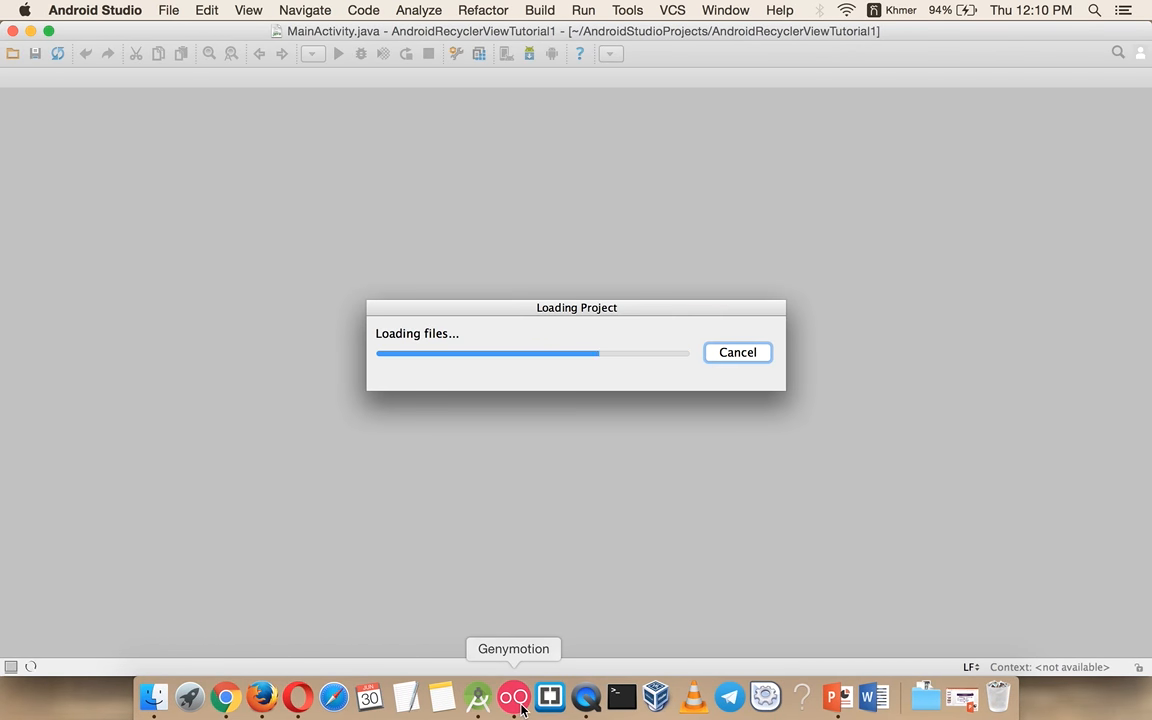
click(512, 696)
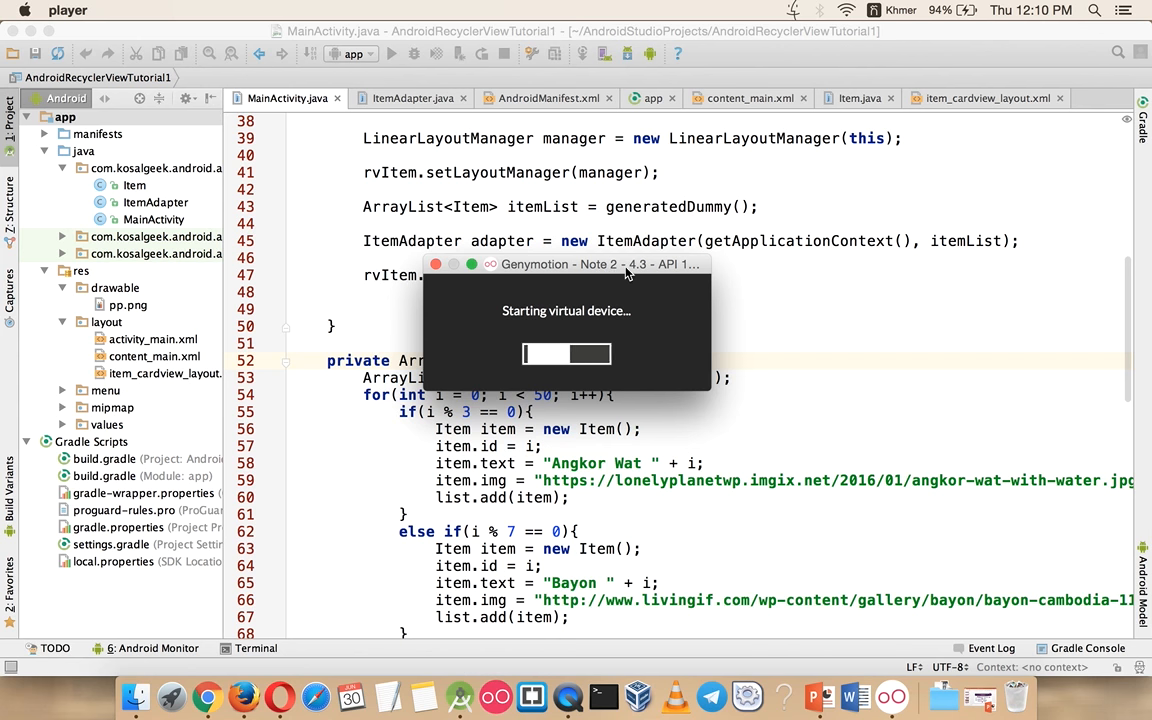
drag(566, 264, 852, 310)
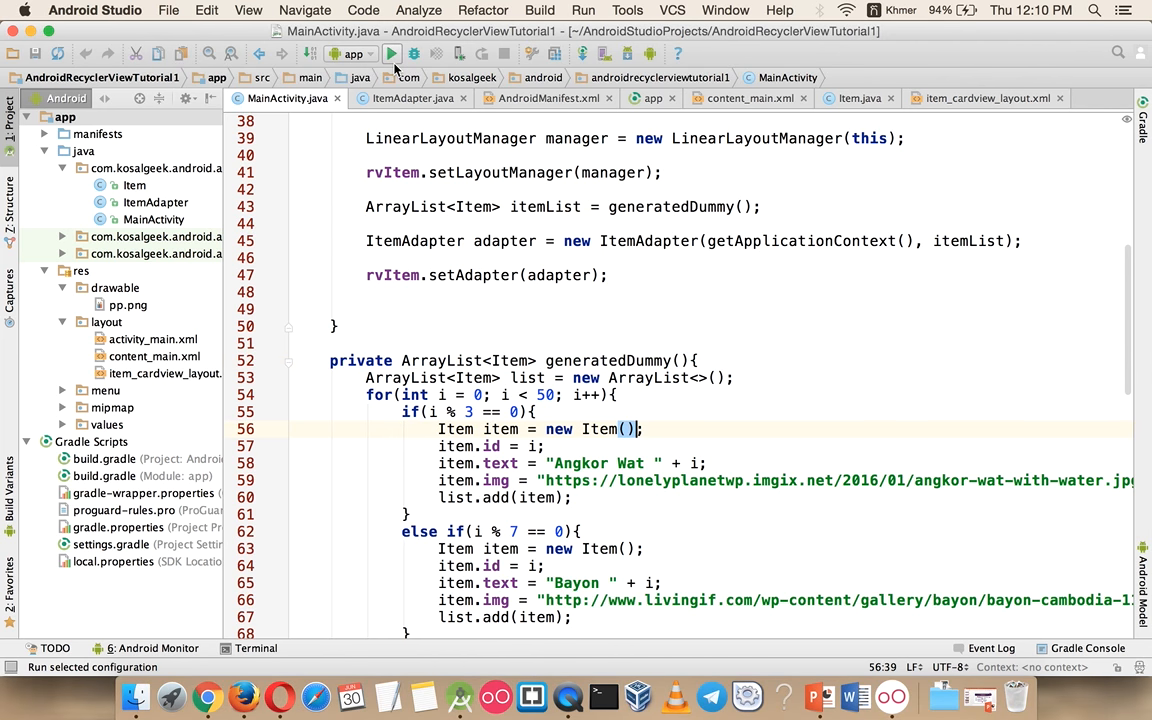
Run the app again on the virtual device, continuing past the version-mismatch warning.
click(392, 52)
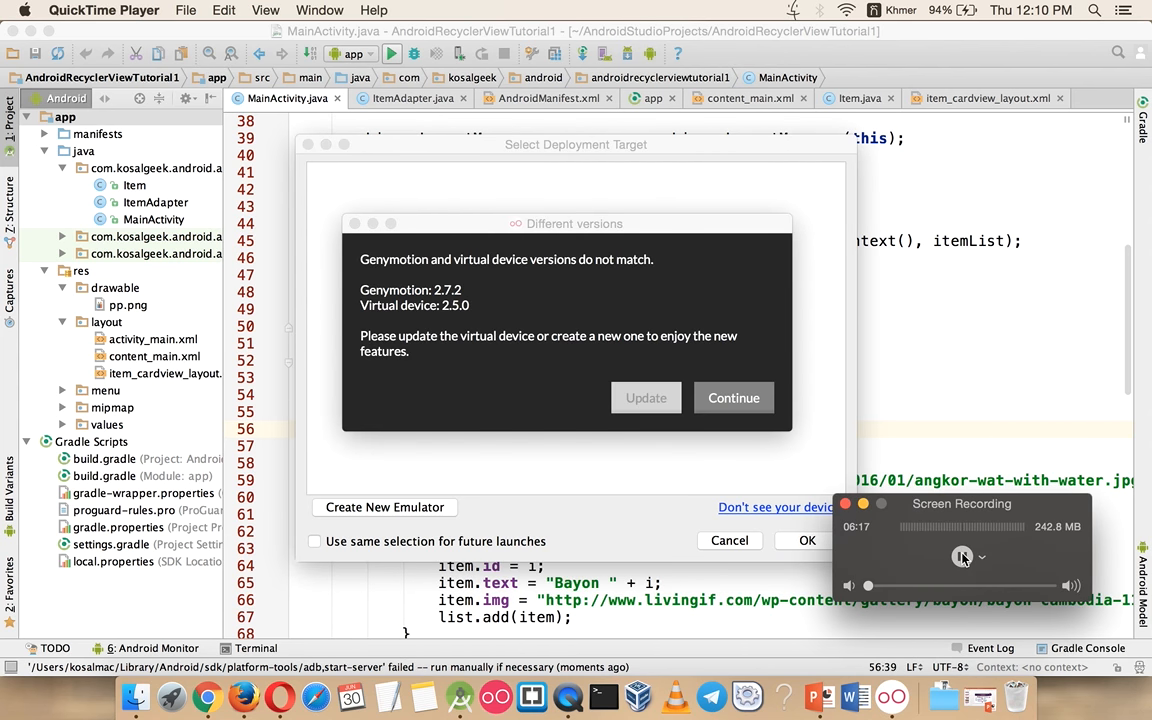
click(732, 398)
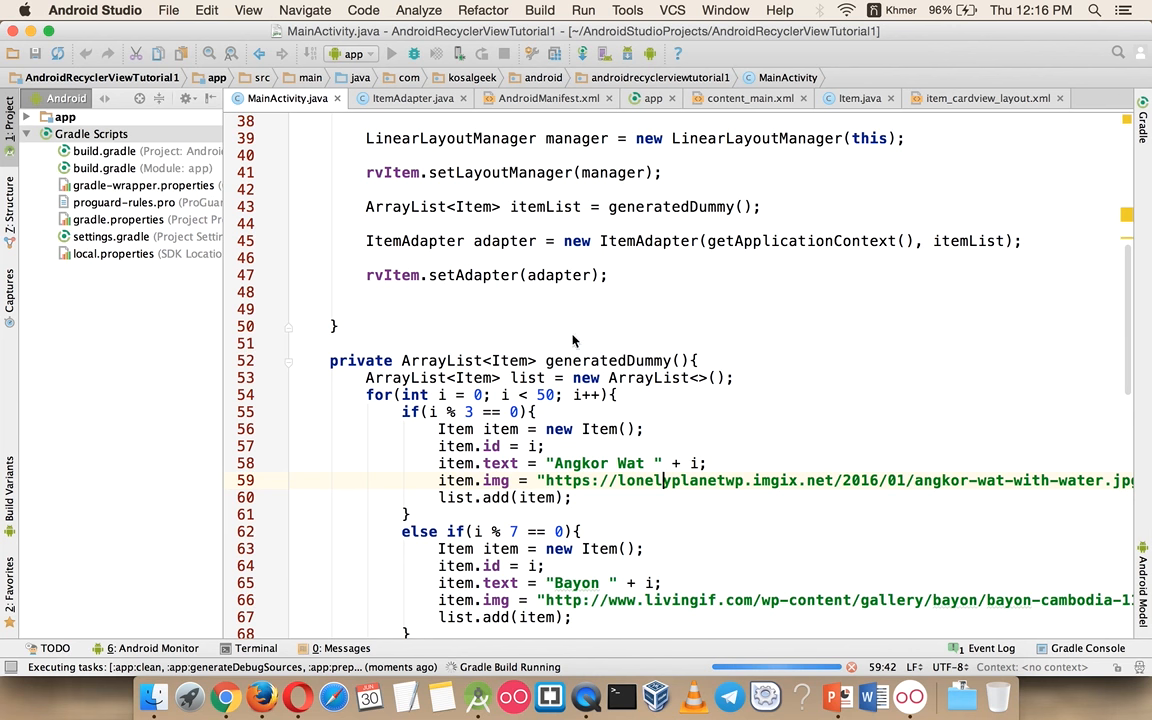
mouse_move(588, 384)
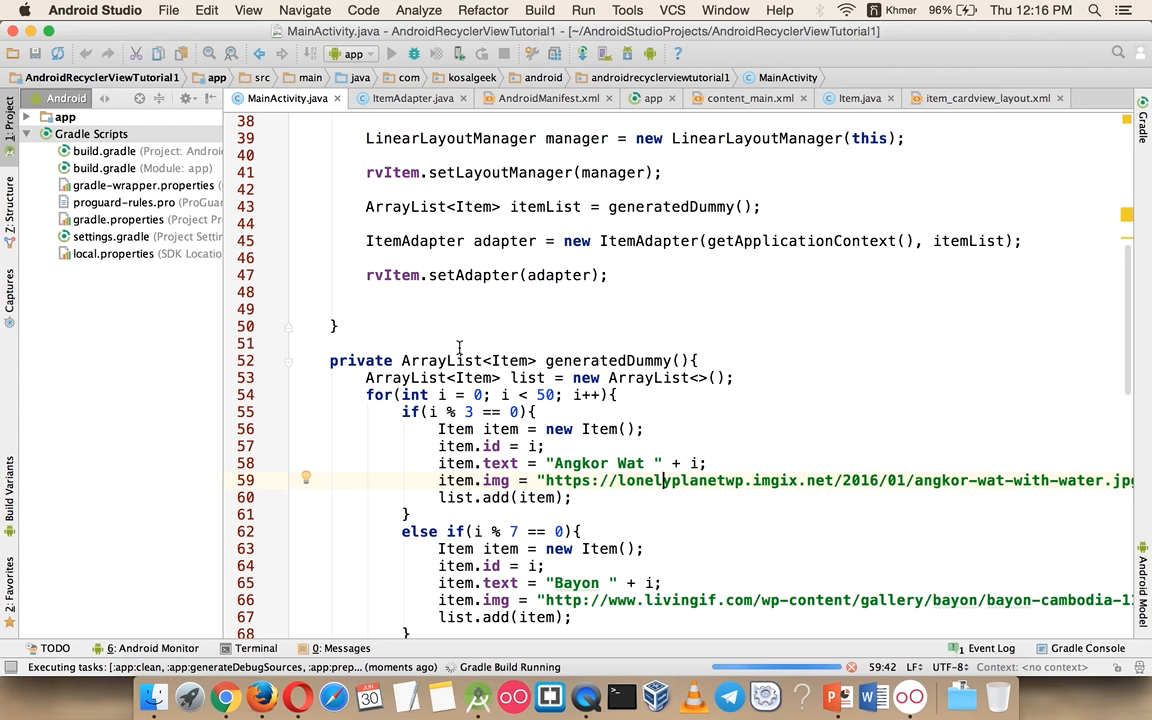
mouse_move(584, 360)
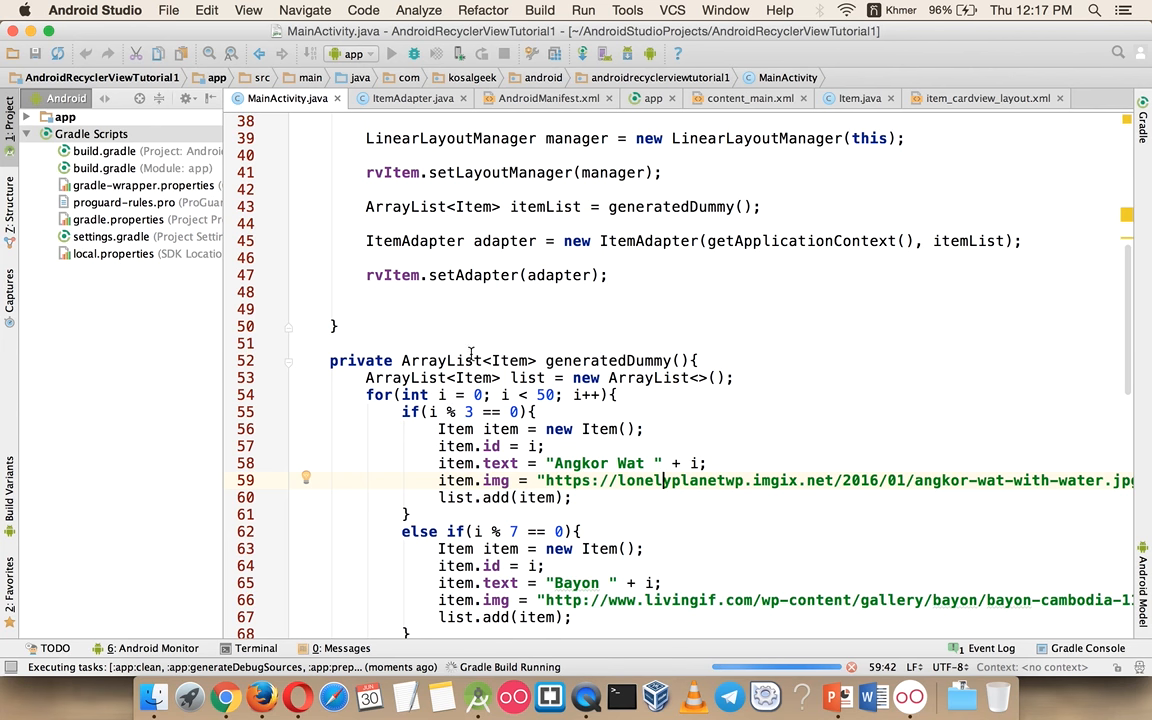
mouse_move(552, 358)
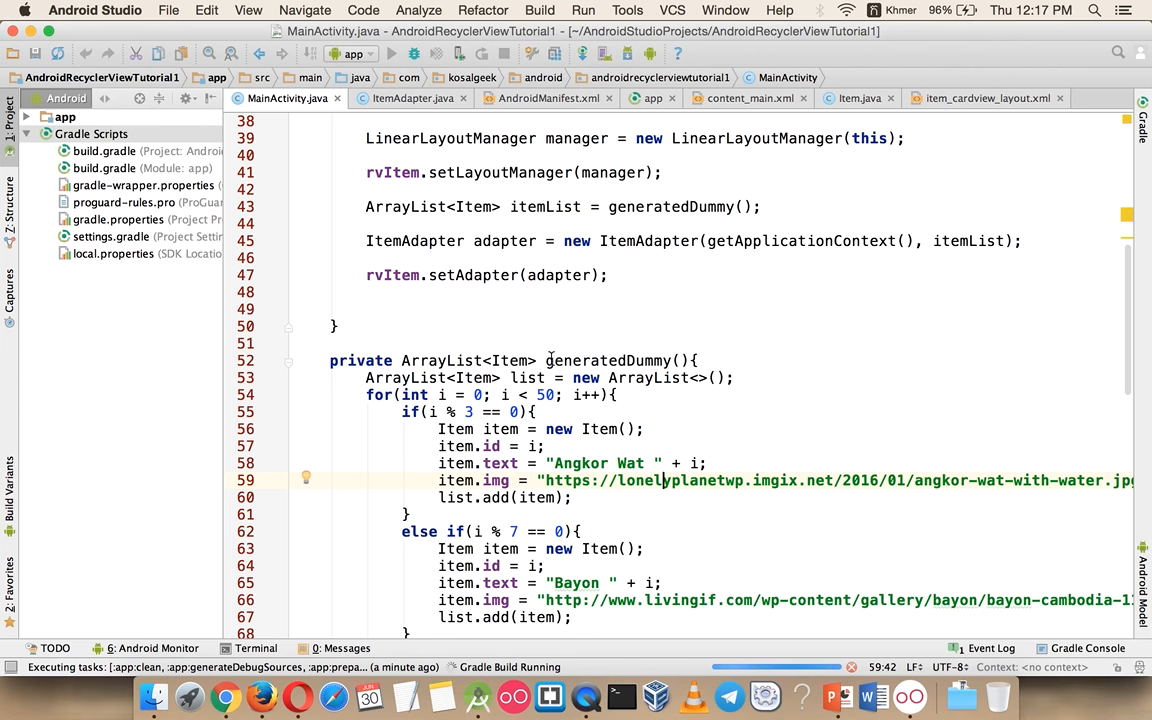
Leave the Gradle build running and return to the YouTube channel page in Chrome.
click(226, 696)
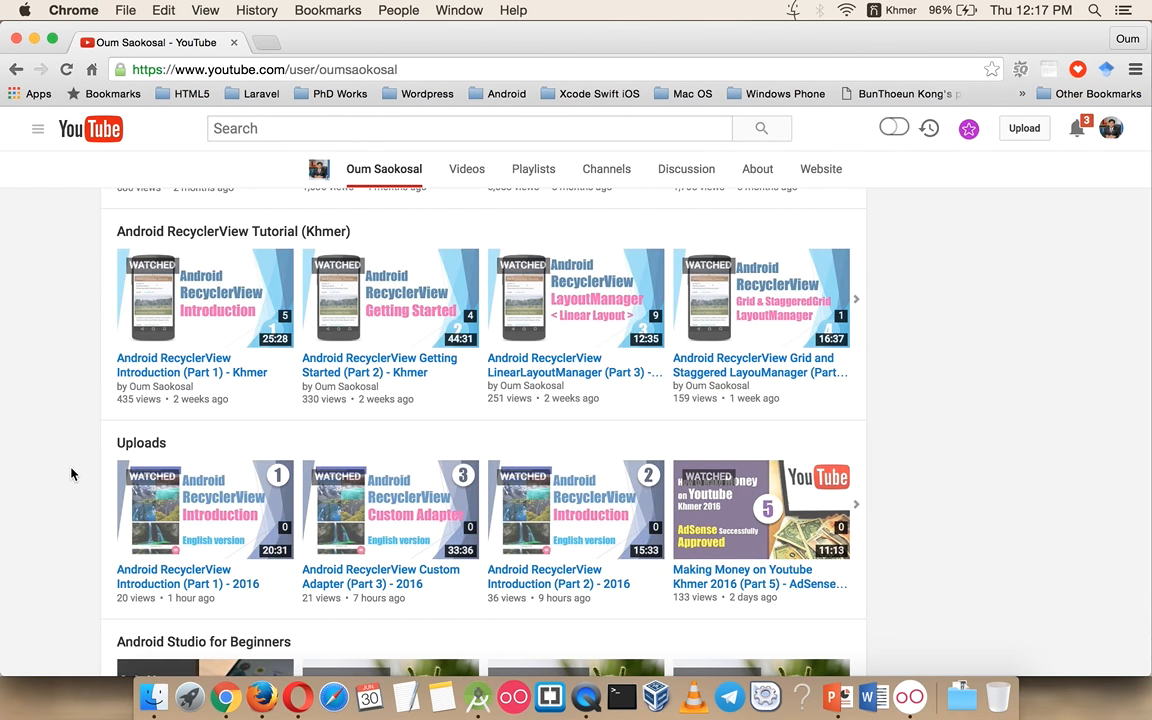
scroll(down, 3)
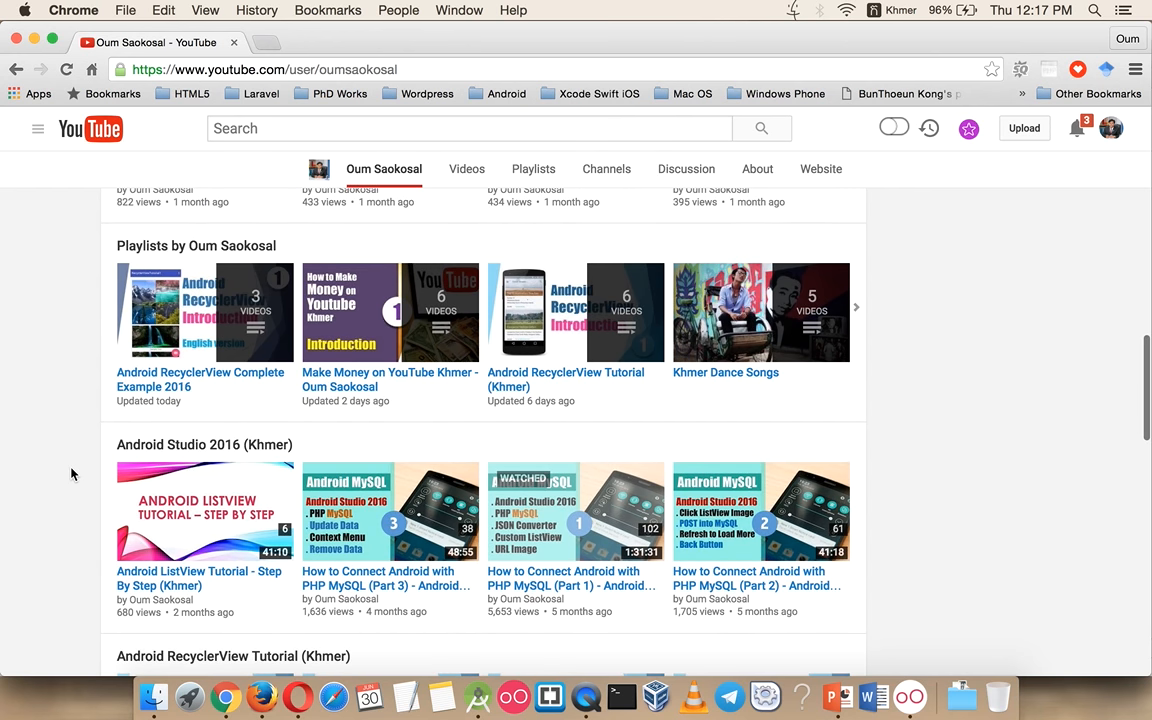
scroll(down, 3)
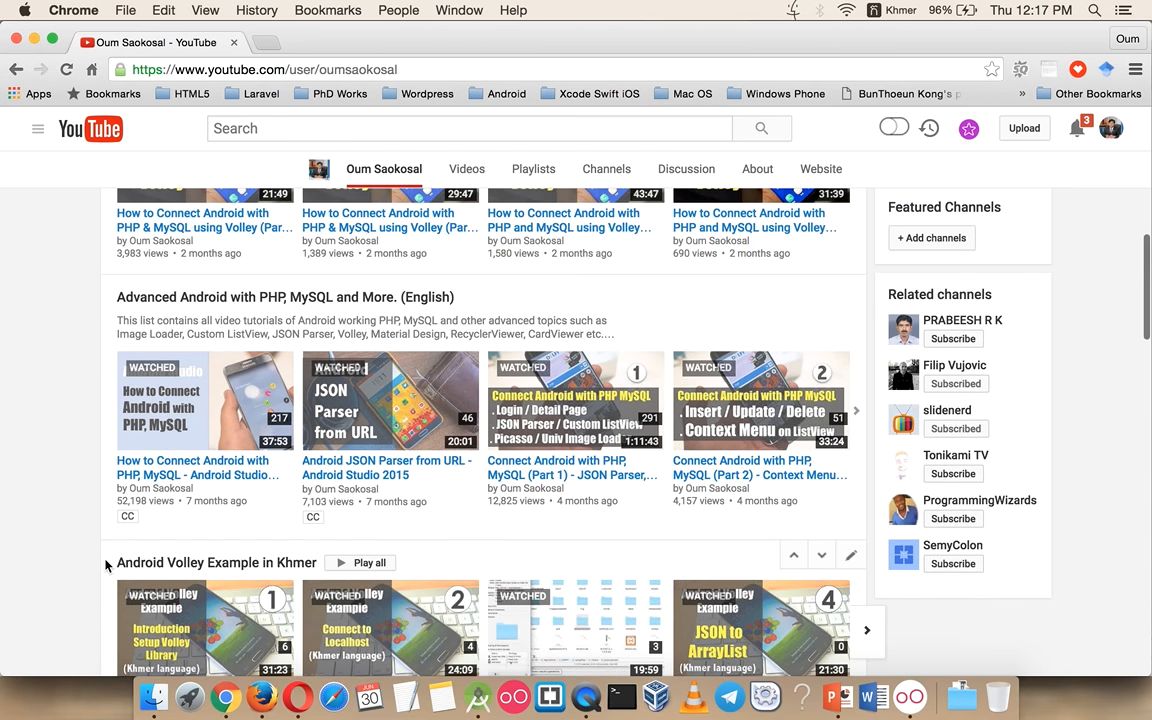
scroll(down, 3)
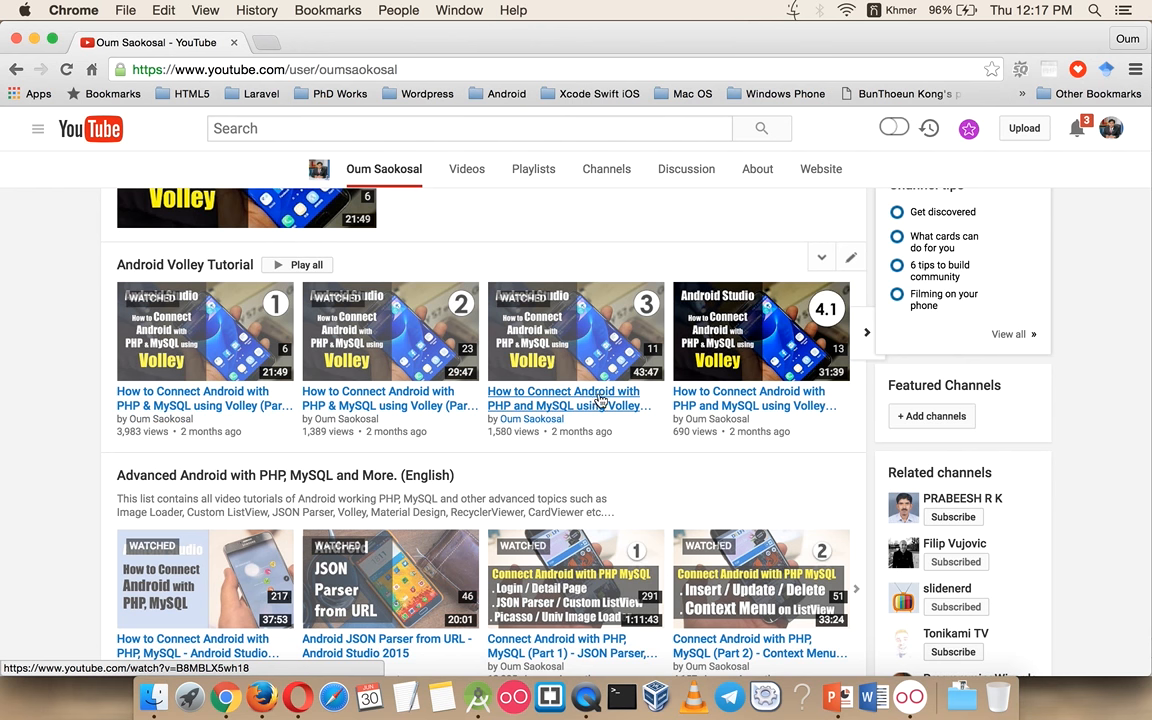
mouse_move(156, 458)
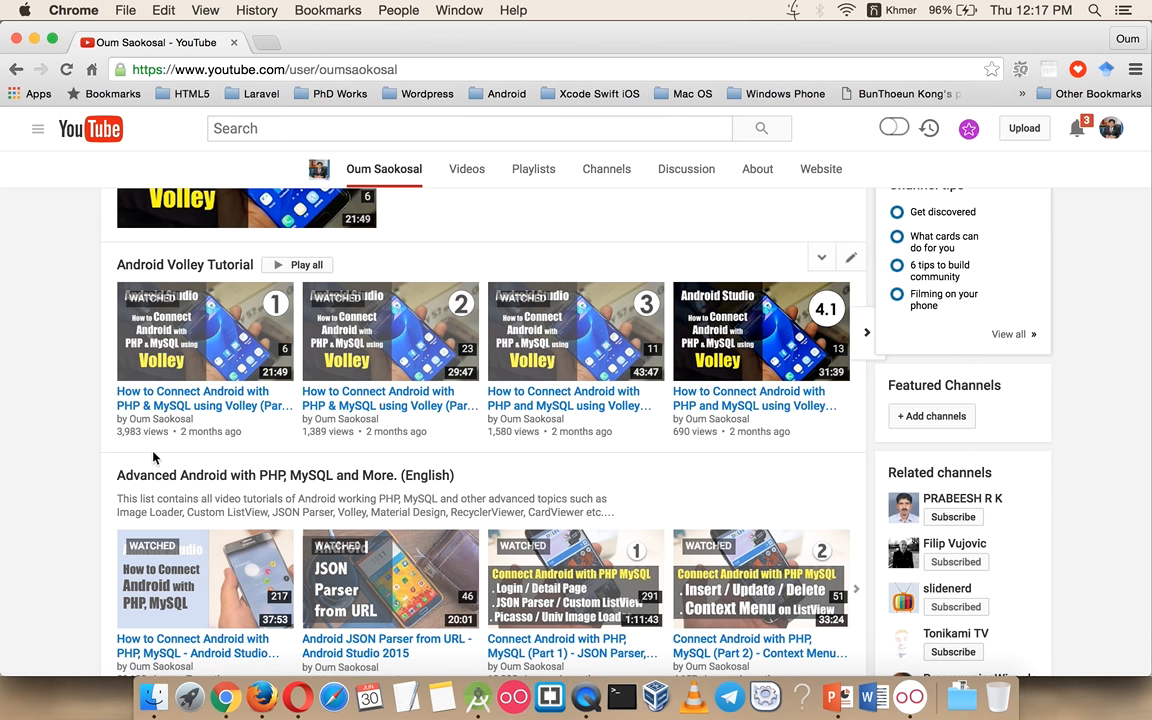
click(160, 418)
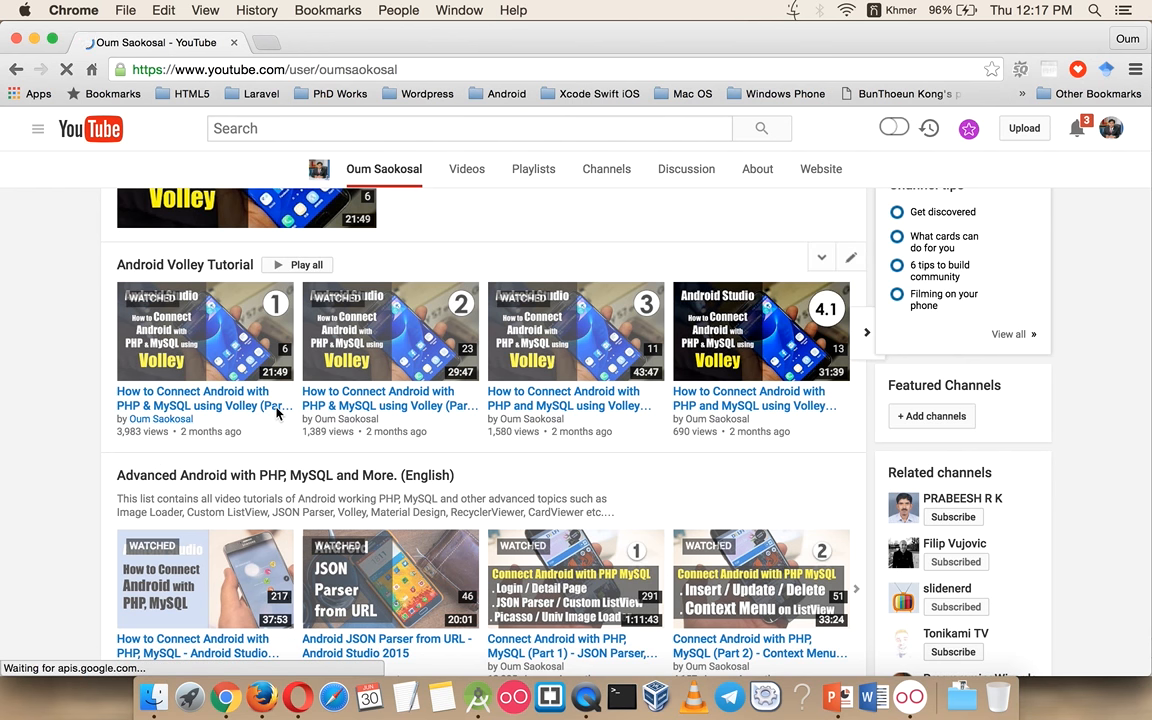
mouse_move(204, 398)
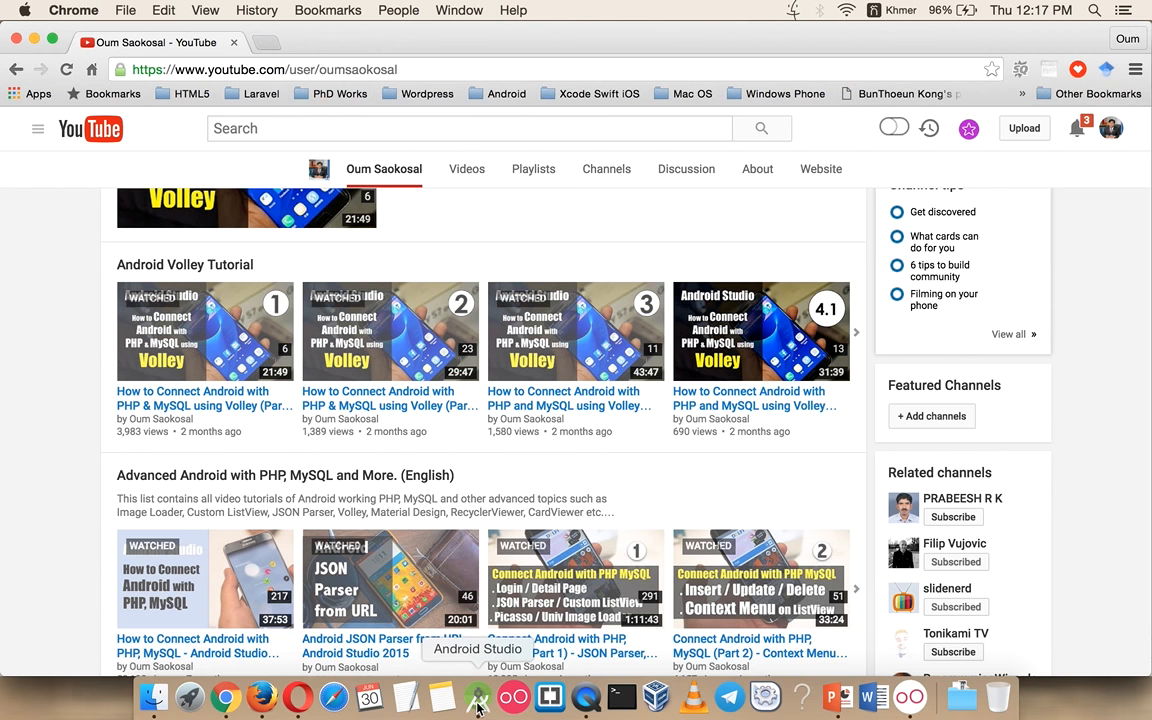
mouse_move(406, 696)
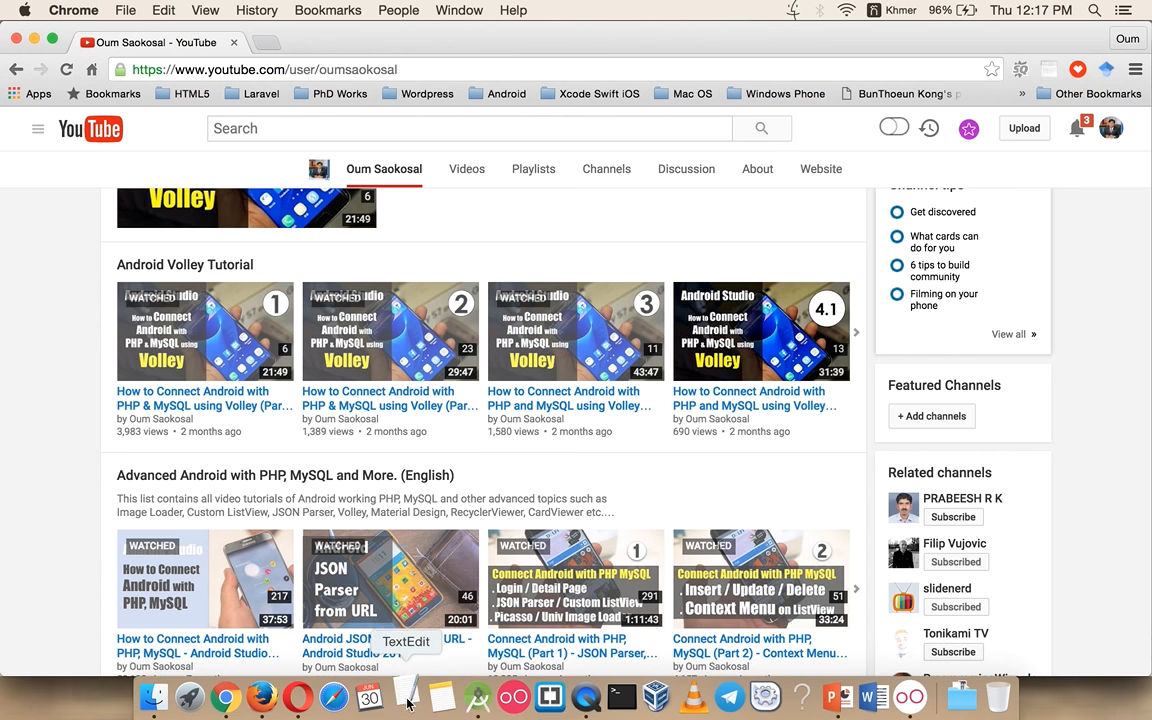
Write a large-text TextEdit note listing WAMP (Win), XAMPP, PHP MySQL and JSON as topics.
click(404, 696)
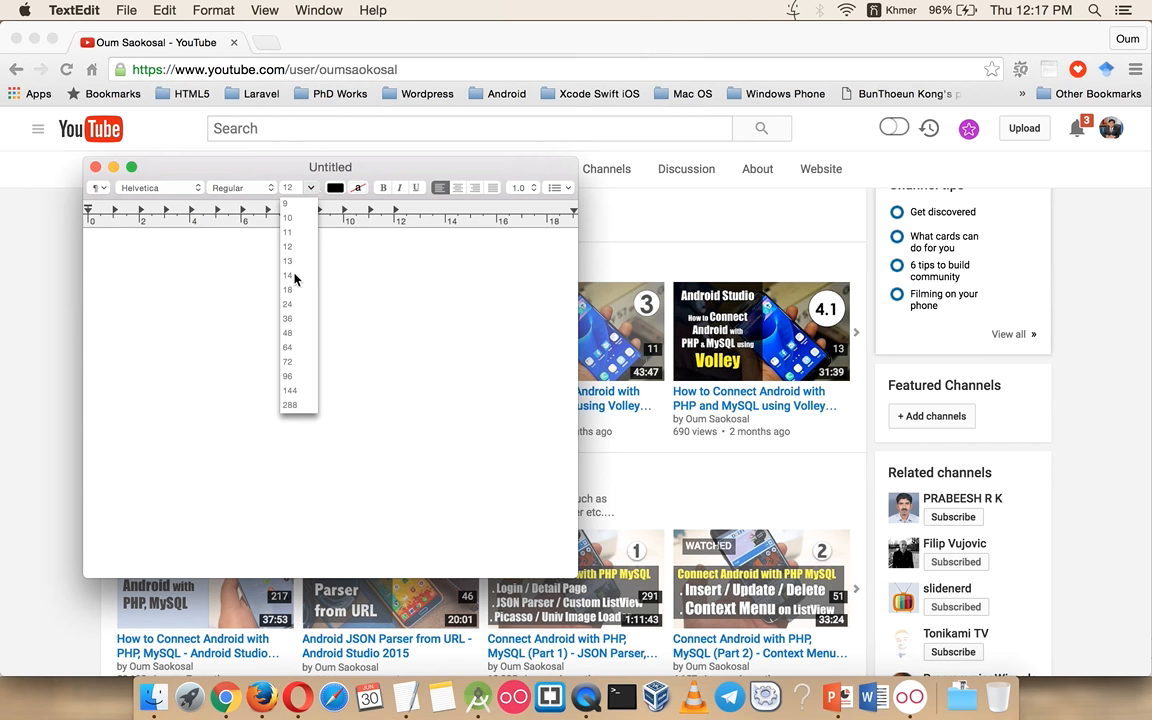
click(288, 318)
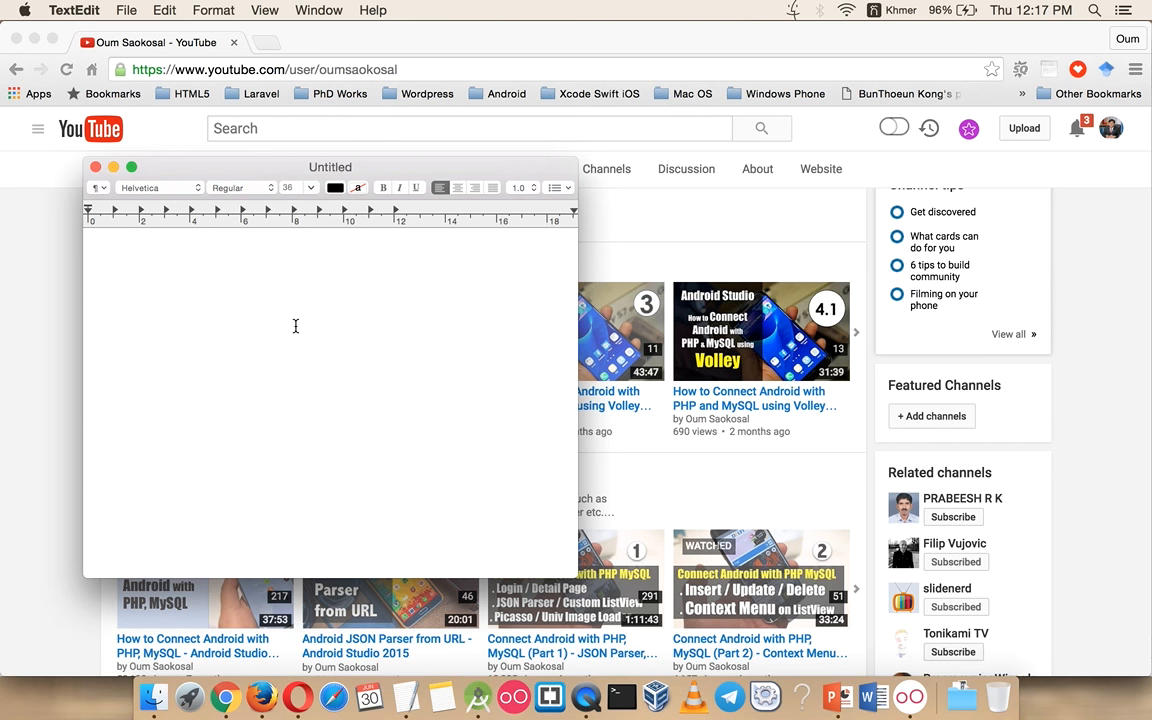
text(WM)
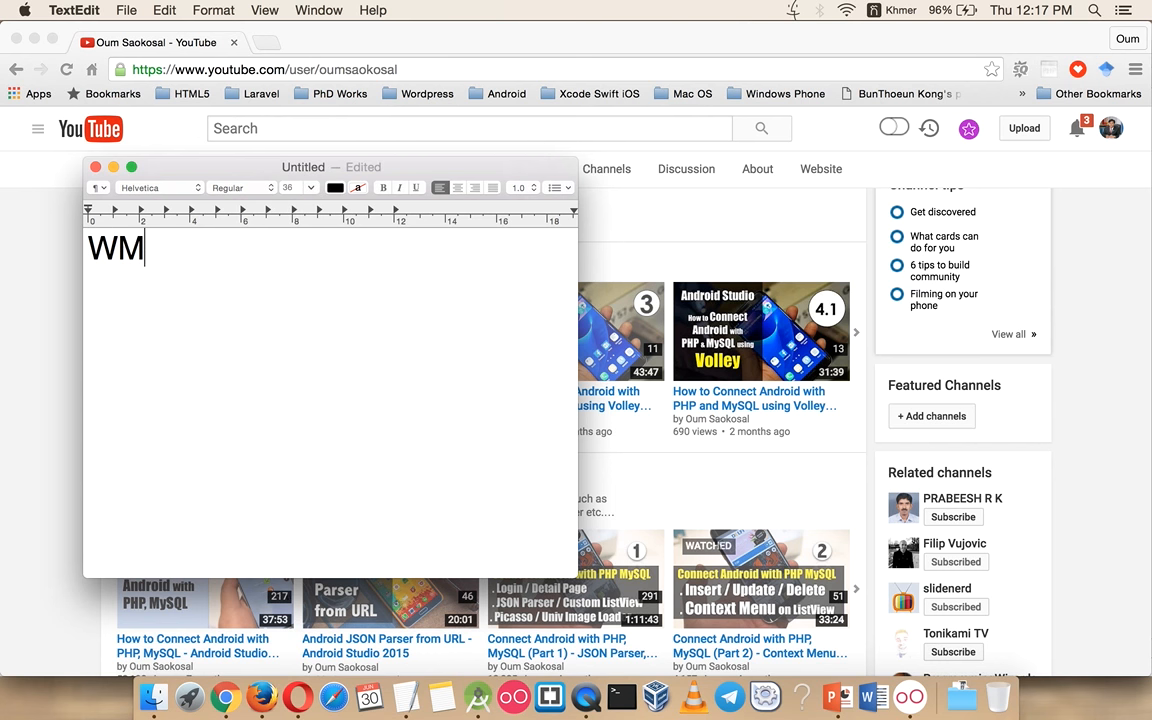
text(AMP (Windows)
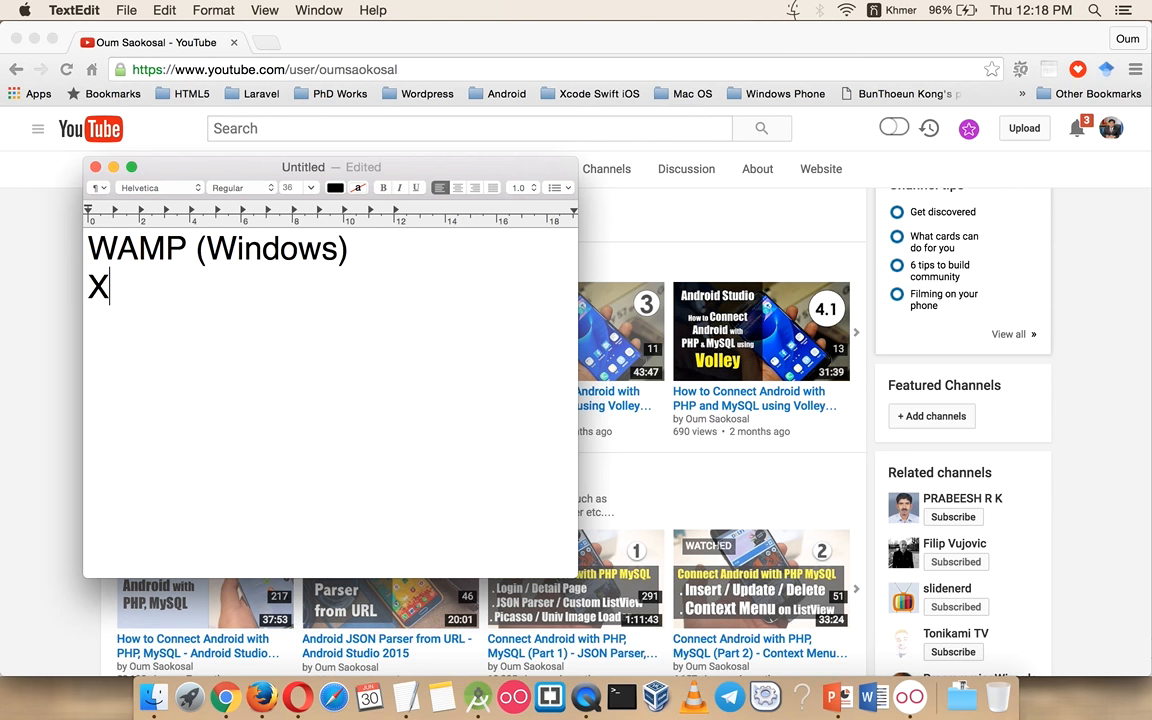
text(AMPP)
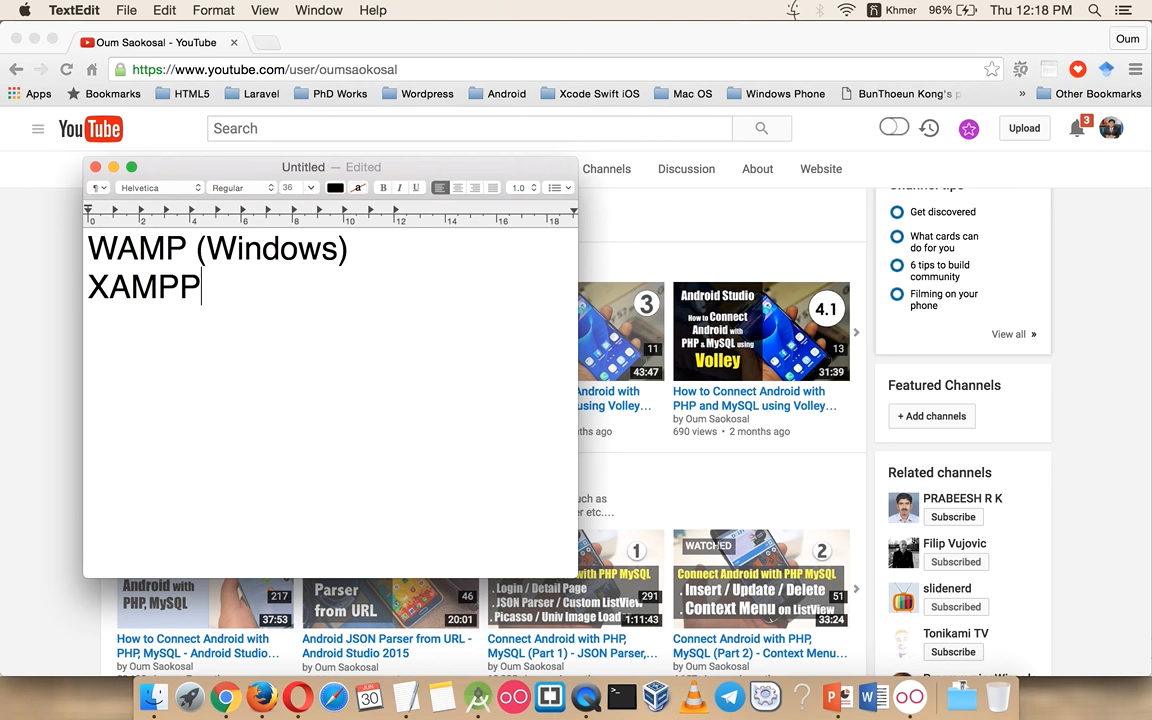
text(PHP)
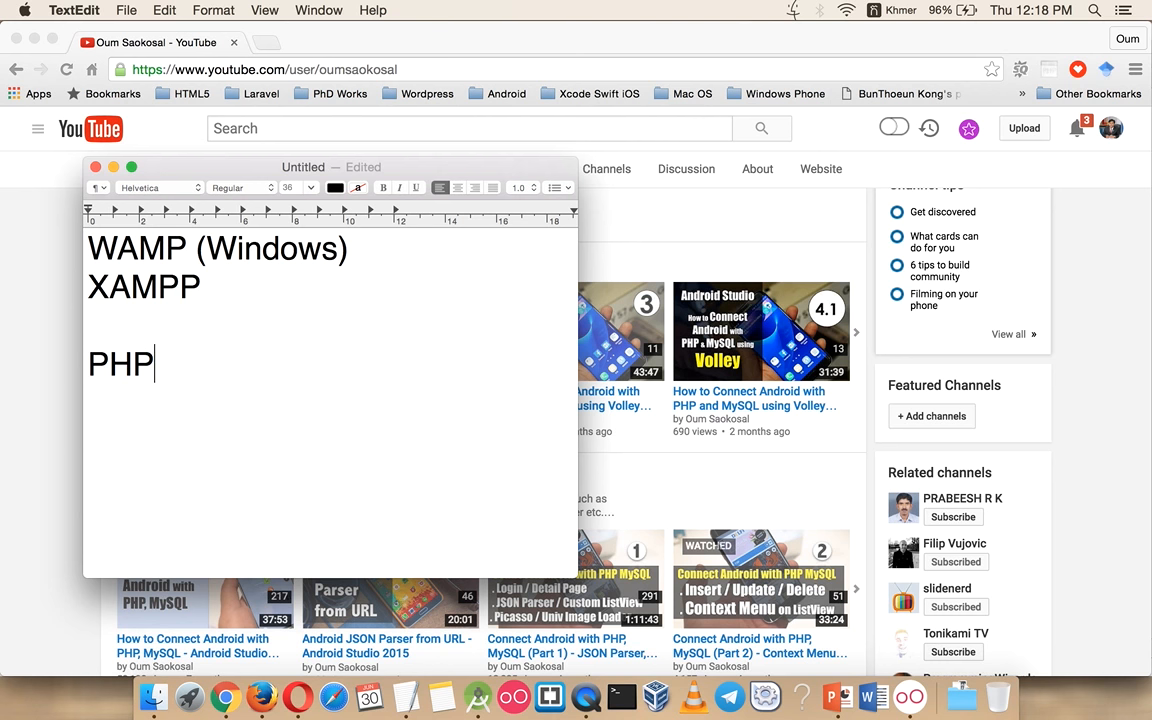
text(MySQL)
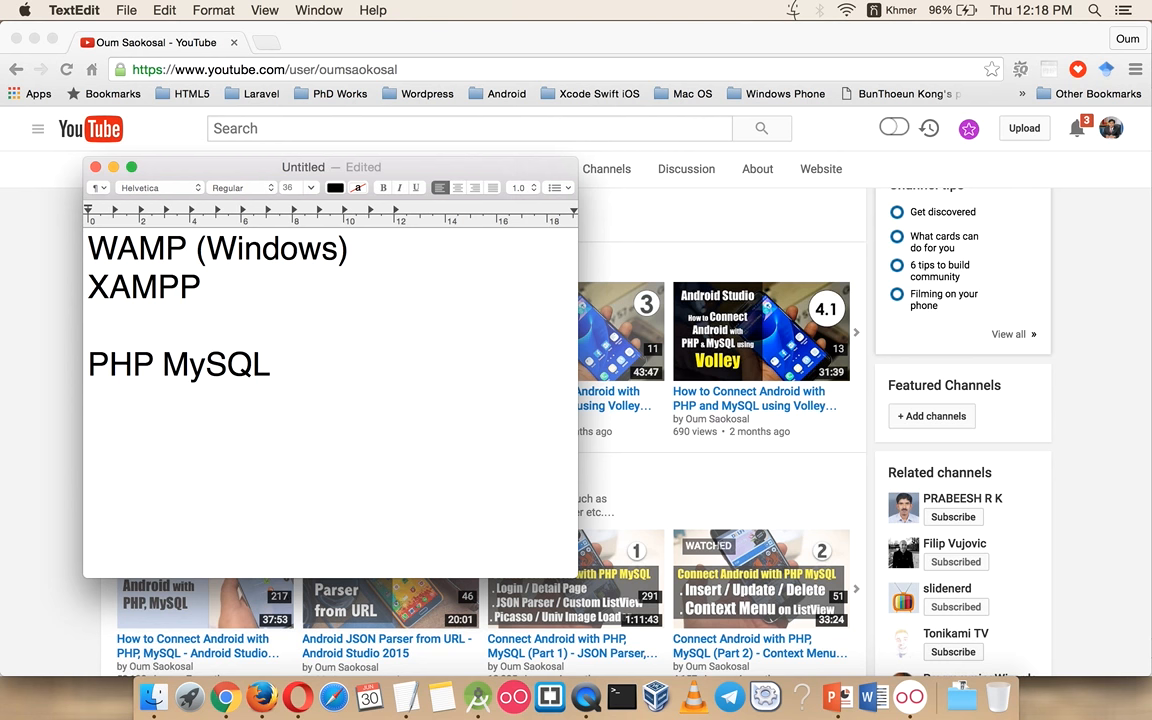
click(270, 364)
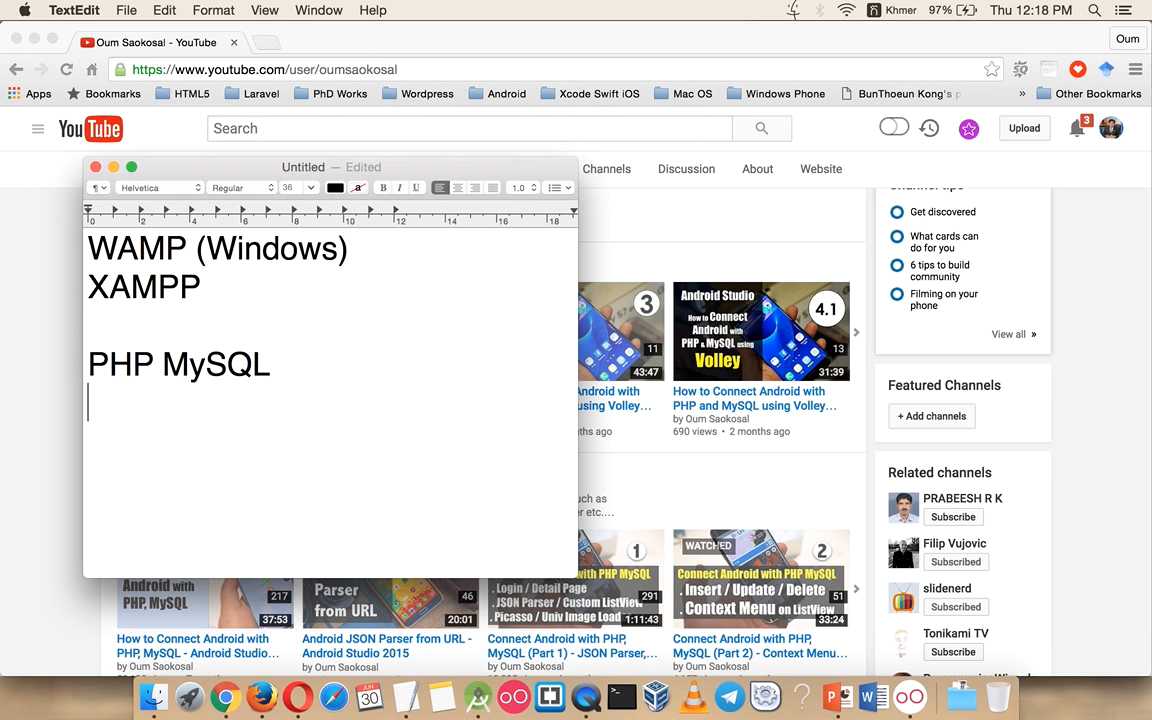
text(JSON)
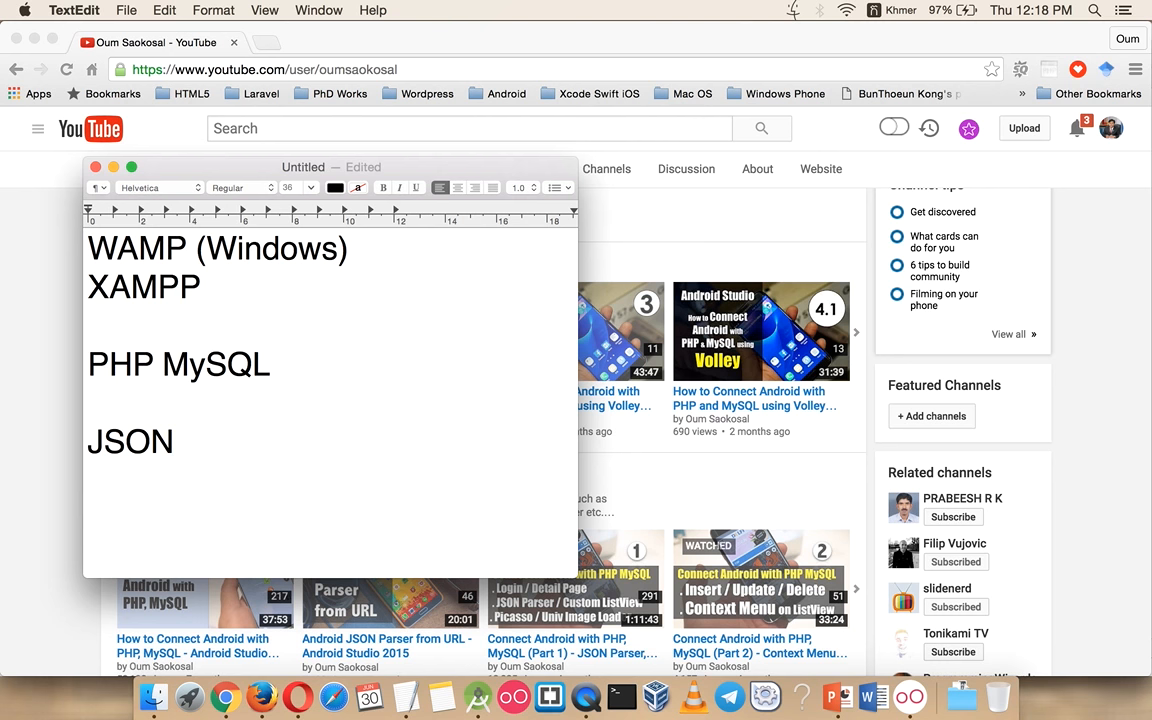
Launch the XAMPP manager from the Dock.
click(172, 442)
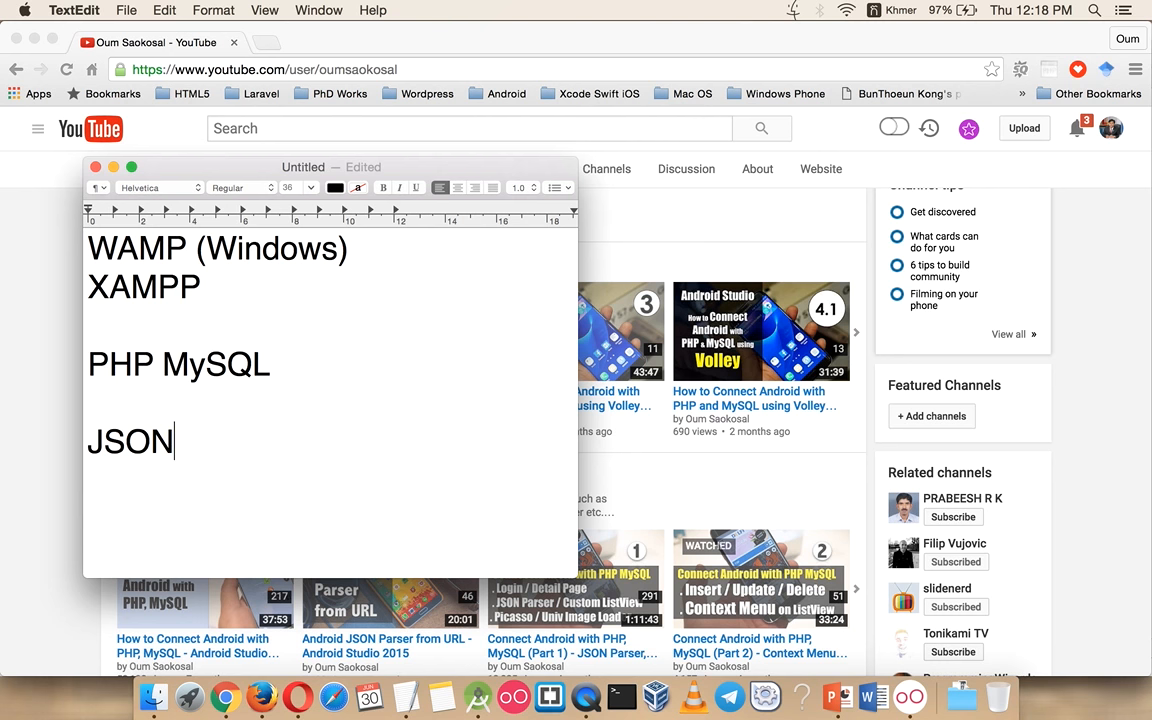
mouse_move(692, 696)
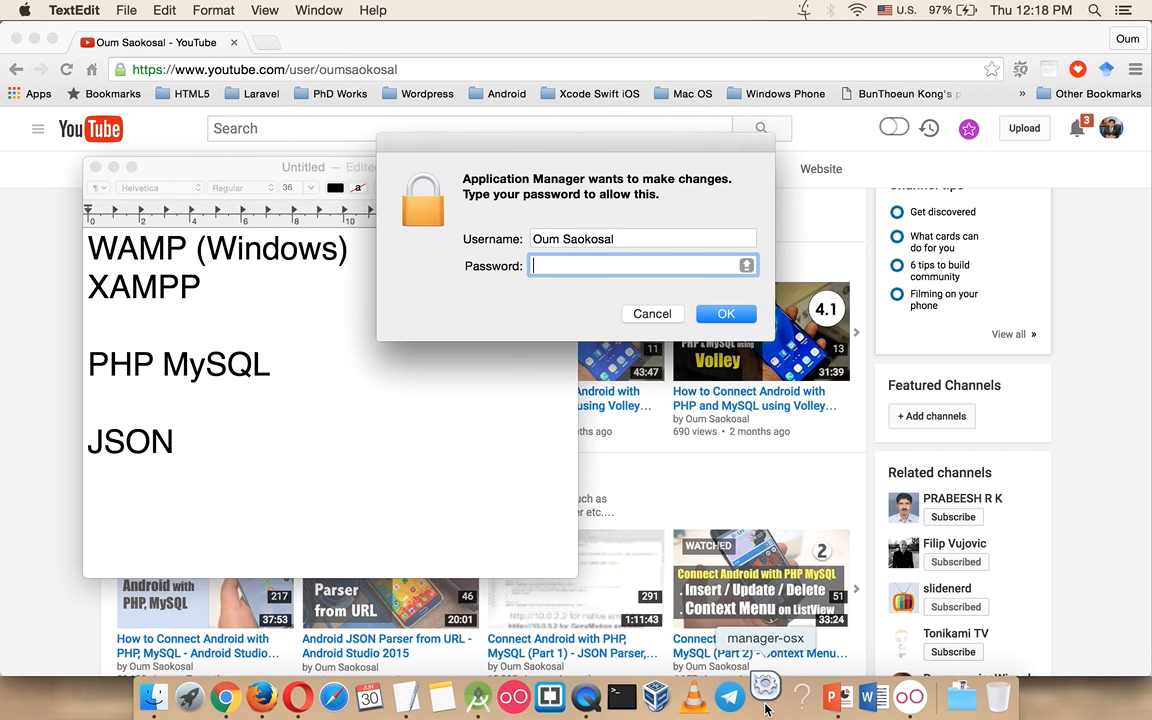
Enter the admin password and start all XAMPP servers (MySQL, ProFTPD, Apache) from Manage Servers.
text(••••)
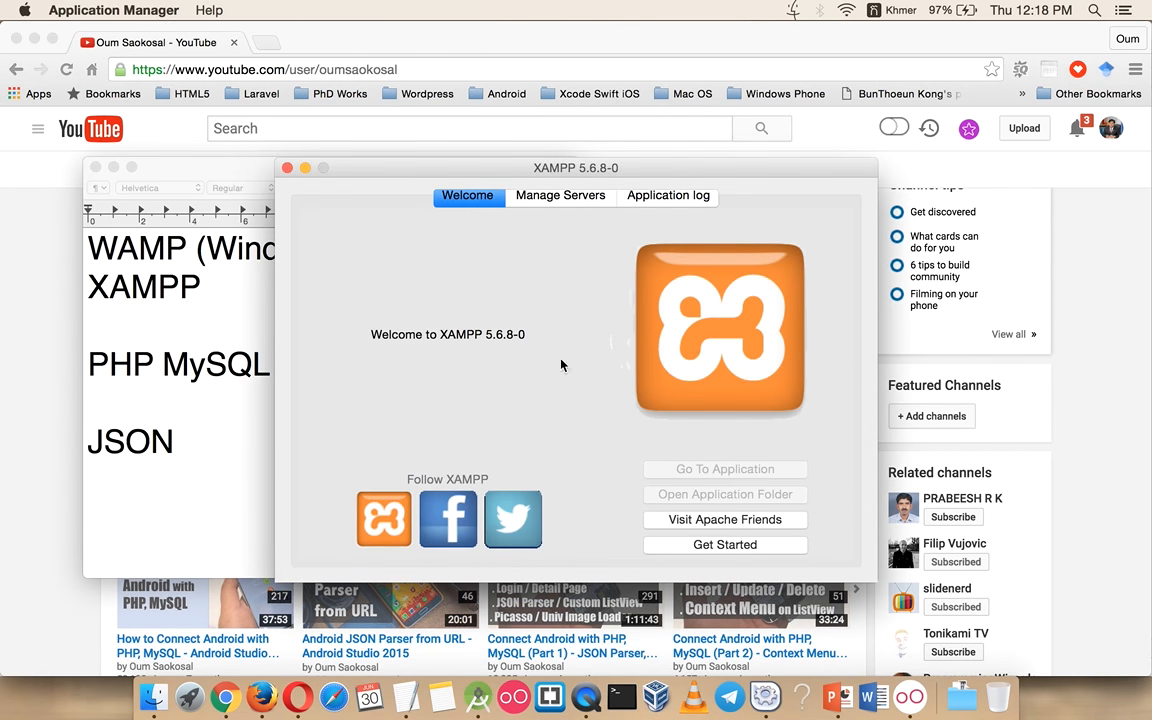
click(560, 196)
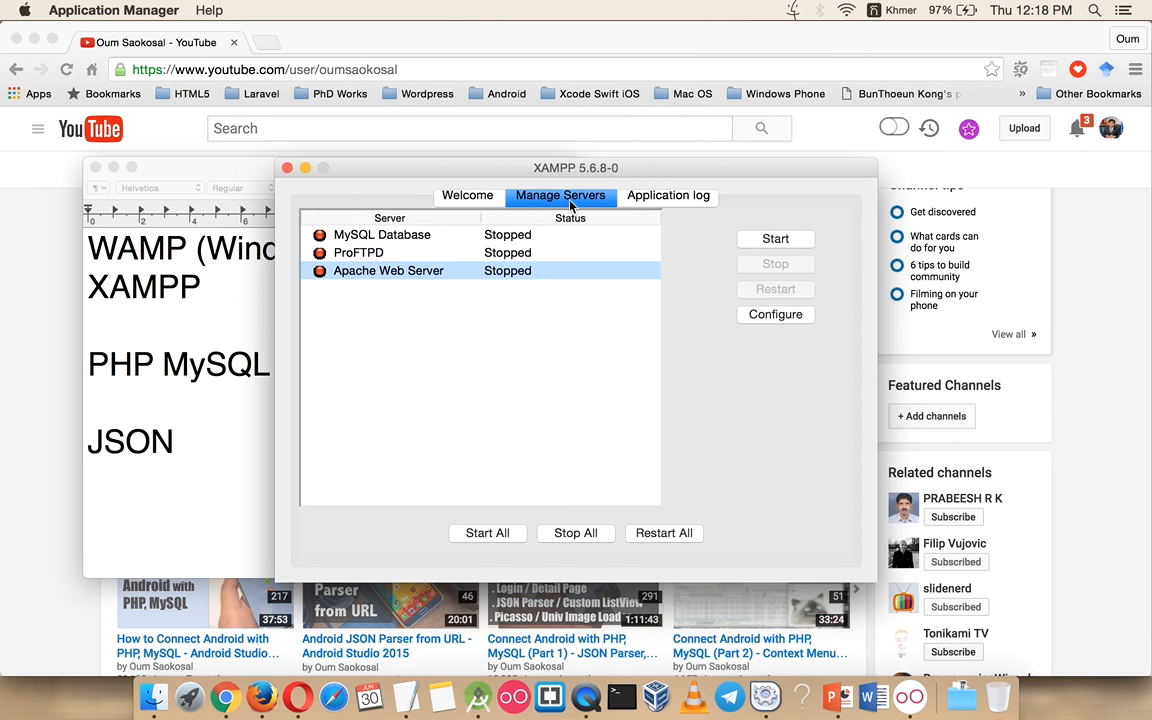
click(488, 532)
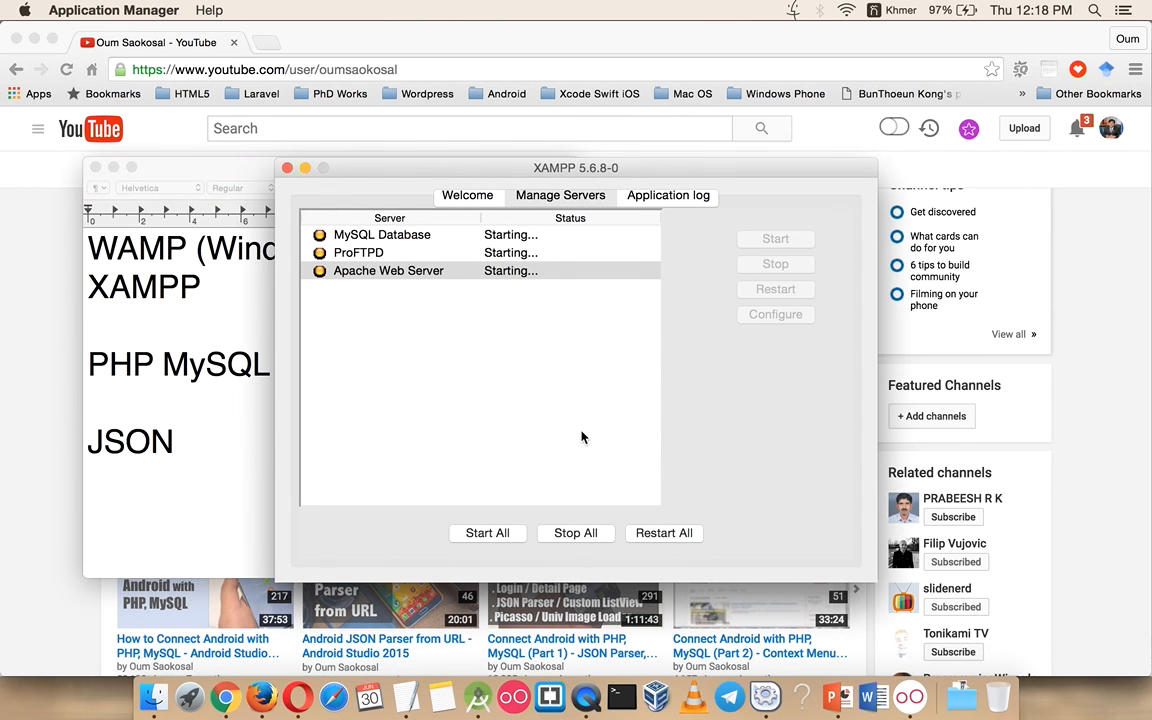
click(560, 196)
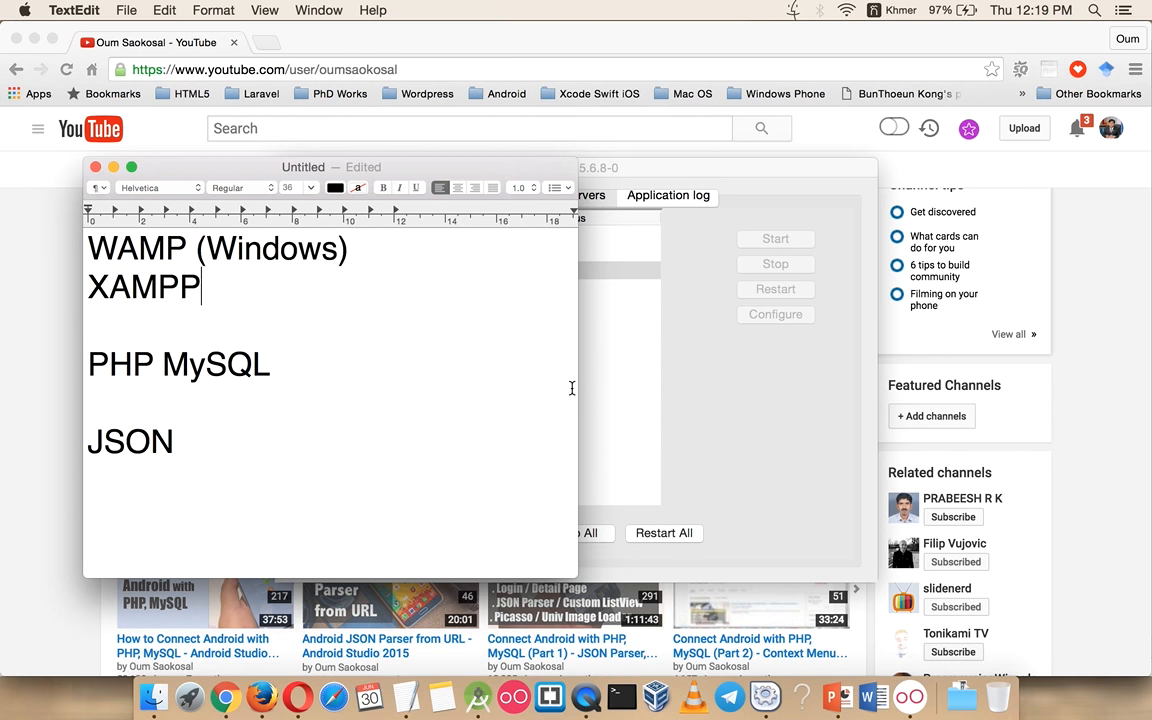
Bring the notes forward, then scroll the AndroidRecyclerViewTutorial1 app's image list in the Genymotion emulator.
click(776, 238)
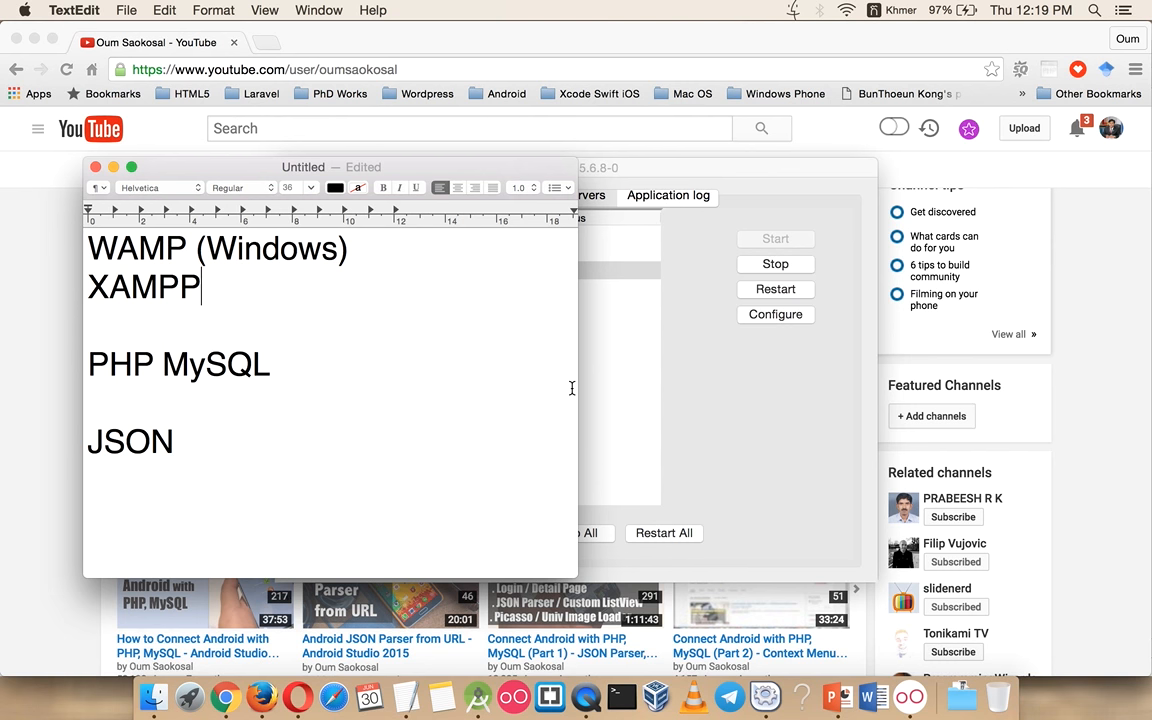
mouse_move(528, 472)
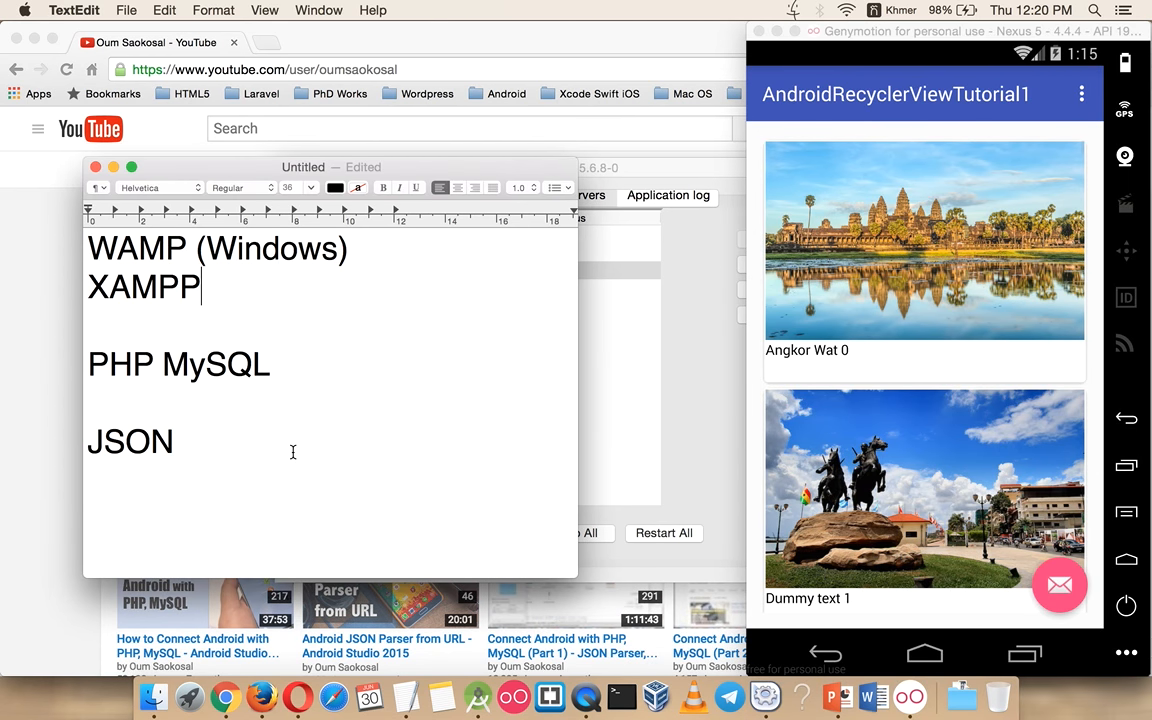
click(988, 456)
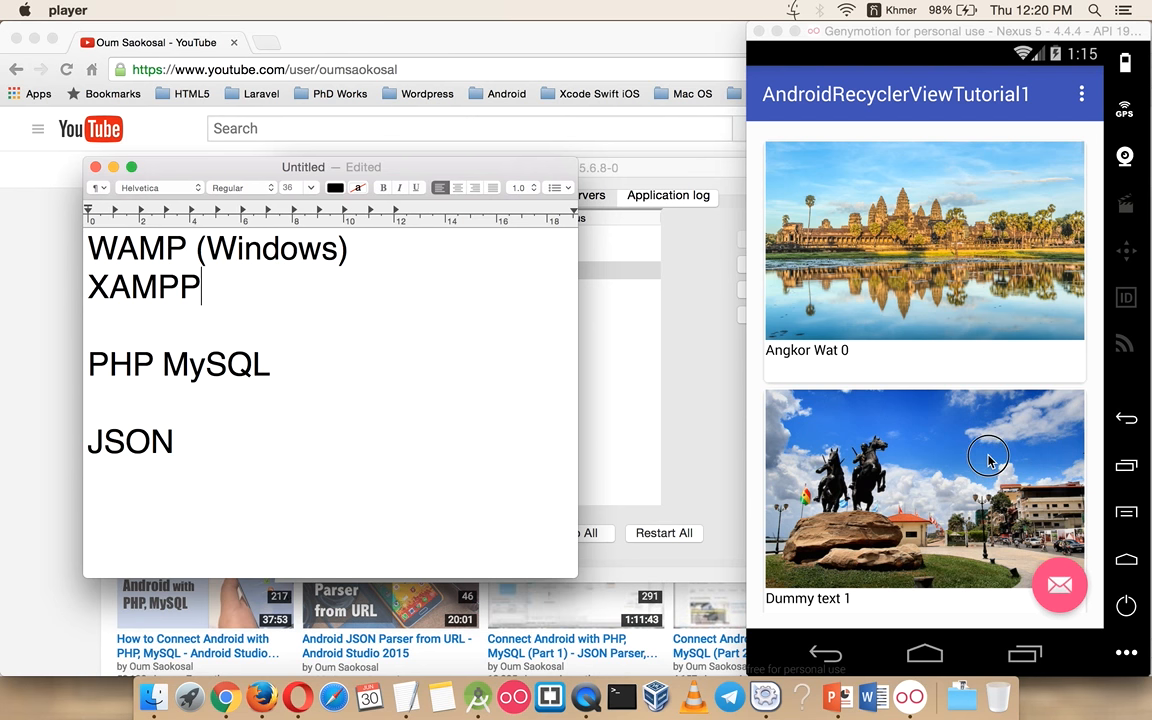
scroll(down, 3)
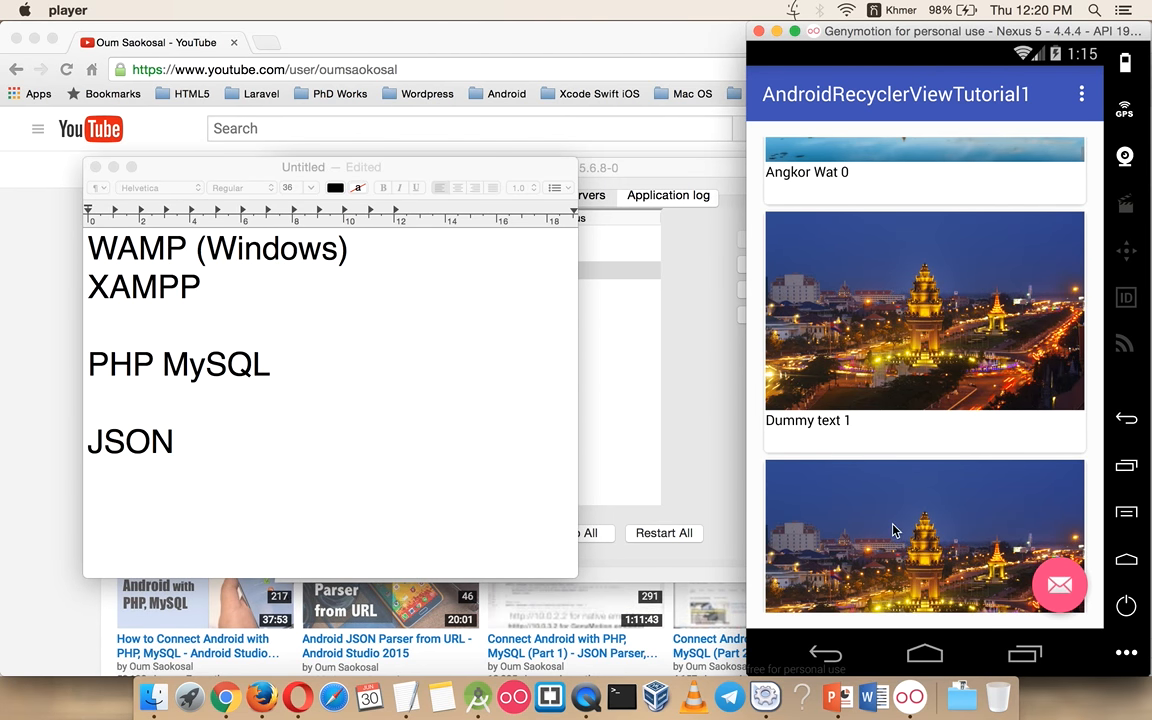
mouse_move(804, 456)
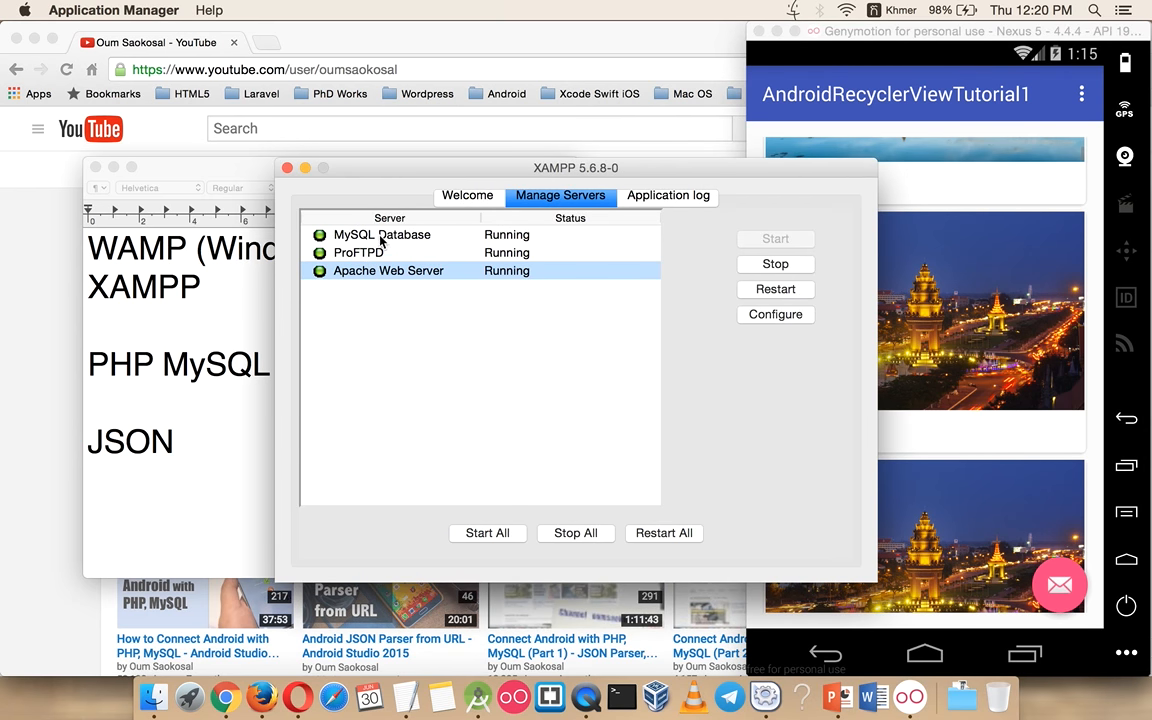
mouse_move(164, 308)
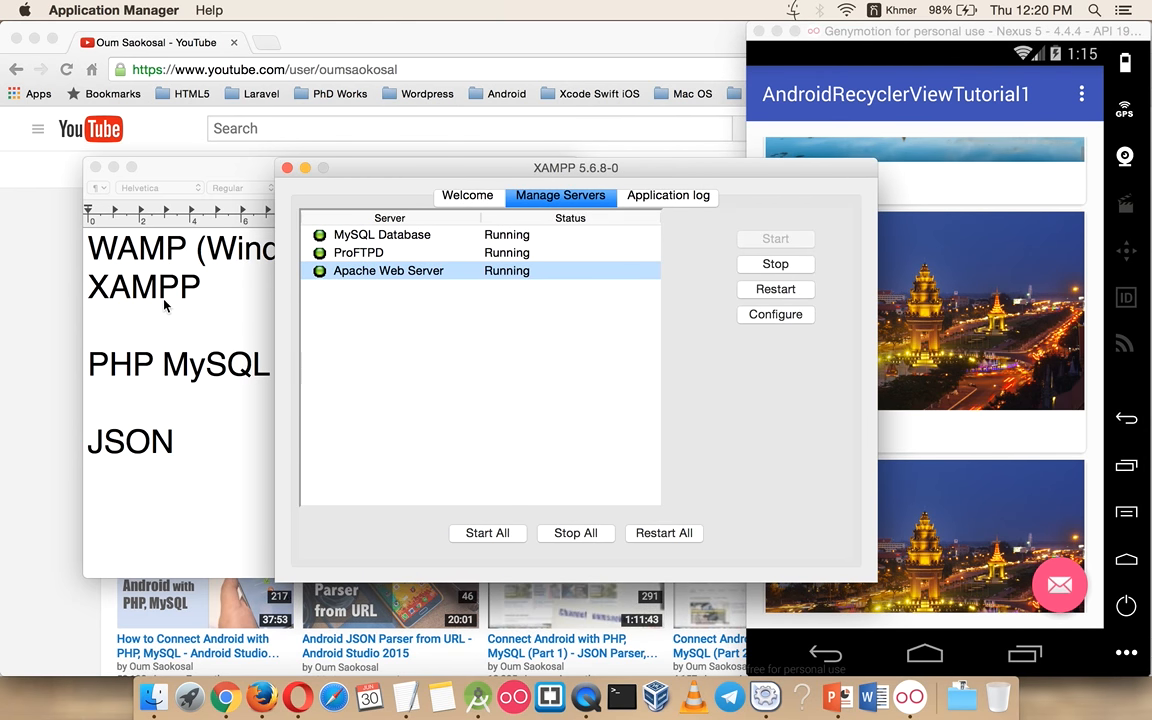
mouse_move(204, 310)
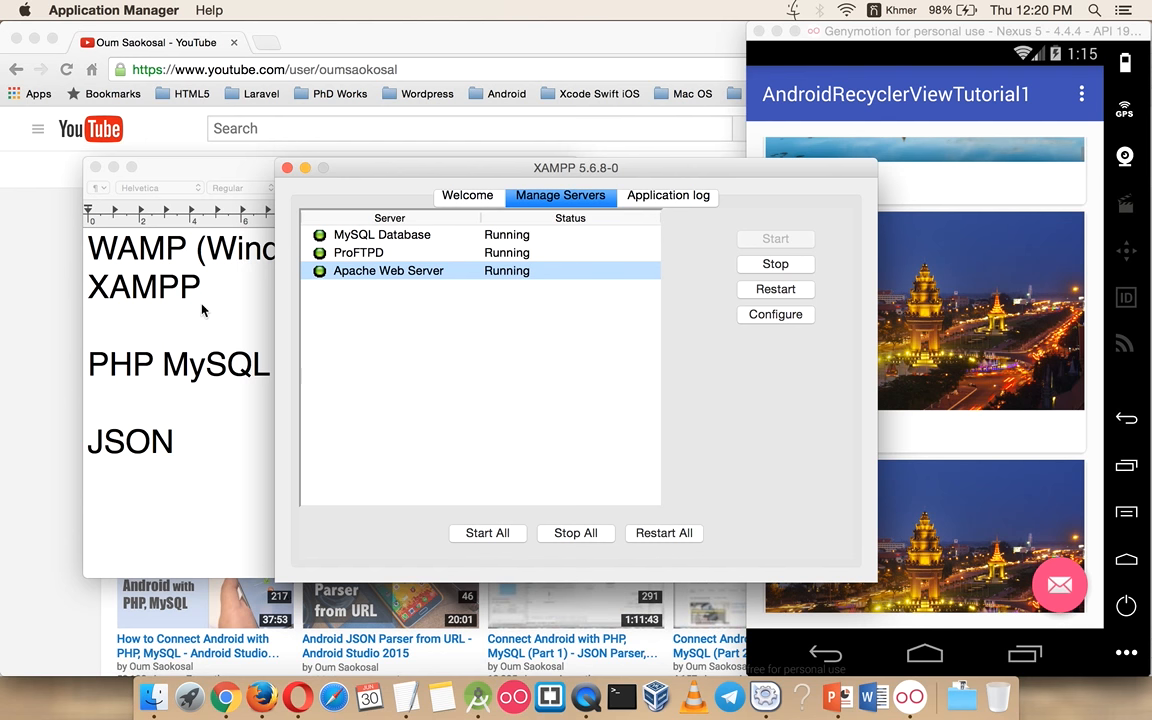
mouse_move(316, 258)
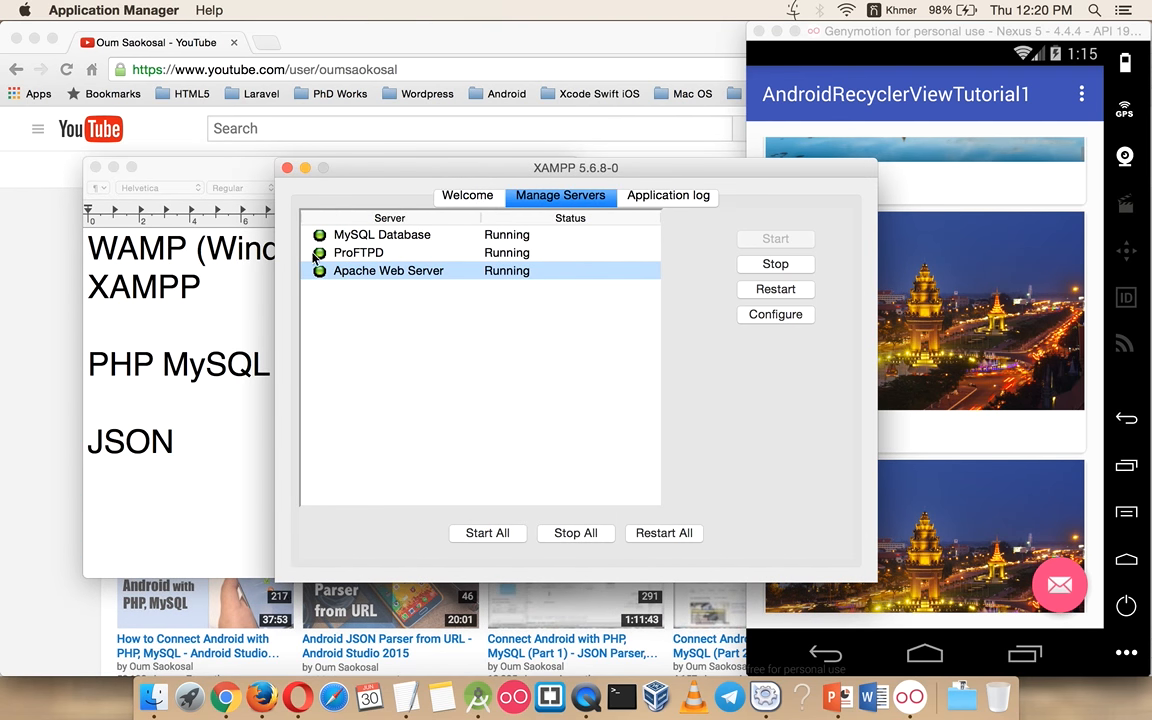
Open the Apache Web Server's httpd.conf configuration file from XAMPP, agreeing to the warning.
click(356, 252)
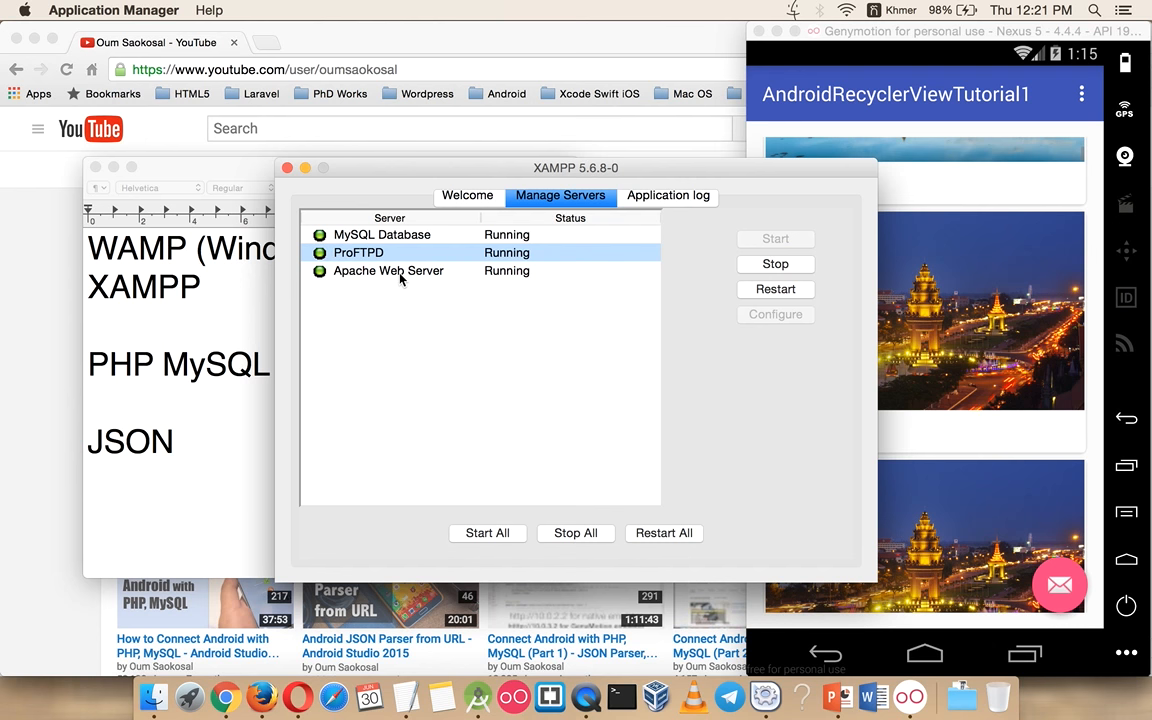
click(776, 314)
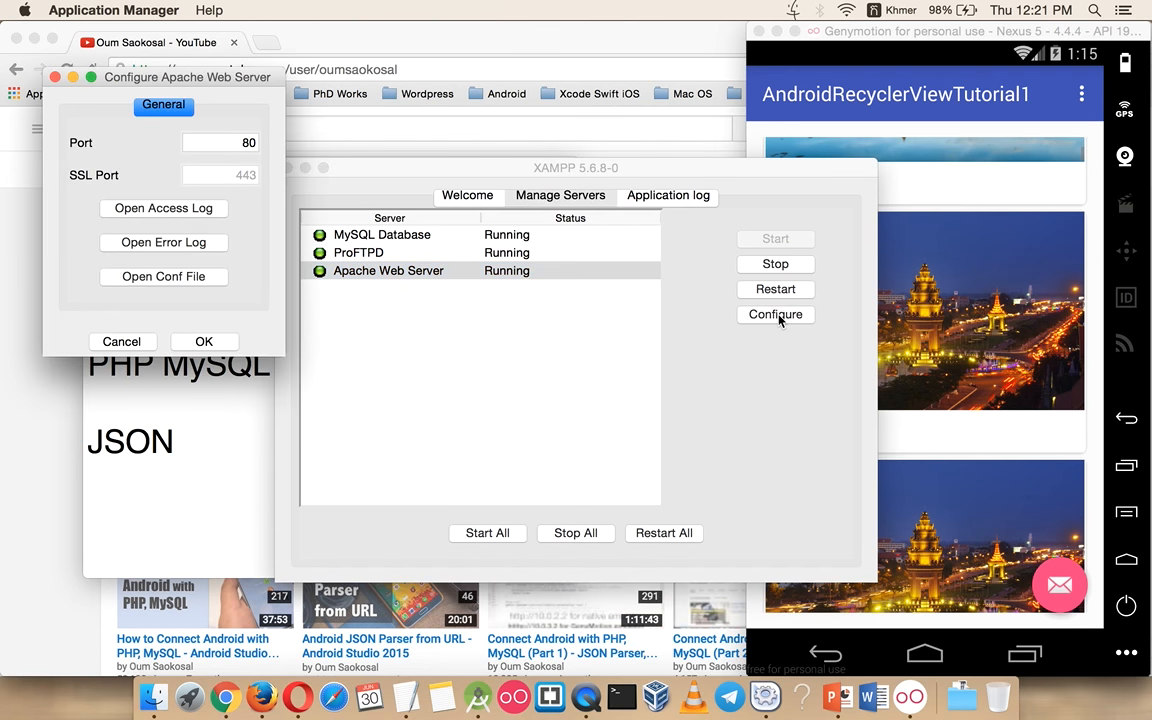
click(164, 276)
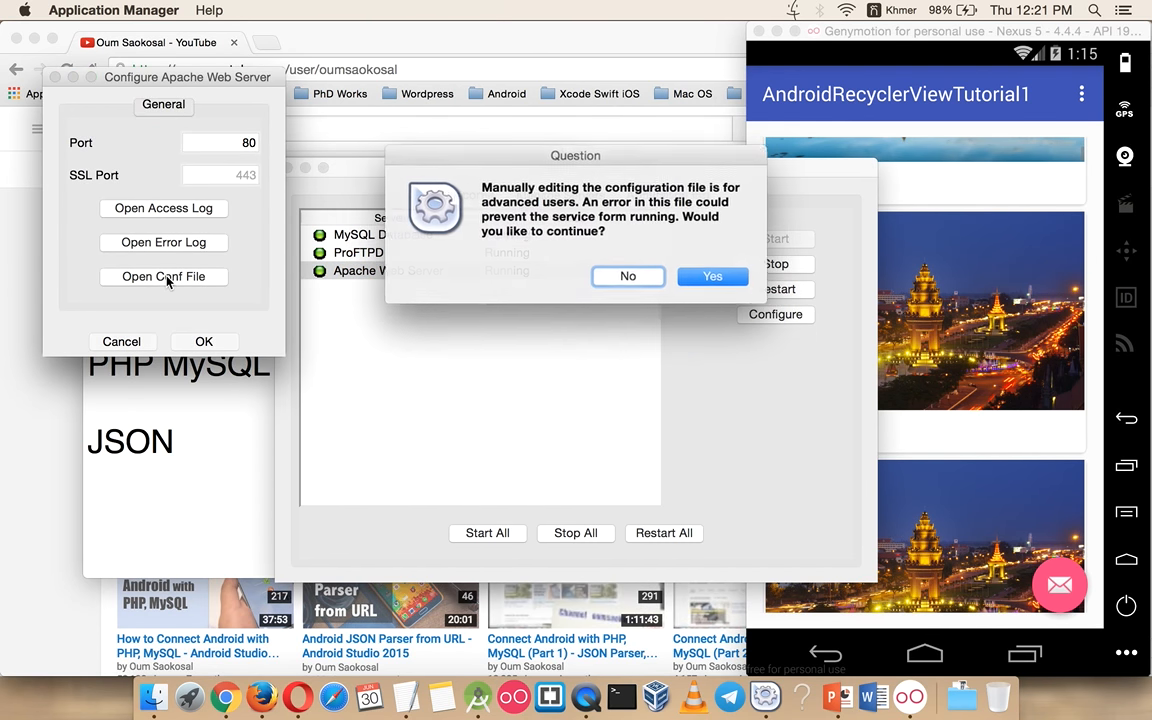
click(712, 276)
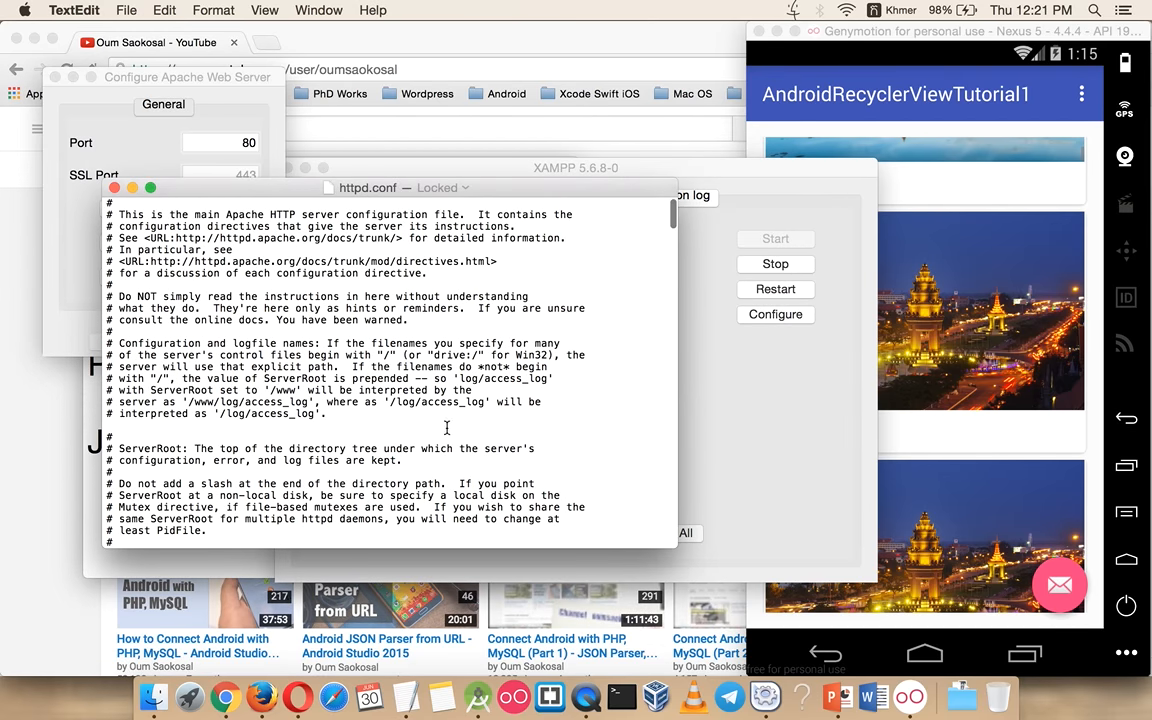
Scroll through httpd.conf to the htdocs Directory section and check the 'Require all granted' line.
scroll(down, 3)
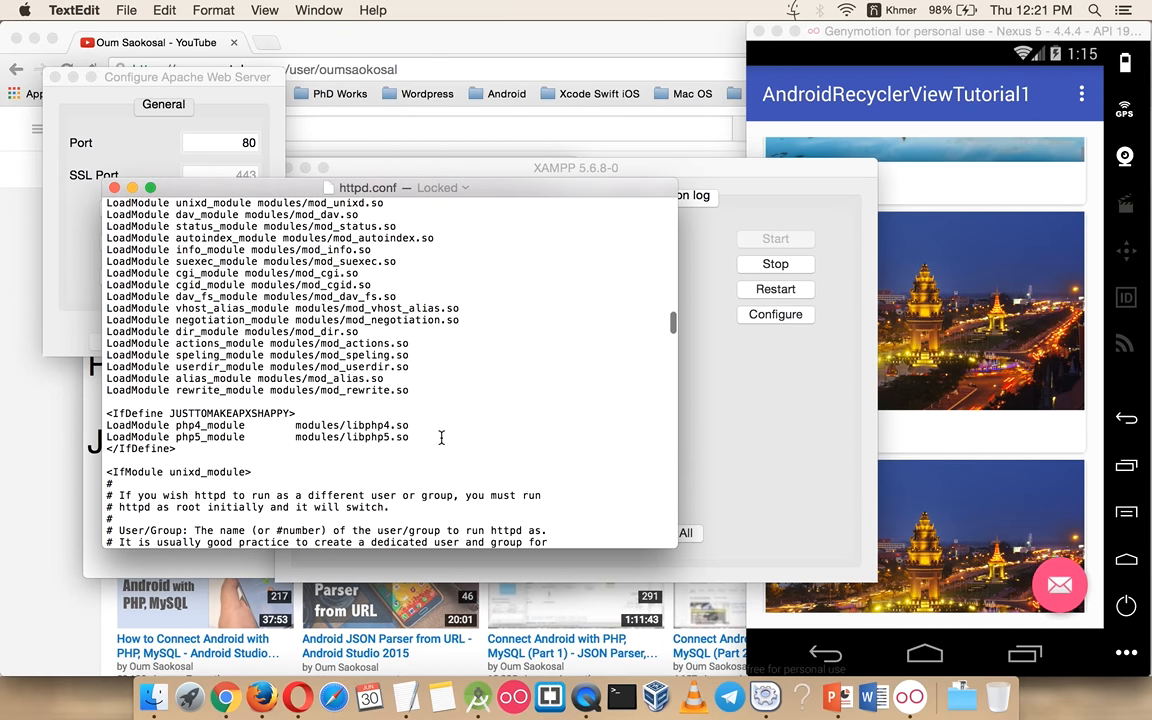
scroll(down, 3)
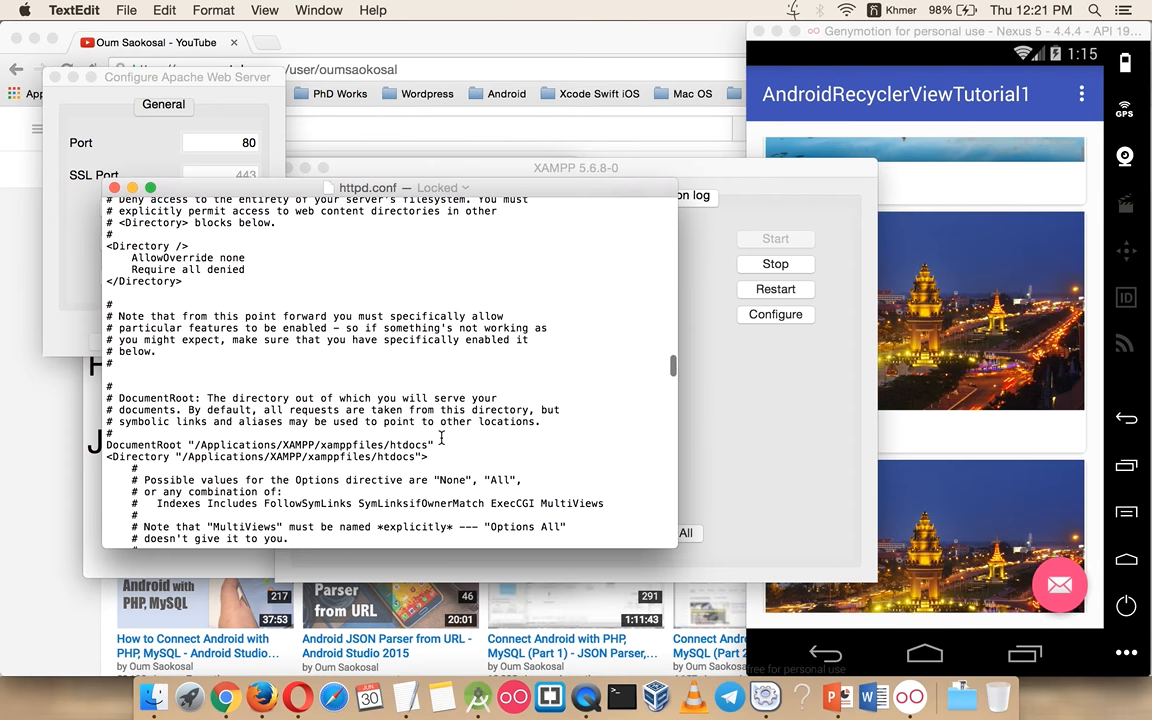
scroll(down, 3)
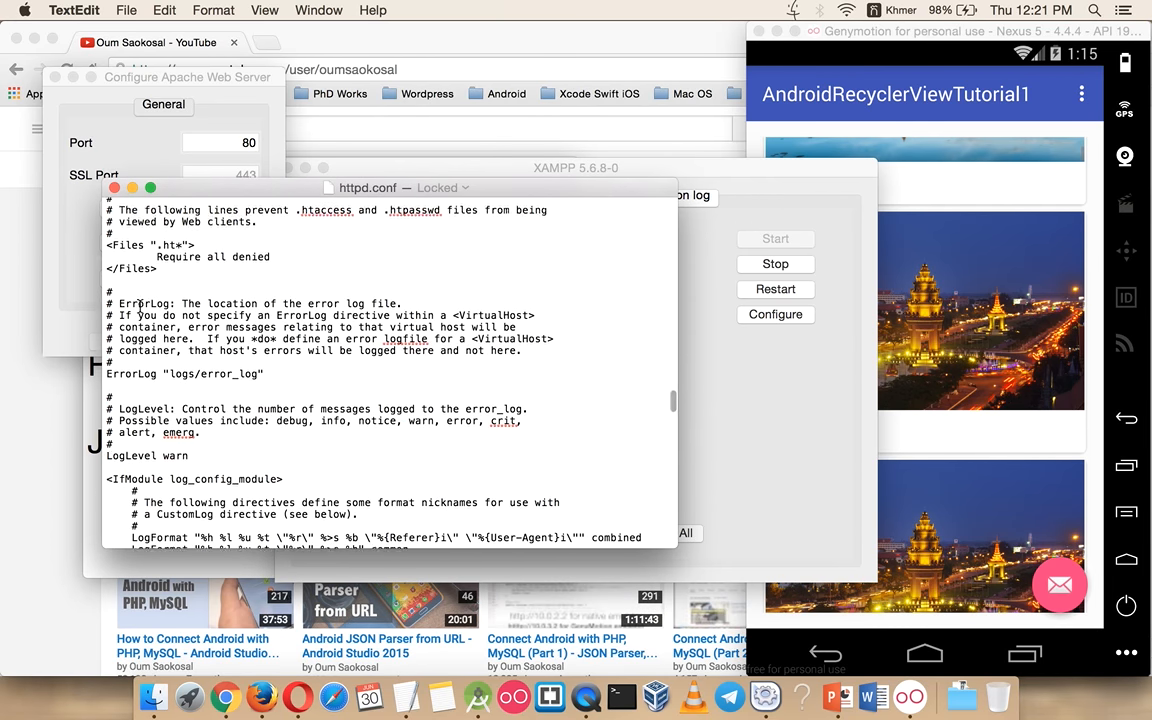
scroll(down, 3)
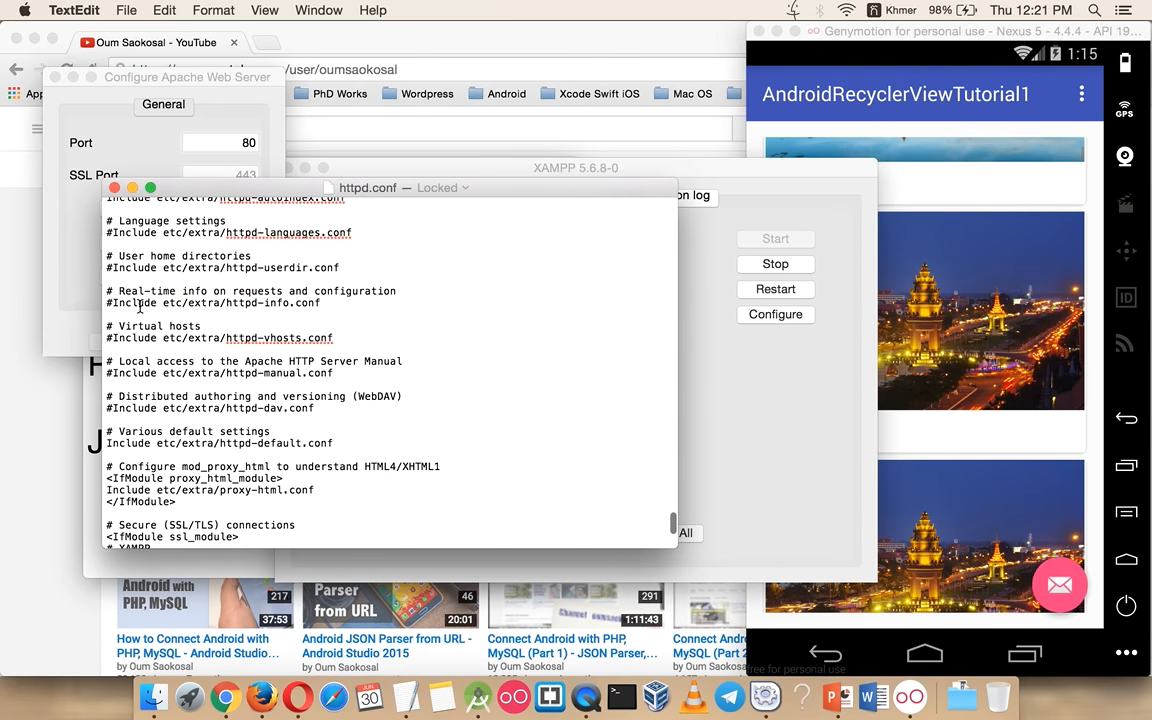
scroll(down, 3)
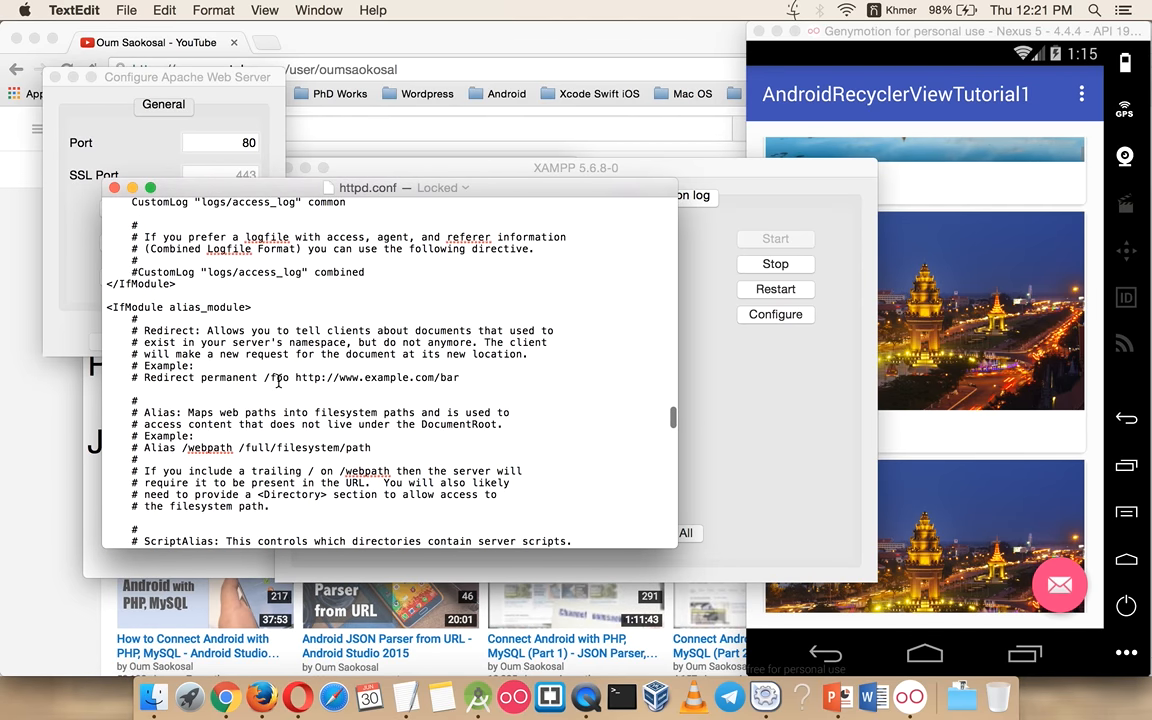
scroll(down, 3)
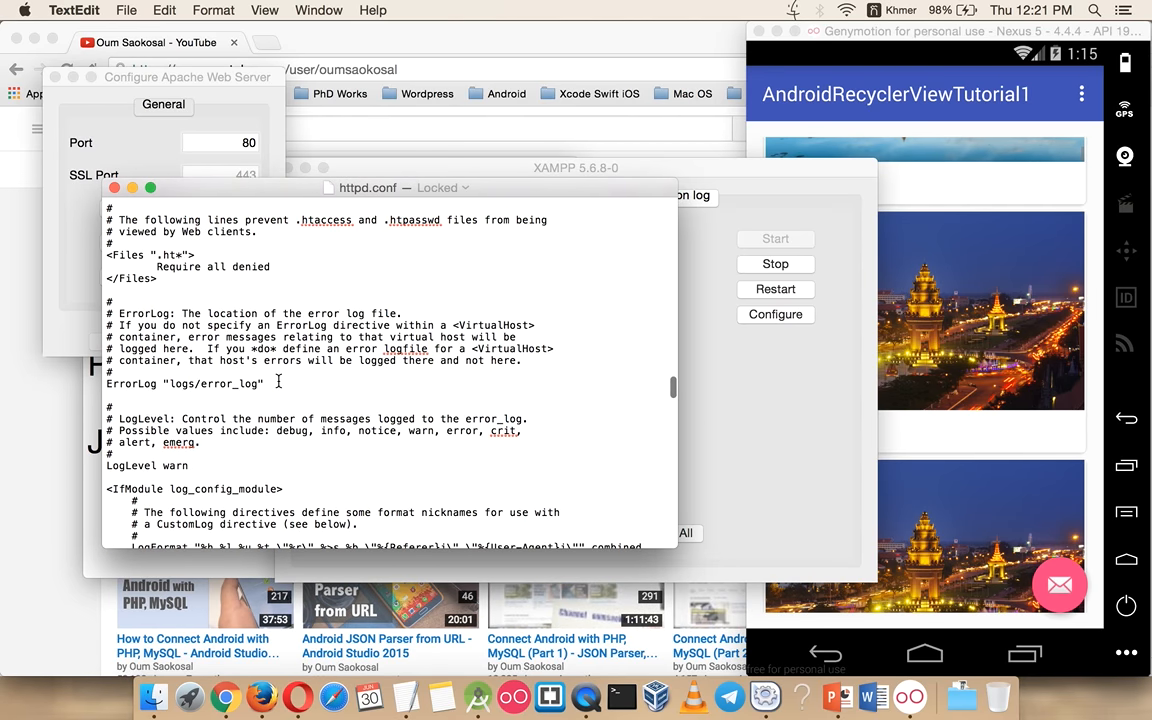
scroll(up, 3)
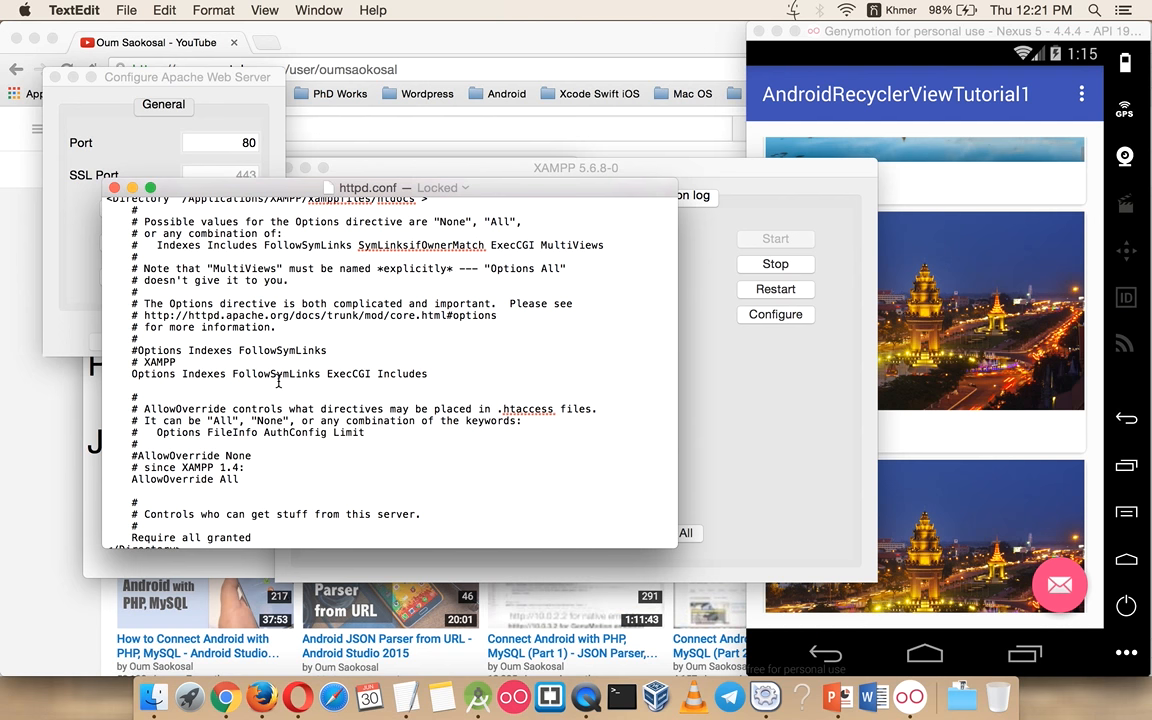
scroll(down, 3)
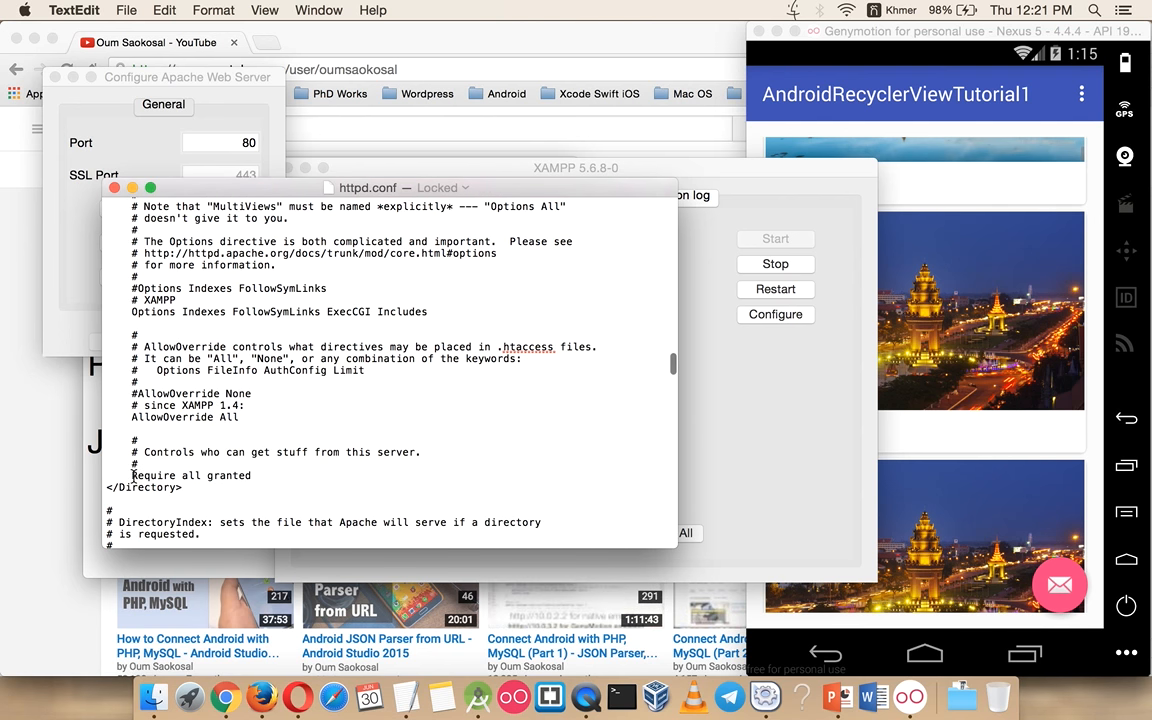
triple_click(190, 476)
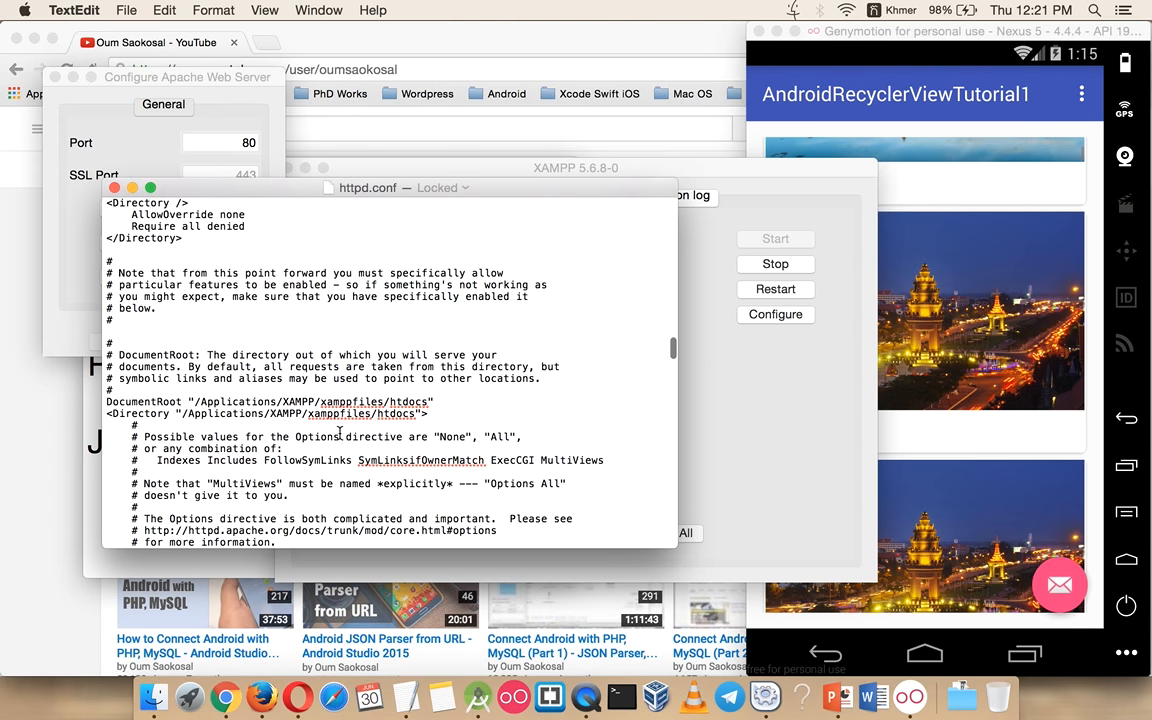
scroll(down, 3)
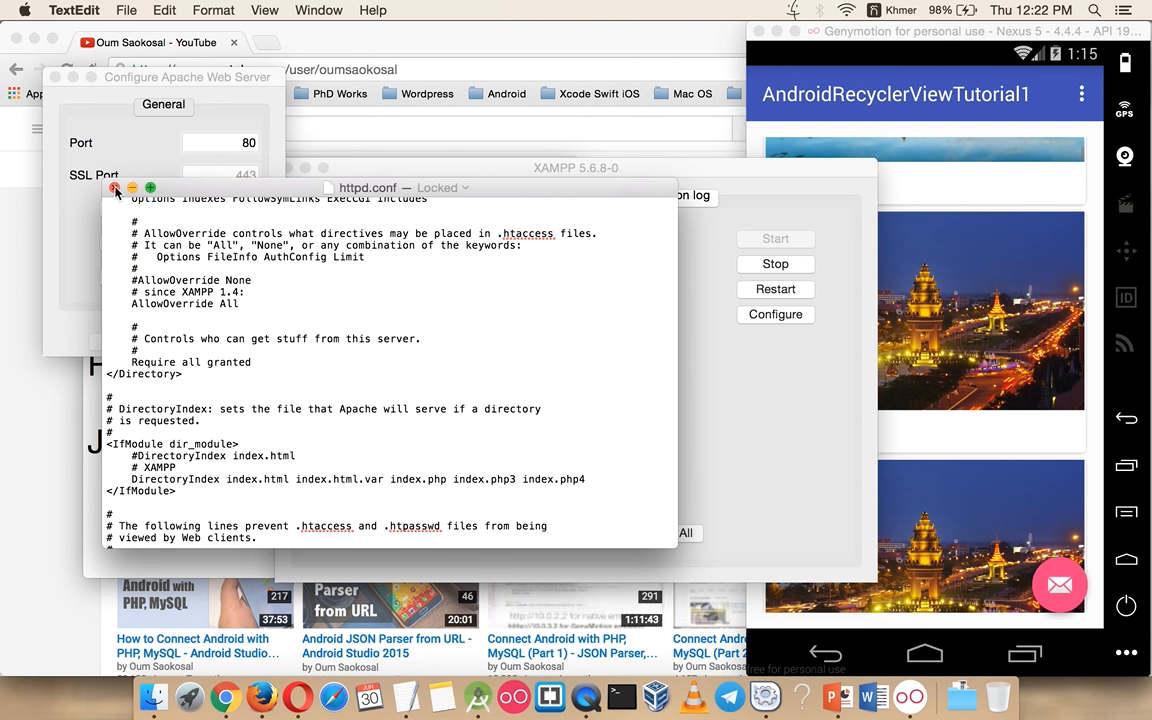
click(252, 362)
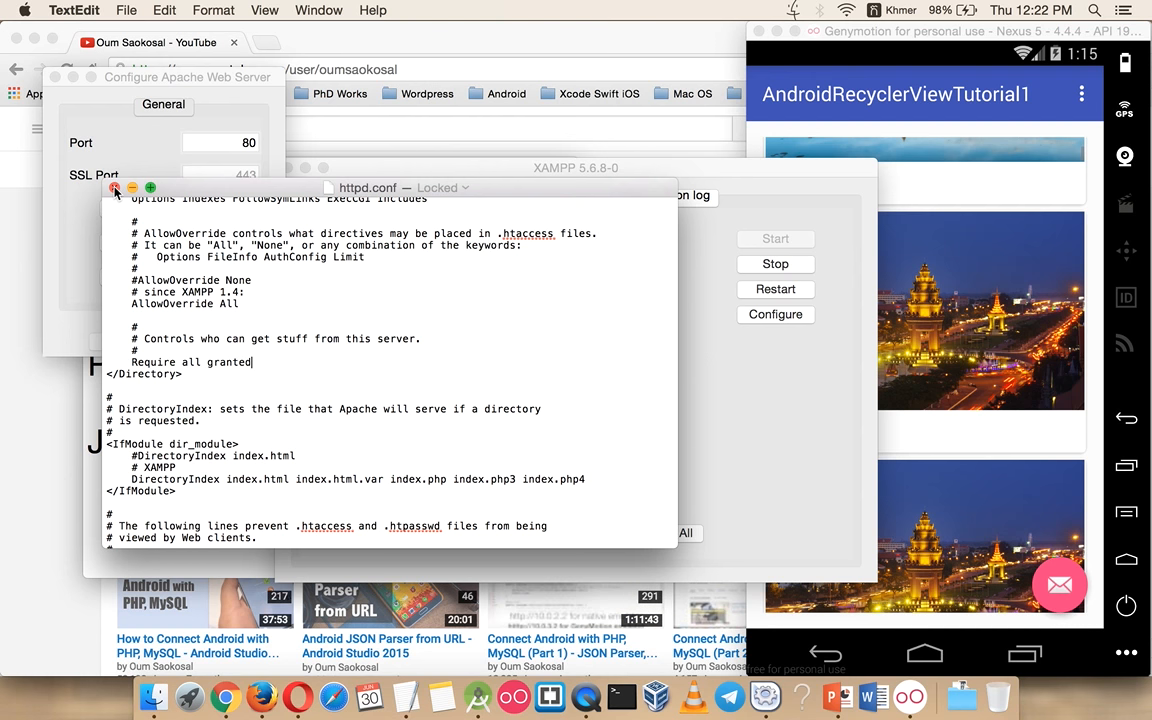
mouse_move(280, 160)
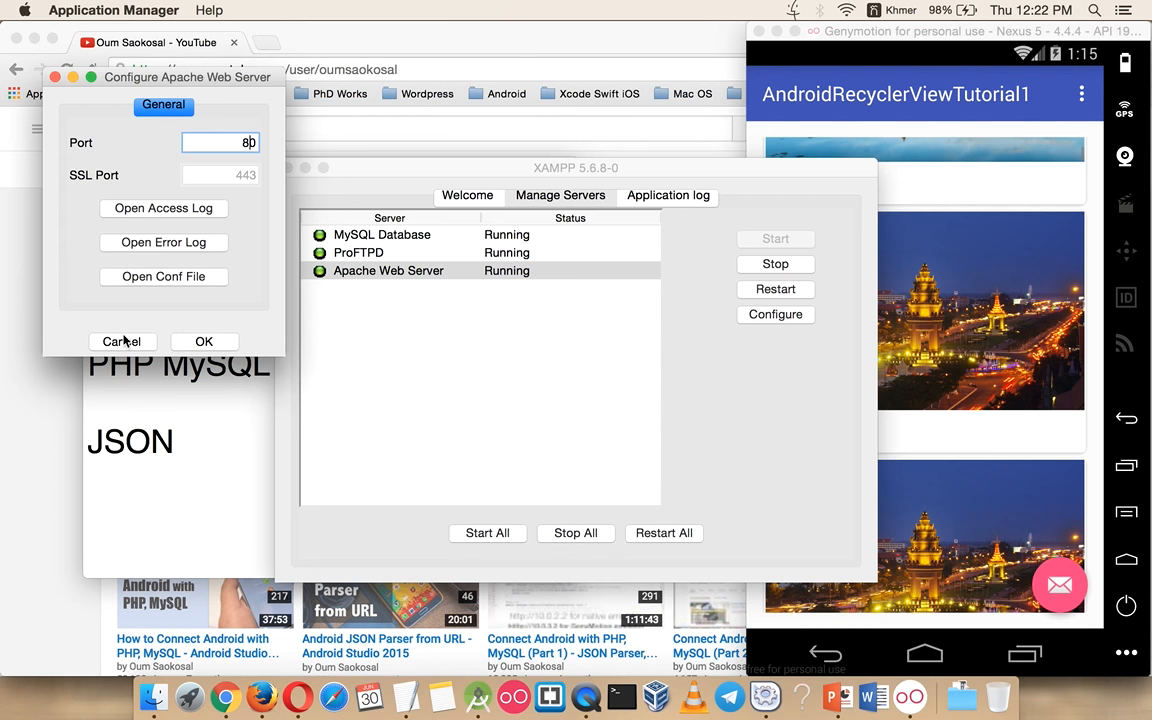
Dismiss the Apache settings, load the XAMPP welcome page at localhost and open phpMyAdmin.
click(120, 340)
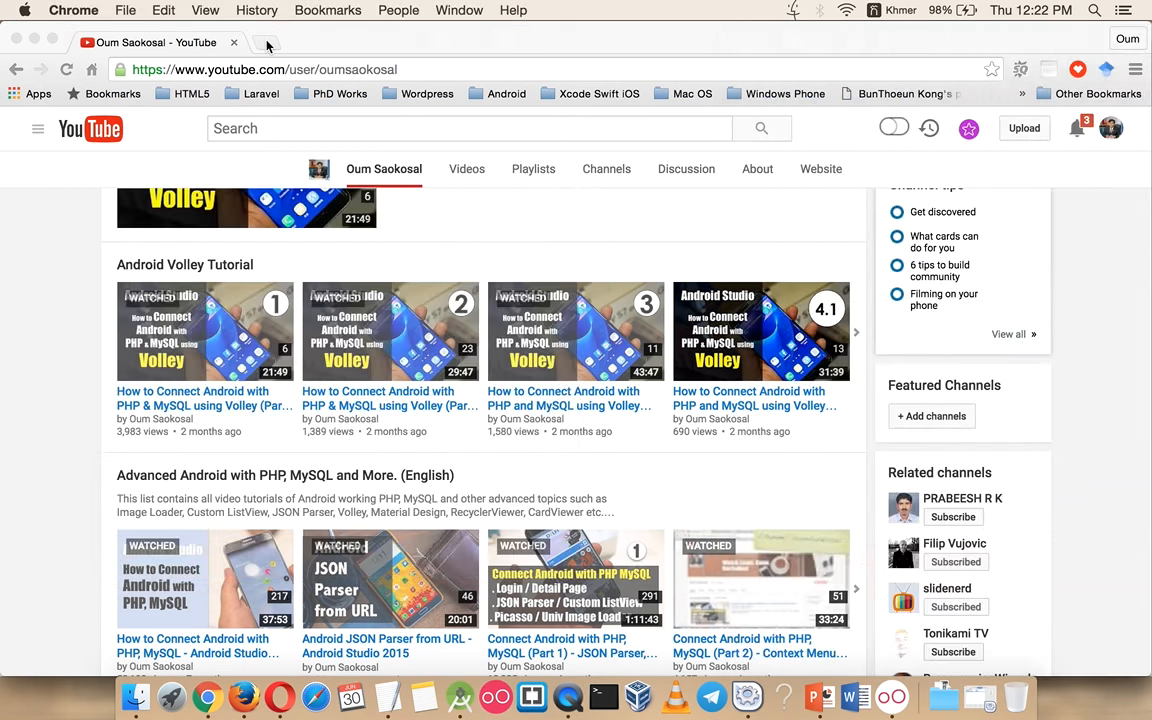
text(localhost/xampp/)
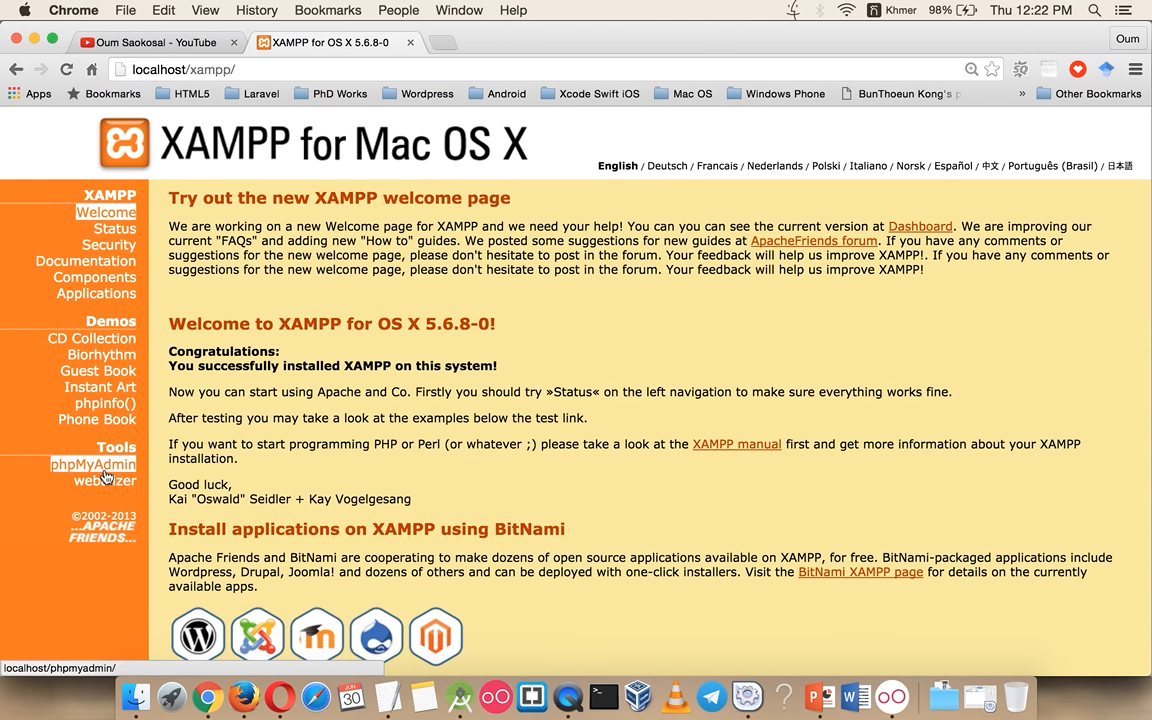
click(92, 464)
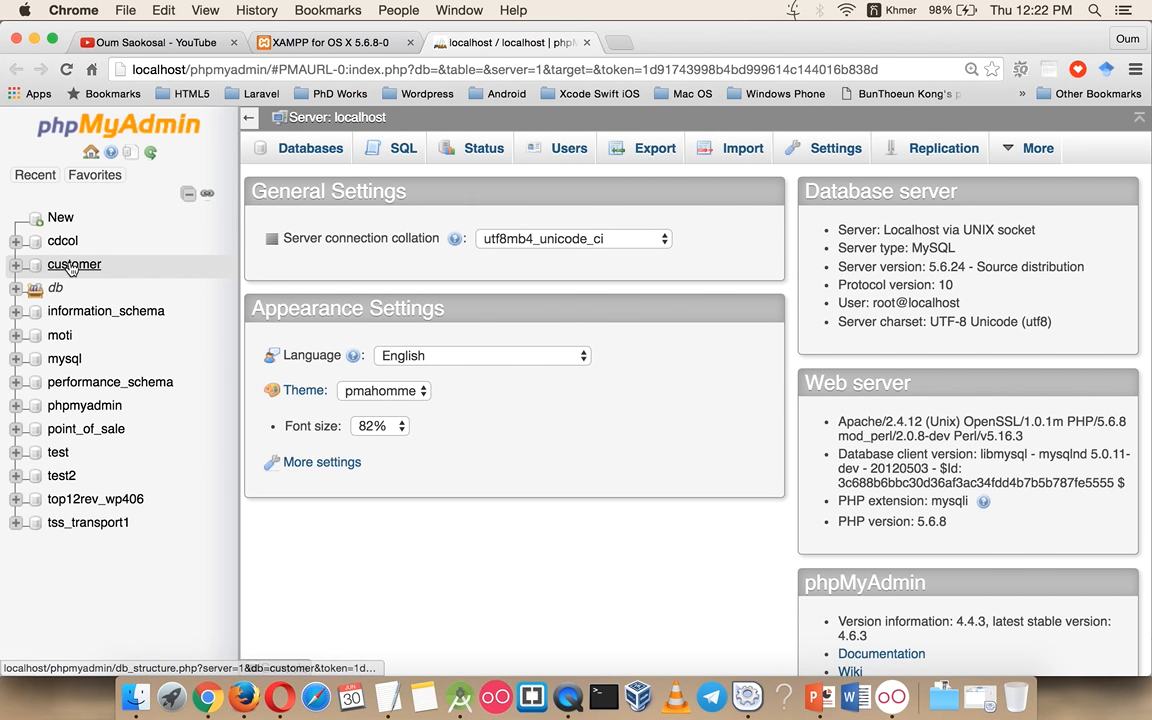
Browse tbl_product in the customer database and view its column structure.
click(74, 264)
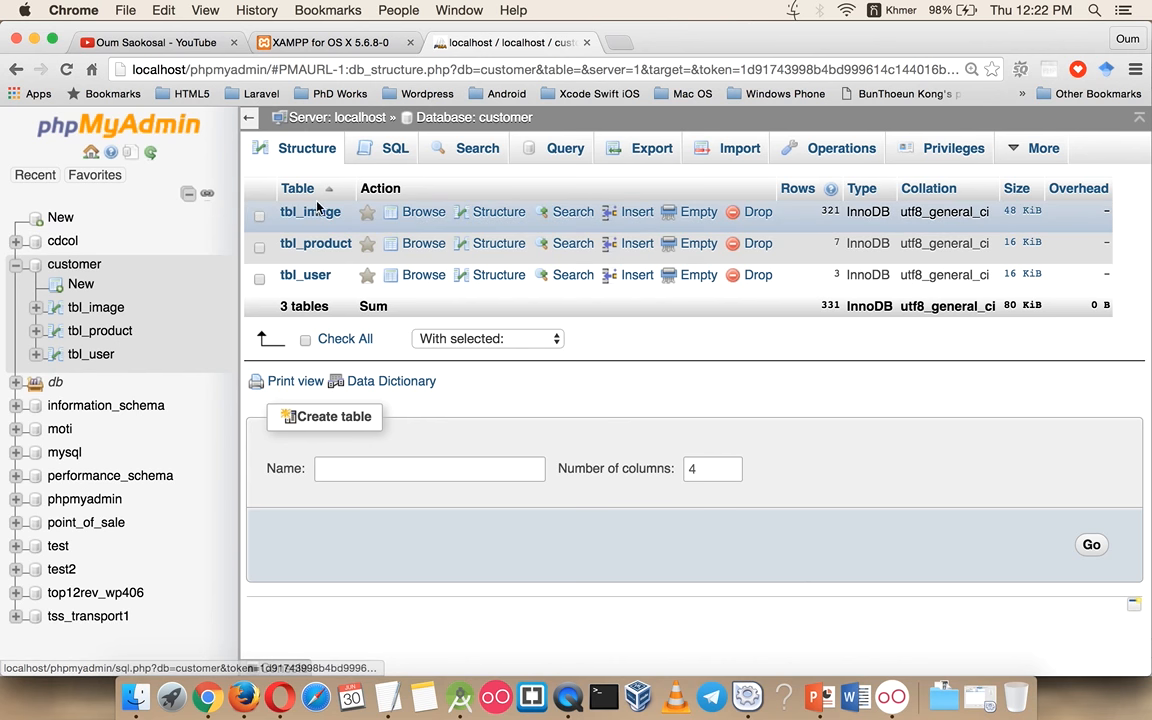
click(424, 244)
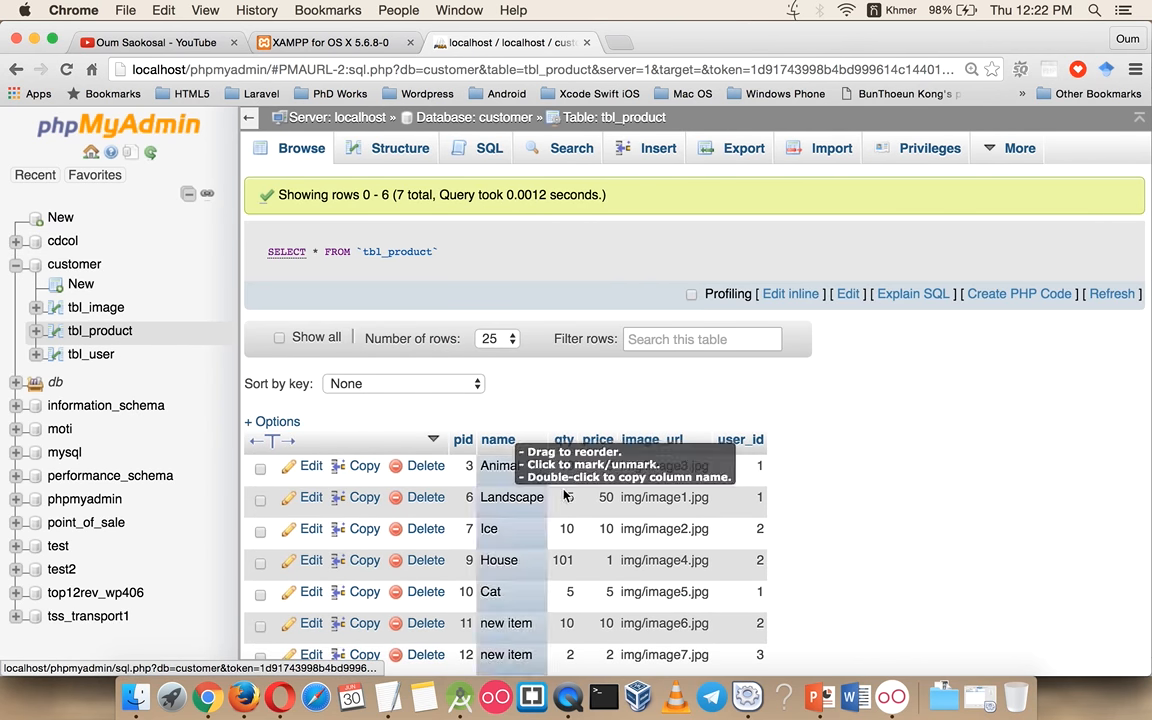
scroll(down, 3)
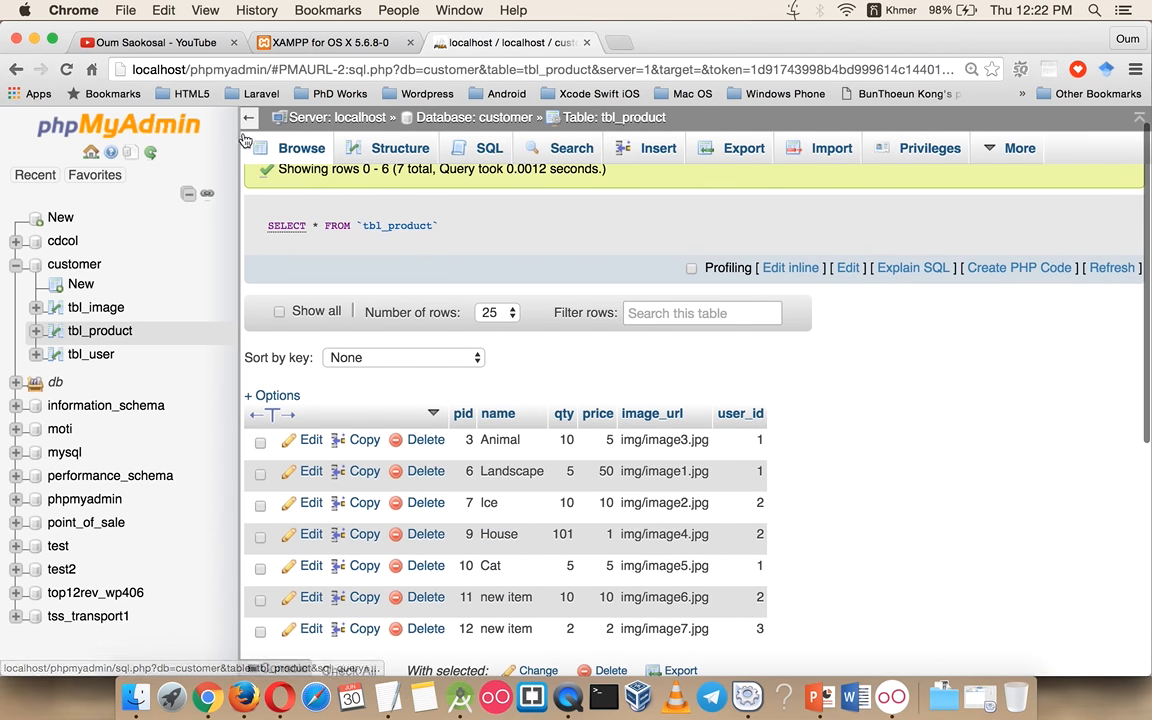
click(400, 148)
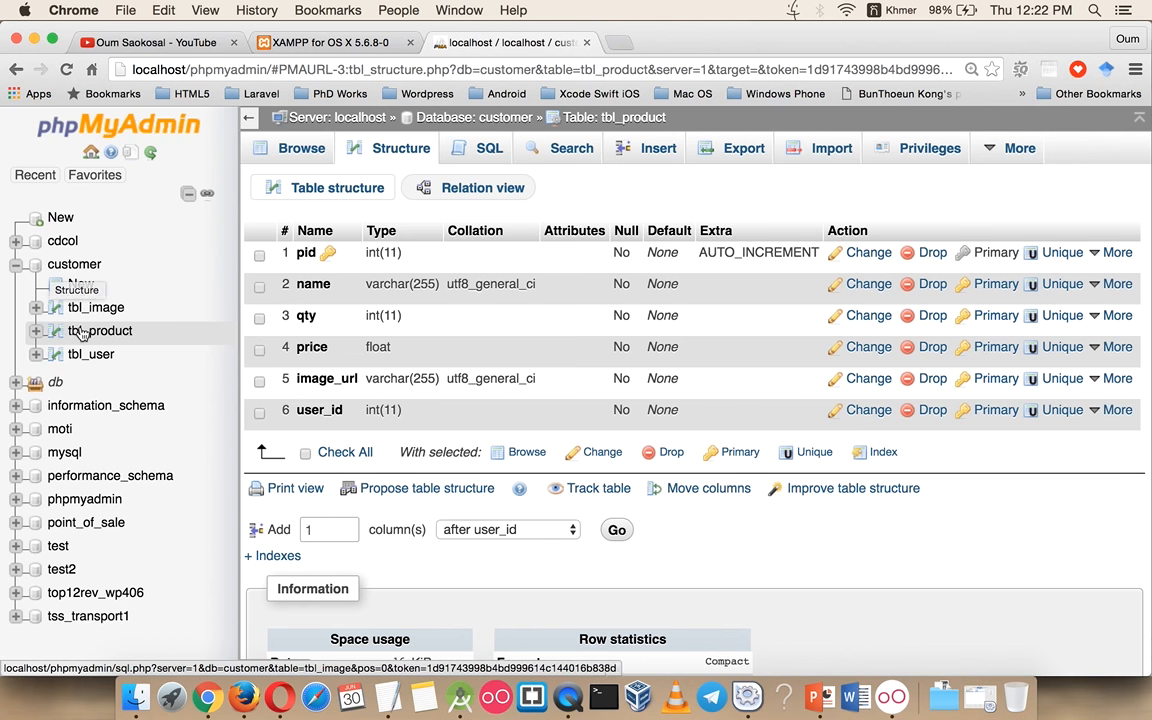
mouse_move(100, 330)
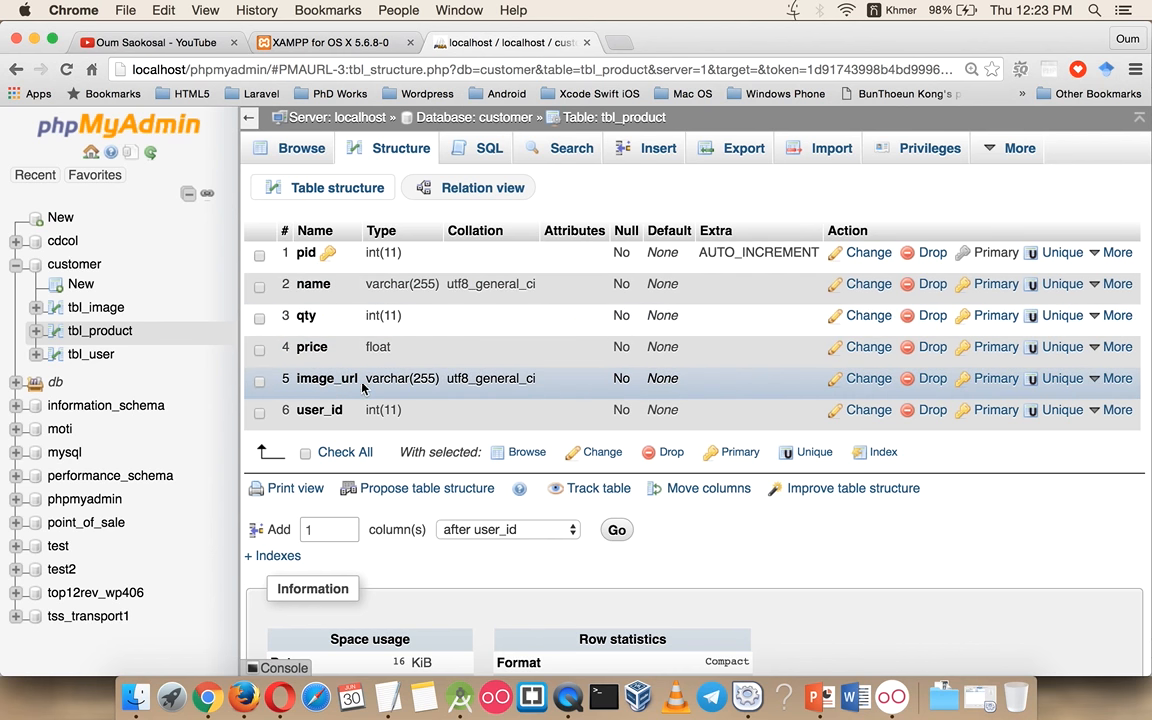
mouse_move(360, 370)
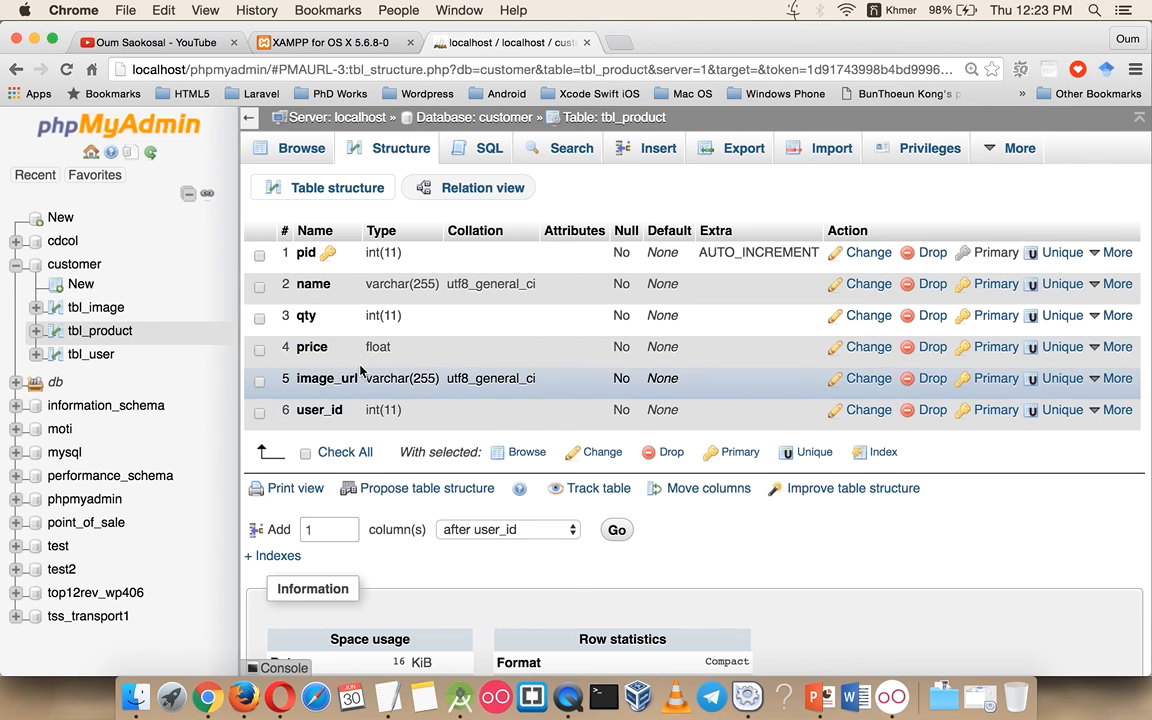
Return to tbl_product's seven rows with image_url paths, then switch to Finder.
click(300, 148)
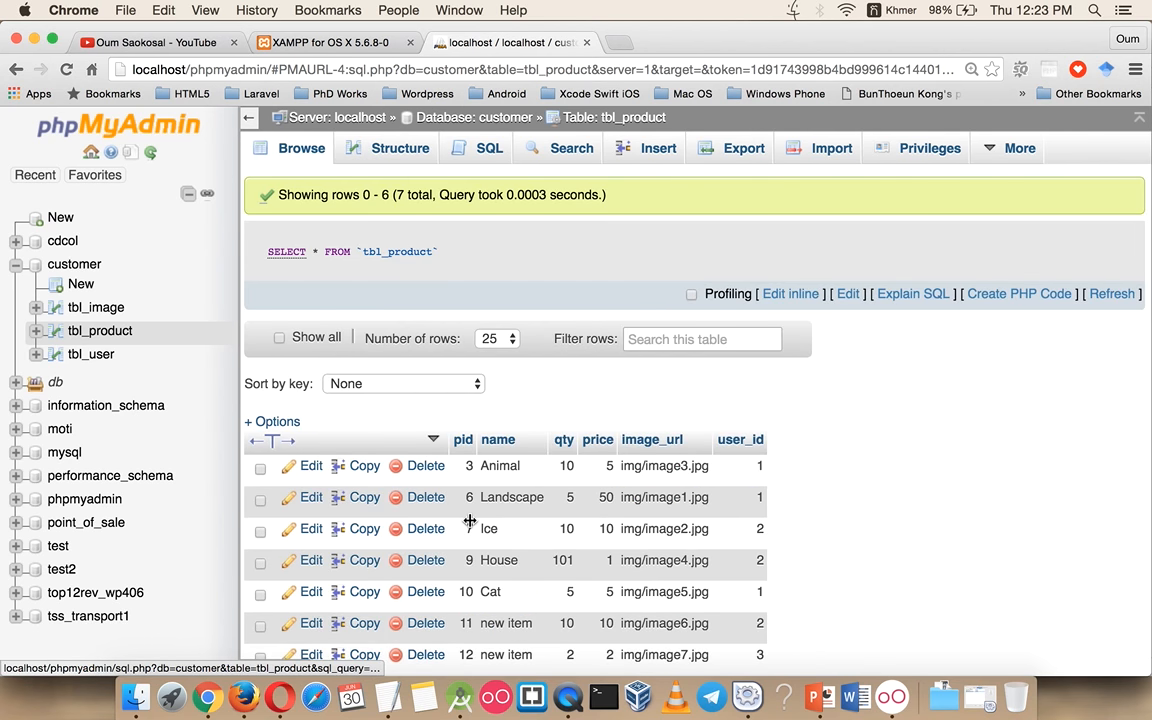
scroll(down, 3)
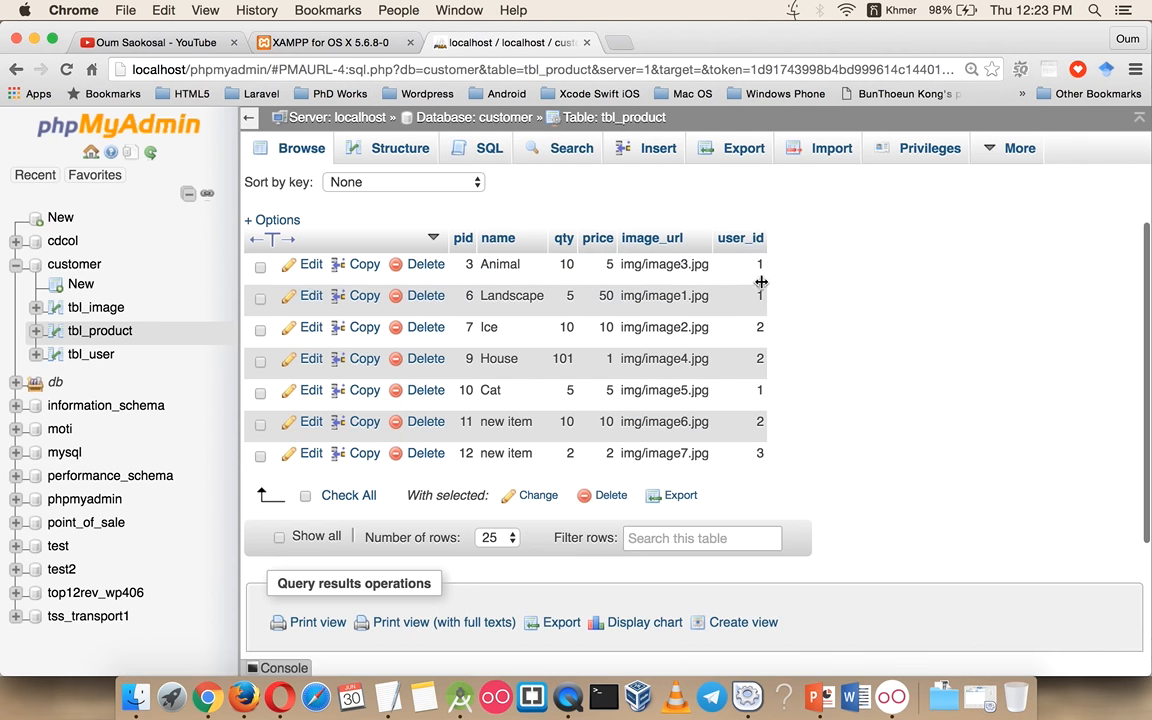
mouse_move(248, 438)
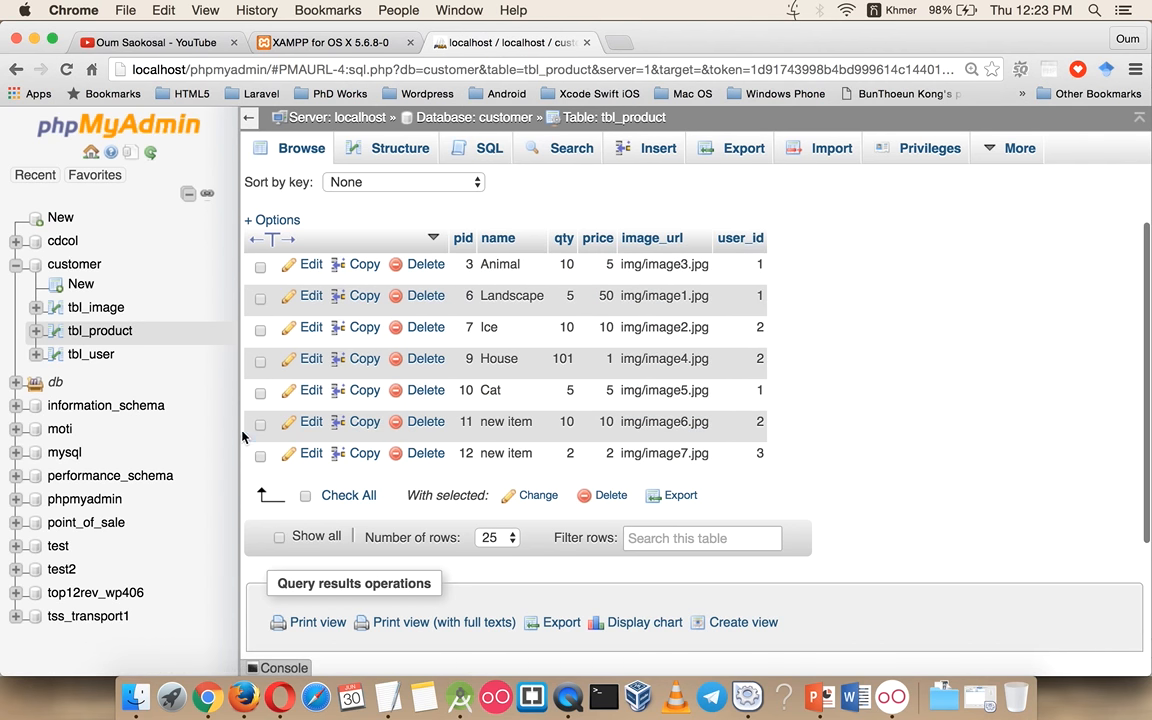
click(136, 696)
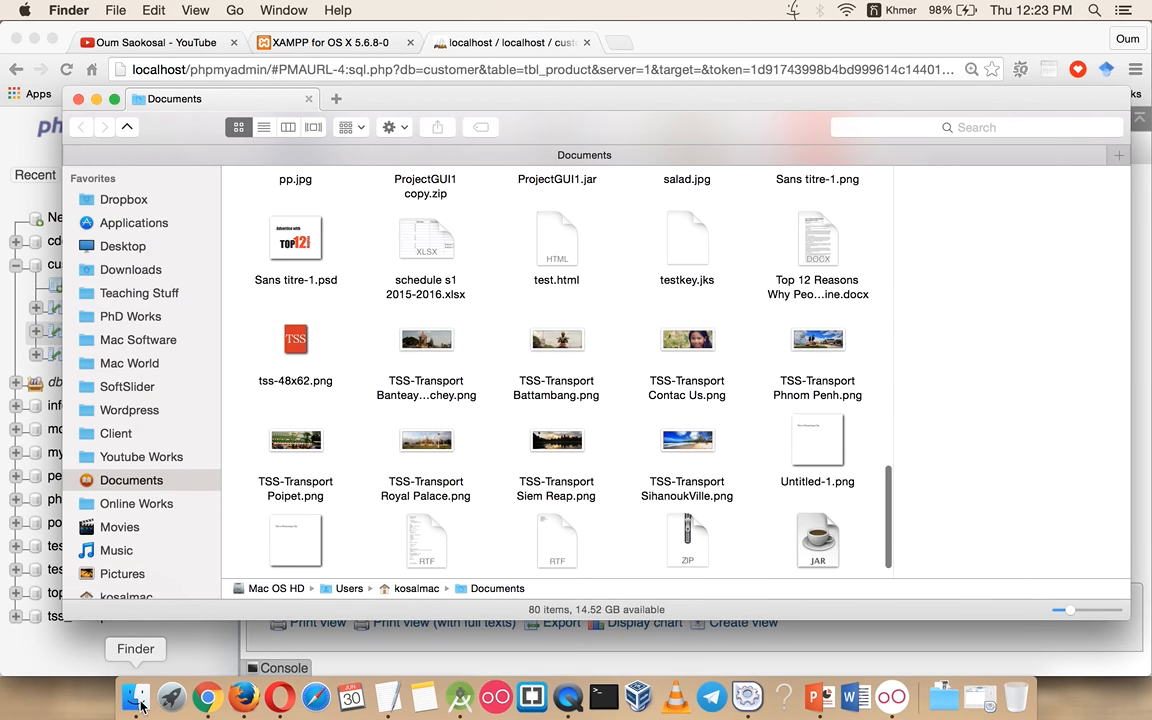
Navigate from the home folder into htdocs/customer/img.
click(126, 536)
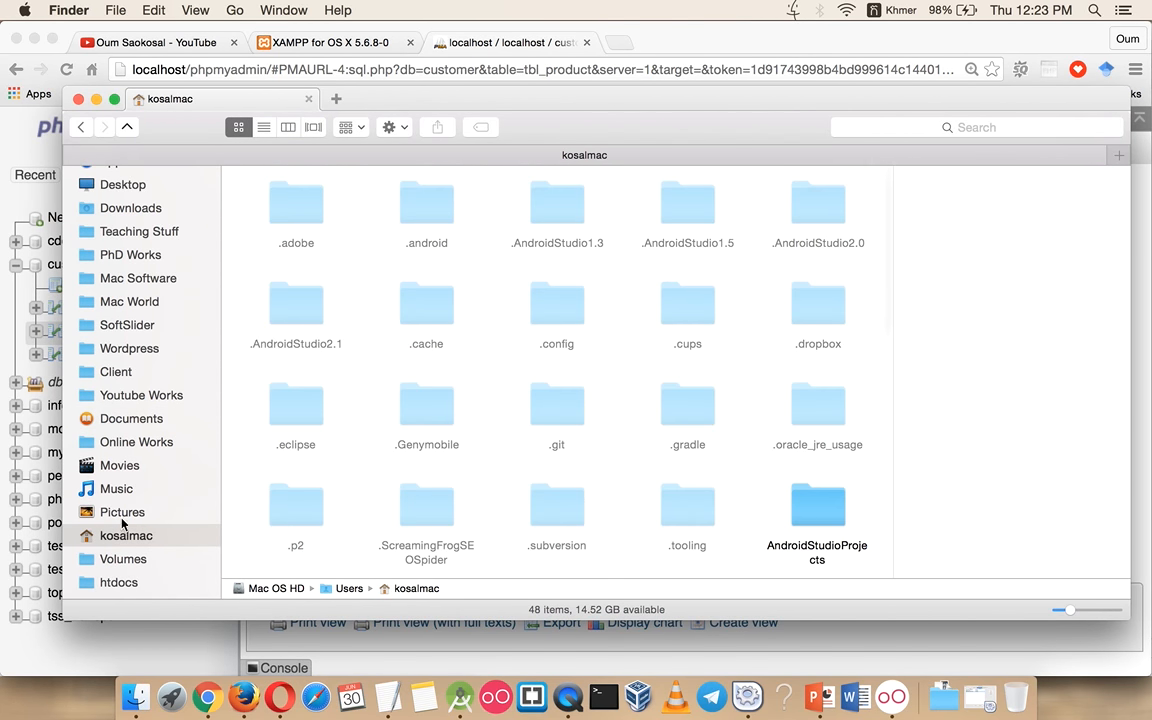
click(118, 516)
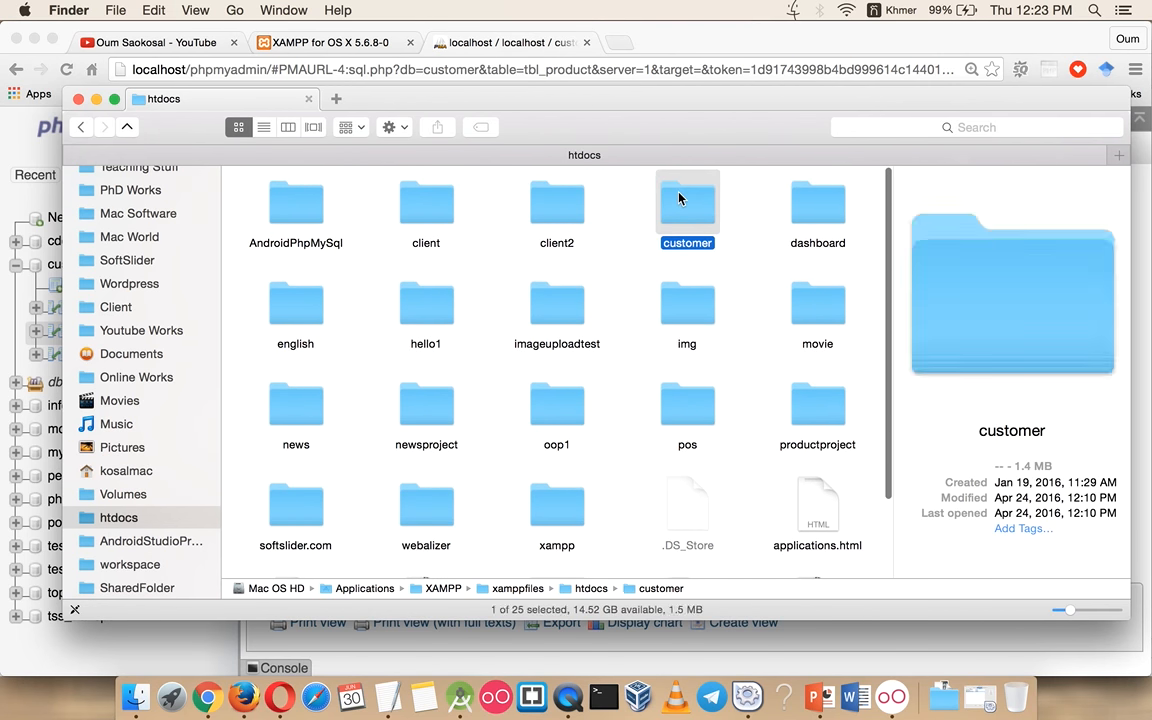
double_click(688, 204)
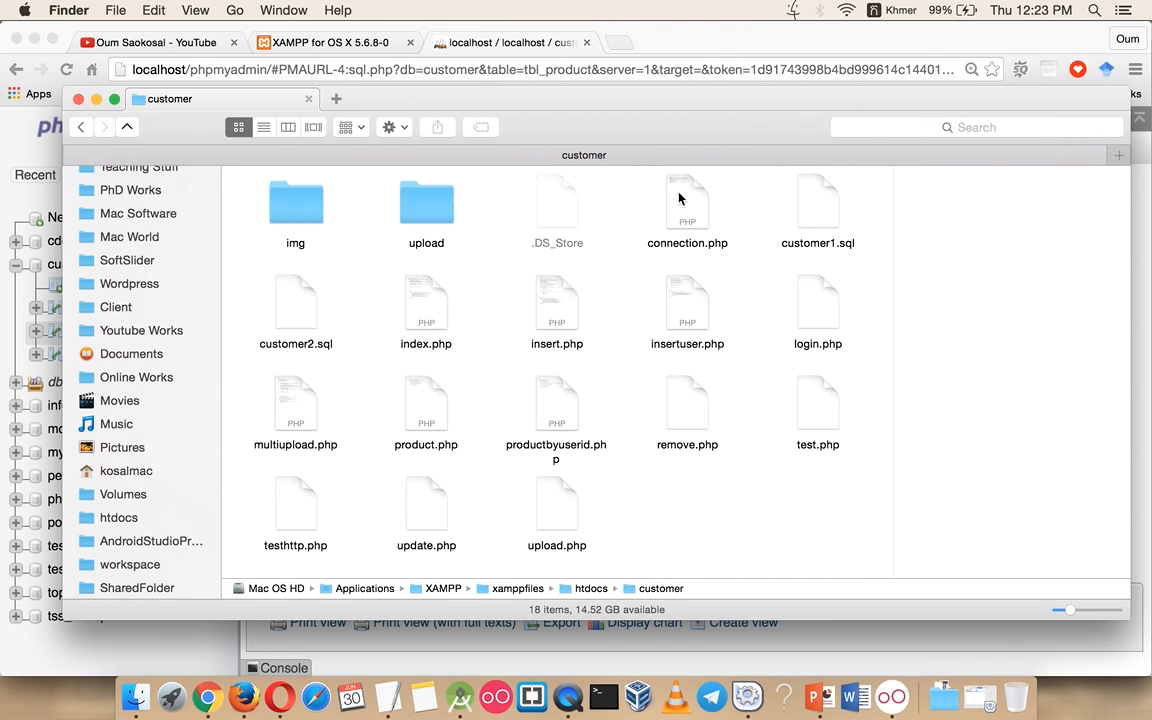
double_click(296, 202)
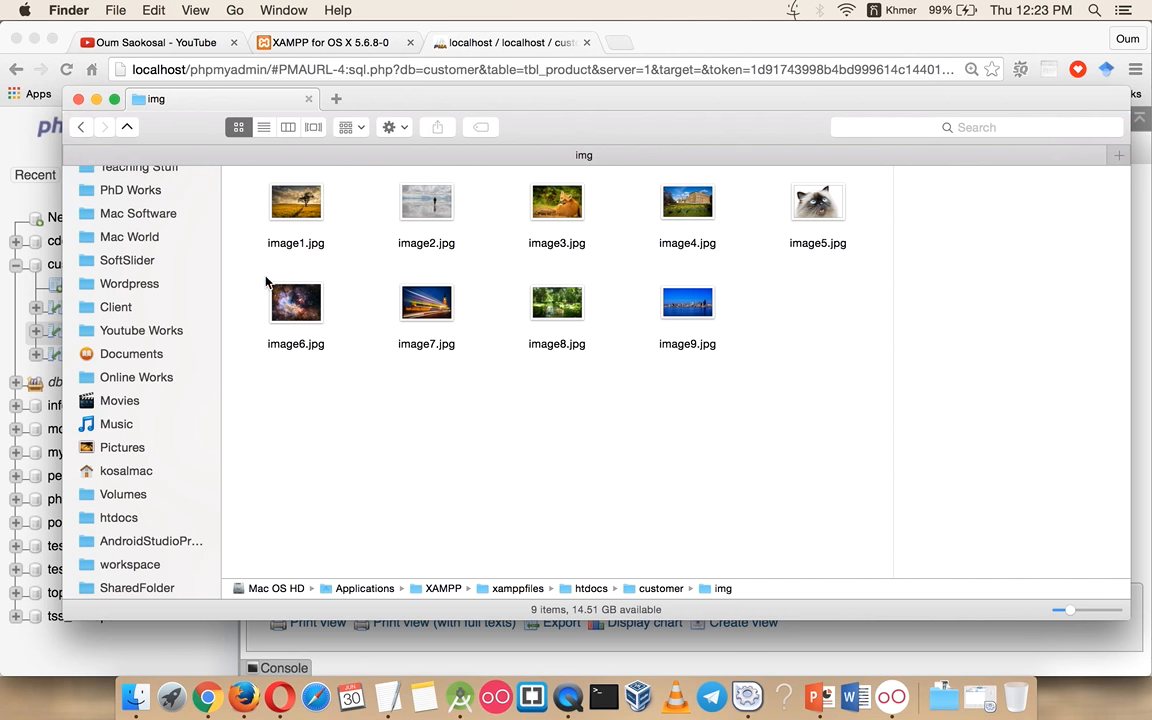
mouse_move(564, 138)
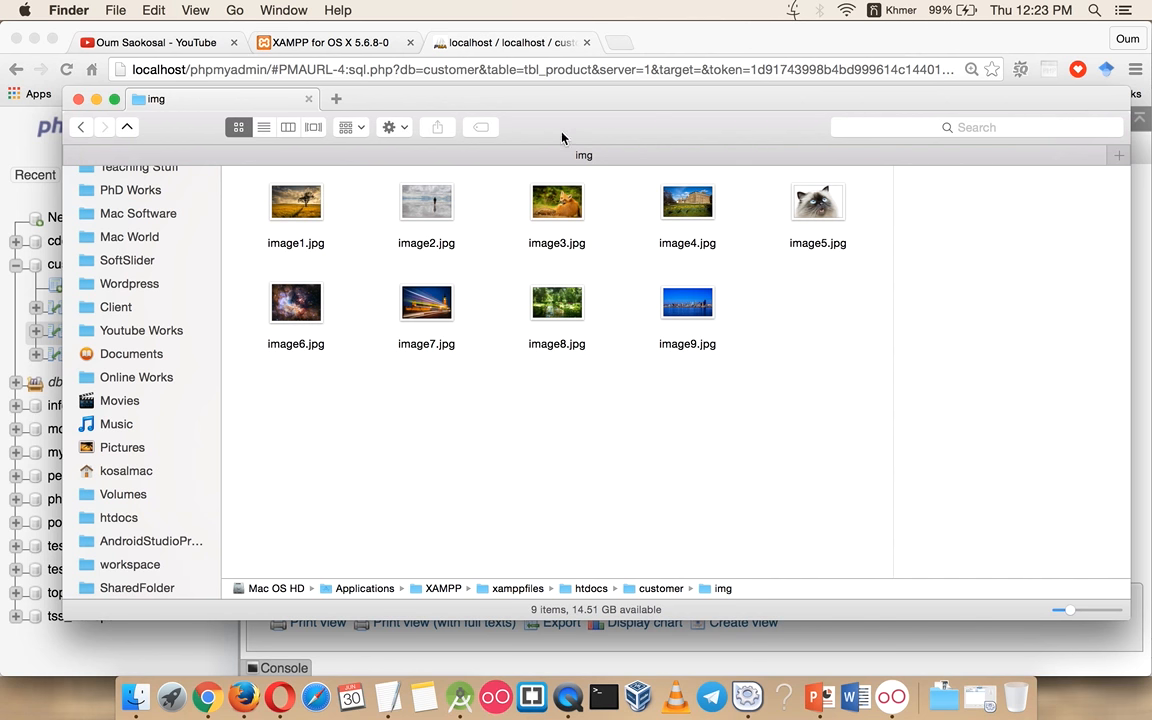
mouse_move(470, 364)
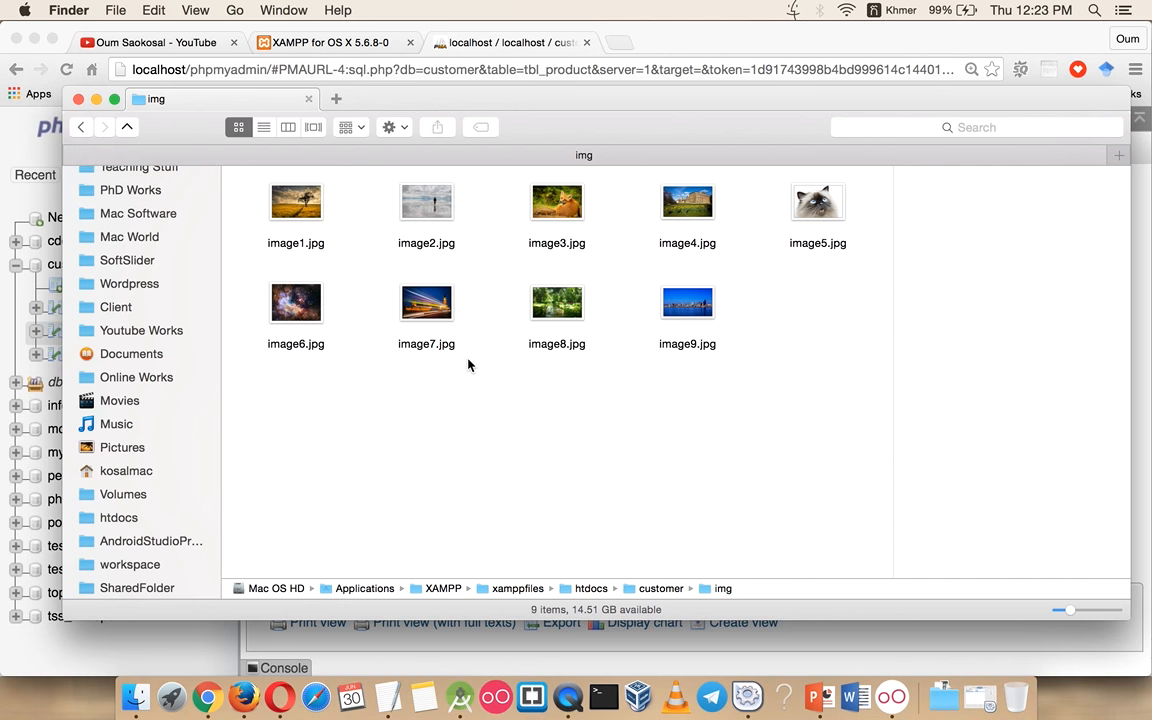
Preview the product images image1.jpg, image3.jpg and image2.jpg in the img folder.
click(296, 202)
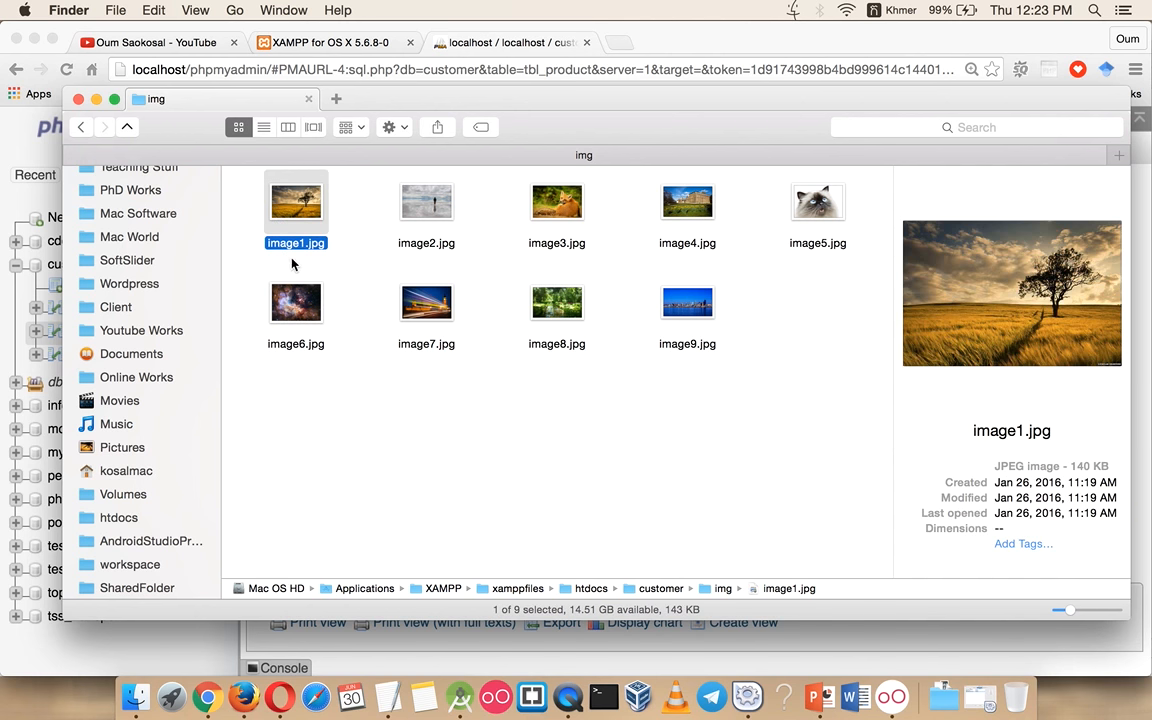
click(556, 202)
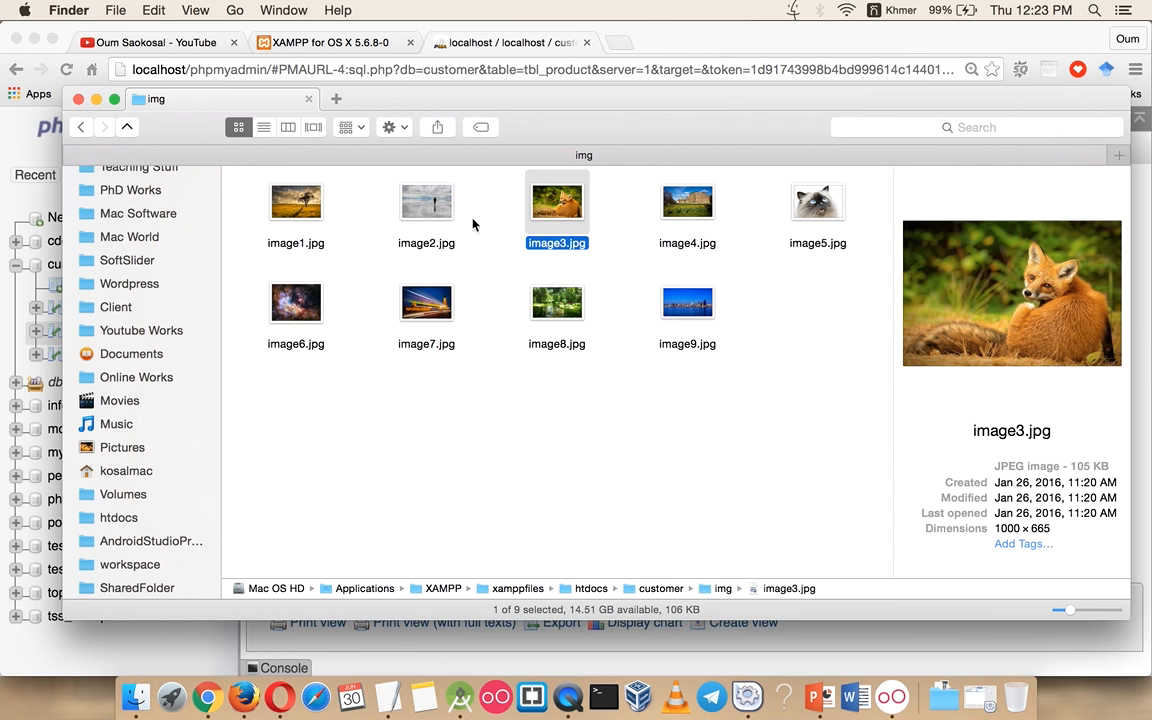
click(296, 202)
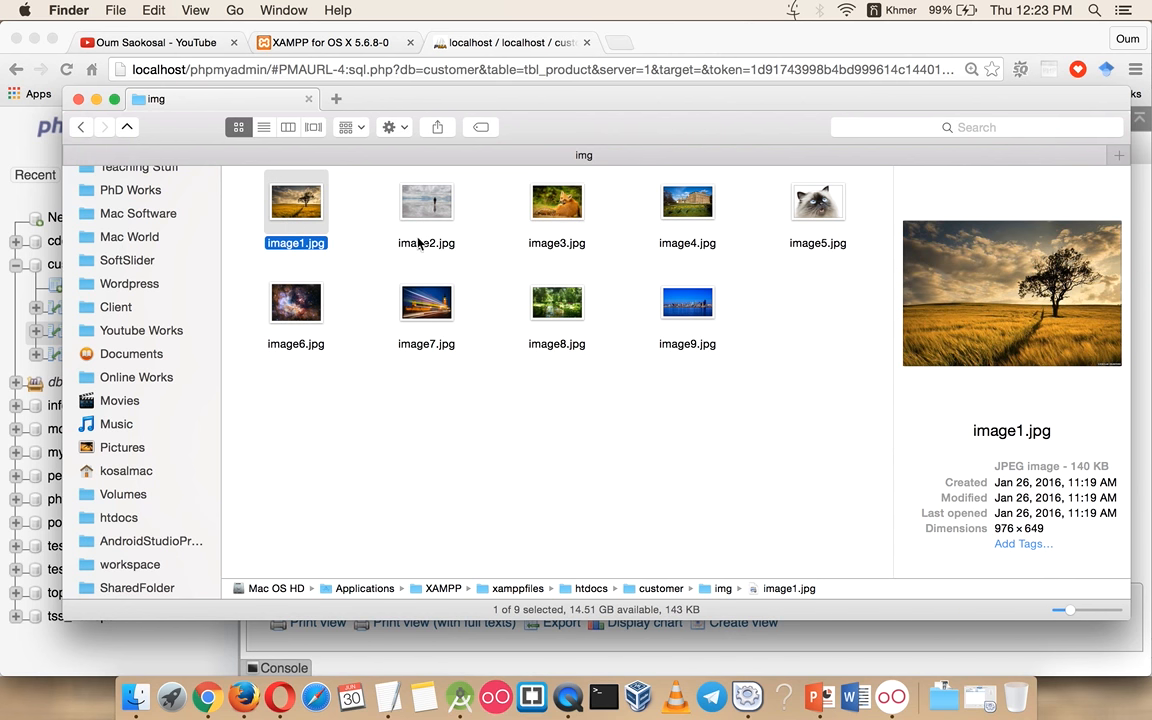
mouse_move(470, 224)
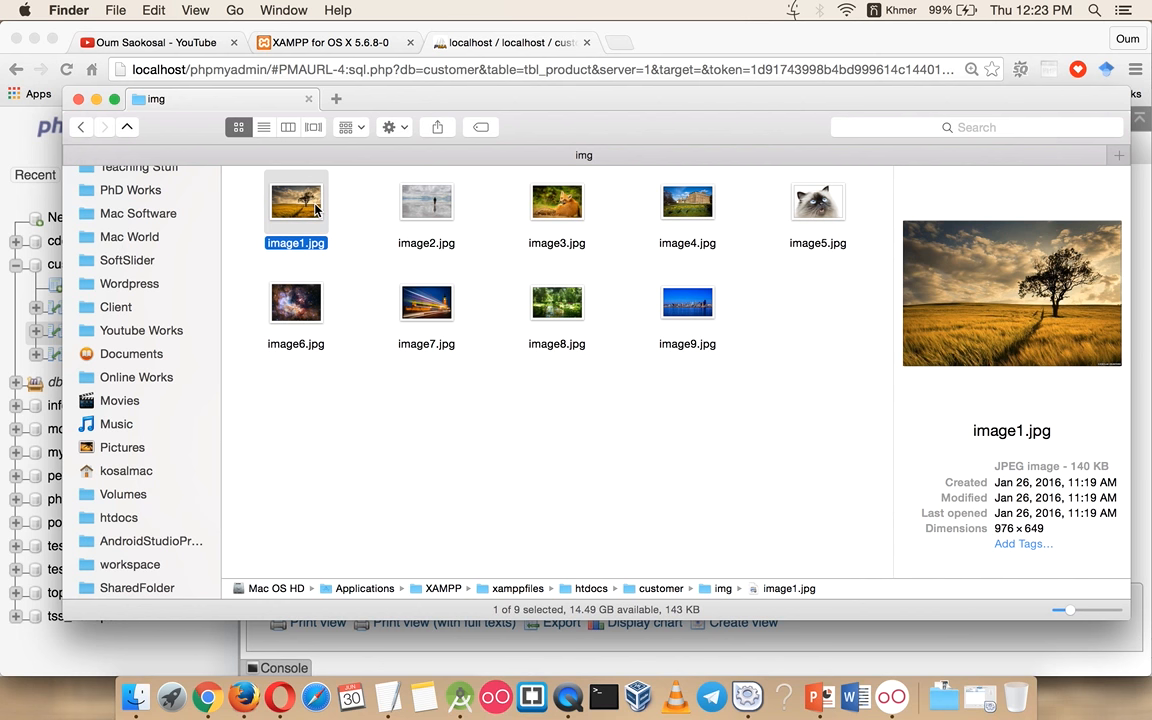
mouse_move(284, 220)
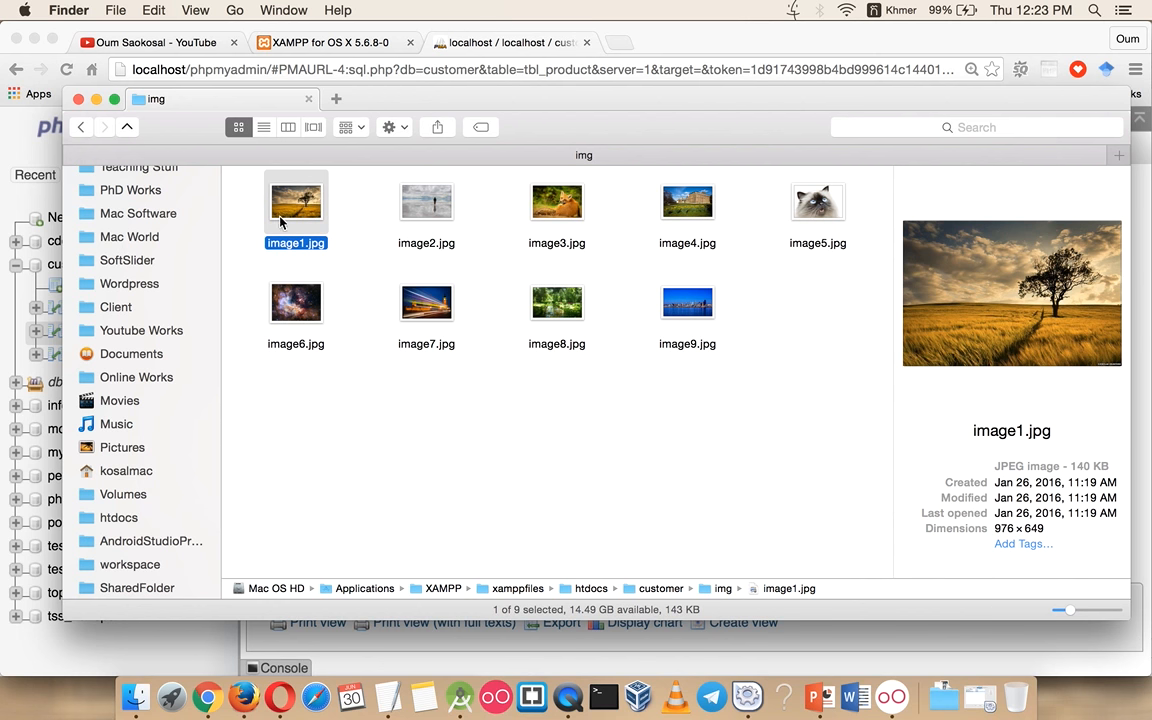
mouse_move(312, 256)
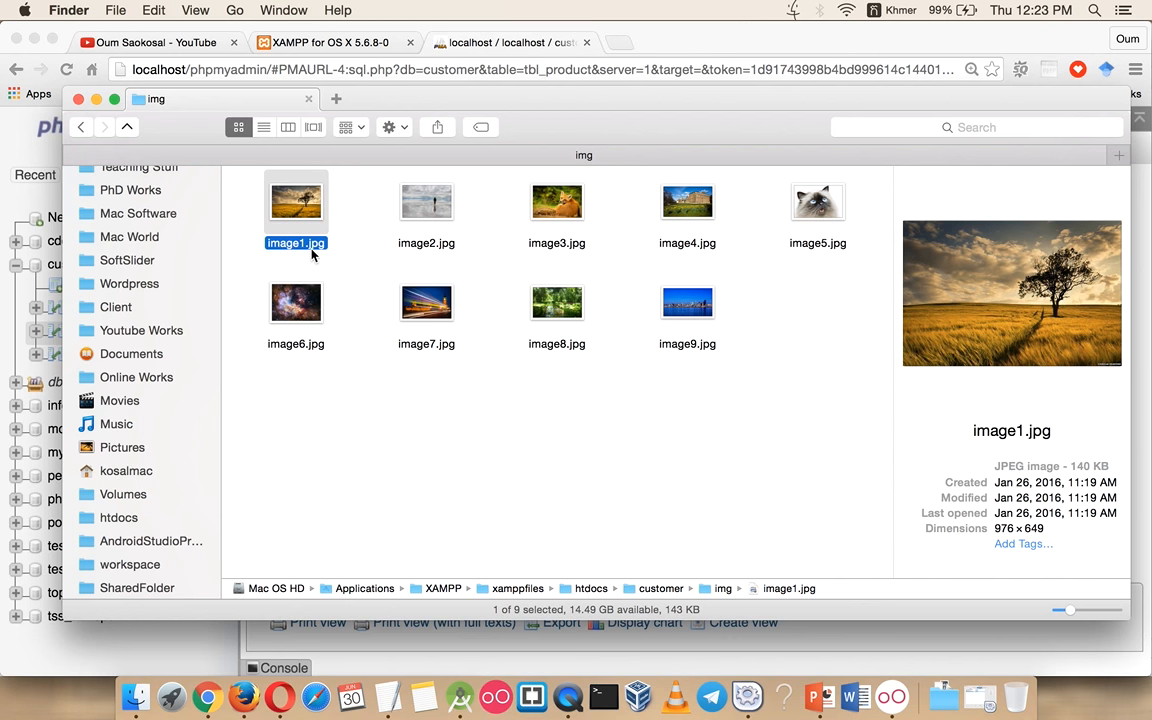
mouse_move(318, 206)
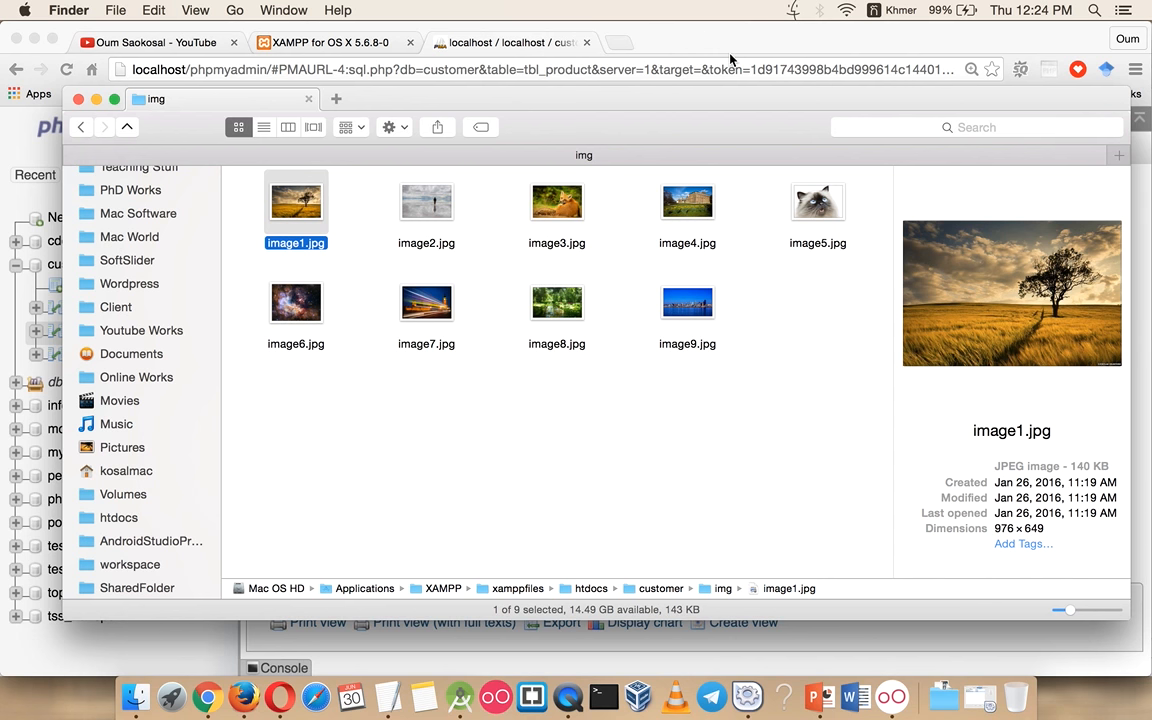
mouse_move(308, 256)
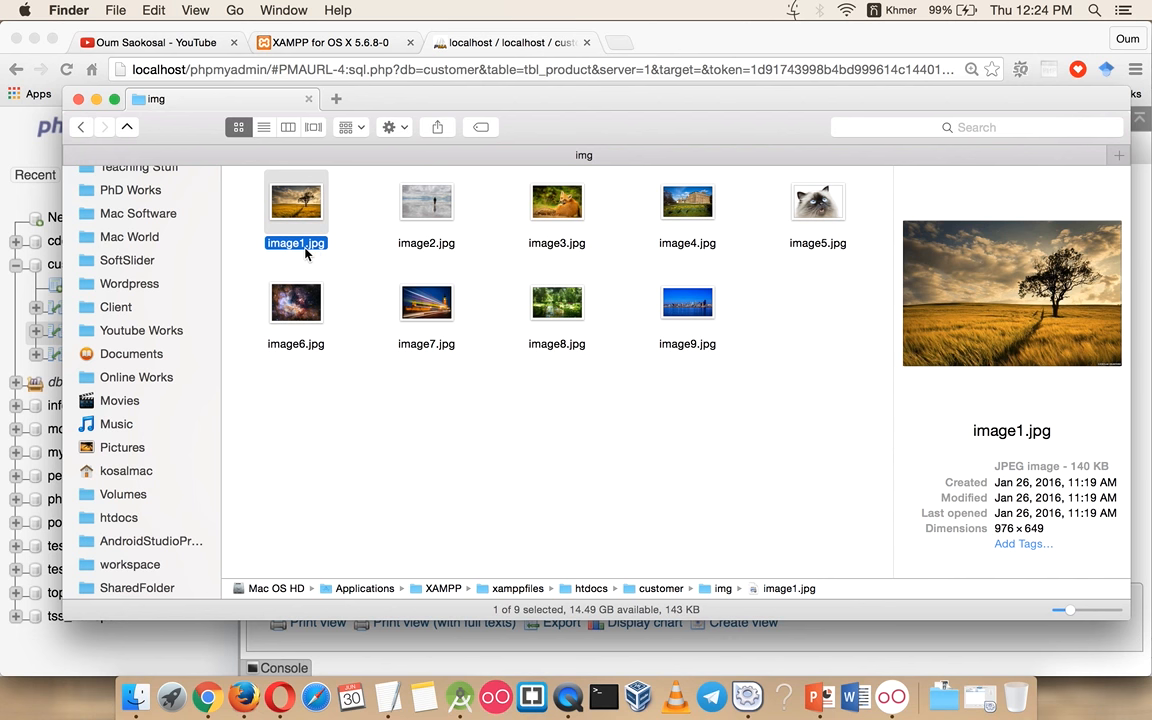
mouse_move(310, 252)
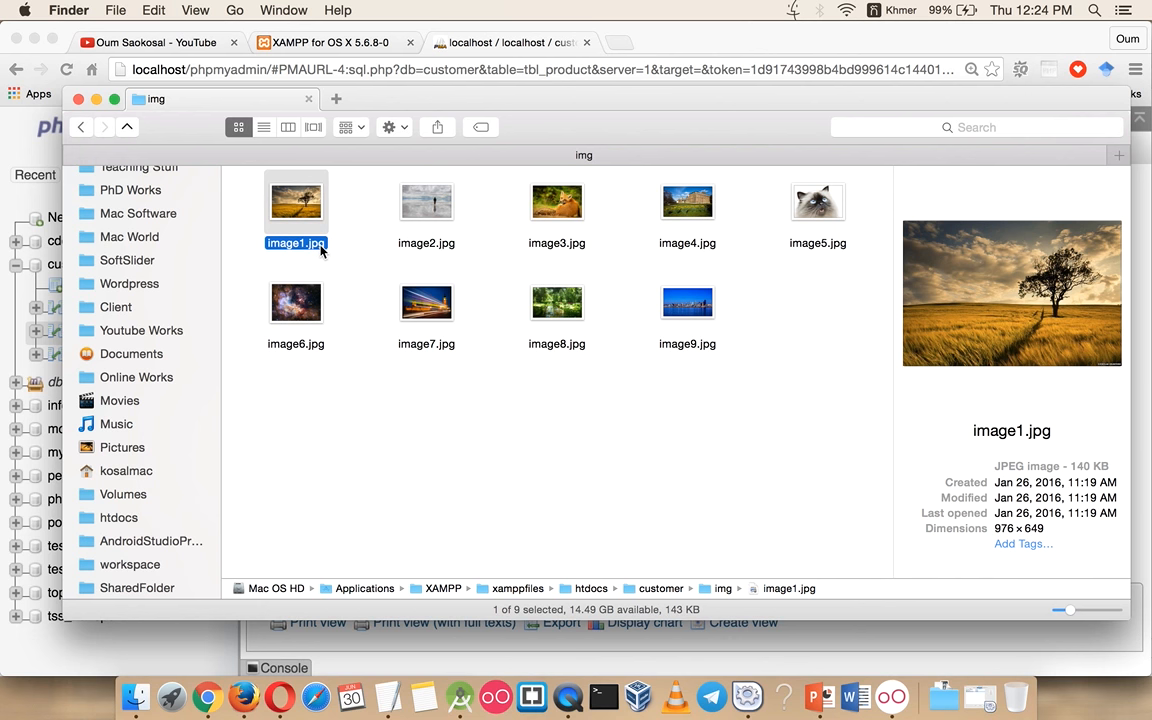
click(426, 202)
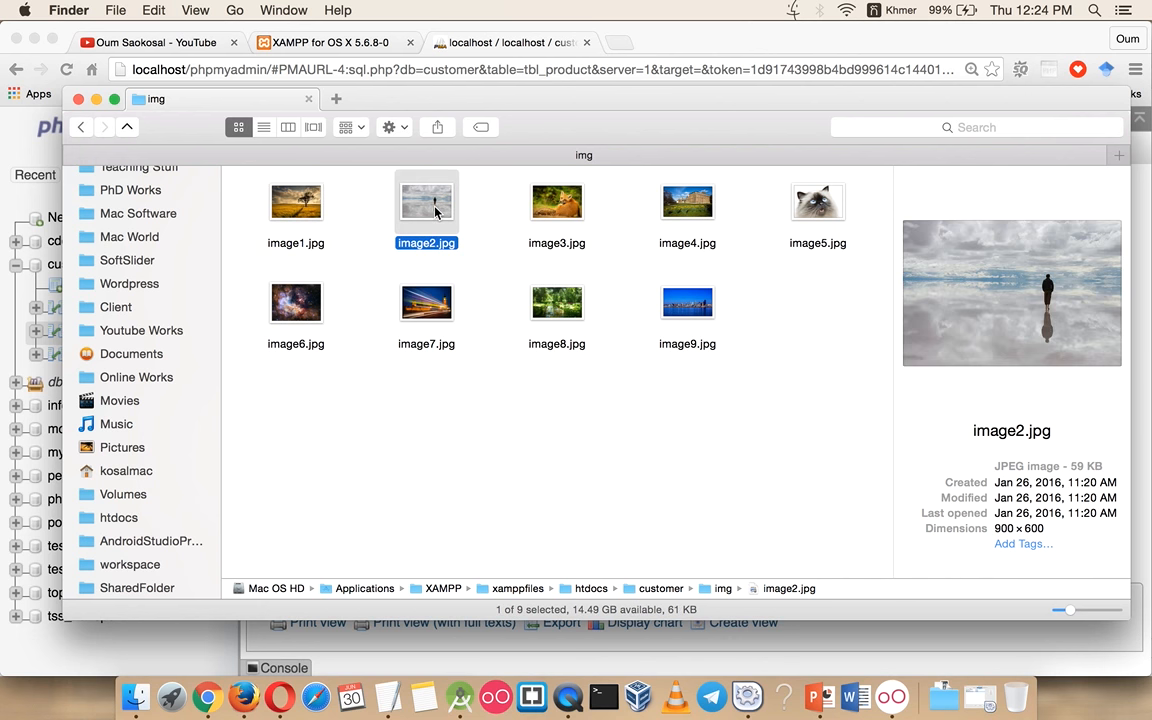
mouse_move(408, 258)
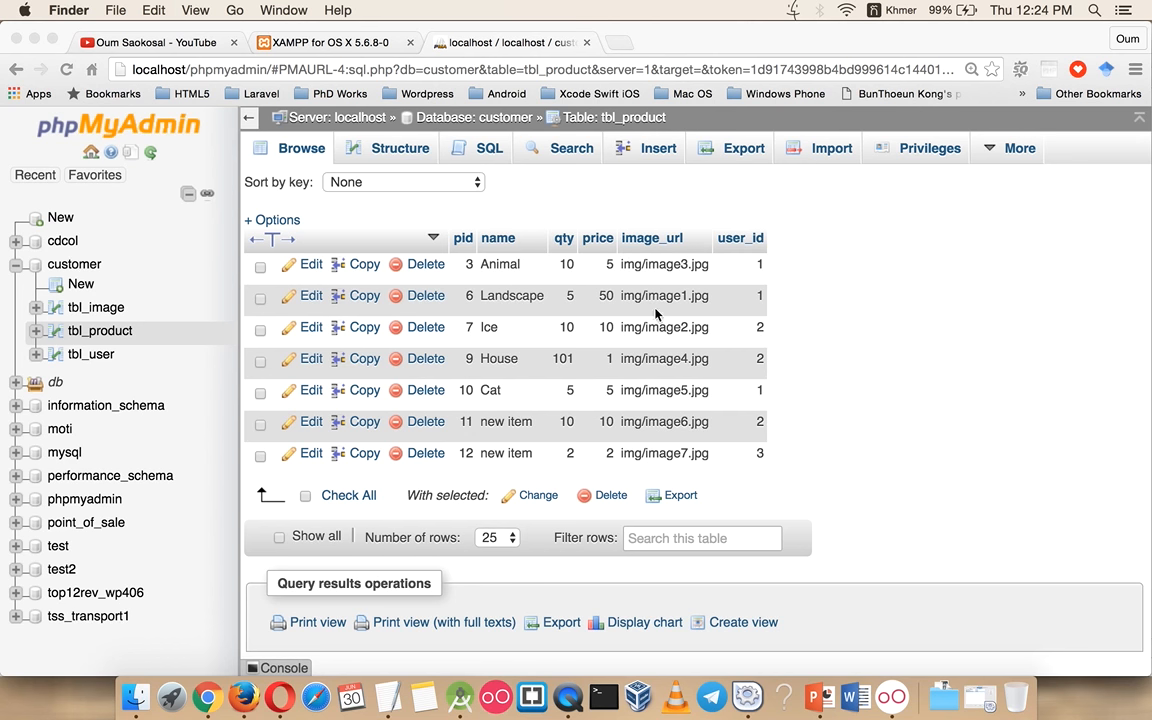
mouse_move(650, 276)
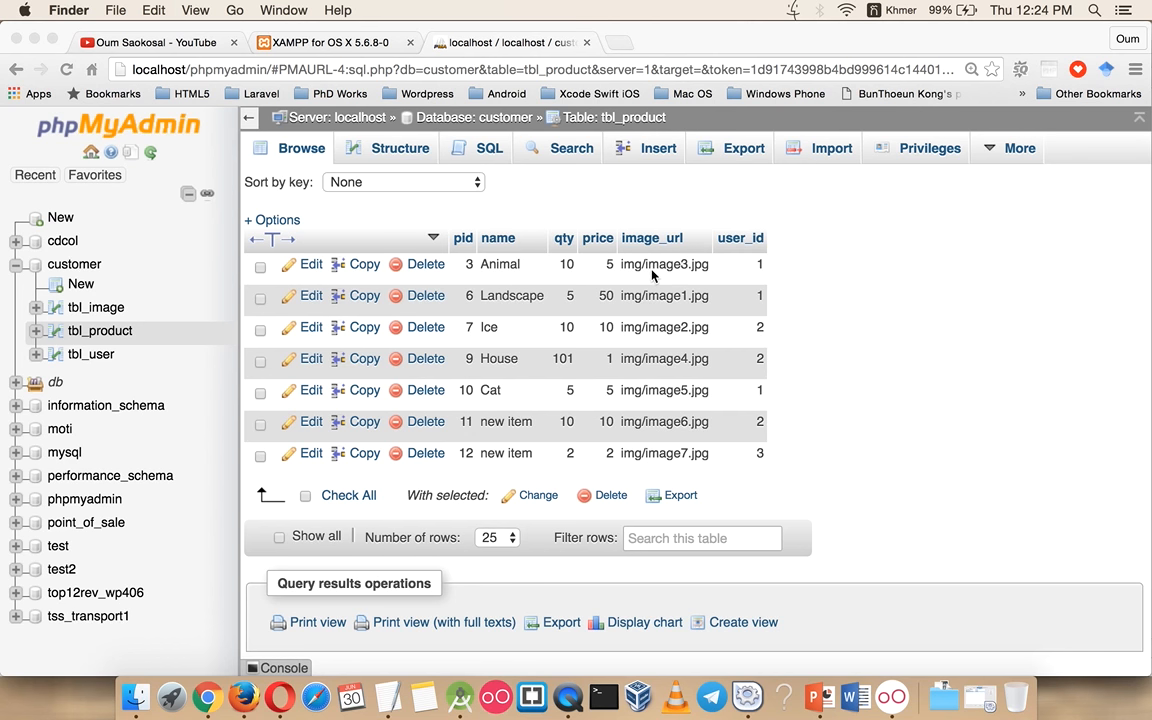
mouse_move(492, 452)
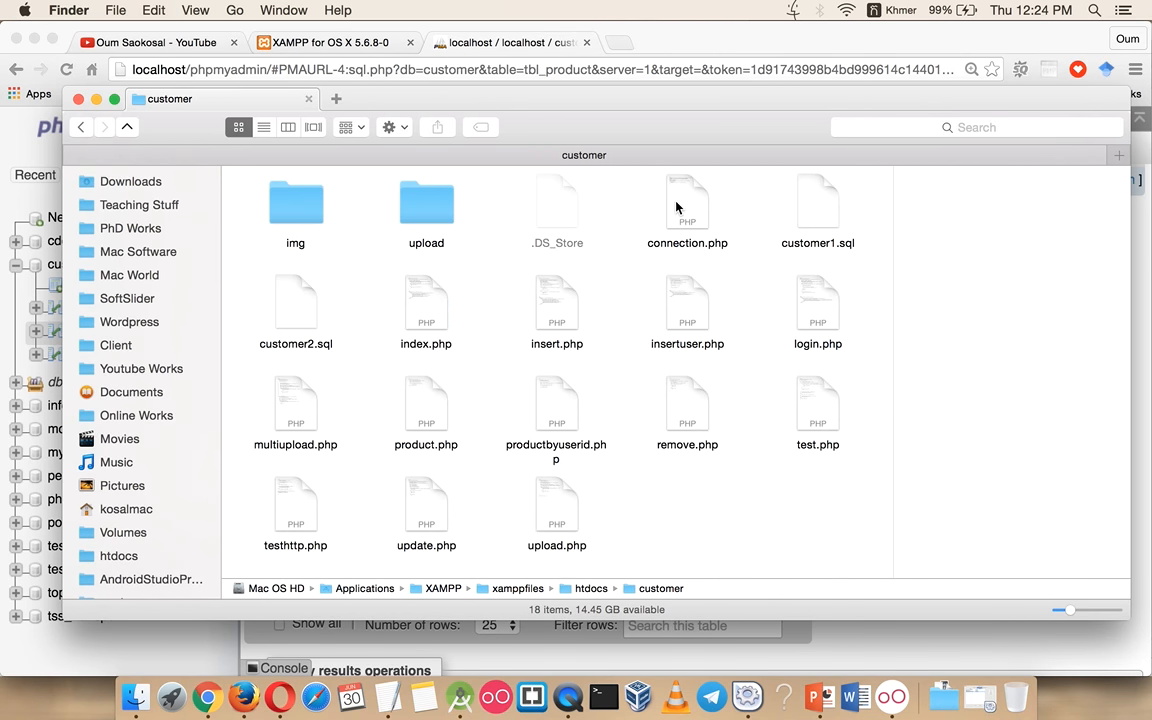
mouse_move(532, 398)
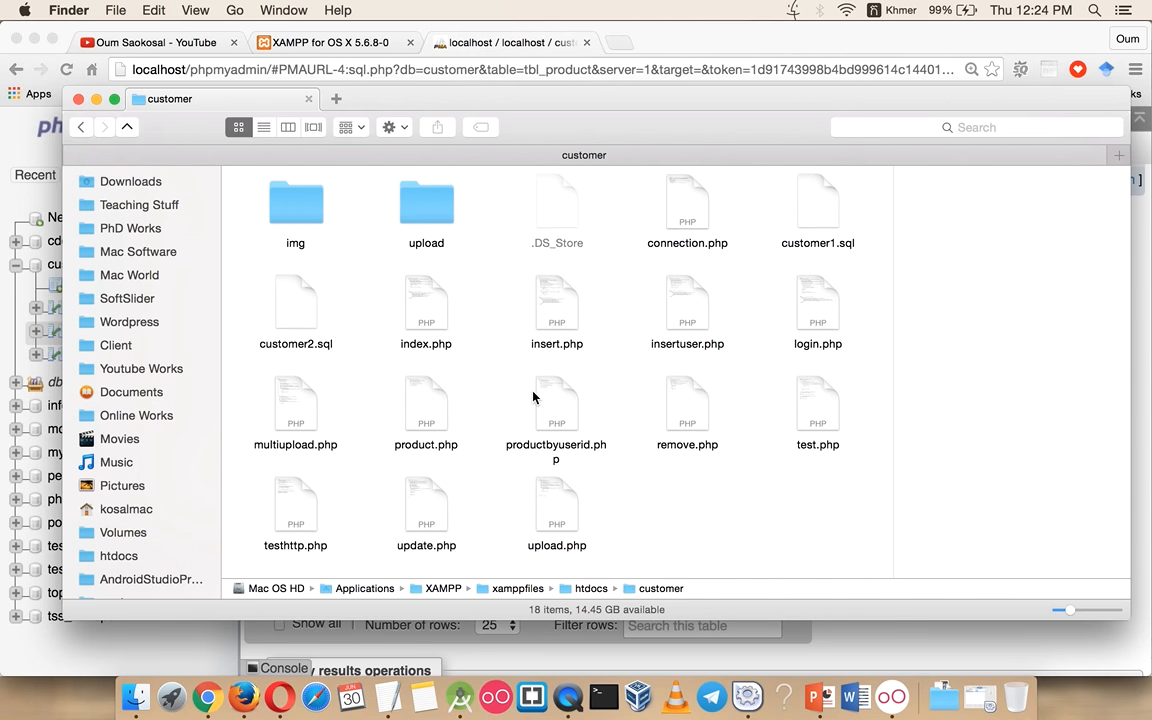
mouse_move(578, 308)
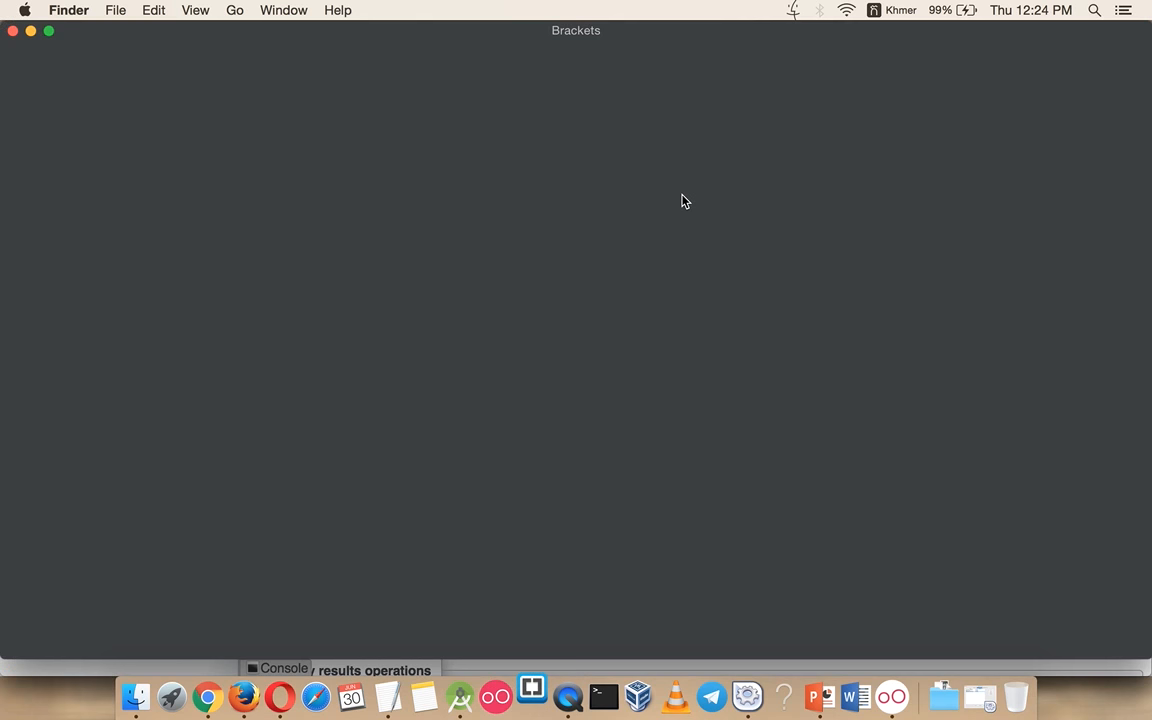
View connection.php's localhost root settings in Brackets, then return to the TextEdit notes.
click(532, 696)
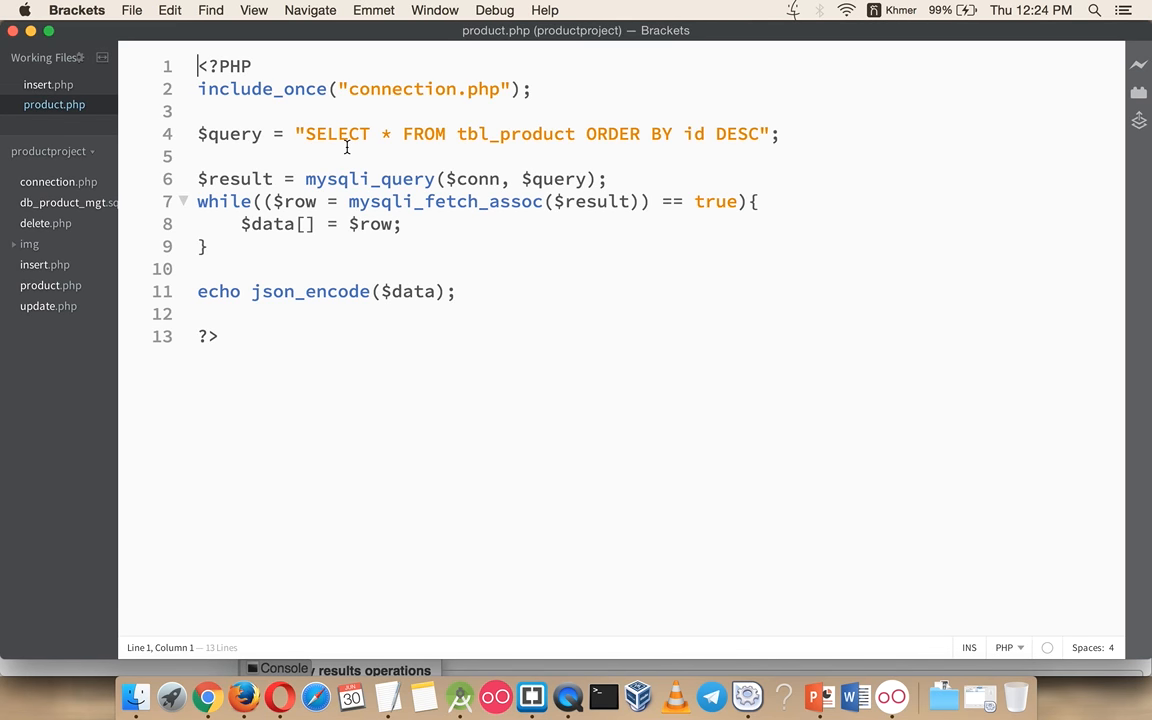
click(60, 124)
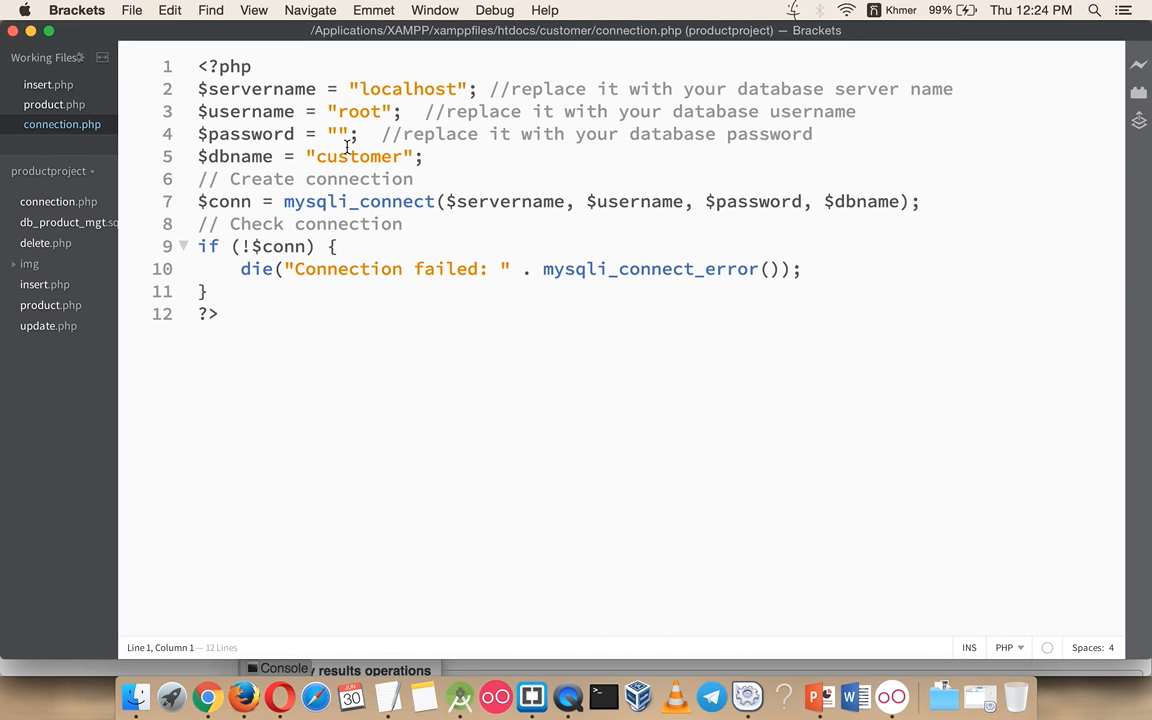
mouse_move(208, 696)
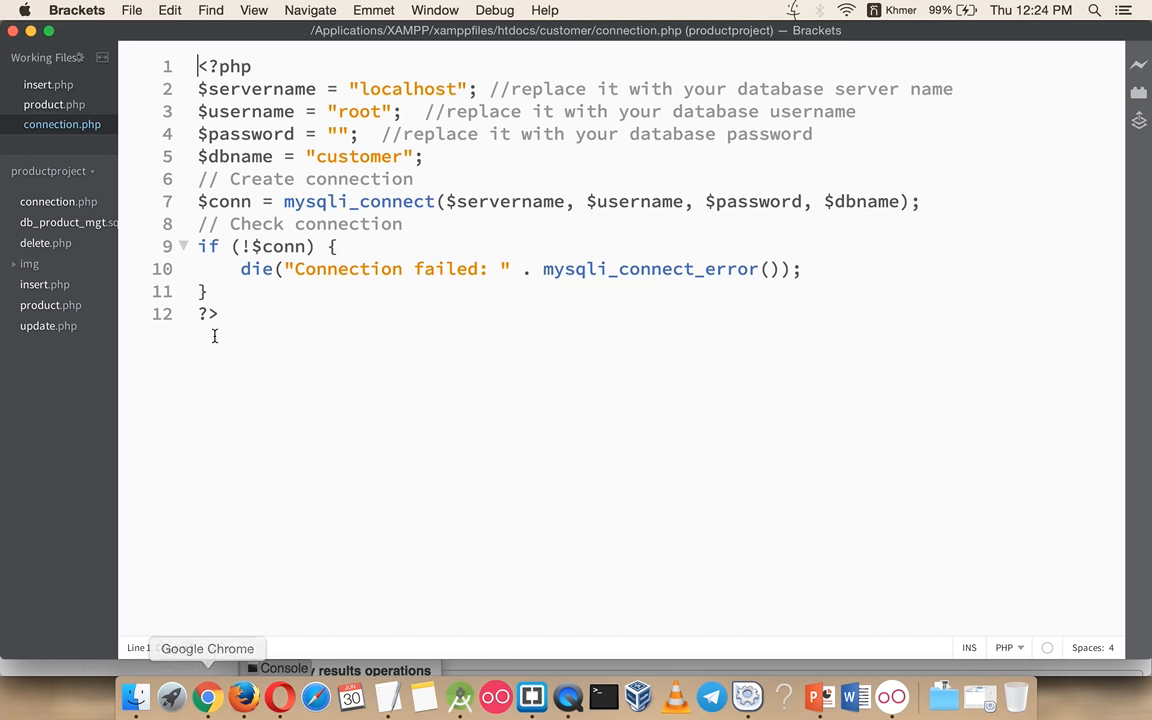
click(388, 696)
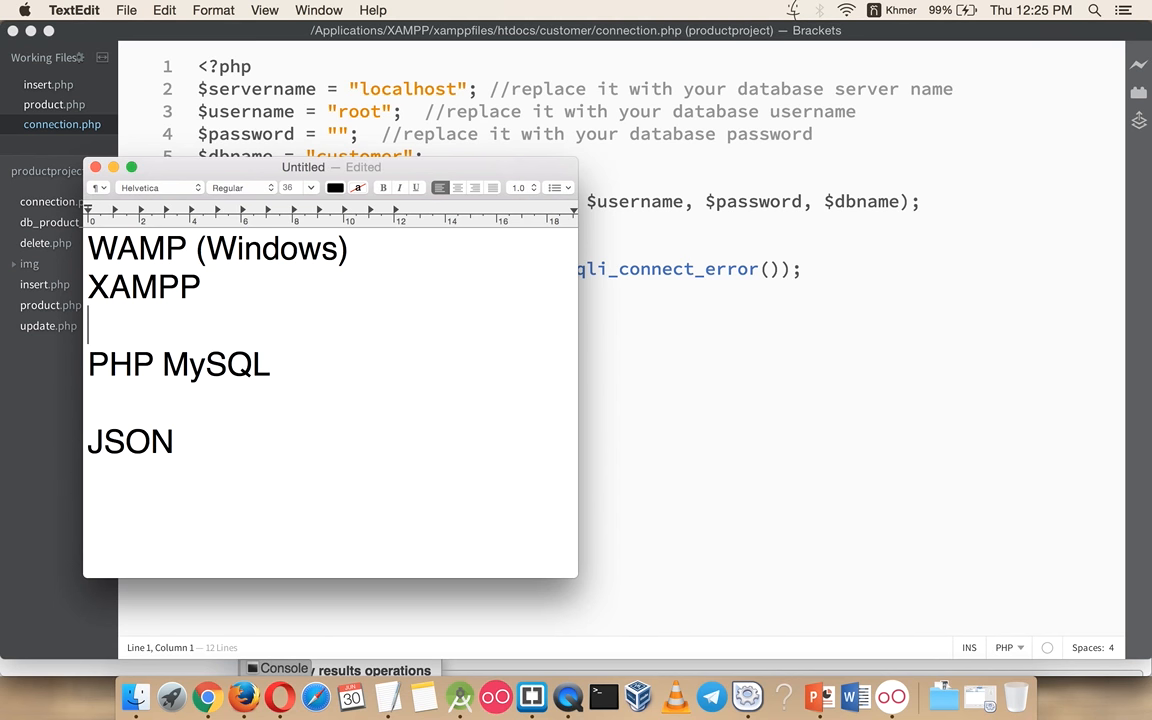
Replace the blank lines in the notes with a 'Permission Forbbiden XAMPP' line.
drag(88, 316, 172, 456)
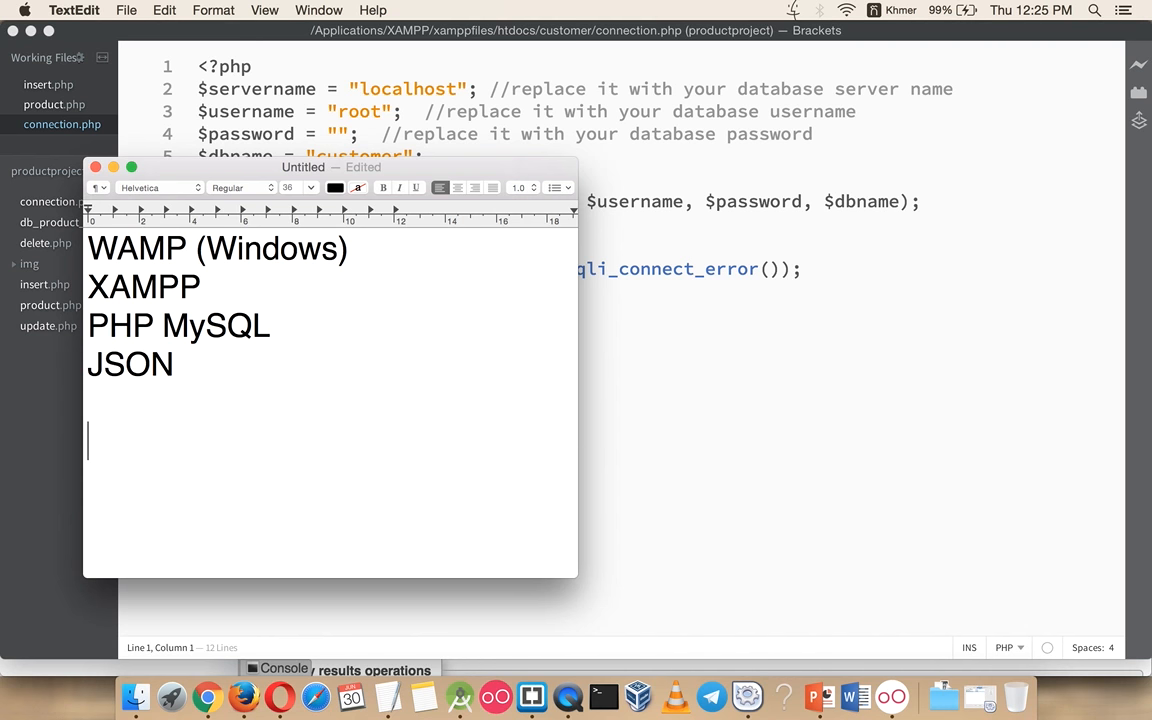
text(Permis)
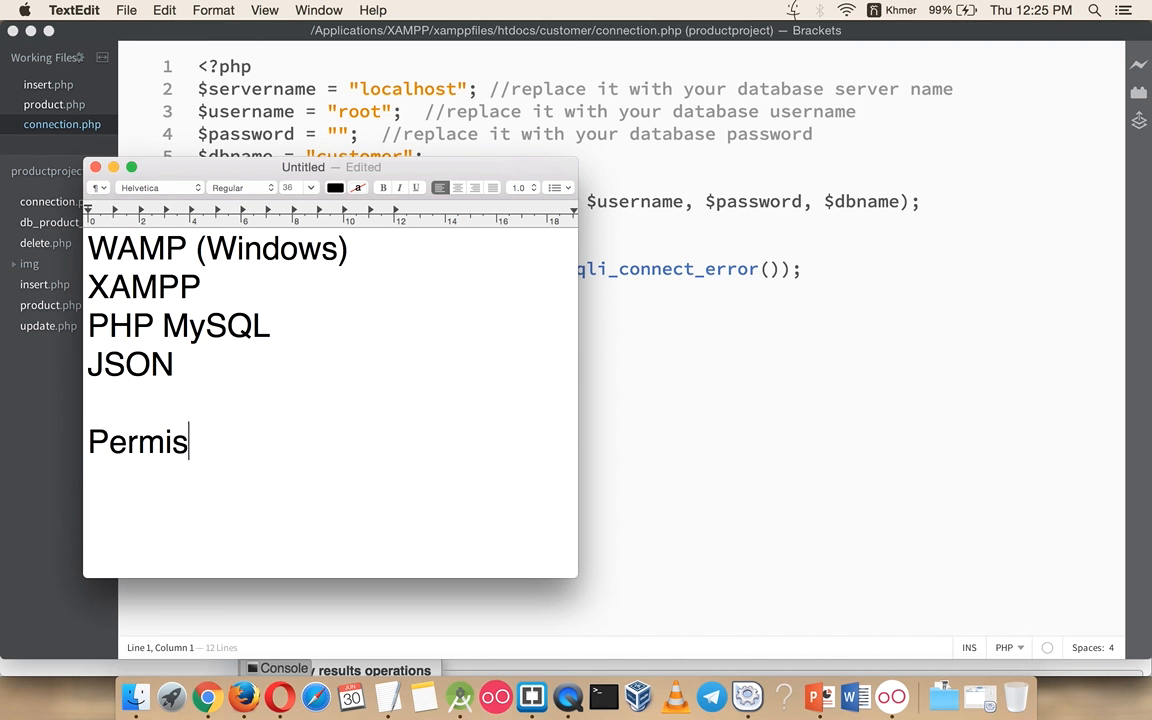
text(sion Forbbi)
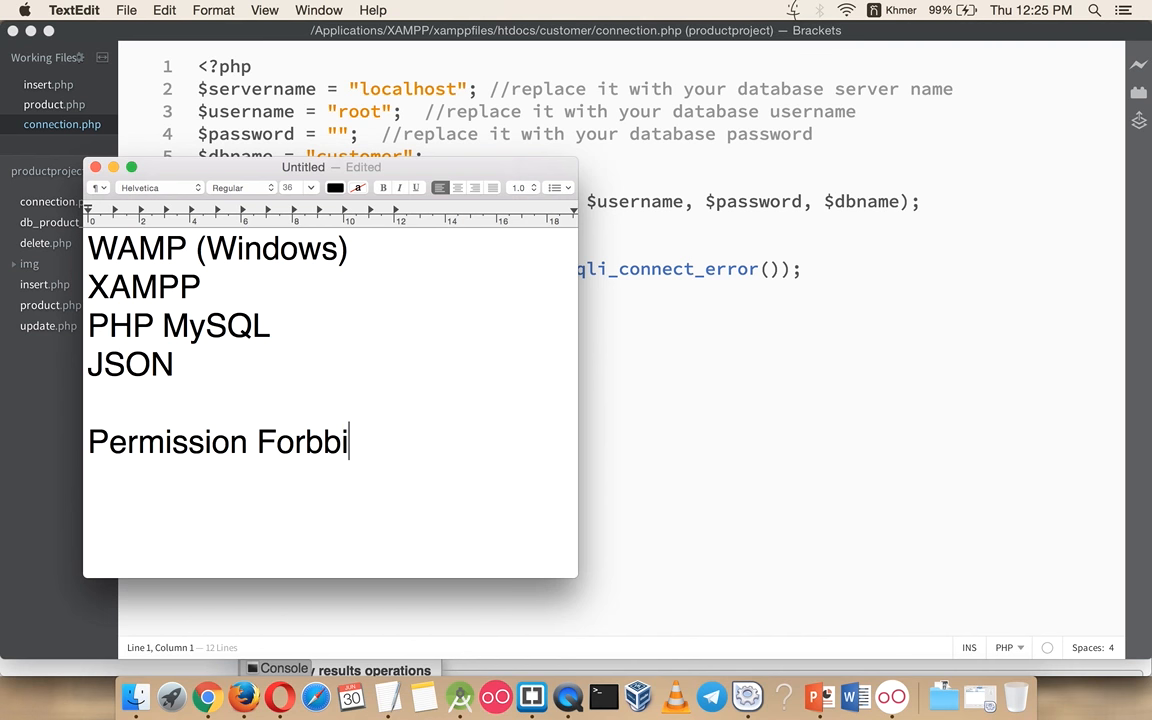
text(den XM)
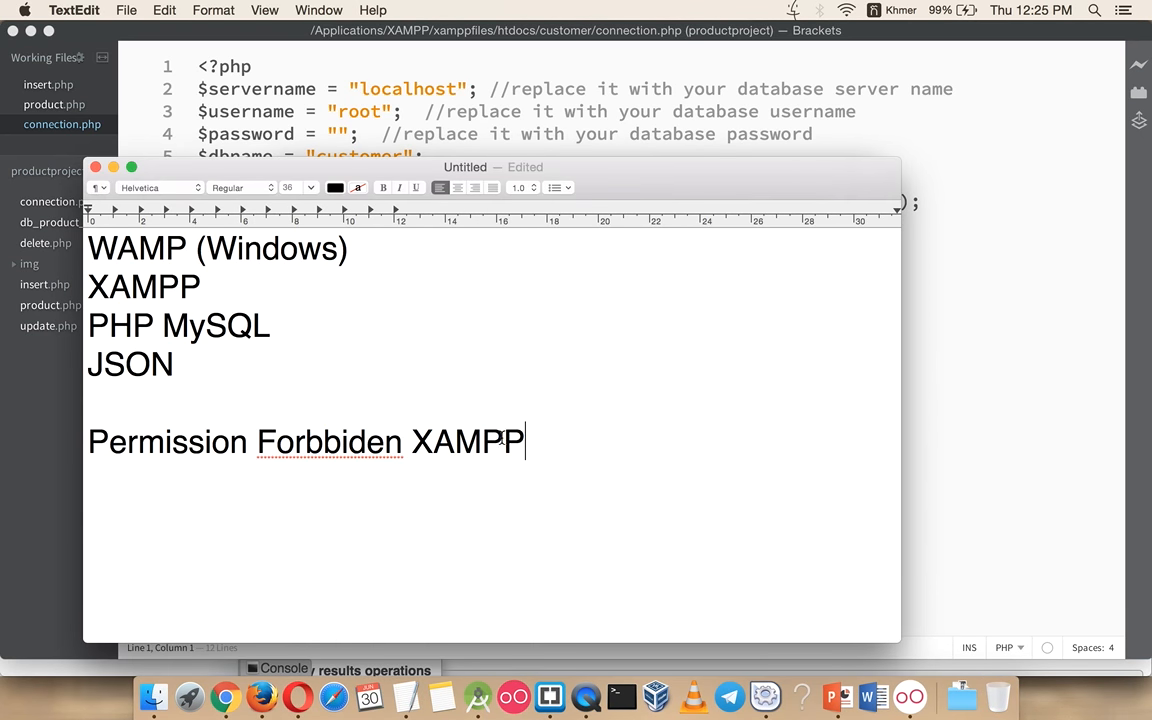
Add the note 'JSON Malform format <- PHP is not UTF-8' beneath it.
text(JSON)
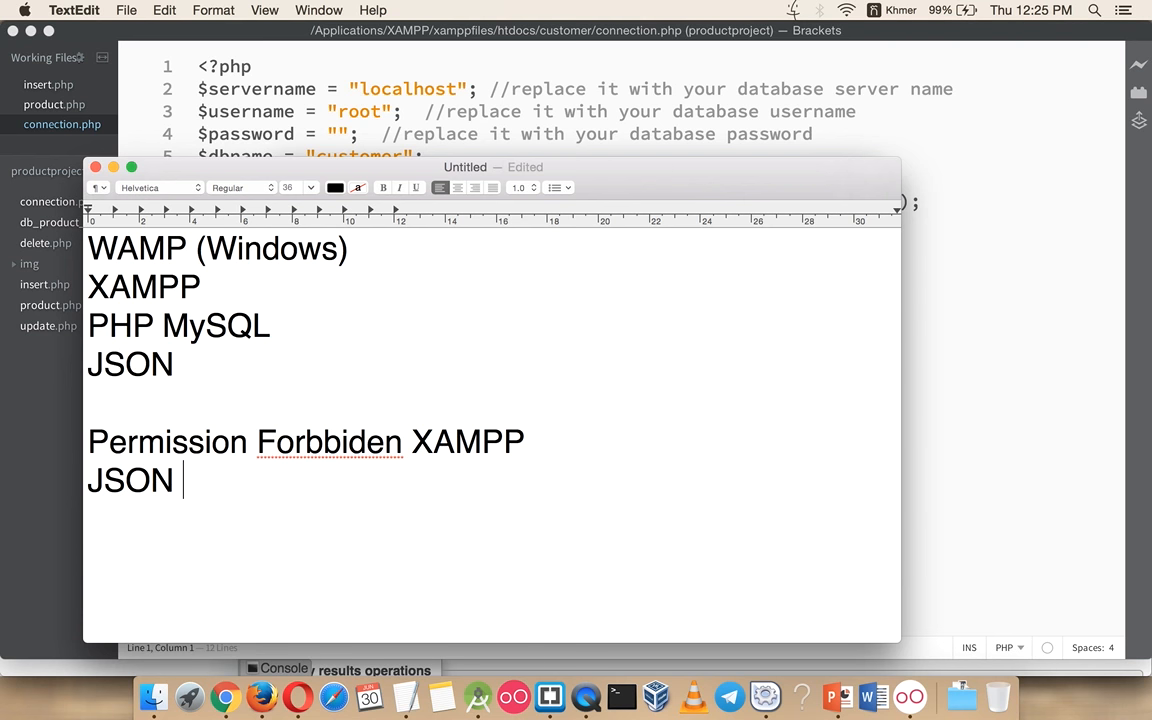
text(Mal)
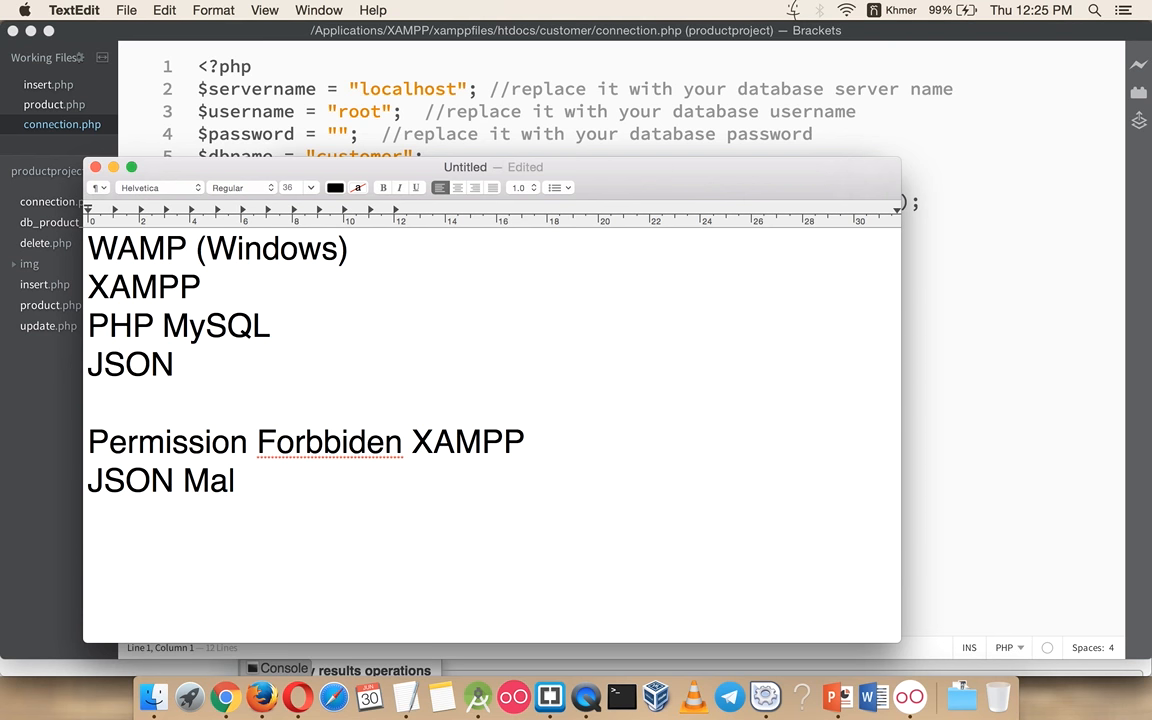
text(form forma)
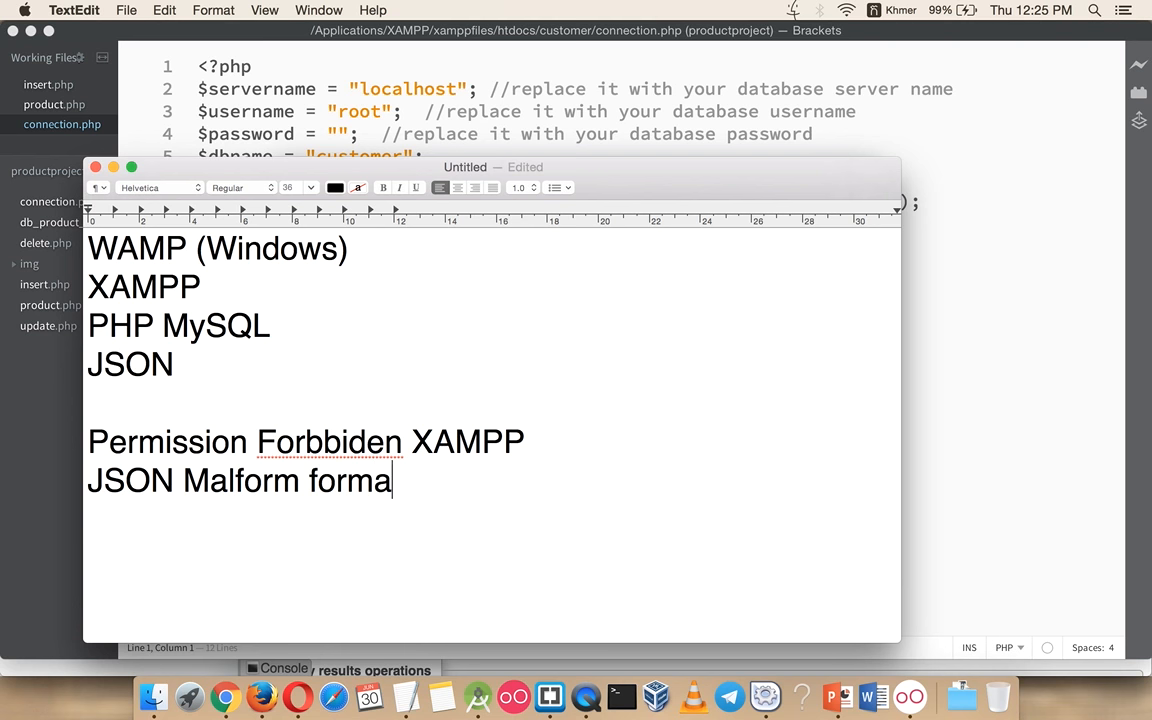
text(t -)
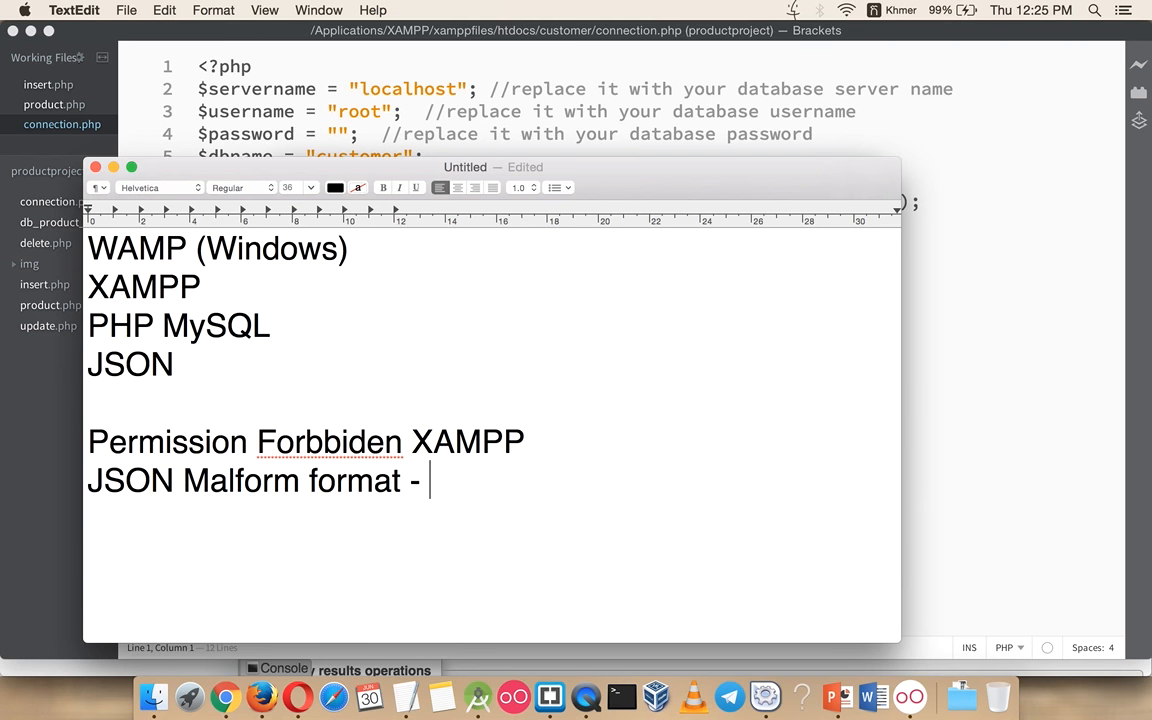
text(<)
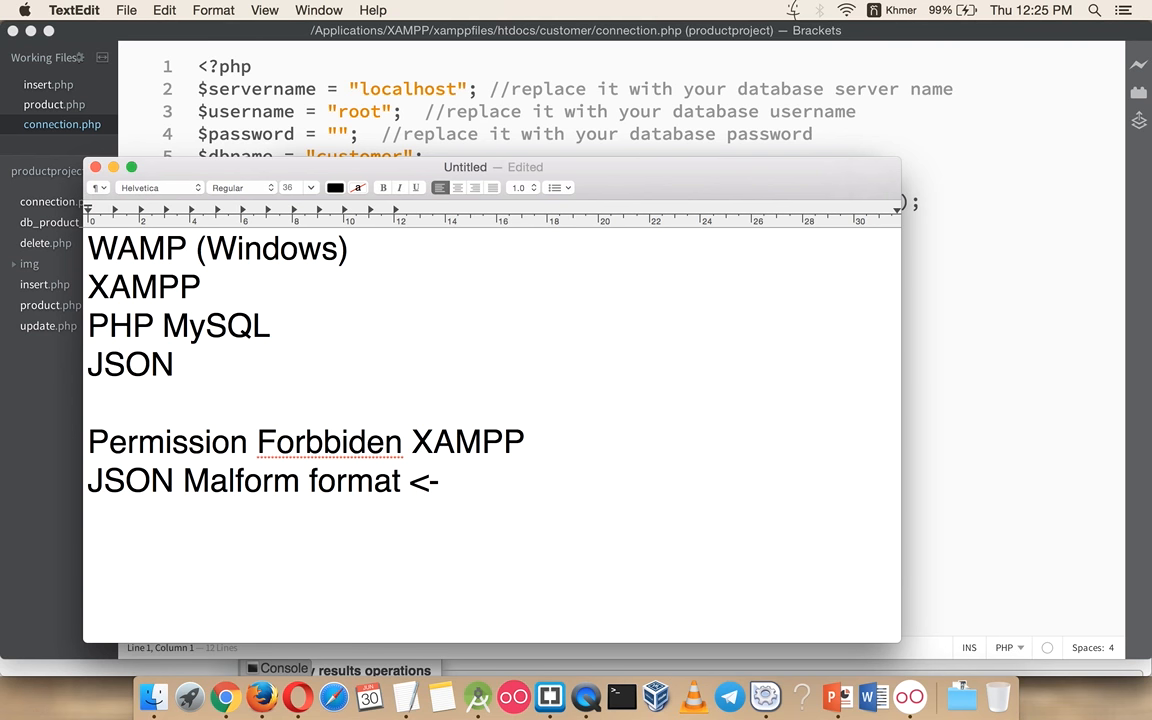
text(PHP is not U)
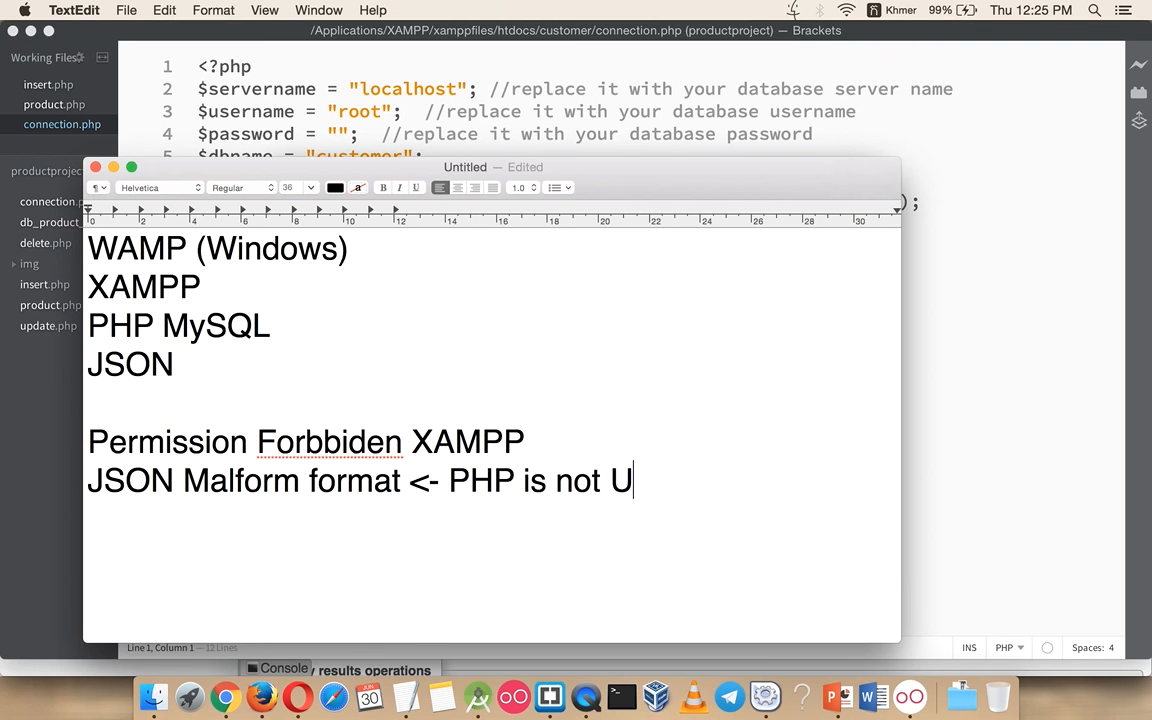
text(TF)
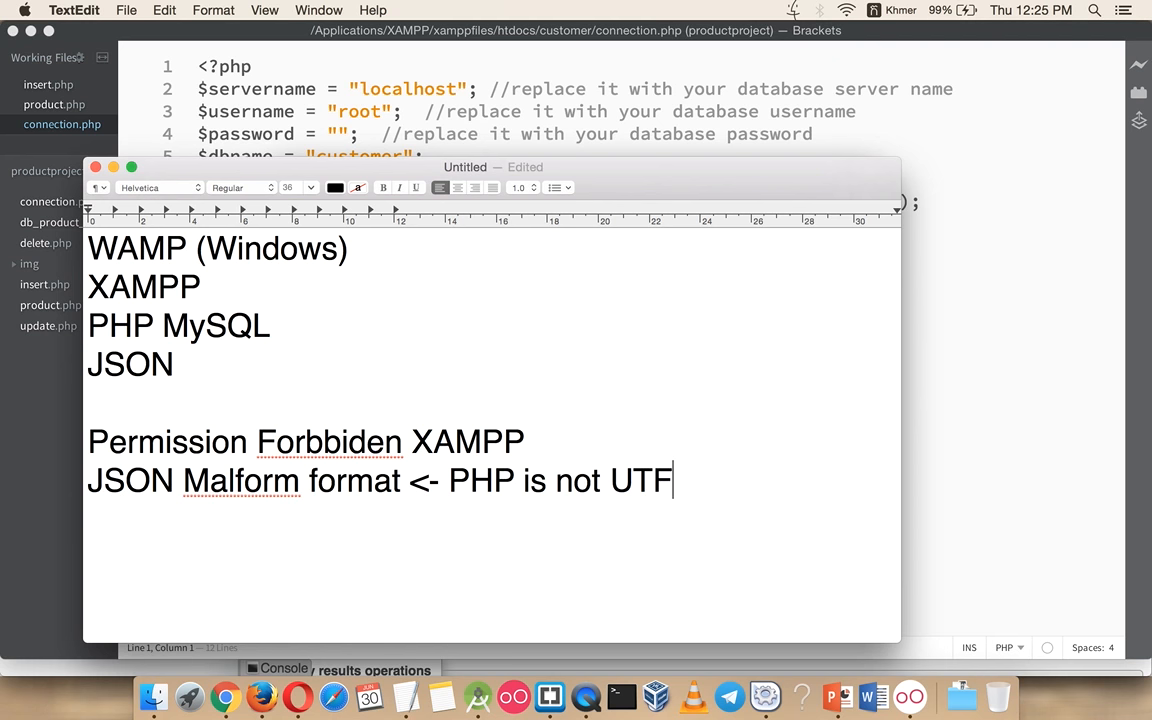
text(-8)
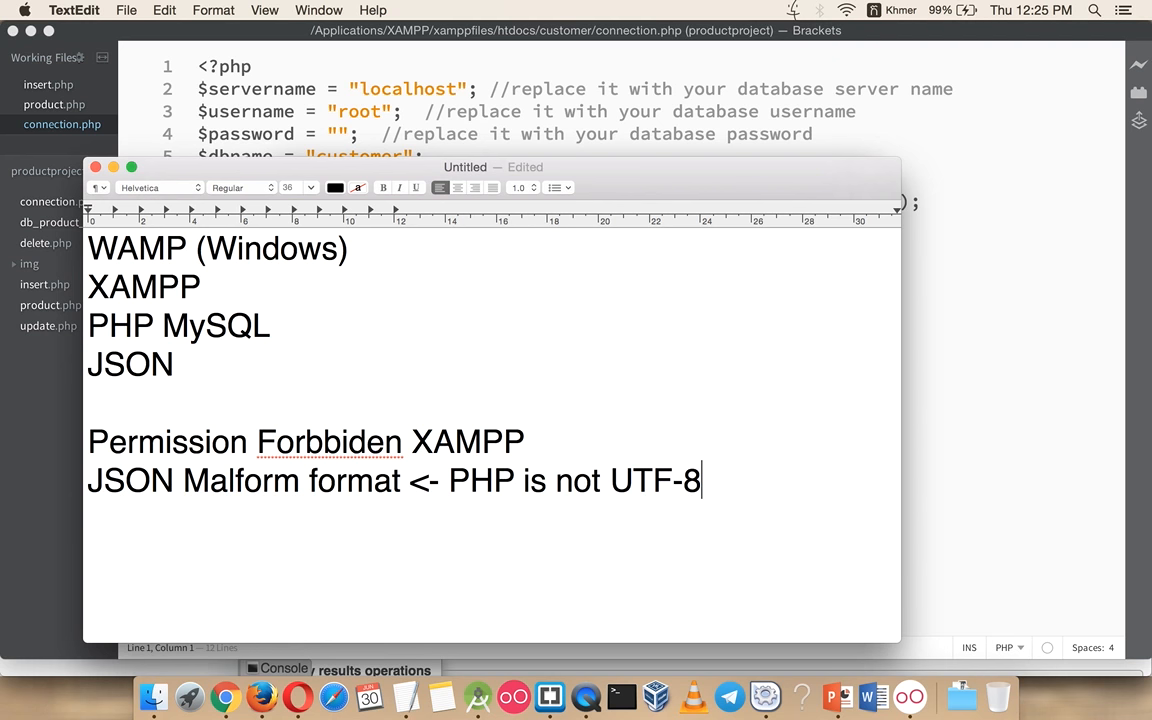
mouse_move(584, 696)
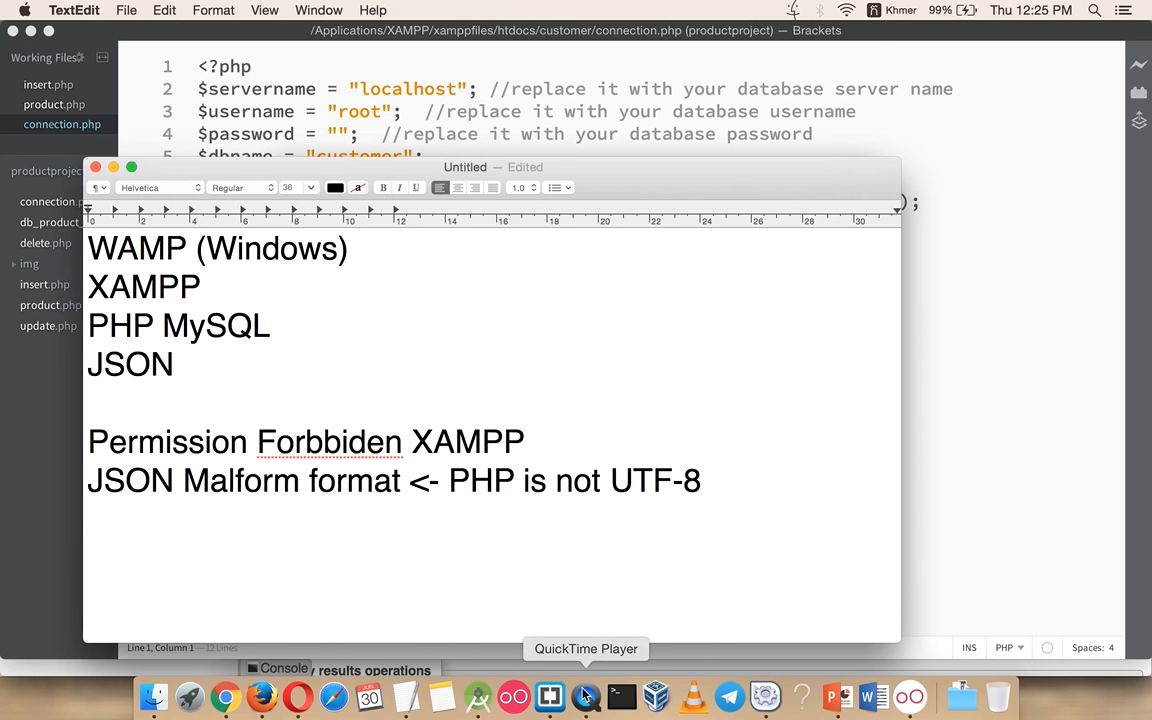
click(584, 696)
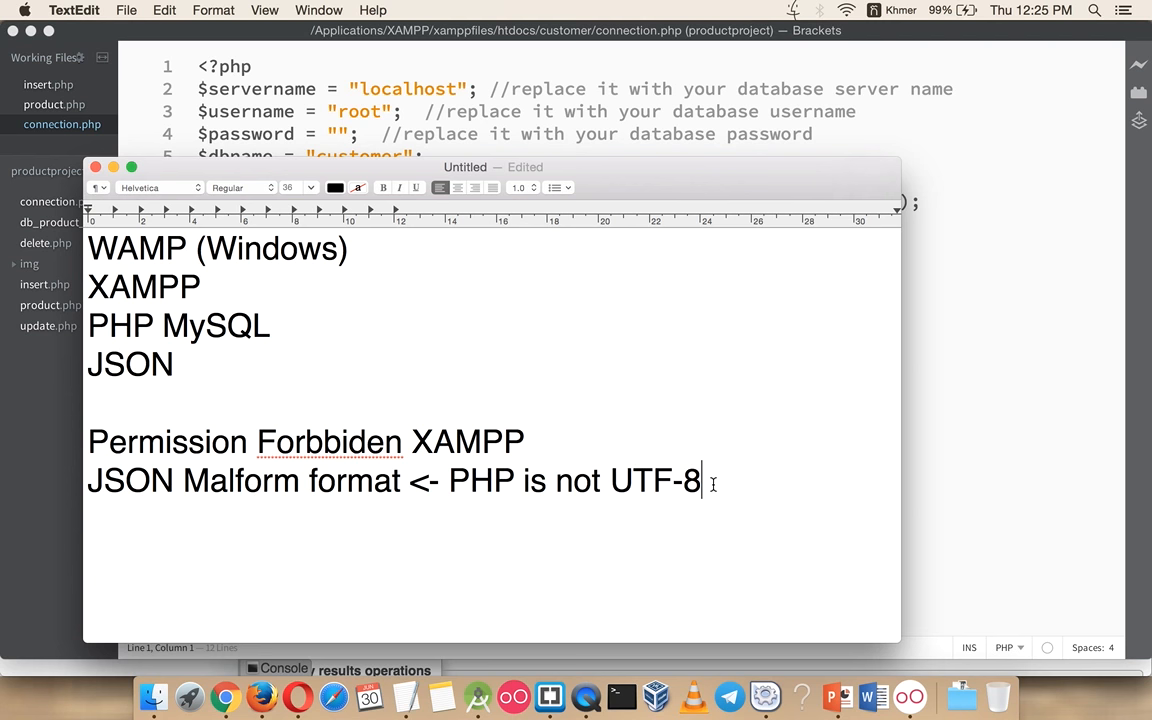
mouse_move(524, 480)
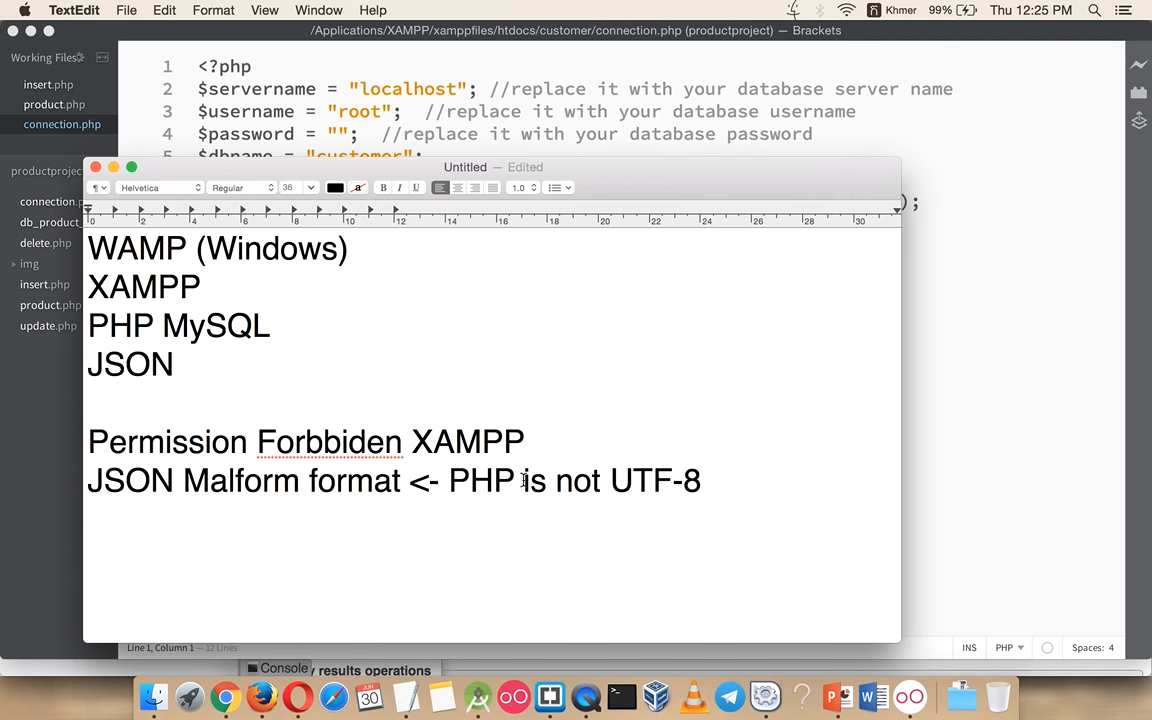
click(448, 480)
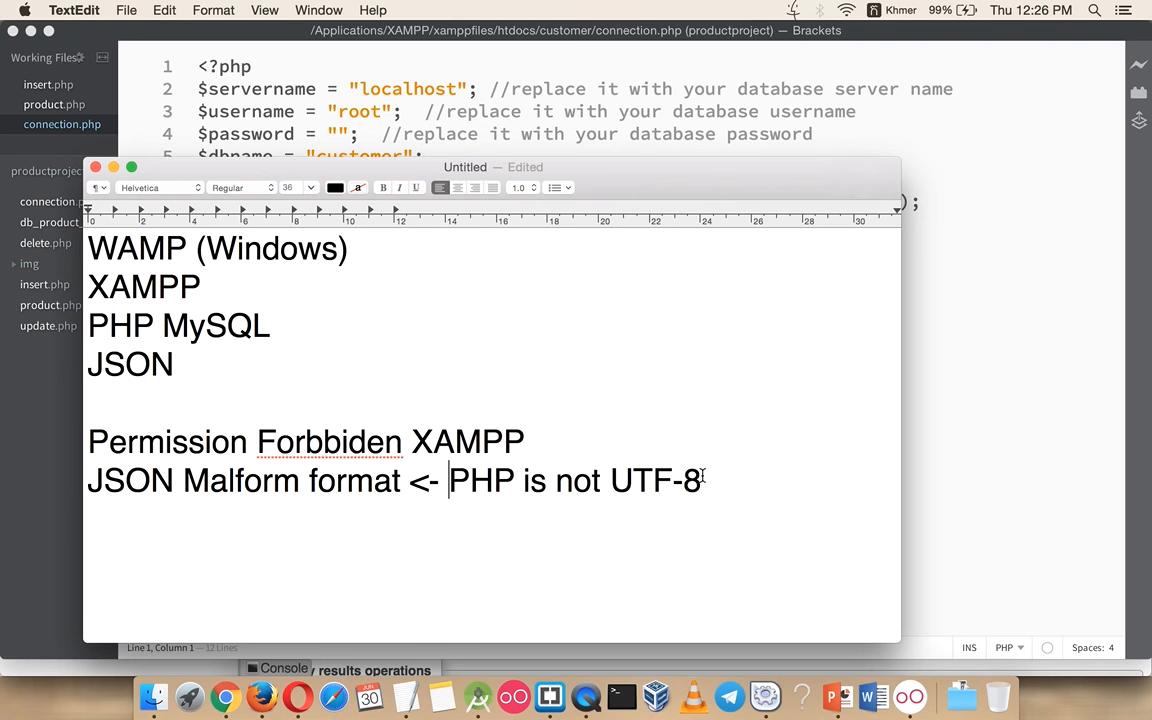
mouse_move(600, 126)
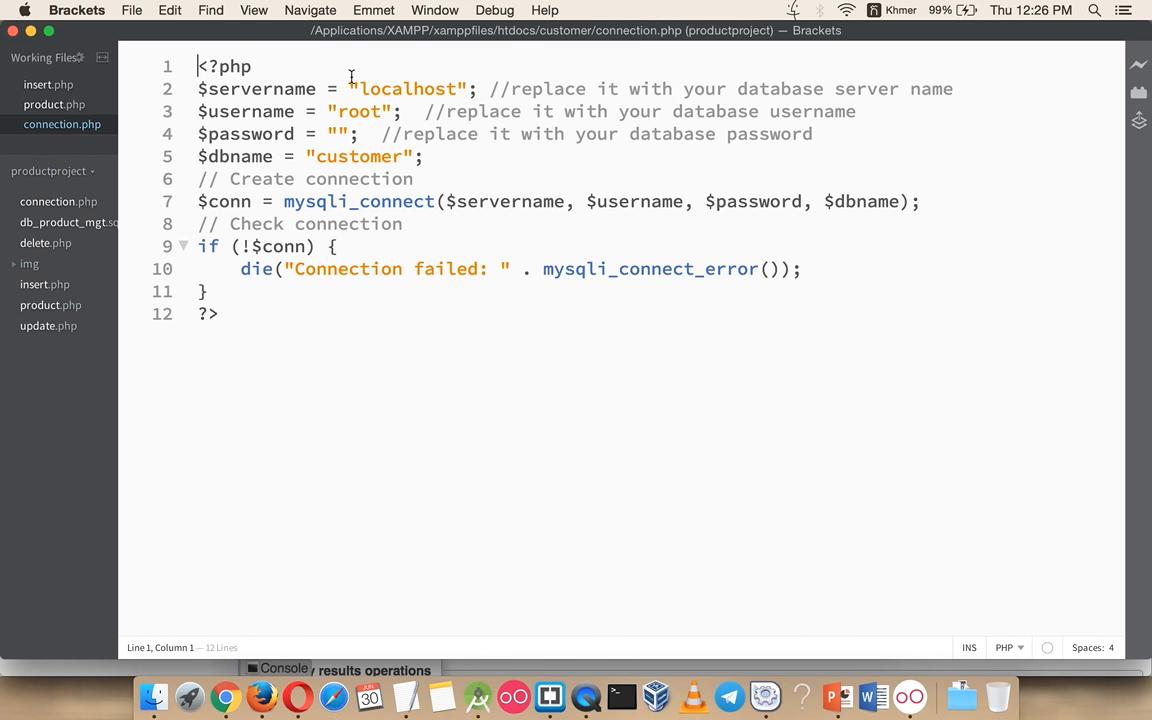
Highlight the customer database name in connection.php's $dbname setting.
double_click(404, 88)
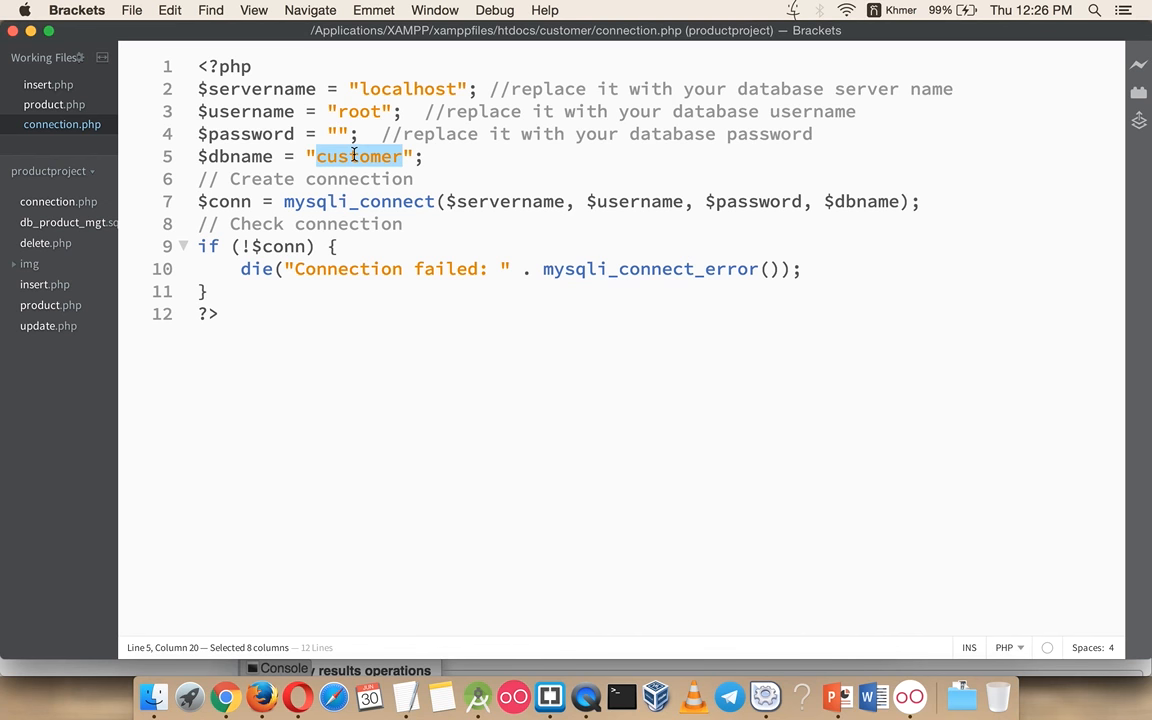
mouse_move(234, 156)
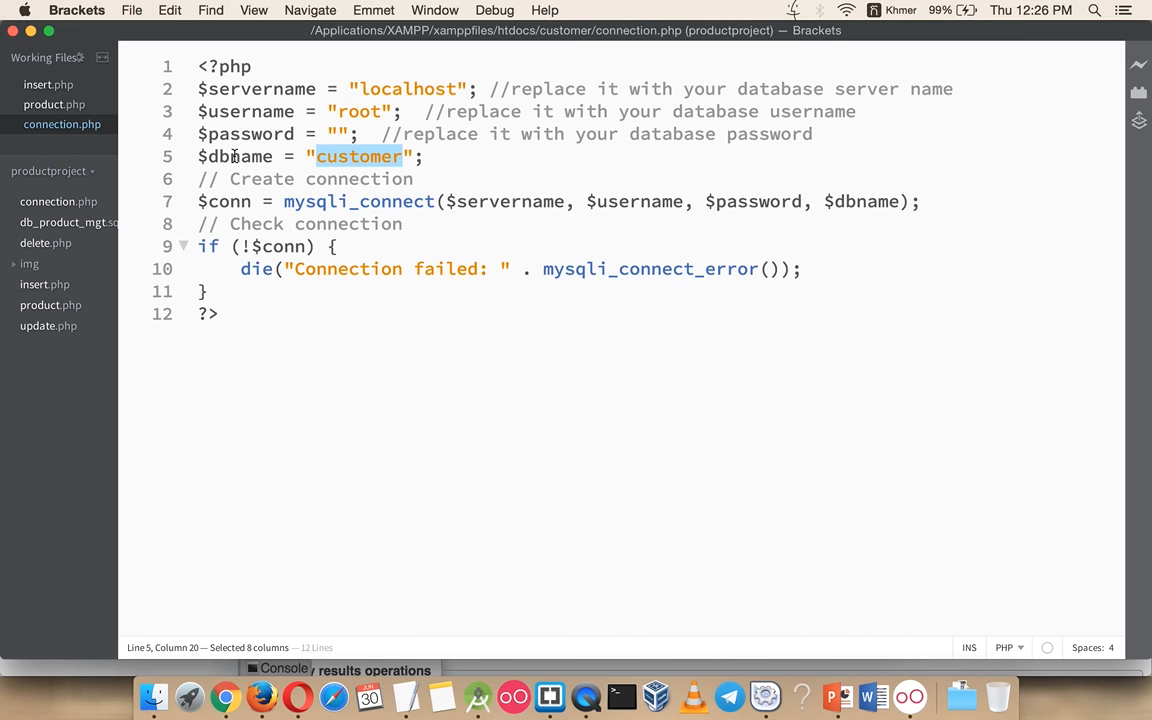
mouse_move(376, 198)
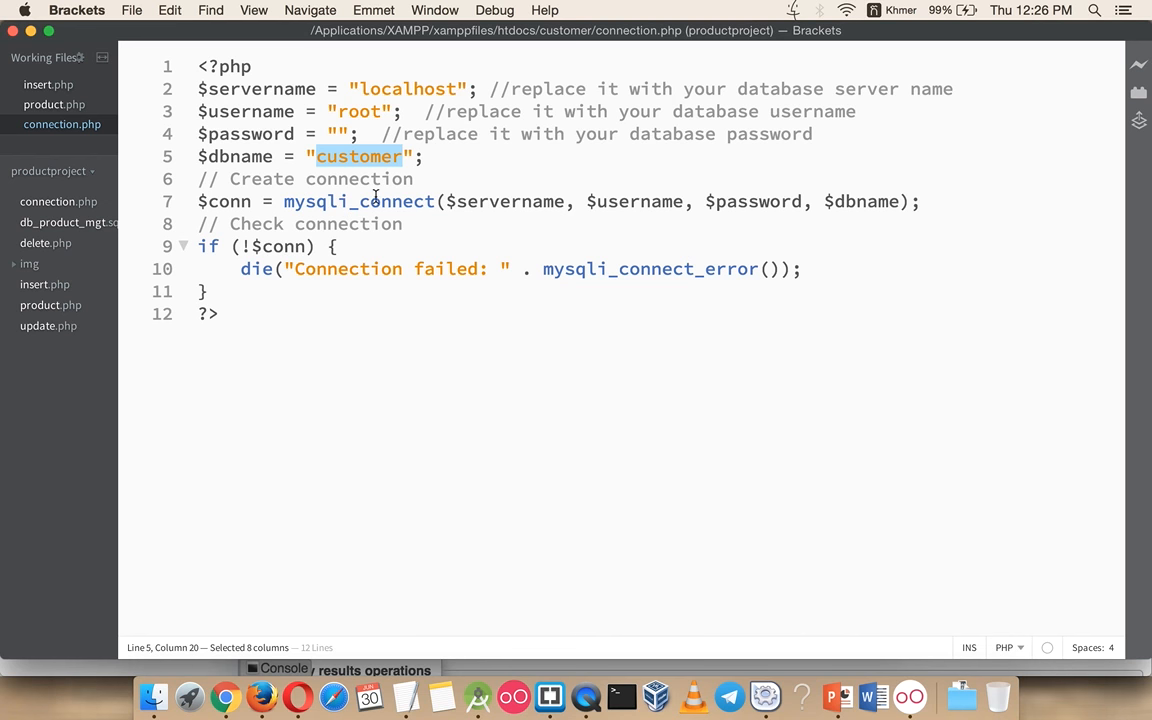
mouse_move(224, 306)
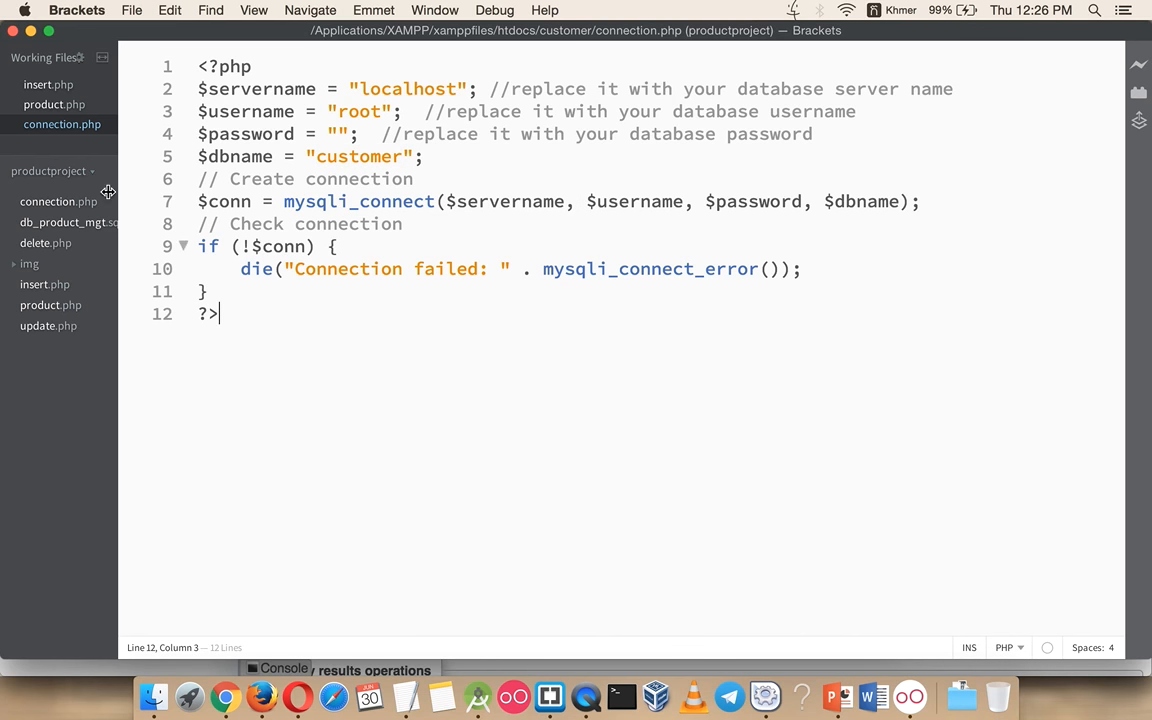
mouse_move(170, 632)
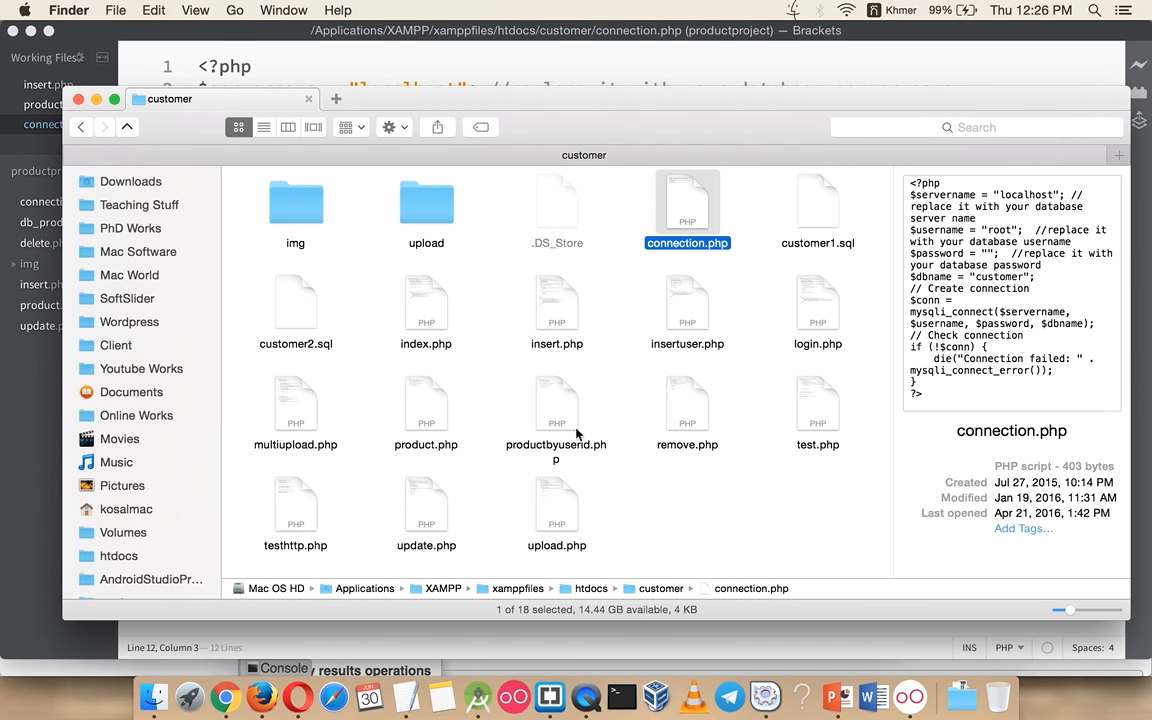
mouse_move(412, 308)
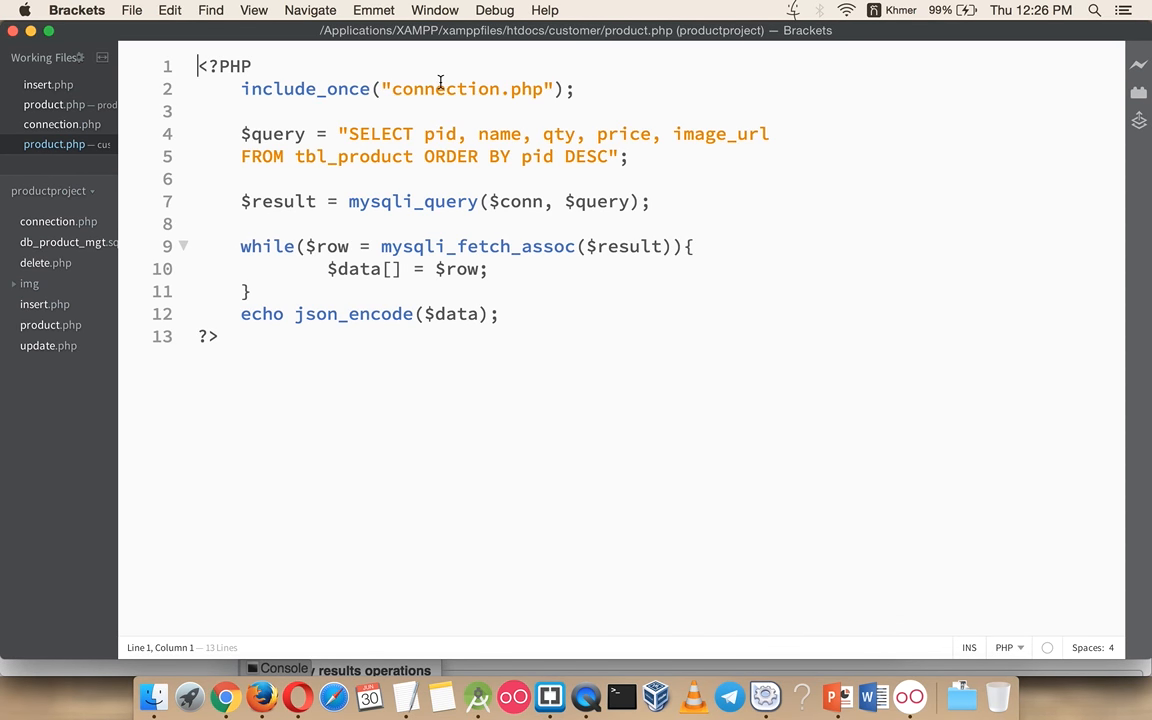
Review product.php's SELECT query lines in Brackets.
click(424, 88)
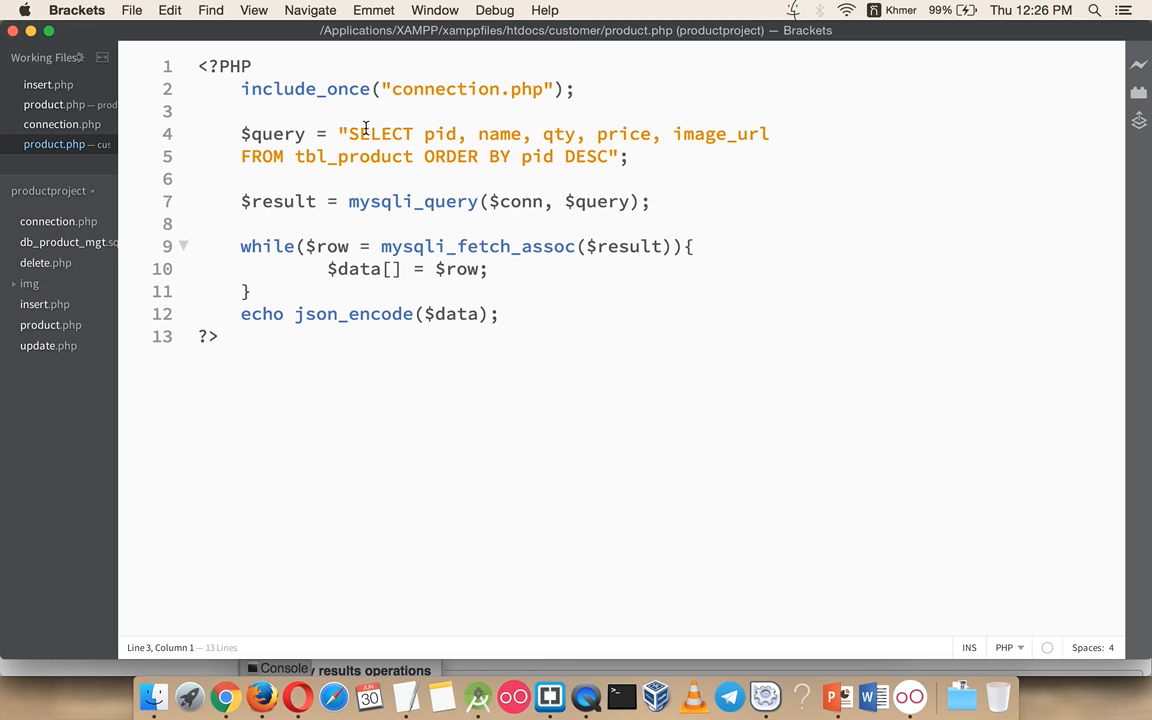
click(452, 132)
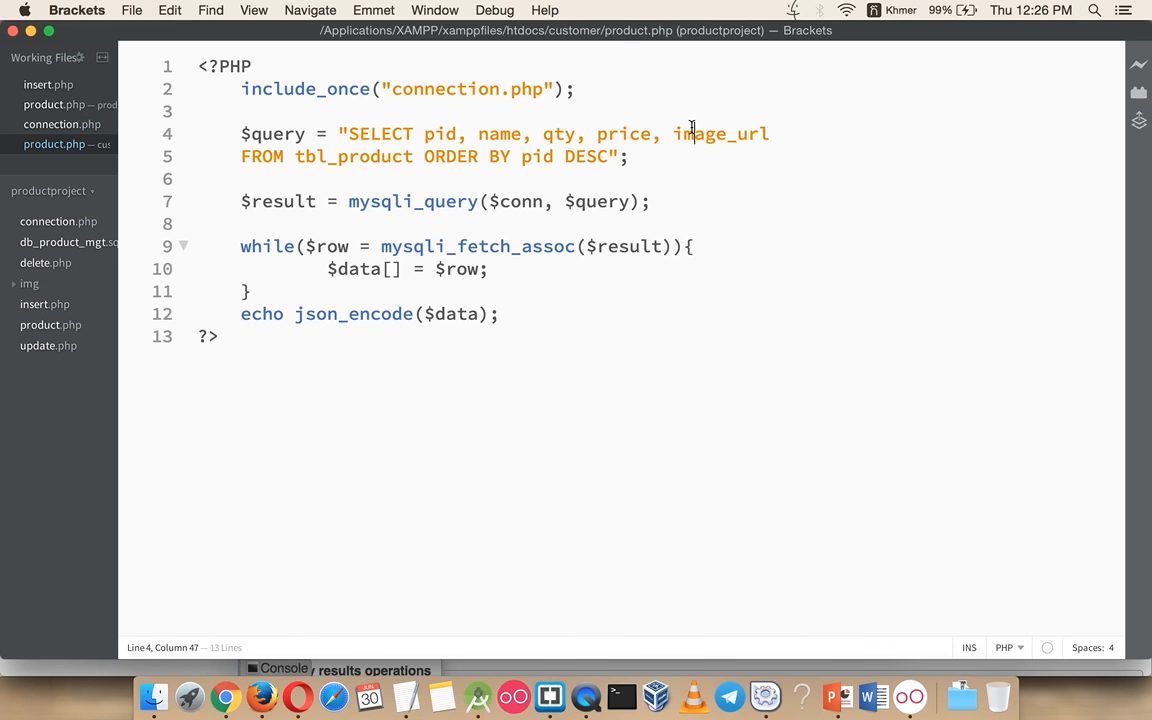
click(308, 156)
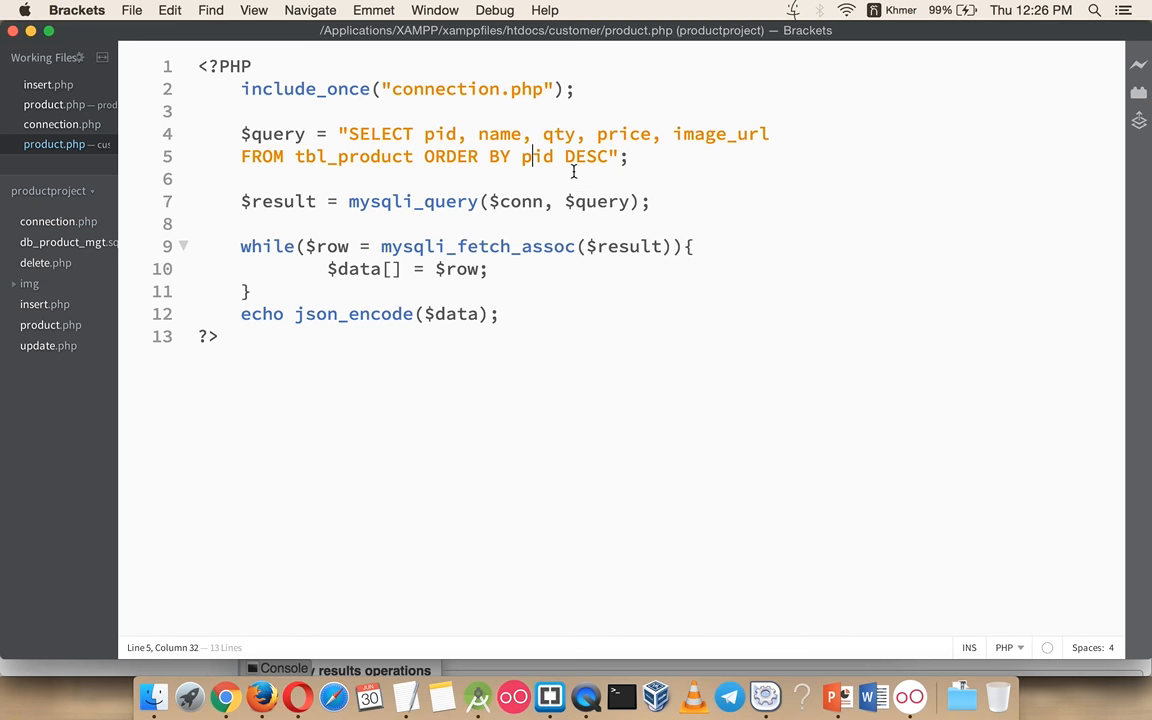
mouse_move(612, 156)
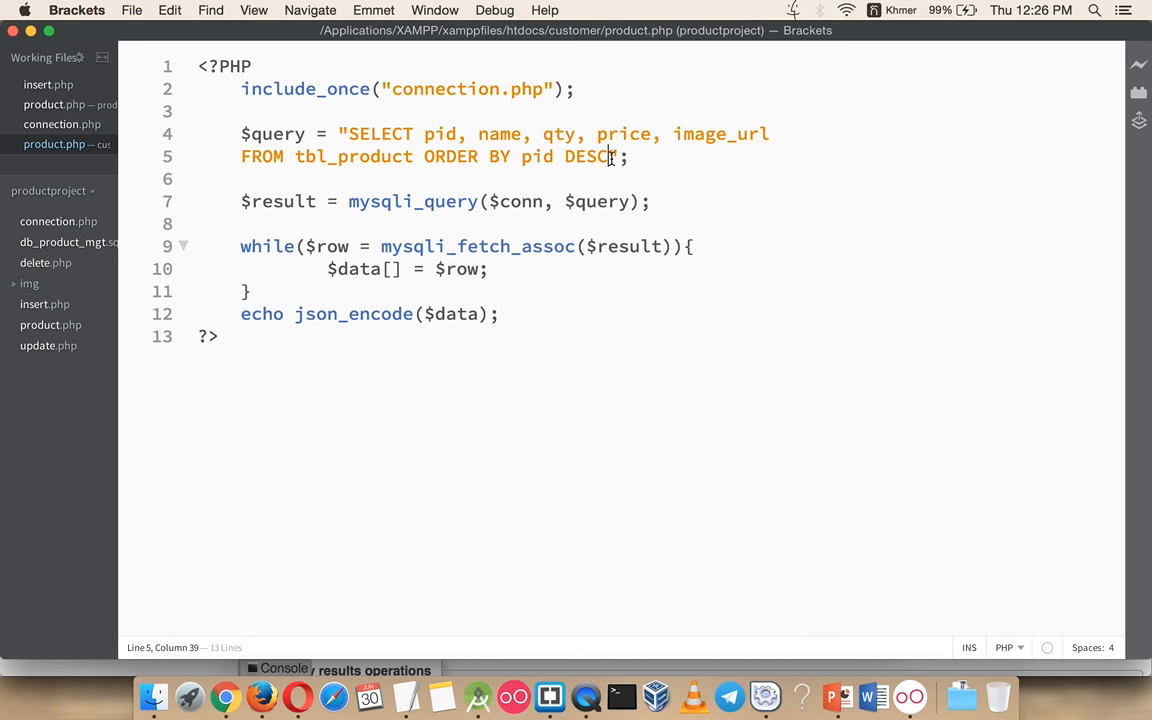
drag(422, 156, 608, 156)
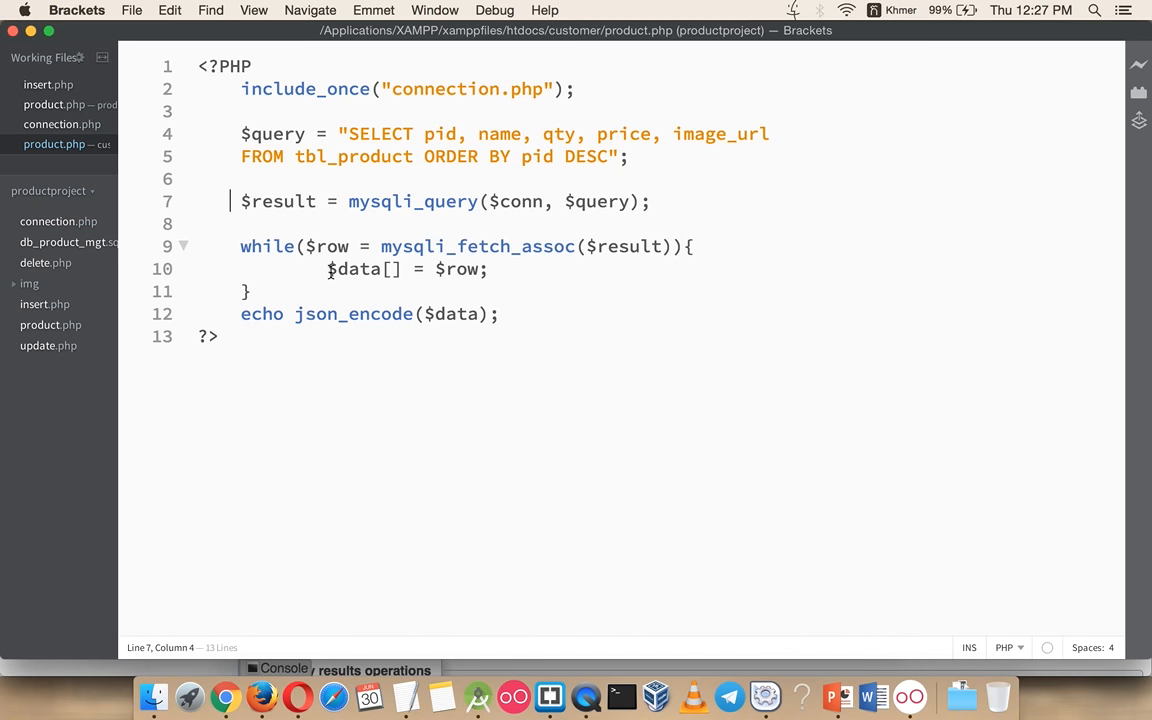
Separate echo json_encode($data) from the while loop and highlight json_encode.
click(376, 268)
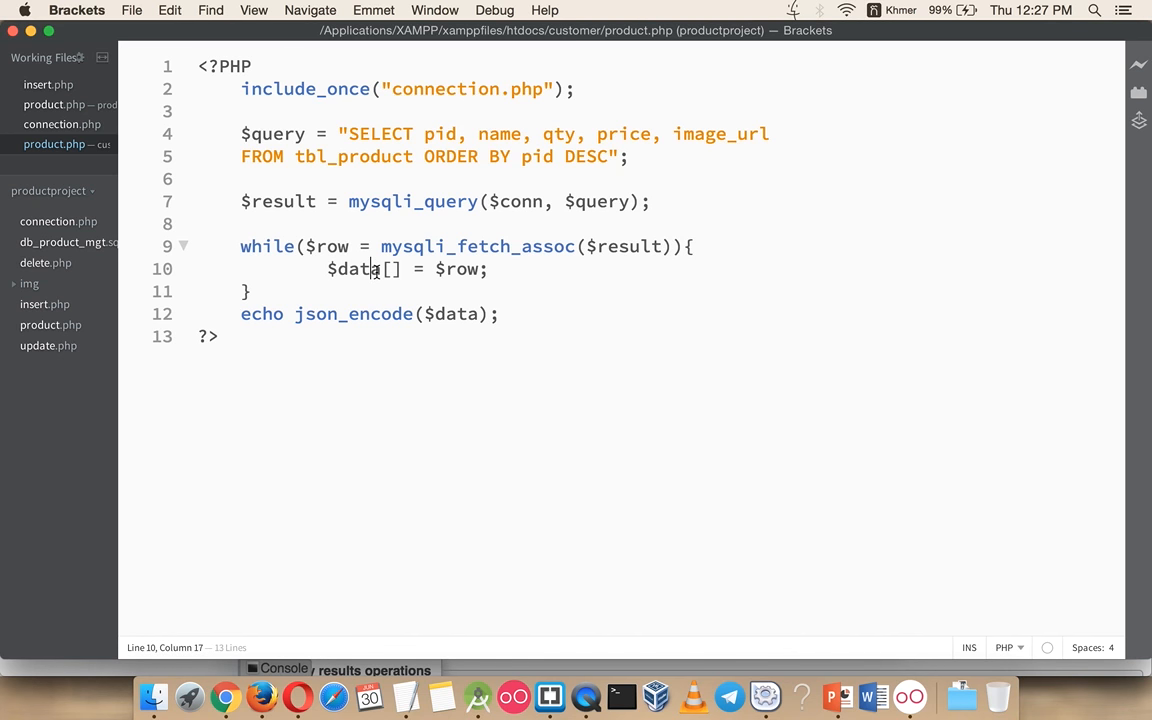
click(340, 268)
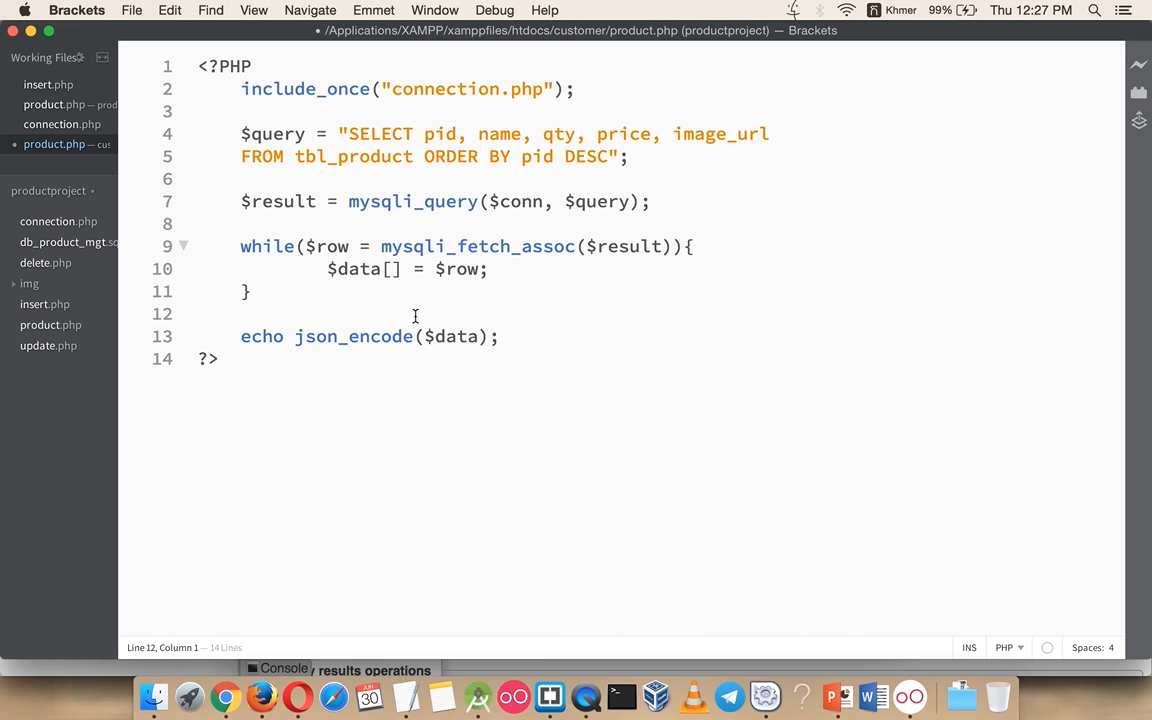
click(340, 336)
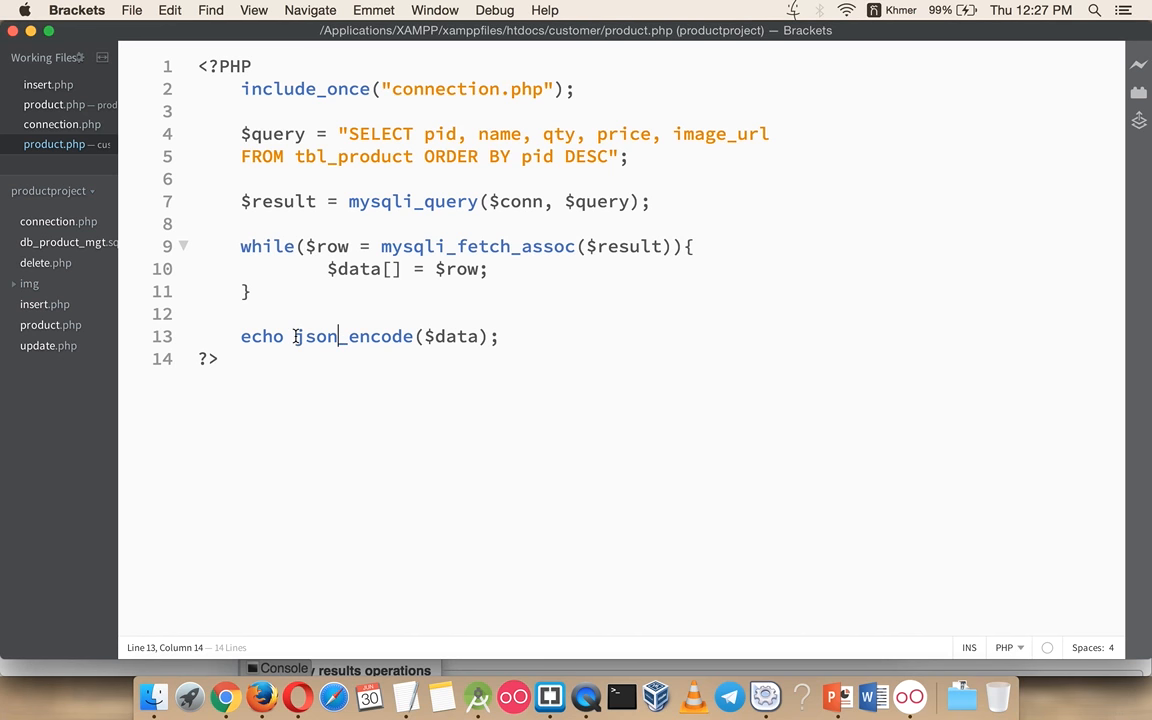
double_click(352, 336)
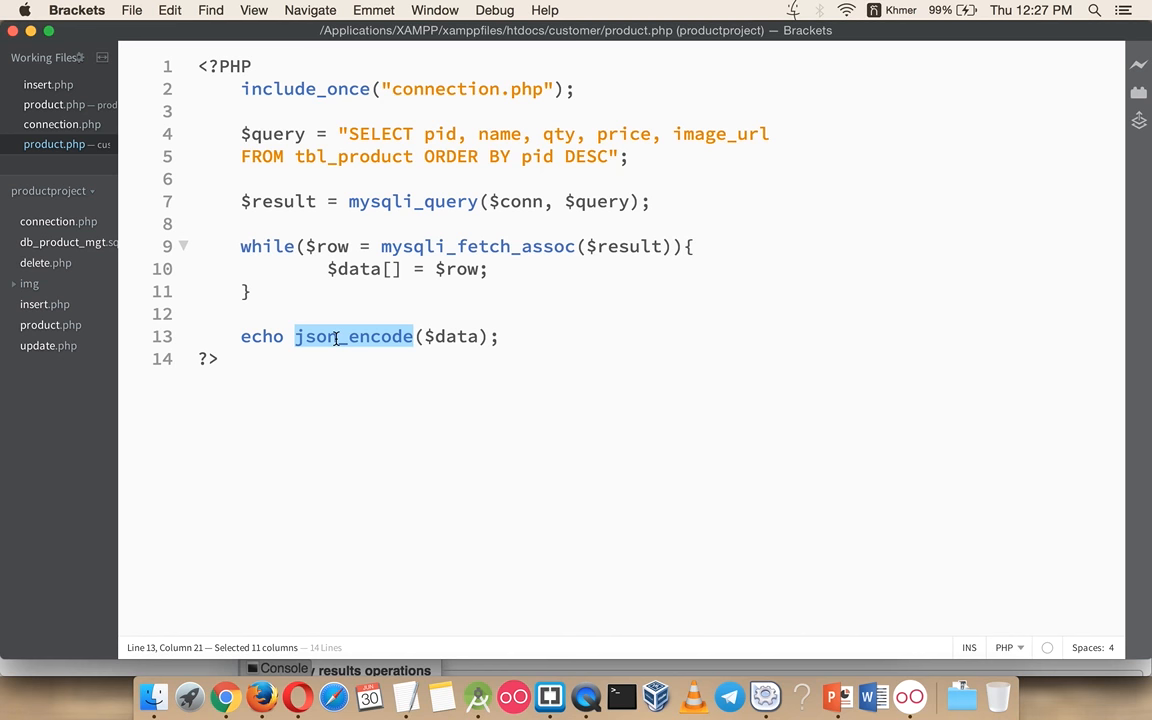
click(352, 336)
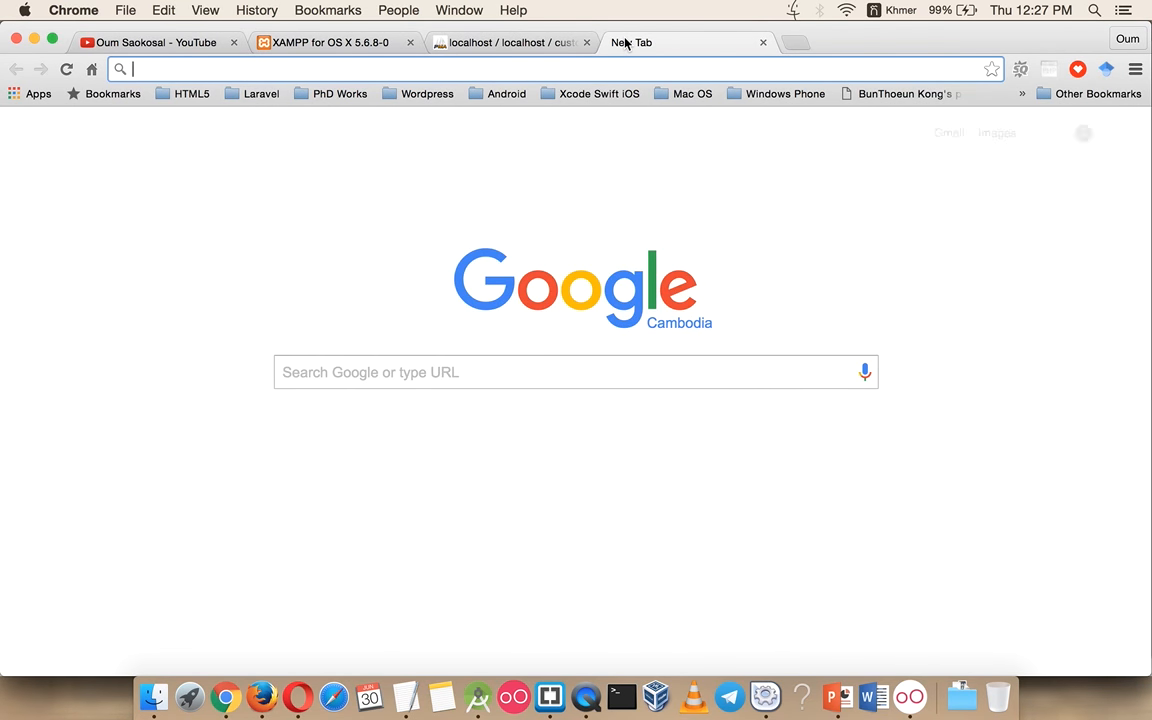
Load localhost/customer/product.php as JSON and compare it with the tbl_product rows.
text(localhost)
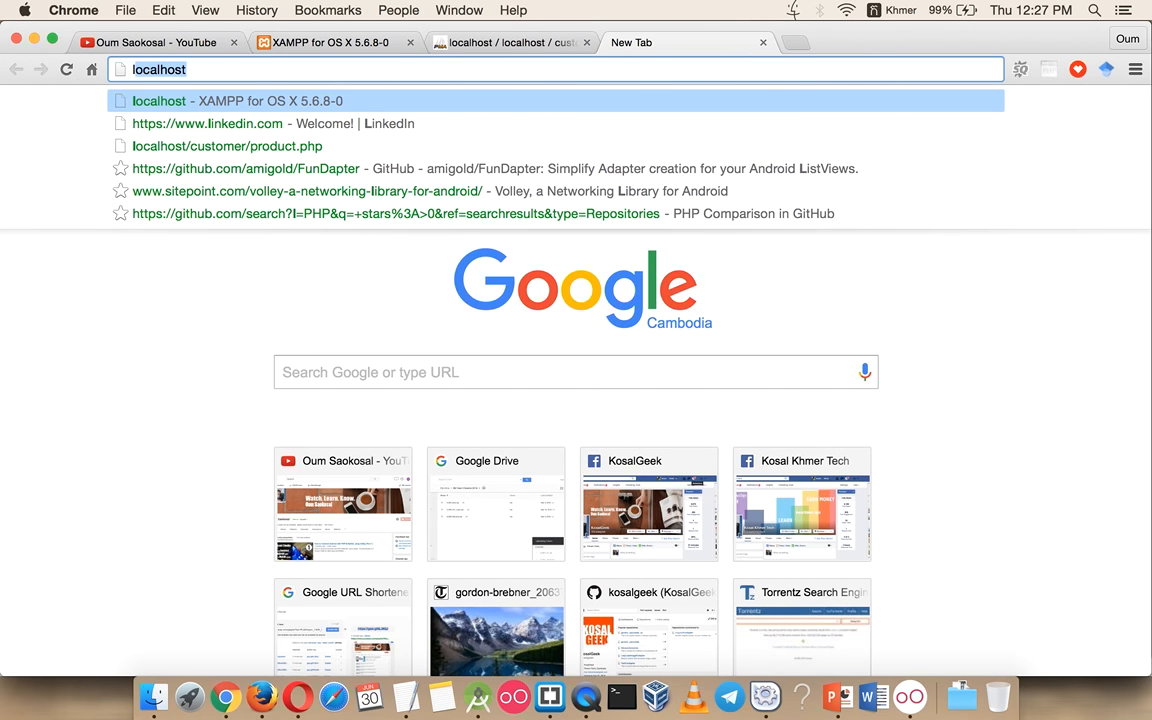
click(228, 146)
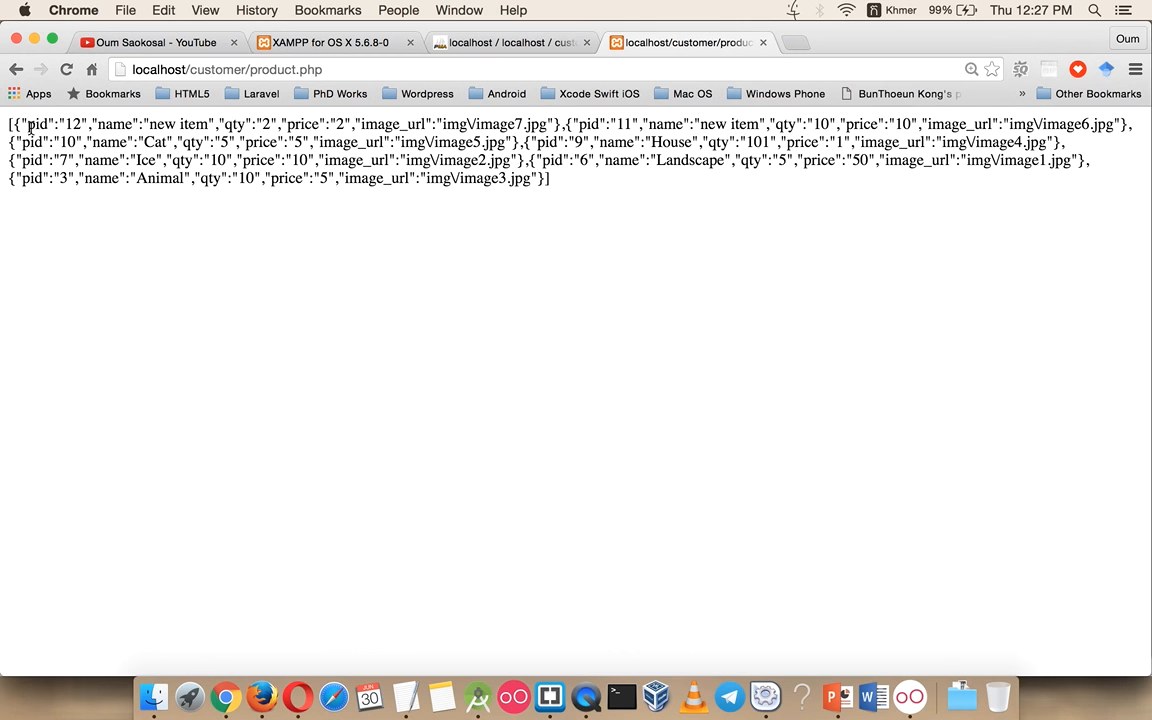
mouse_move(334, 114)
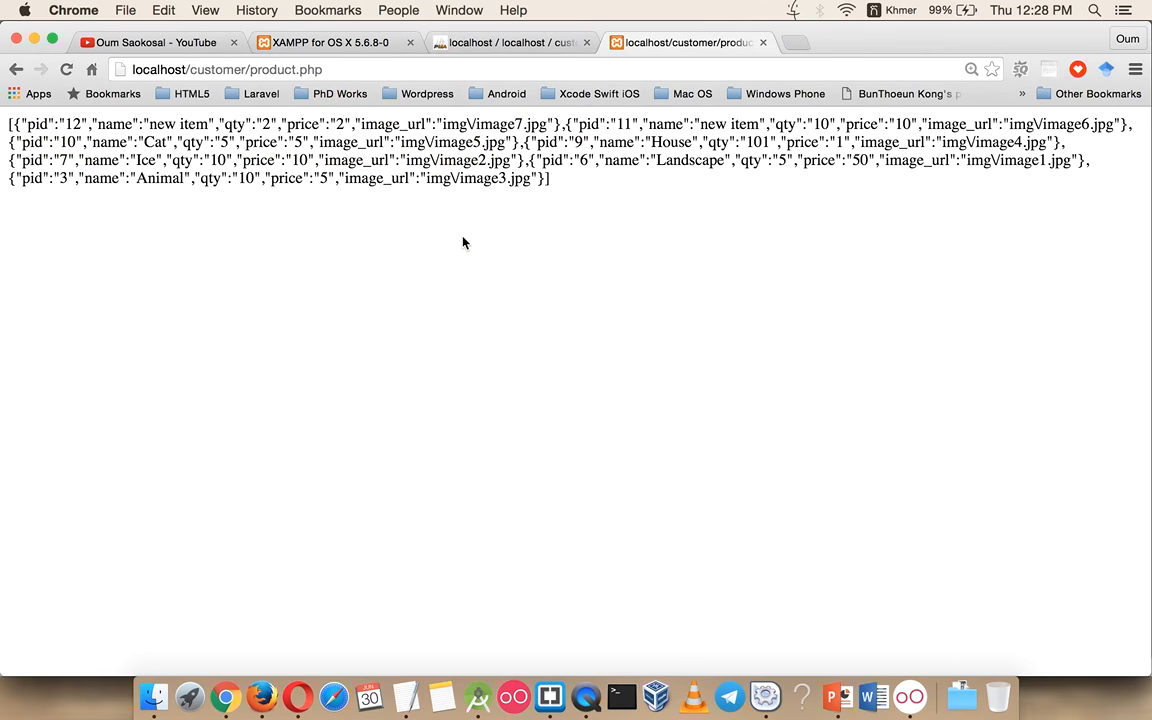
click(330, 42)
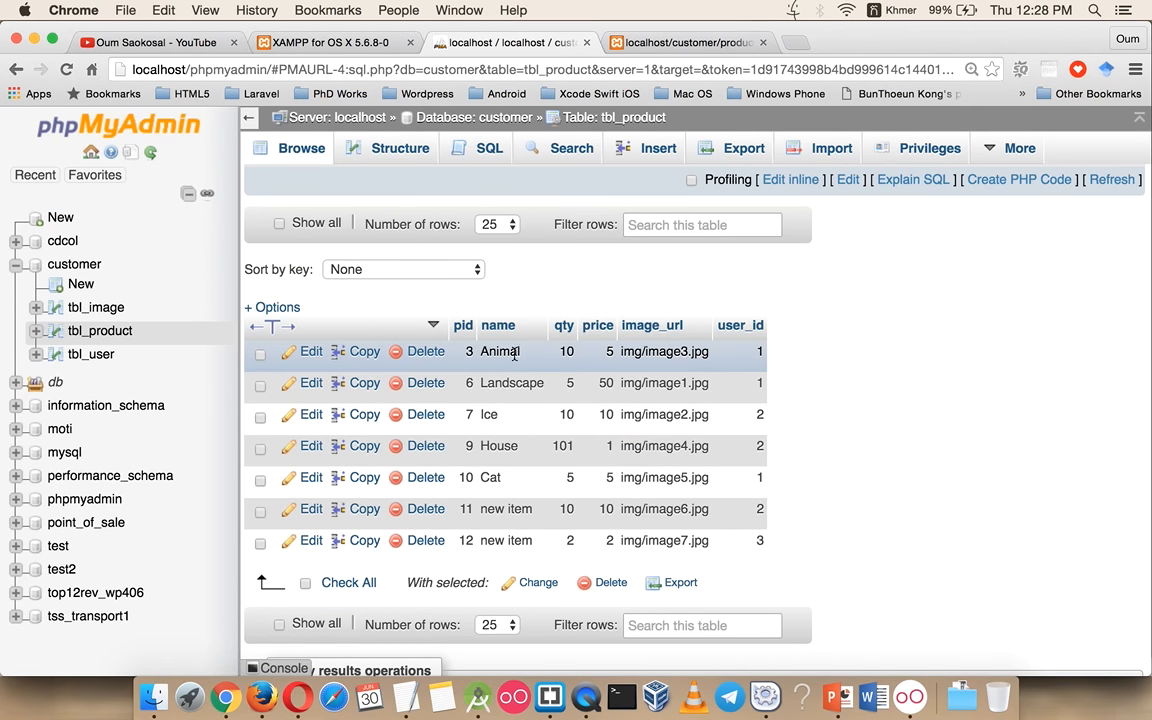
mouse_move(514, 366)
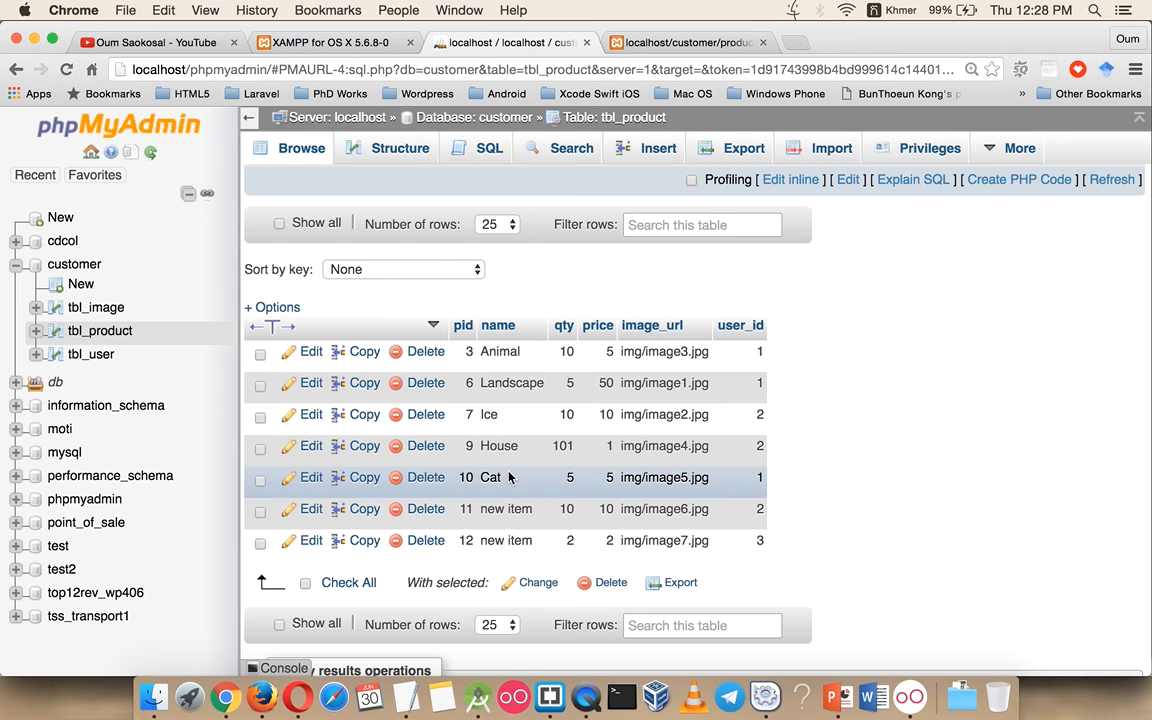
mouse_move(552, 384)
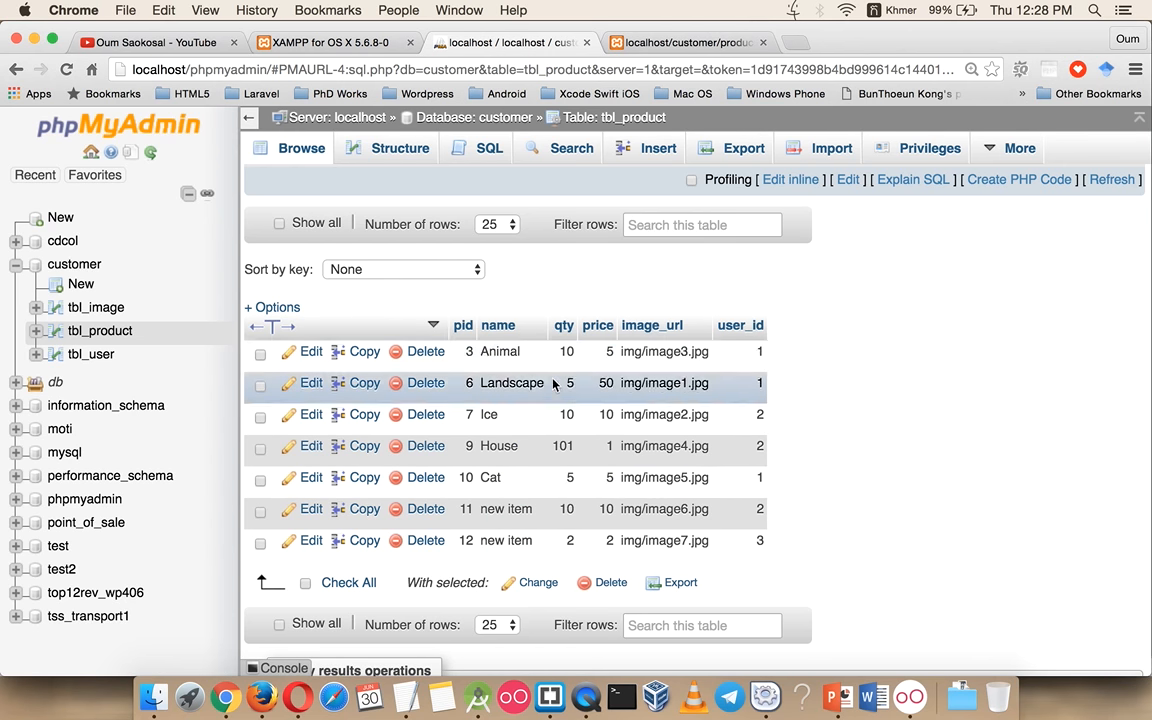
click(690, 42)
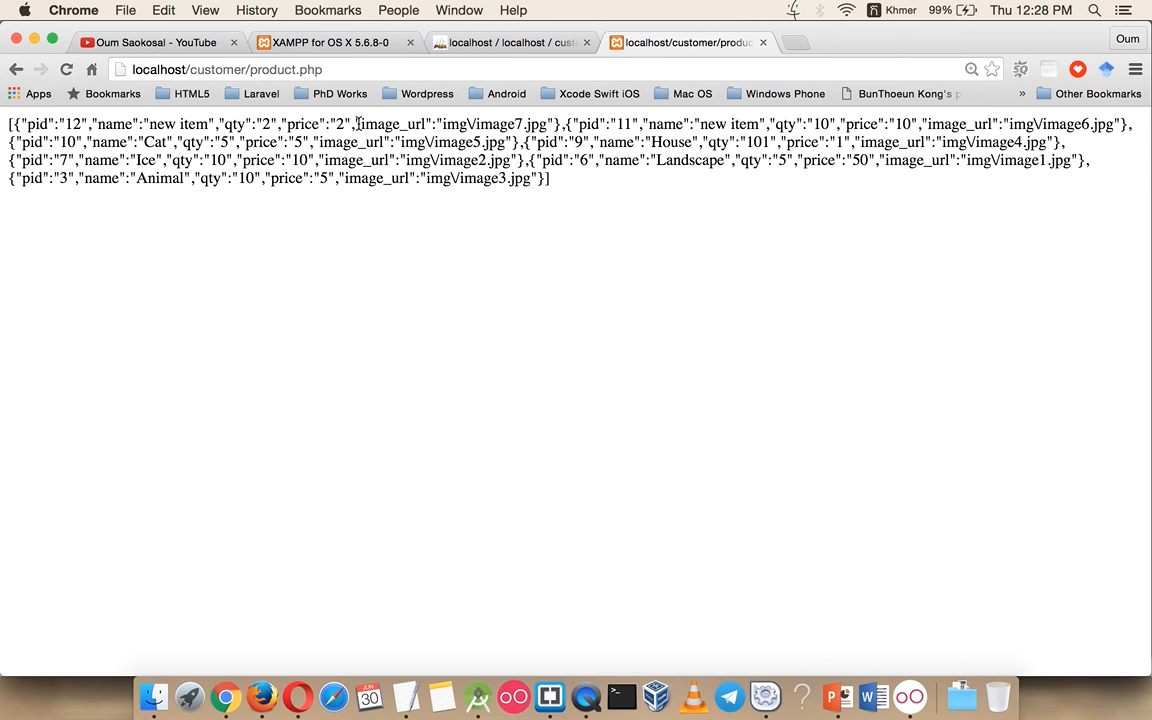
mouse_move(404, 696)
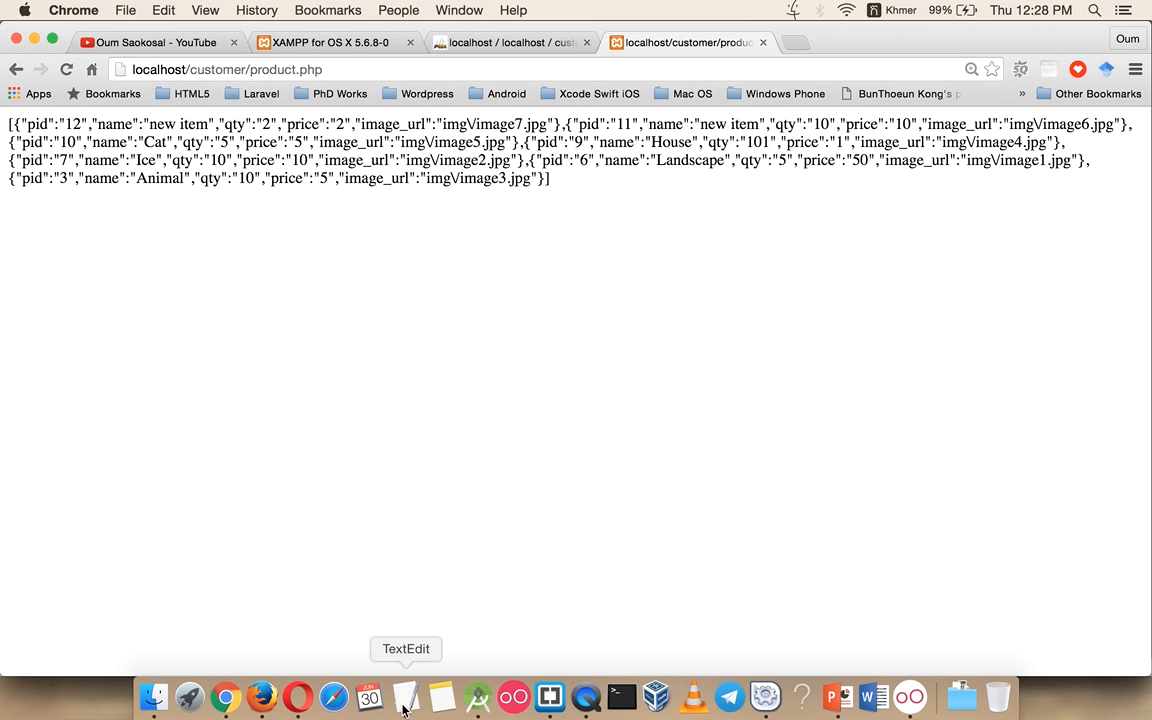
Type a sample JSON pair ["name":""] below the UTF-8 note in TextEdit.
click(404, 696)
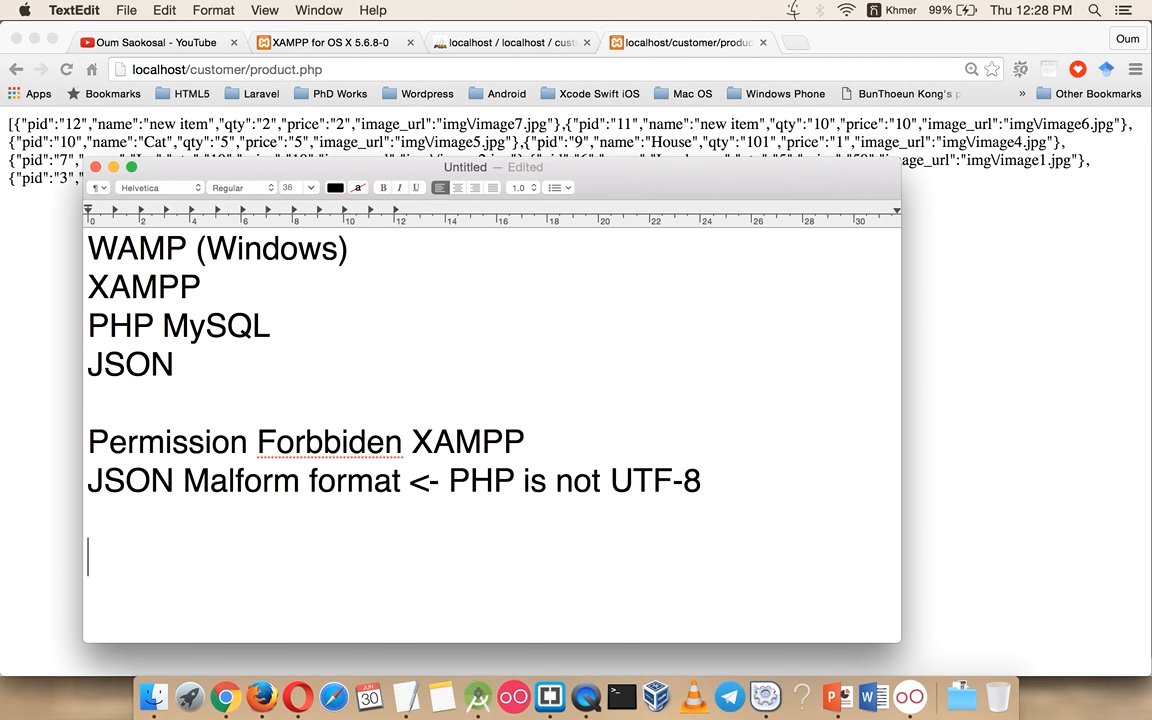
text([])
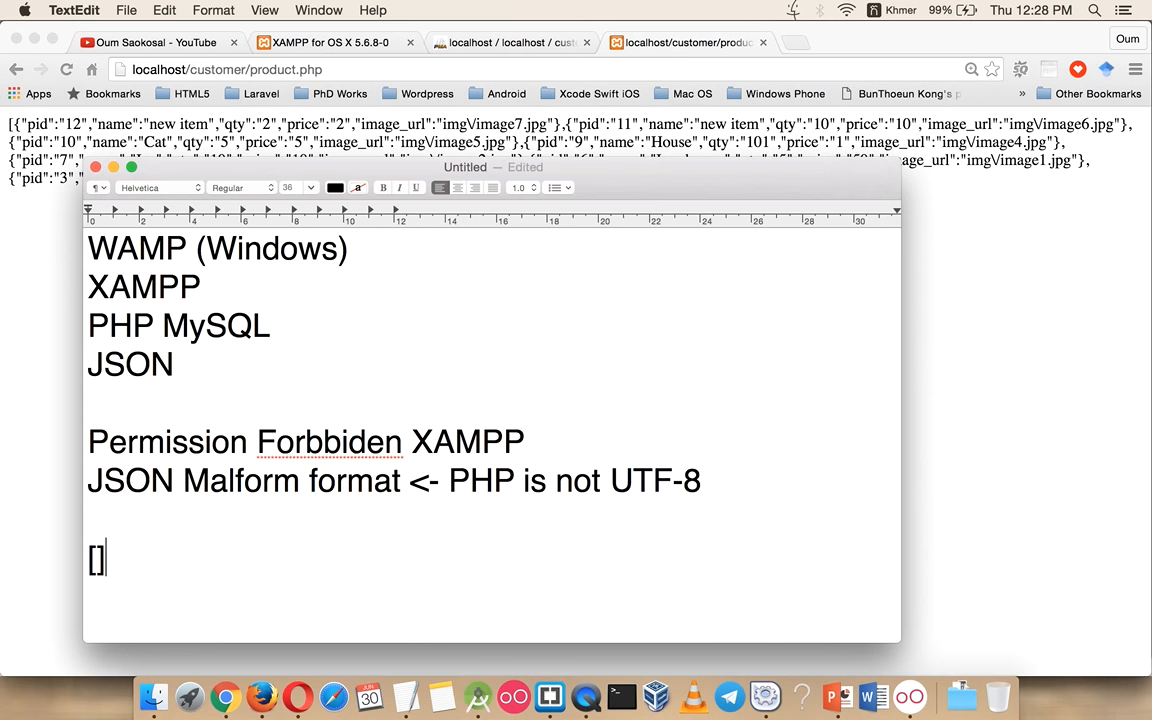
text("")
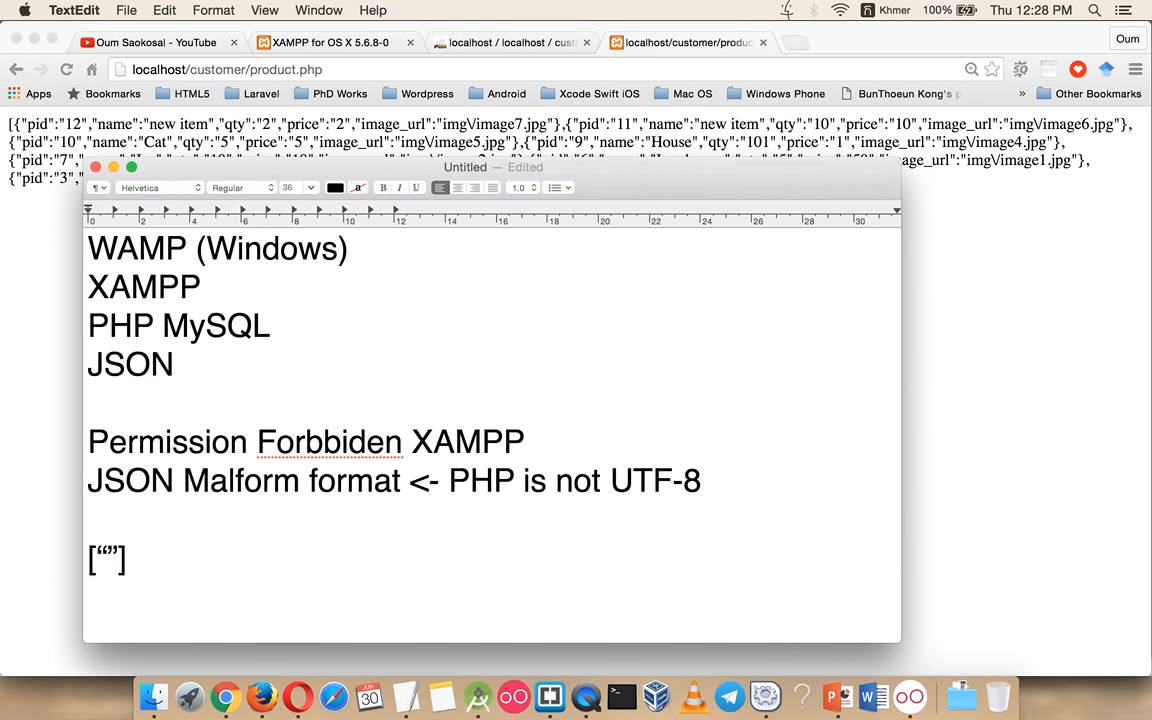
text(id":)
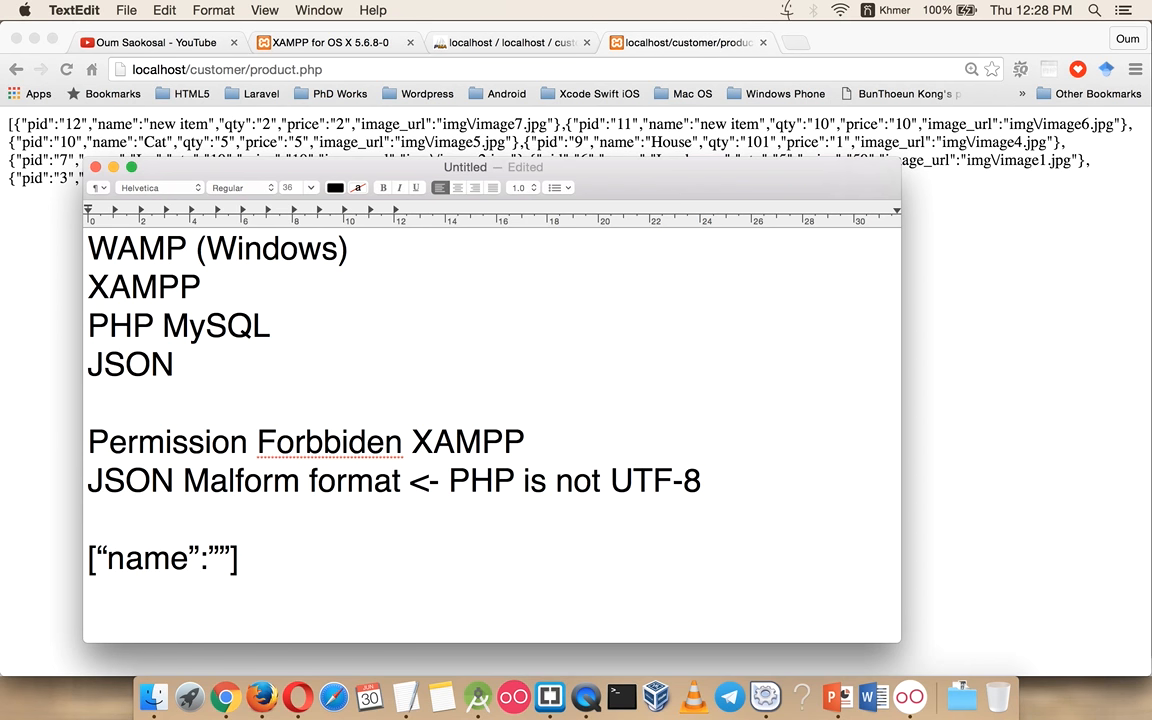
text(})
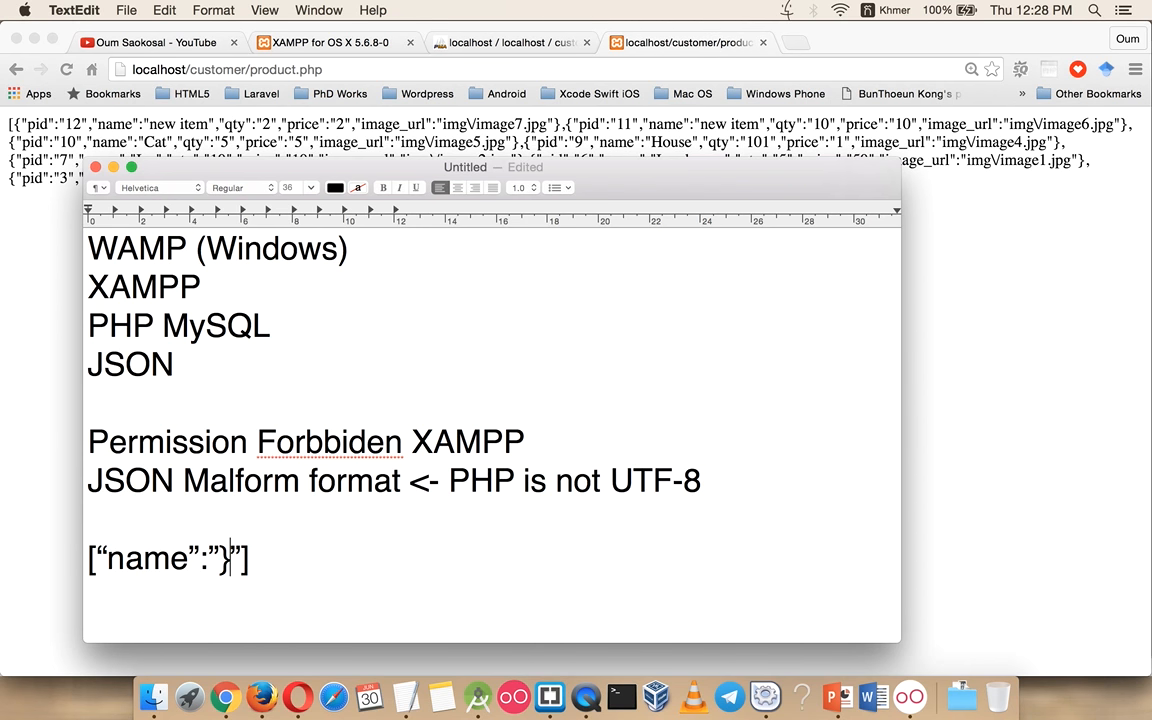
text("")
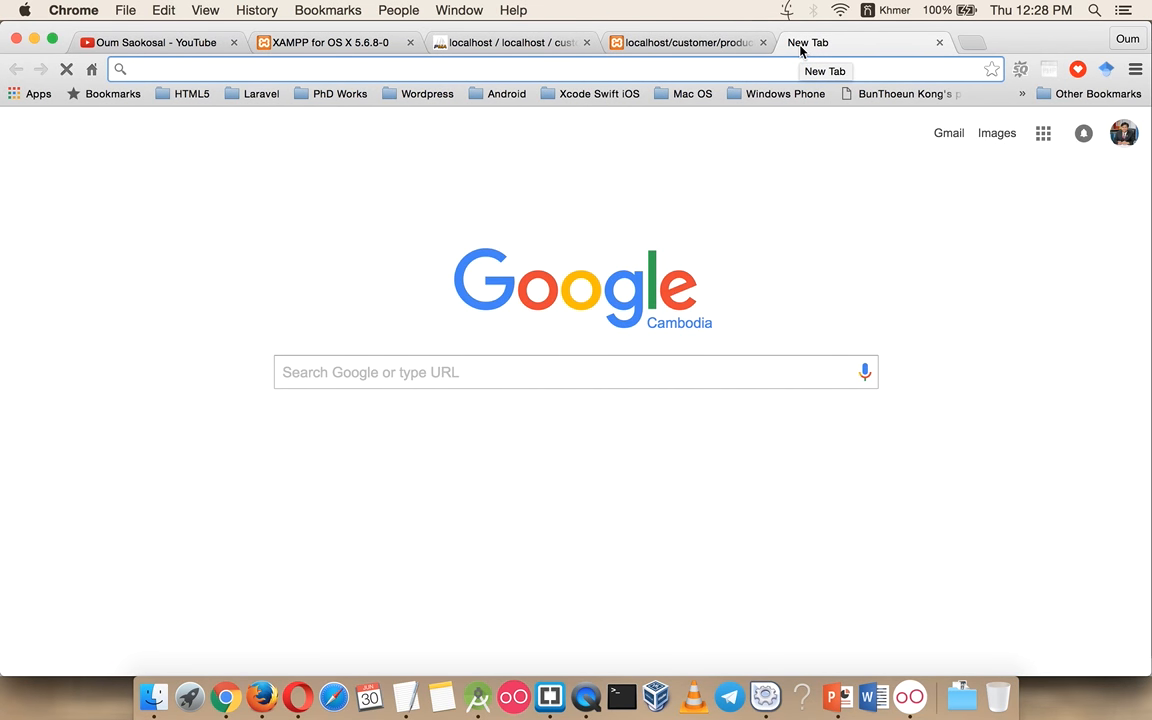
Search Google for 'html special characters php decode'.
text(html special characters php)
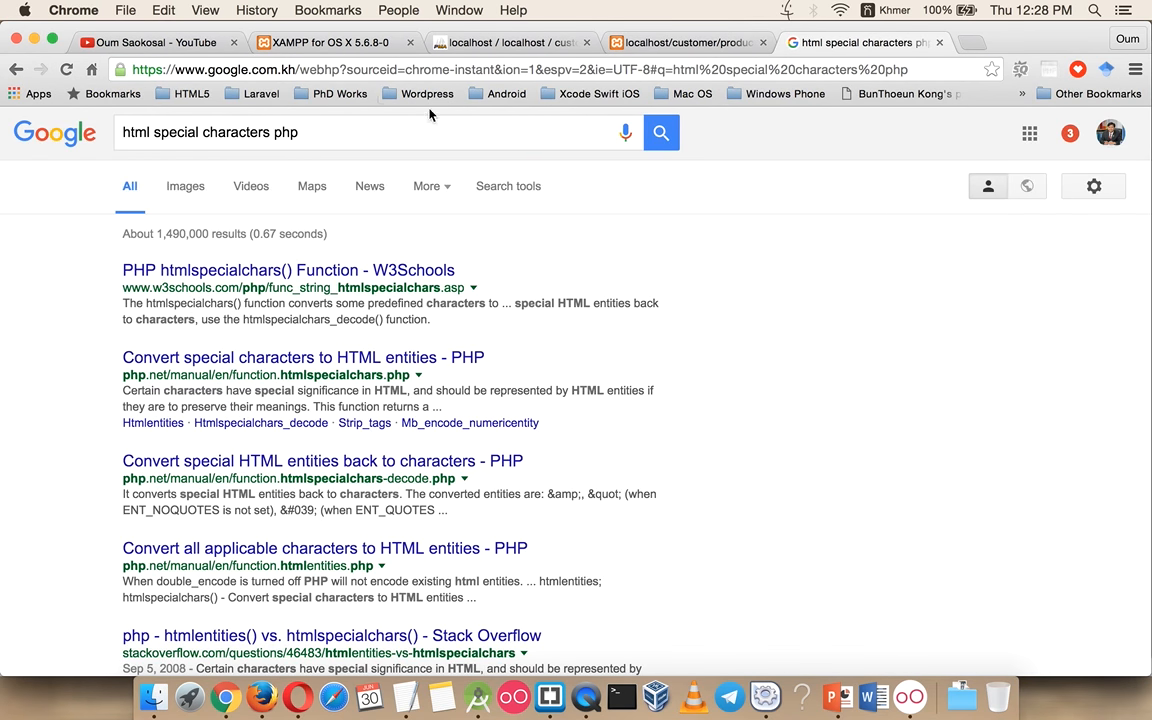
click(380, 132)
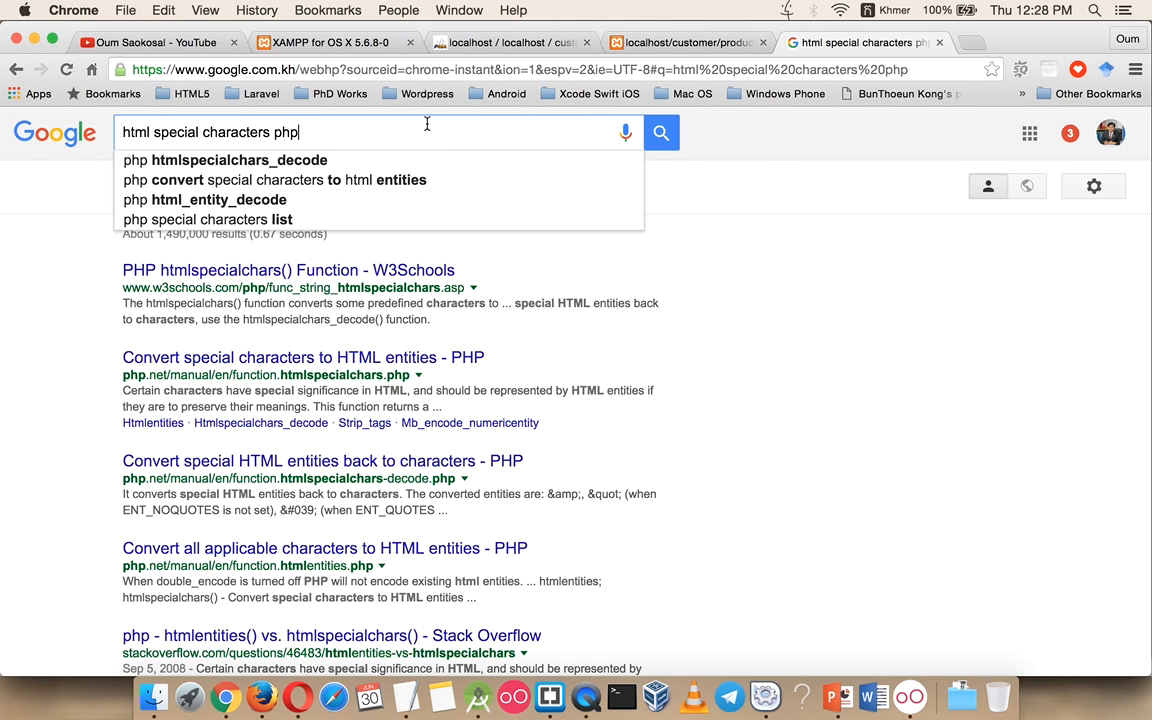
text(decode)
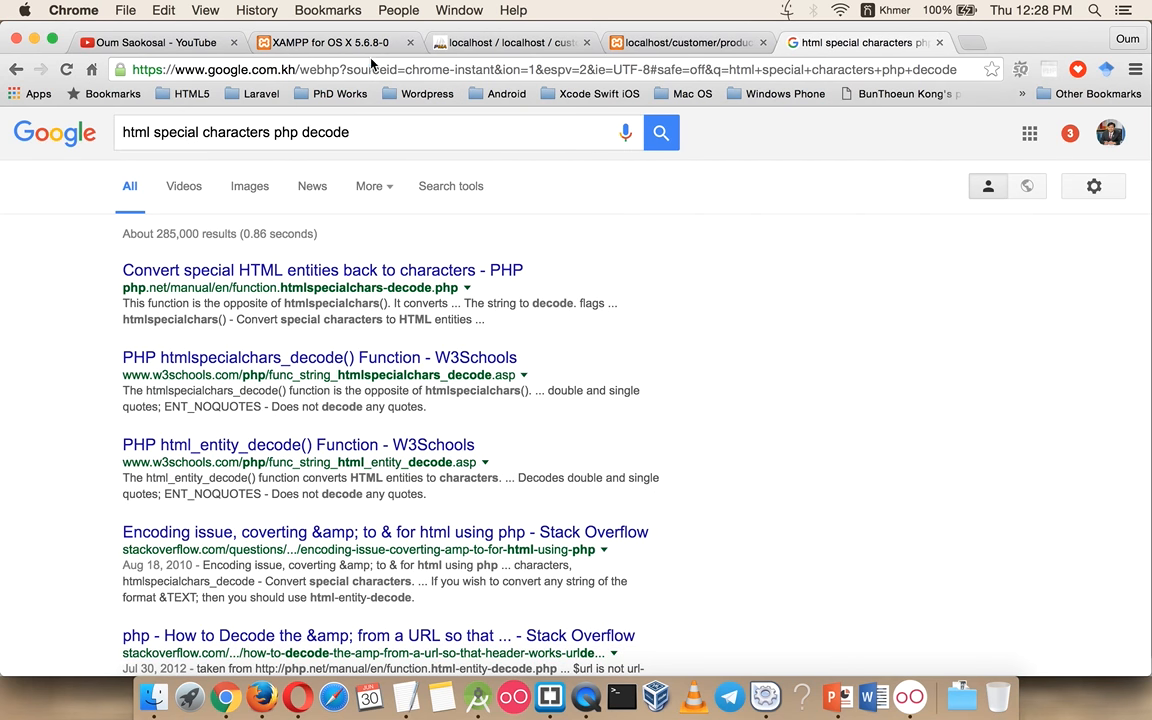
mouse_move(334, 640)
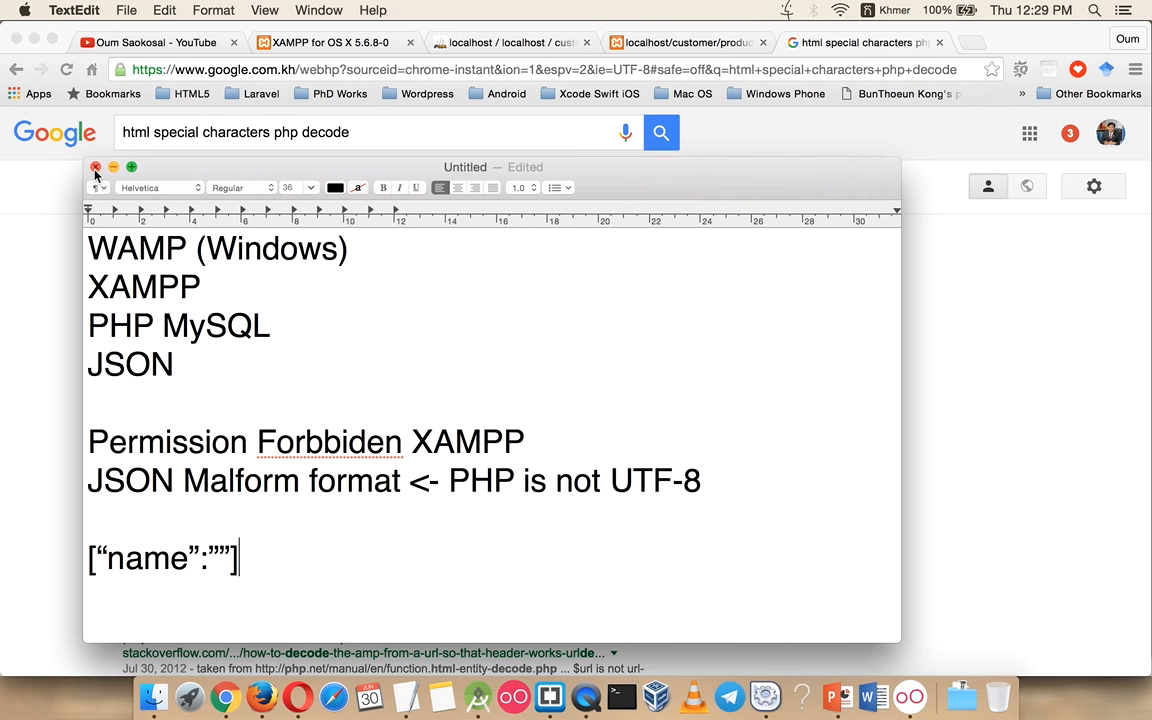
Close the TextEdit notes window and answer its save prompt.
click(96, 168)
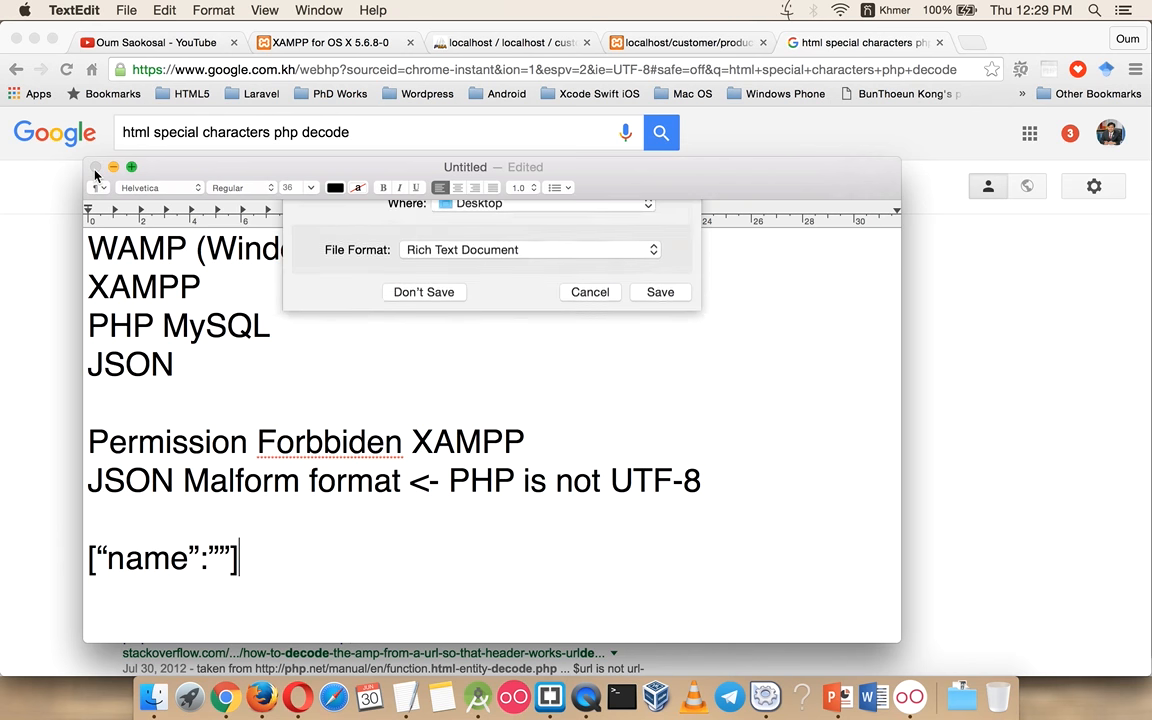
click(588, 292)
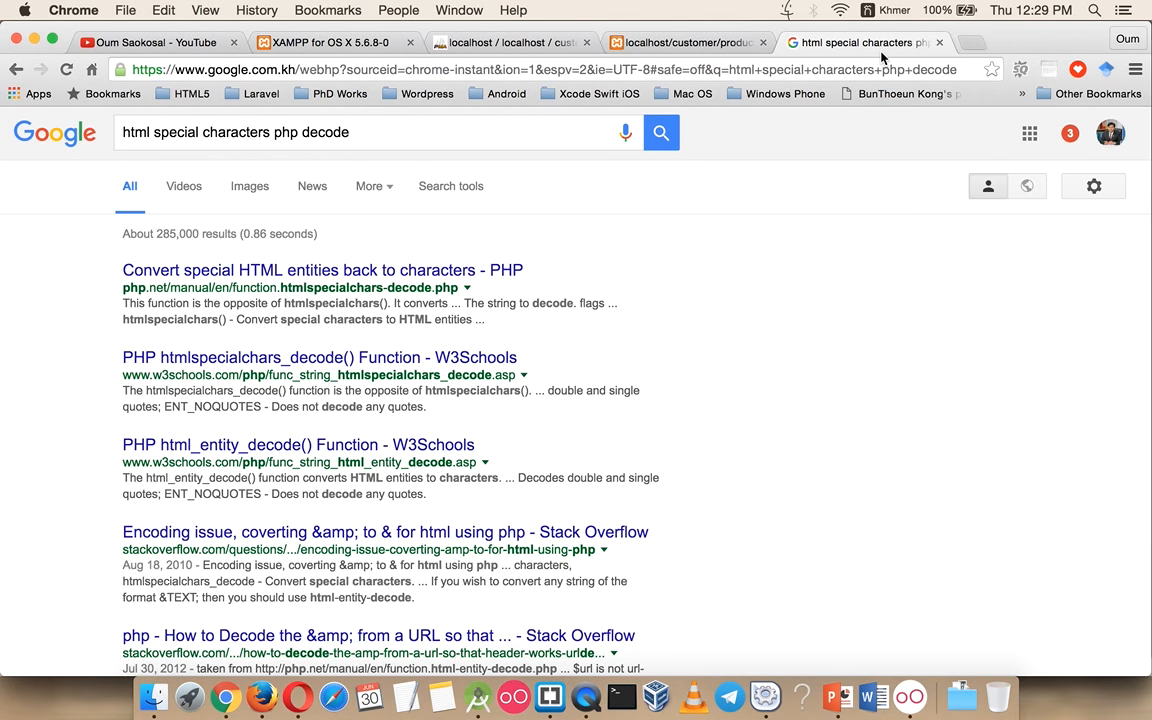
Flip between product.php in Brackets, the JSON-to-ArrayList slide, and product.php's JSON in Chrome.
click(548, 696)
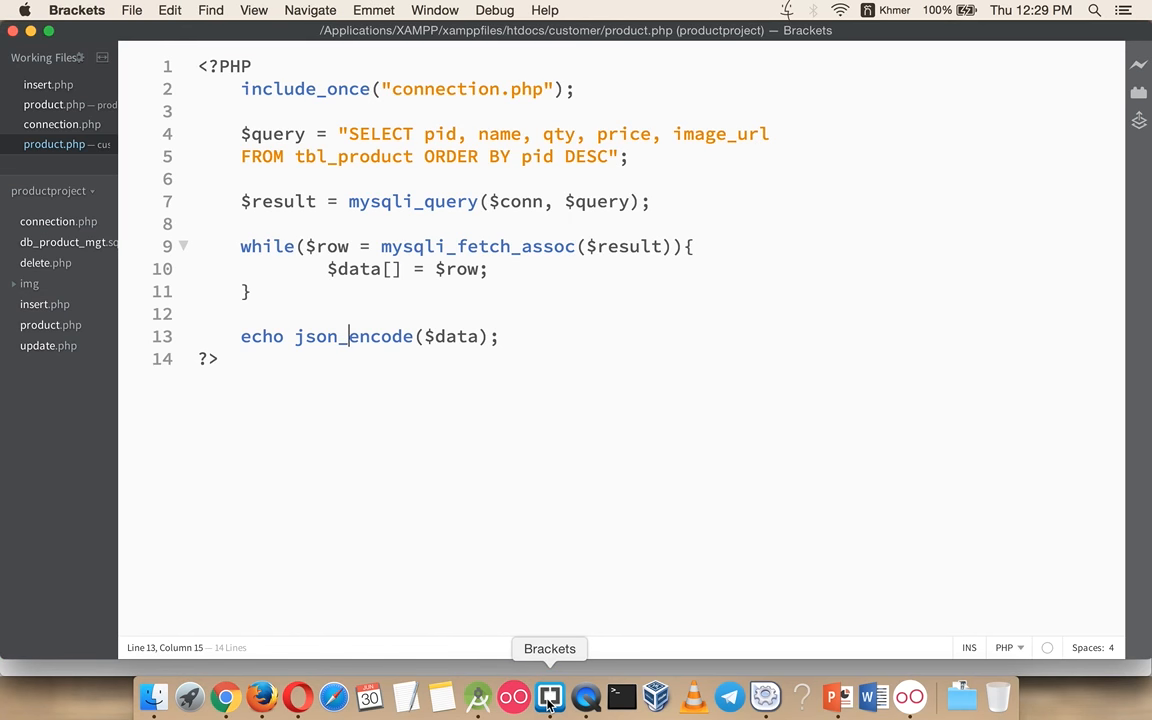
mouse_move(832, 696)
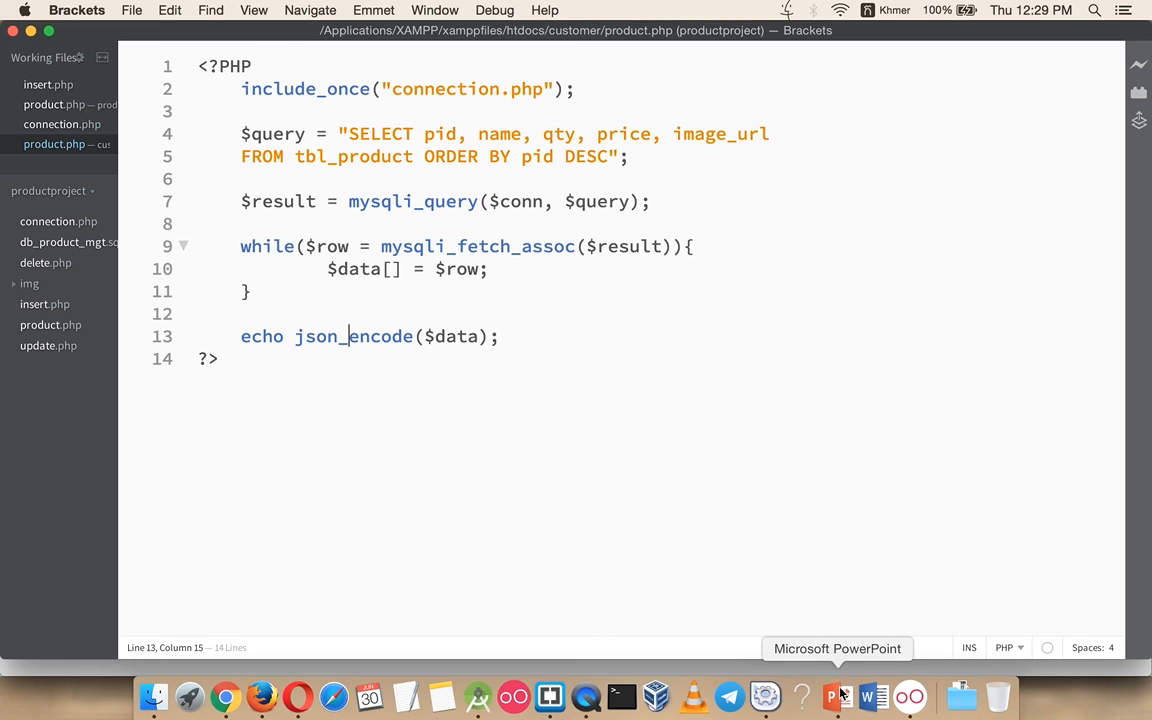
click(832, 696)
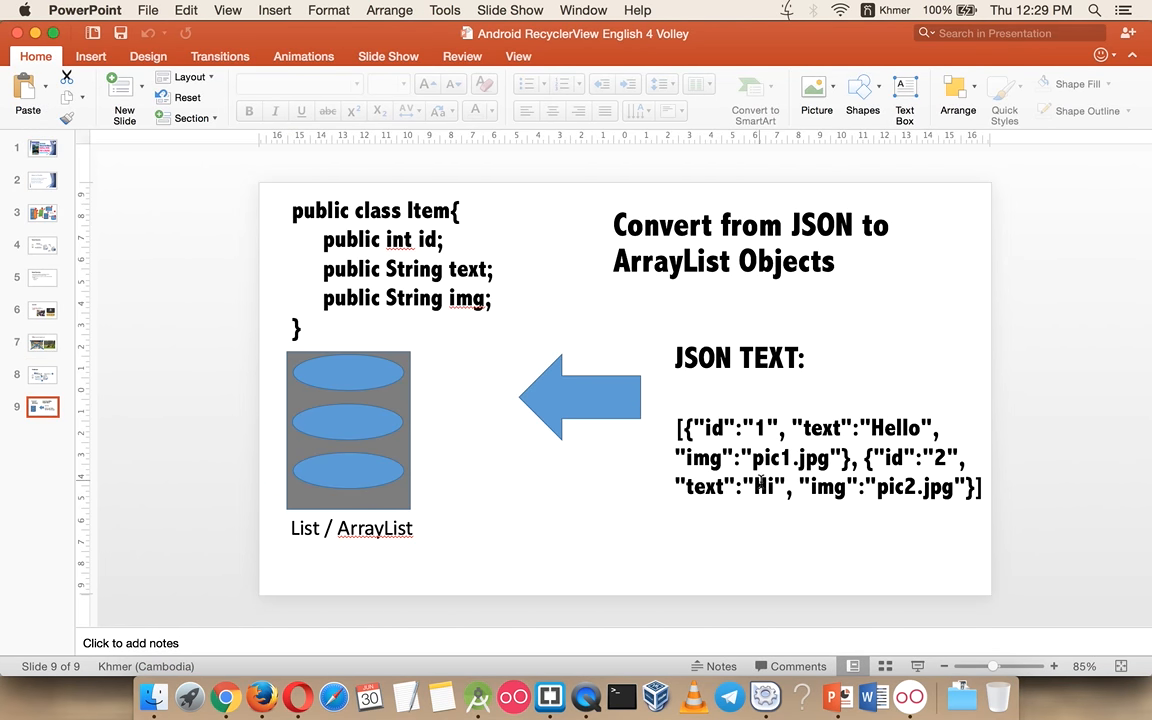
mouse_move(1036, 256)
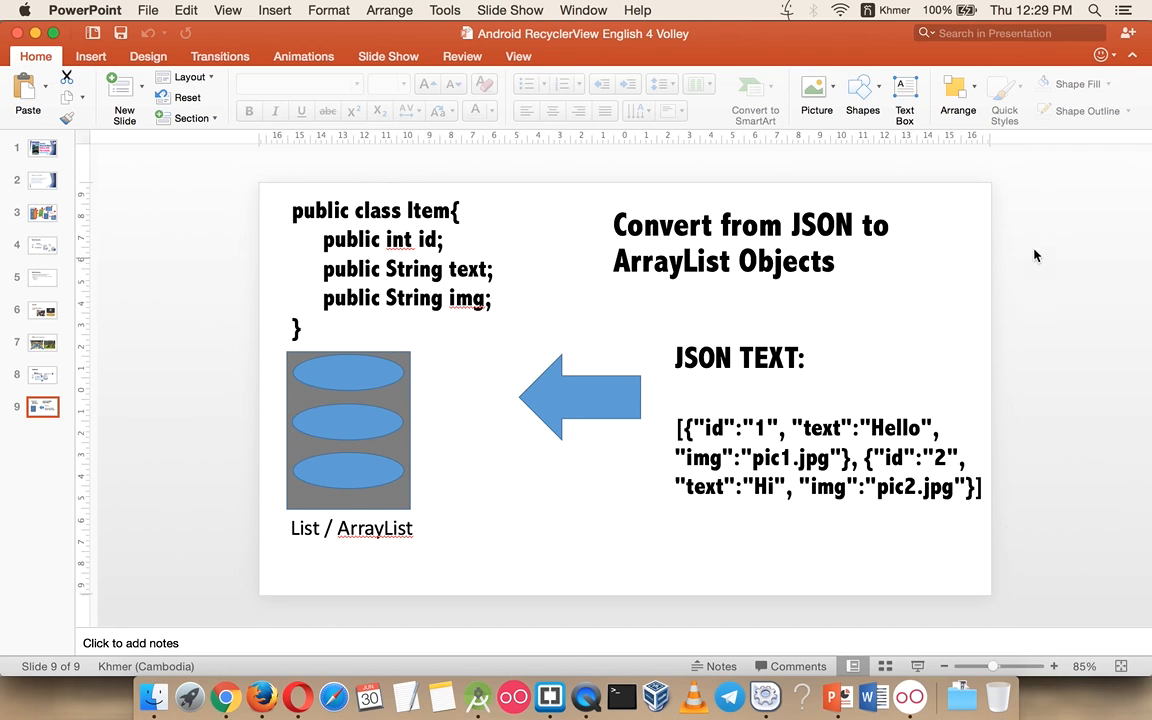
mouse_move(614, 476)
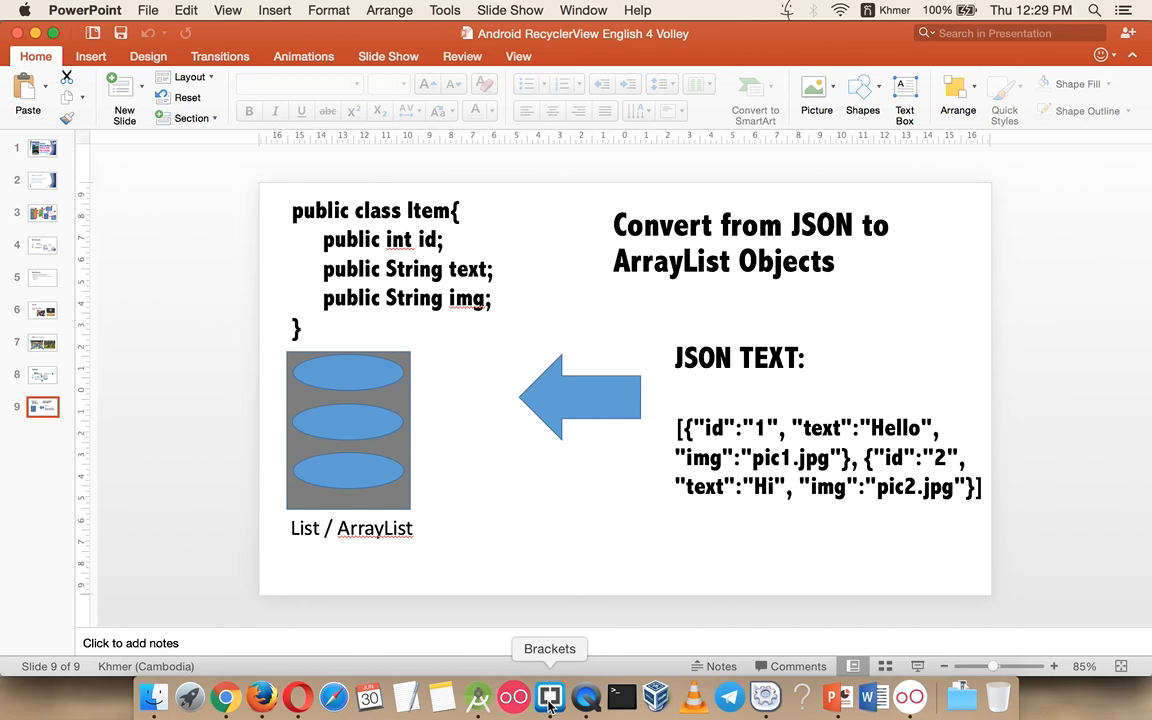
click(548, 696)
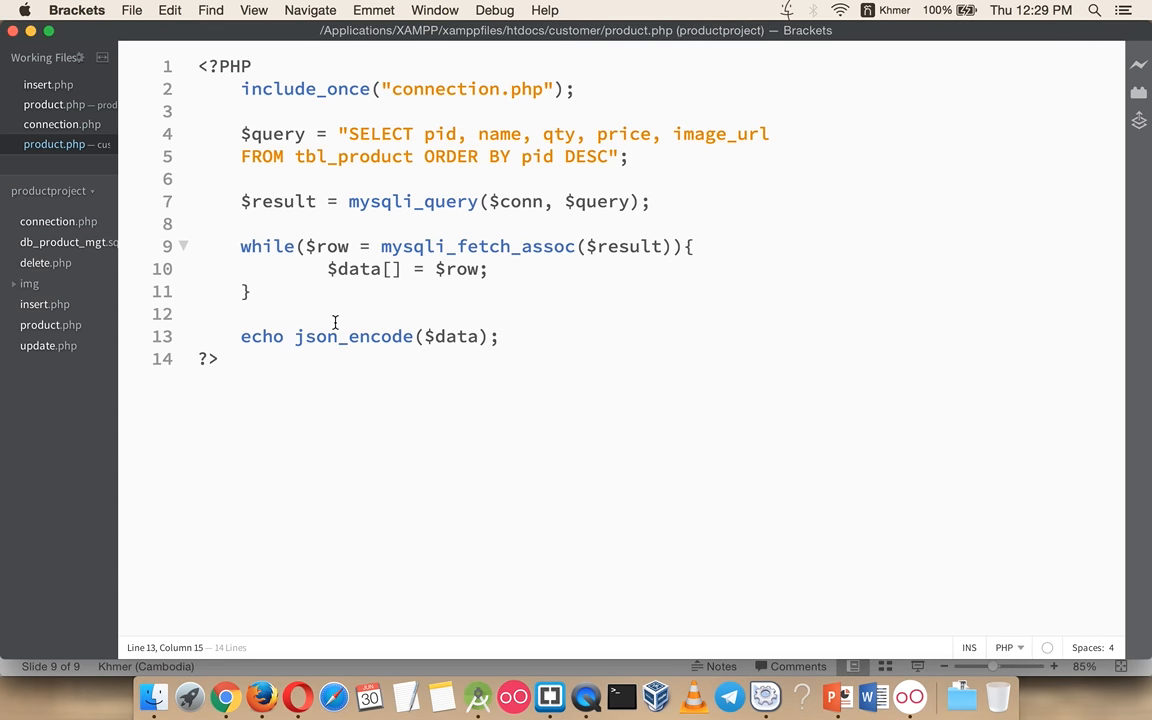
mouse_move(476, 696)
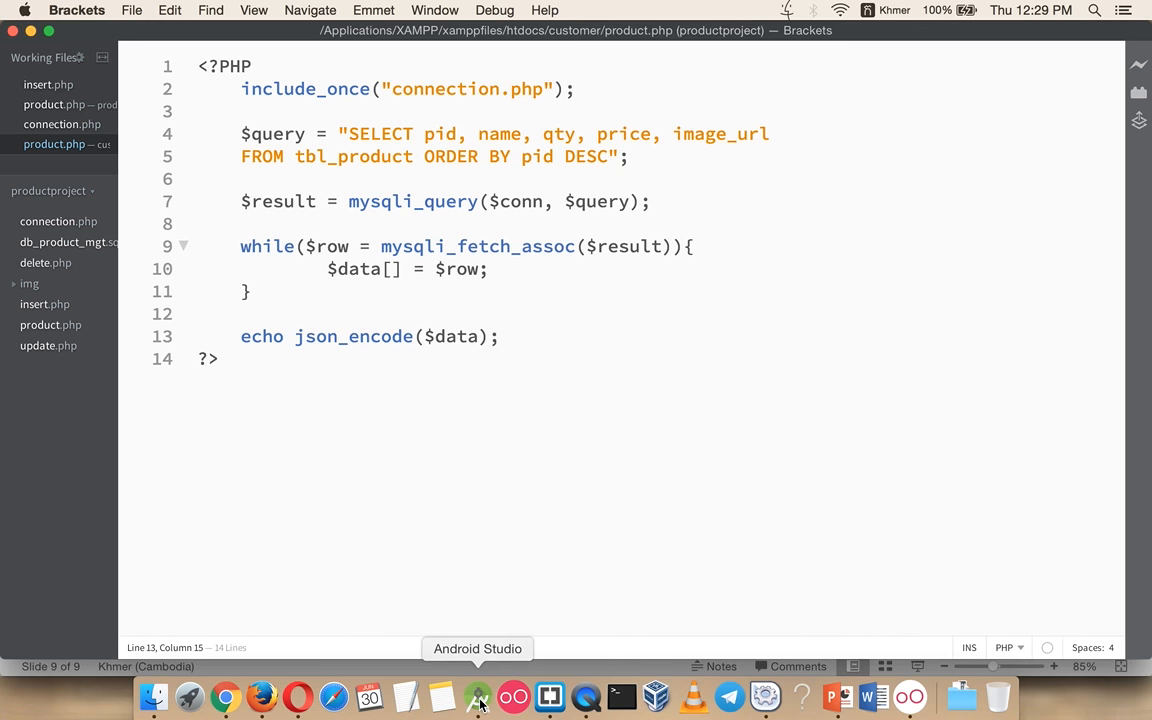
click(478, 696)
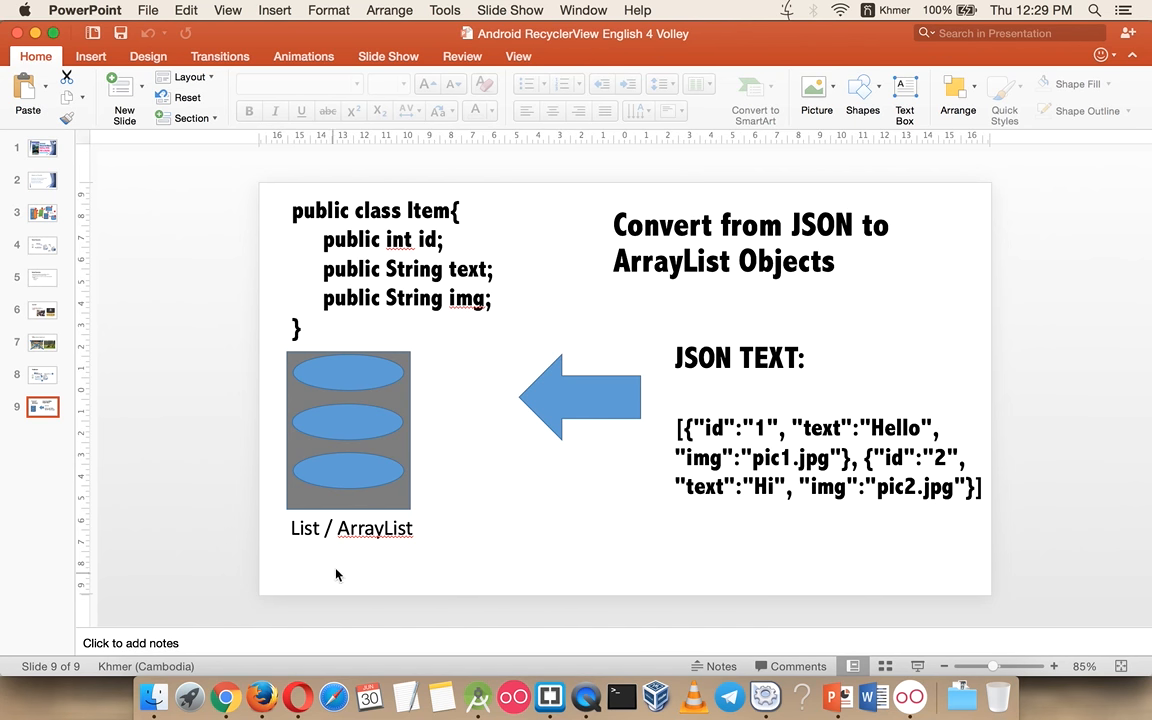
mouse_move(478, 696)
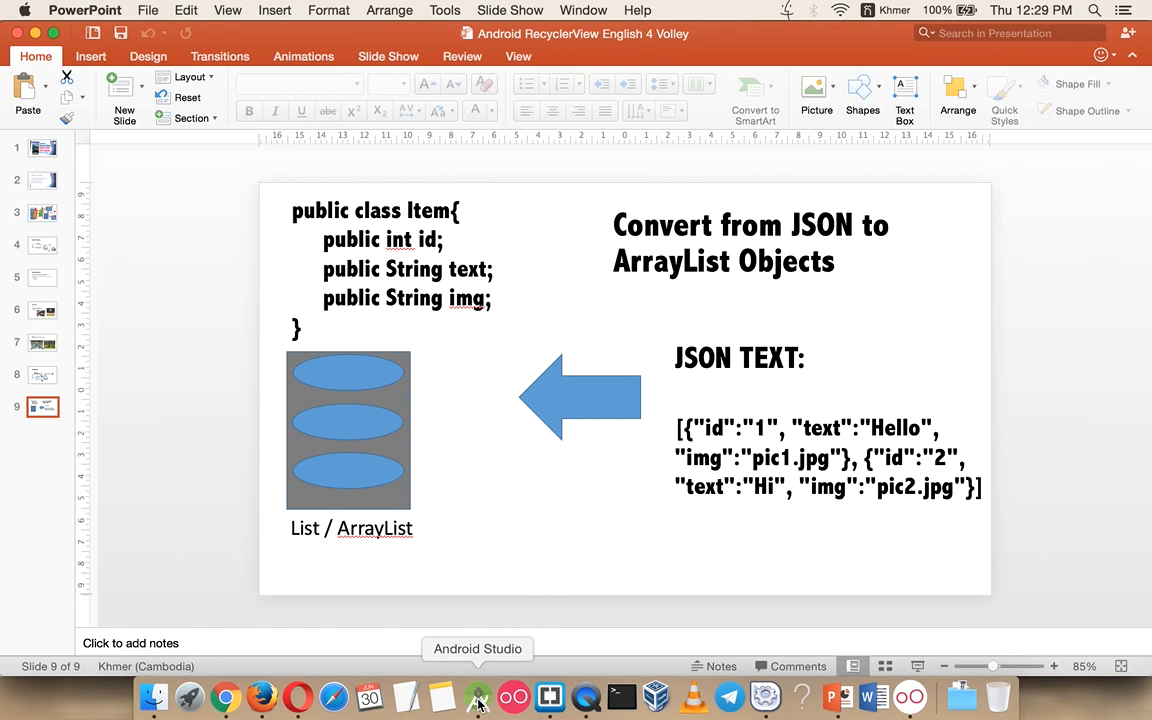
click(476, 696)
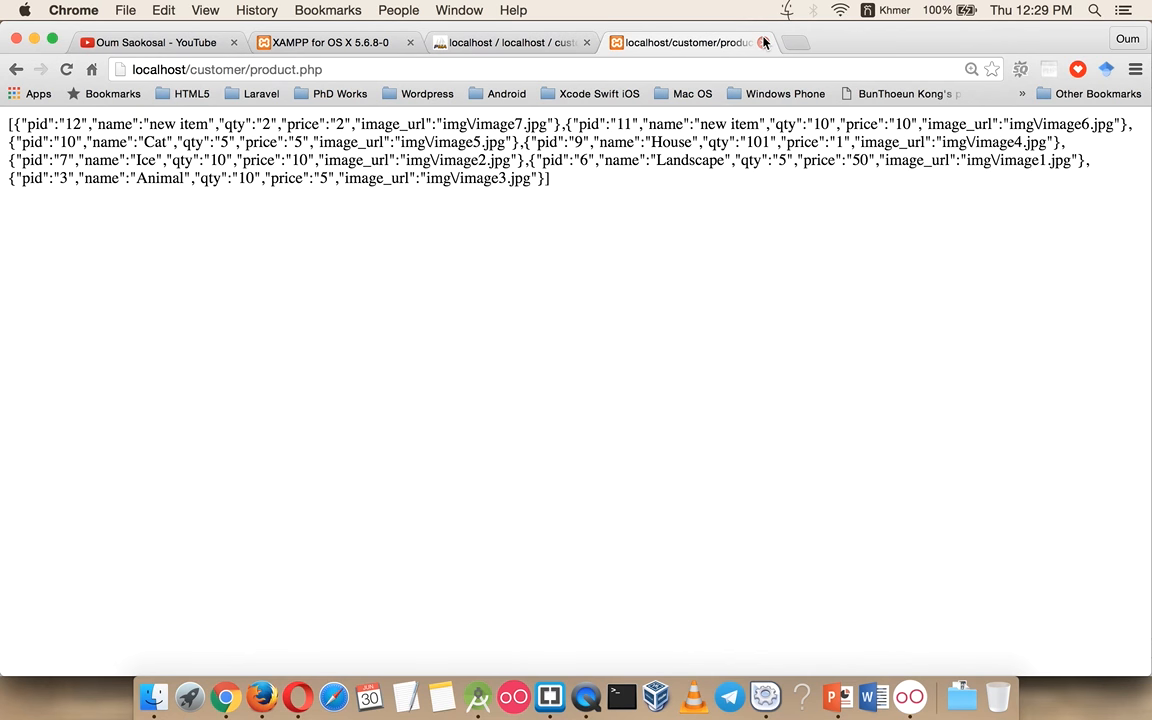
Search Google for 'android volley' and open the Android Developers and GitHub android-volley results in new tabs.
text(android recyclerview)
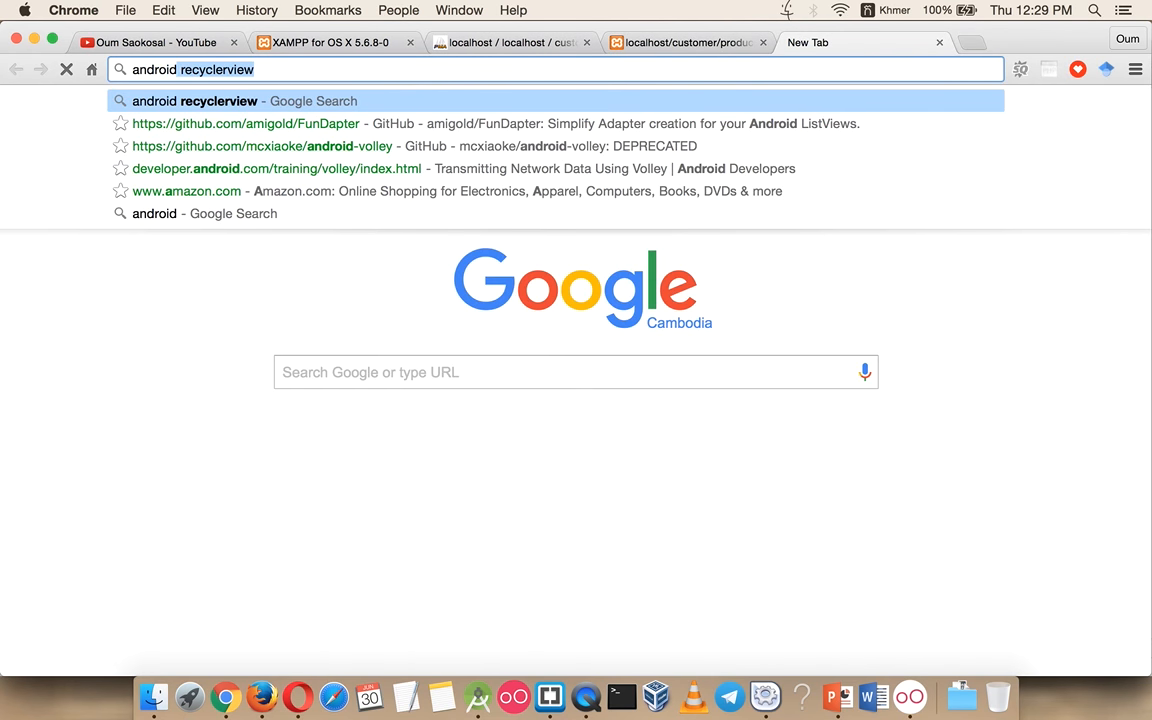
text(android volley)
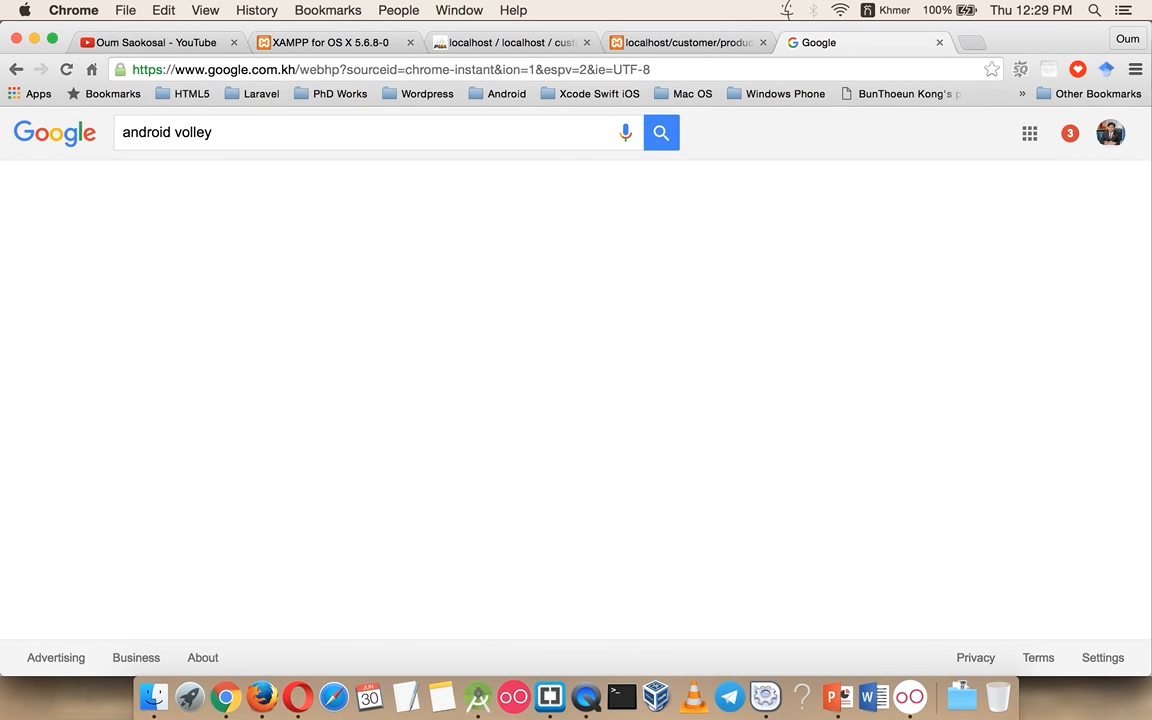
click(660, 132)
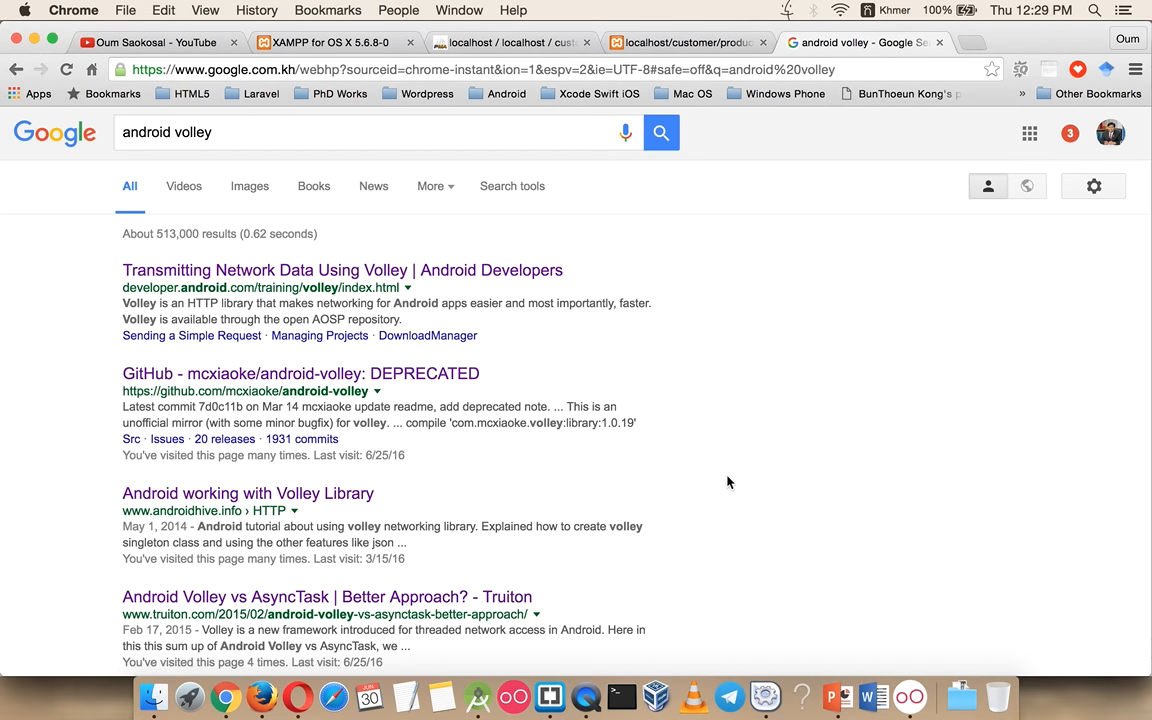
mouse_move(584, 696)
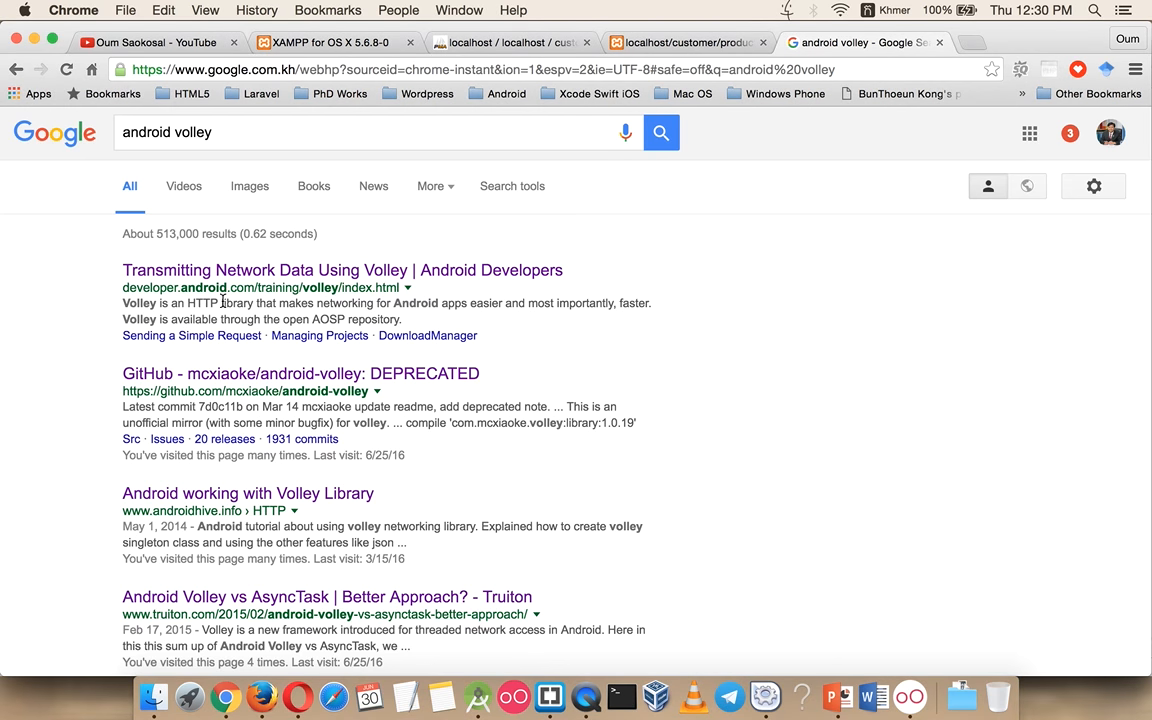
mouse_move(304, 300)
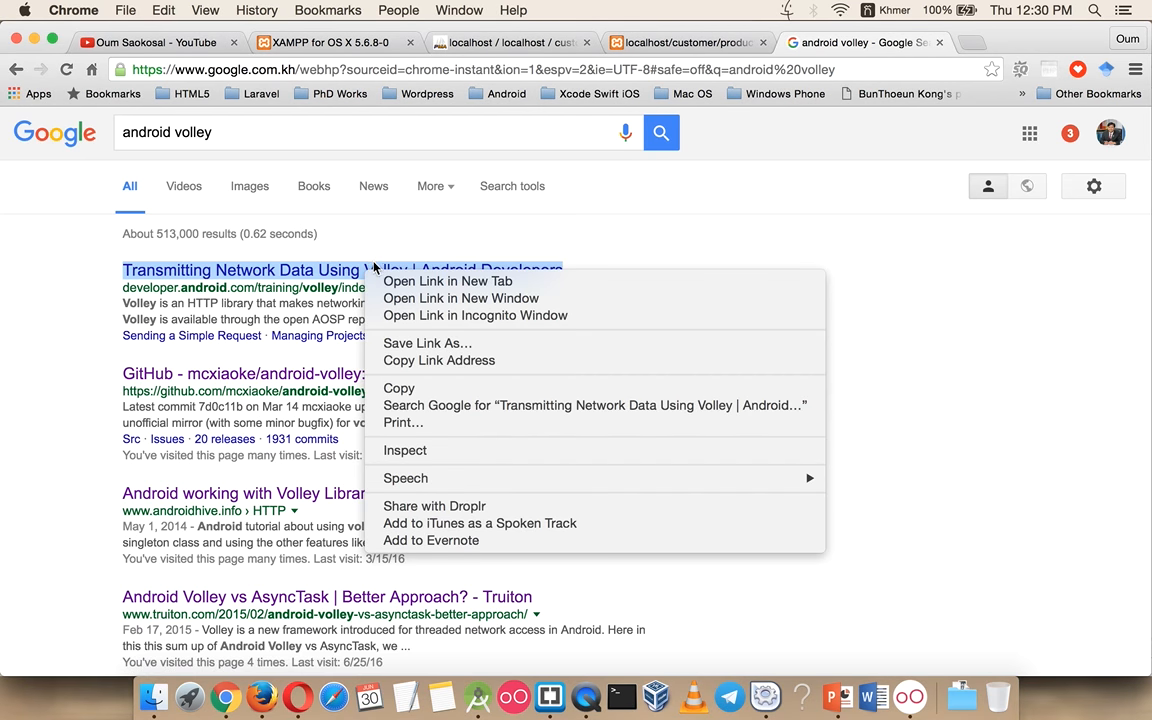
click(448, 280)
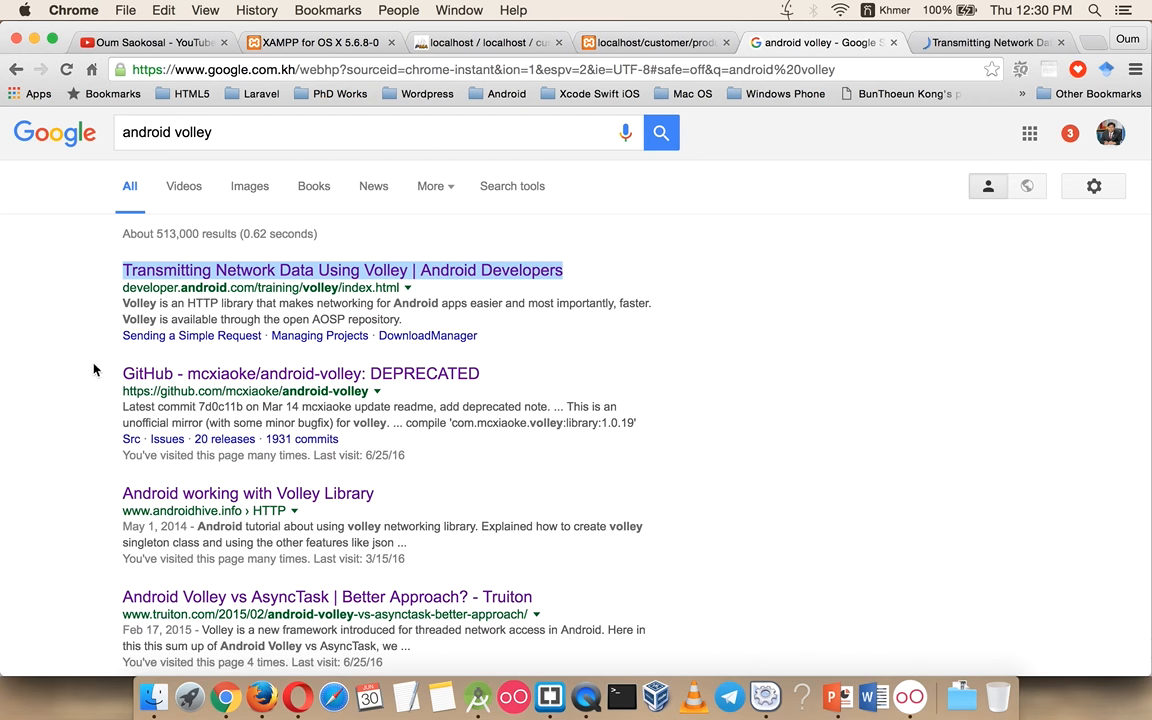
right_click(300, 374)
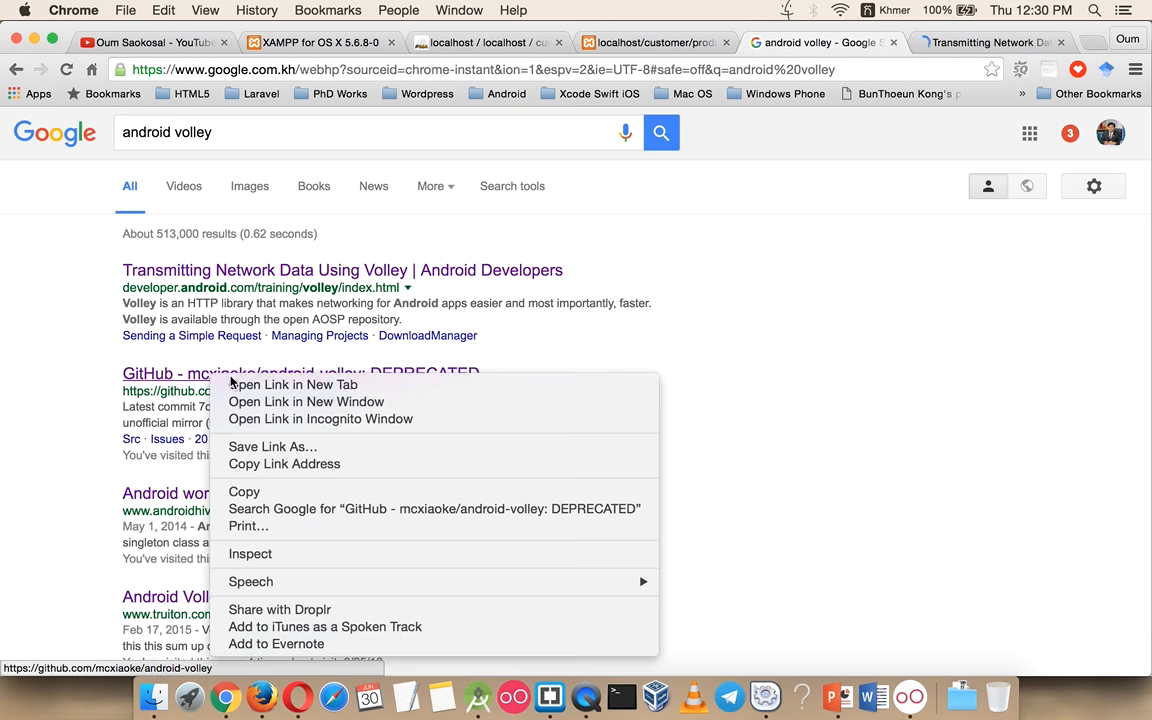
click(292, 384)
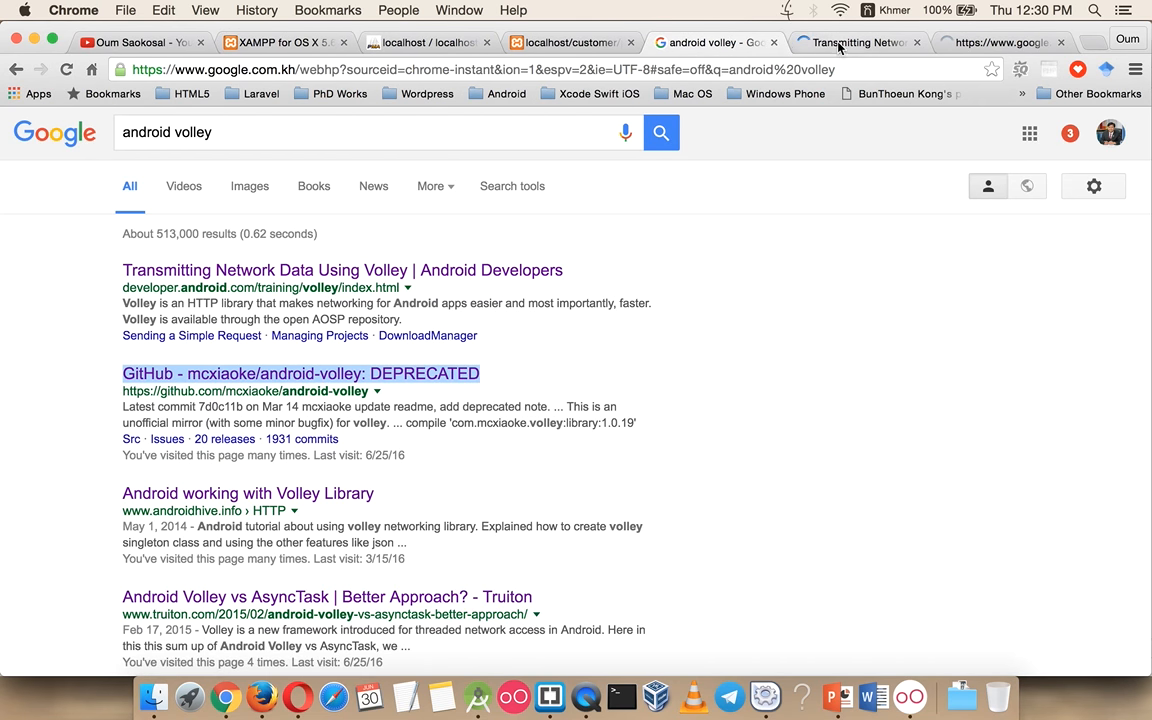
Read the Volley 'Setting Up a RequestQueue' lesson, then move to the GitHub android-volley page.
click(852, 42)
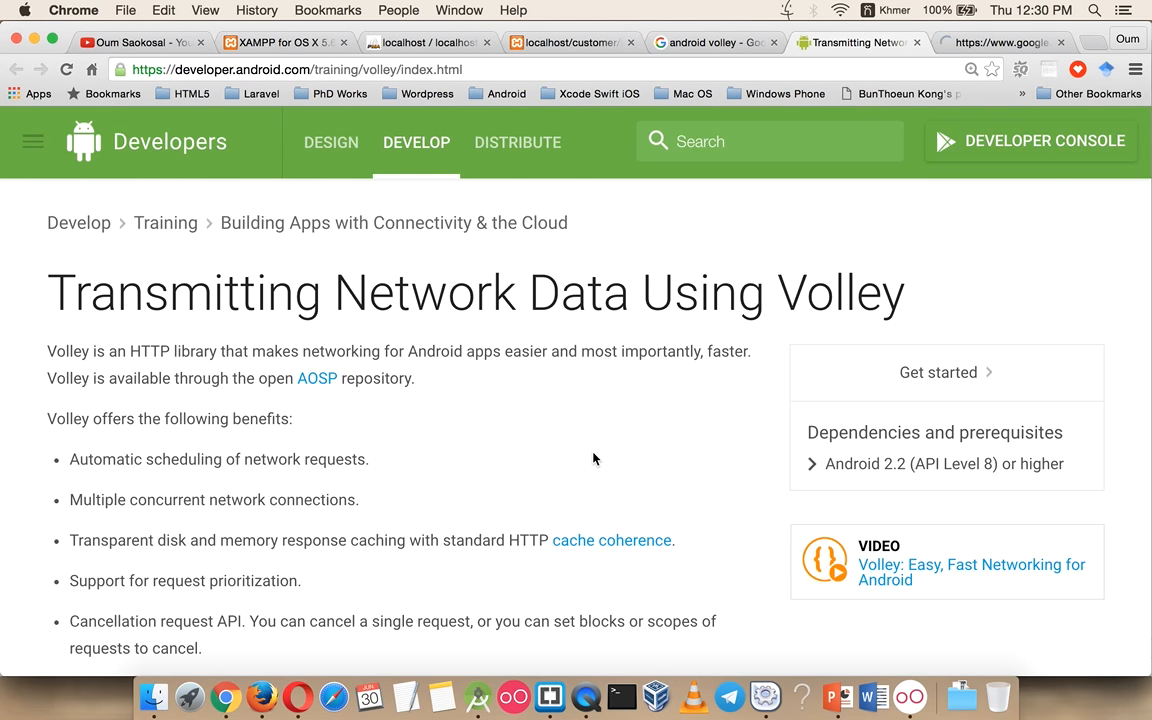
scroll(down, 3)
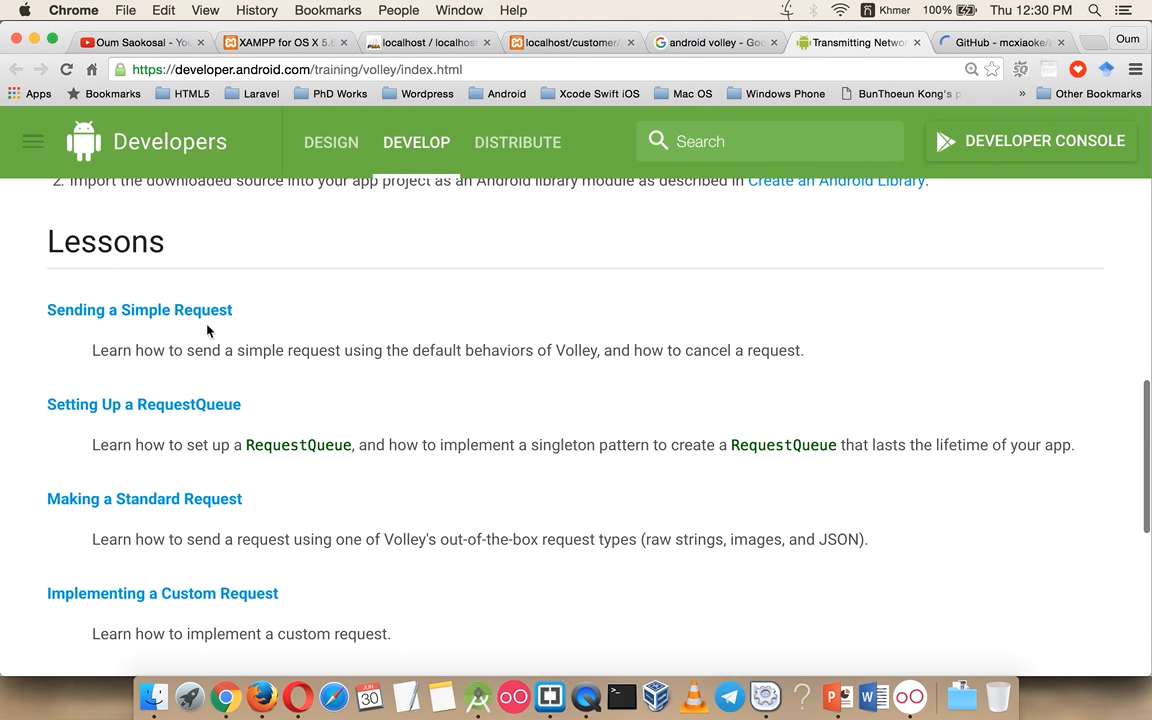
click(144, 404)
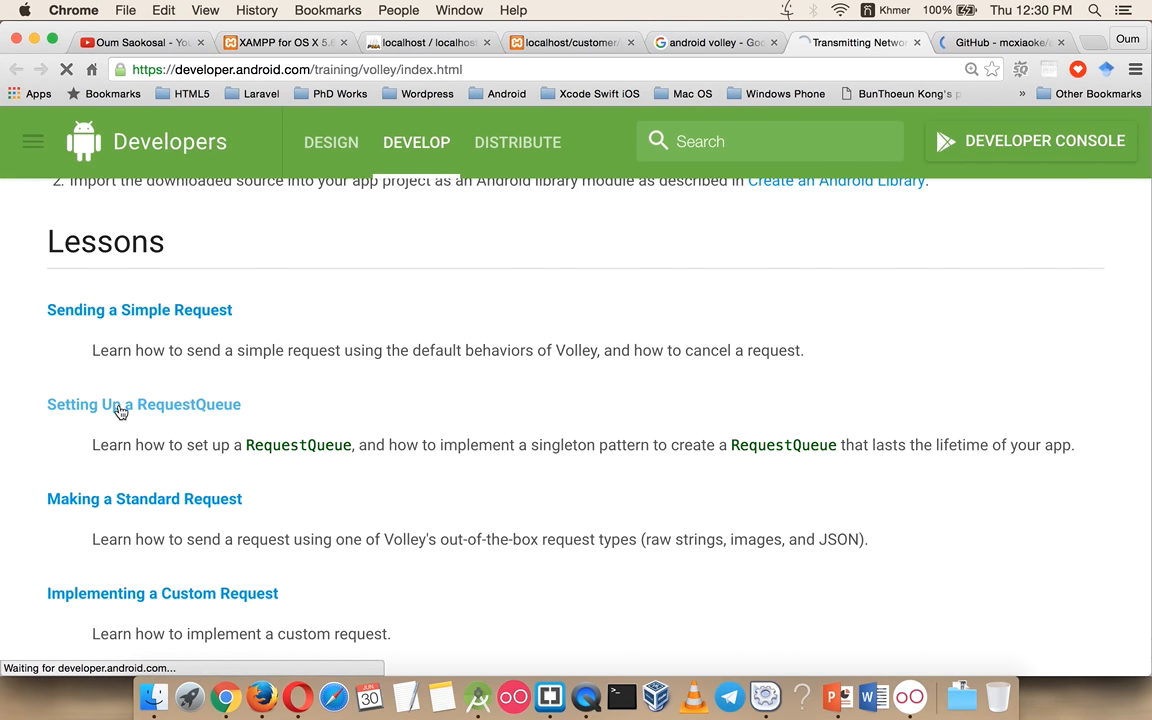
click(144, 404)
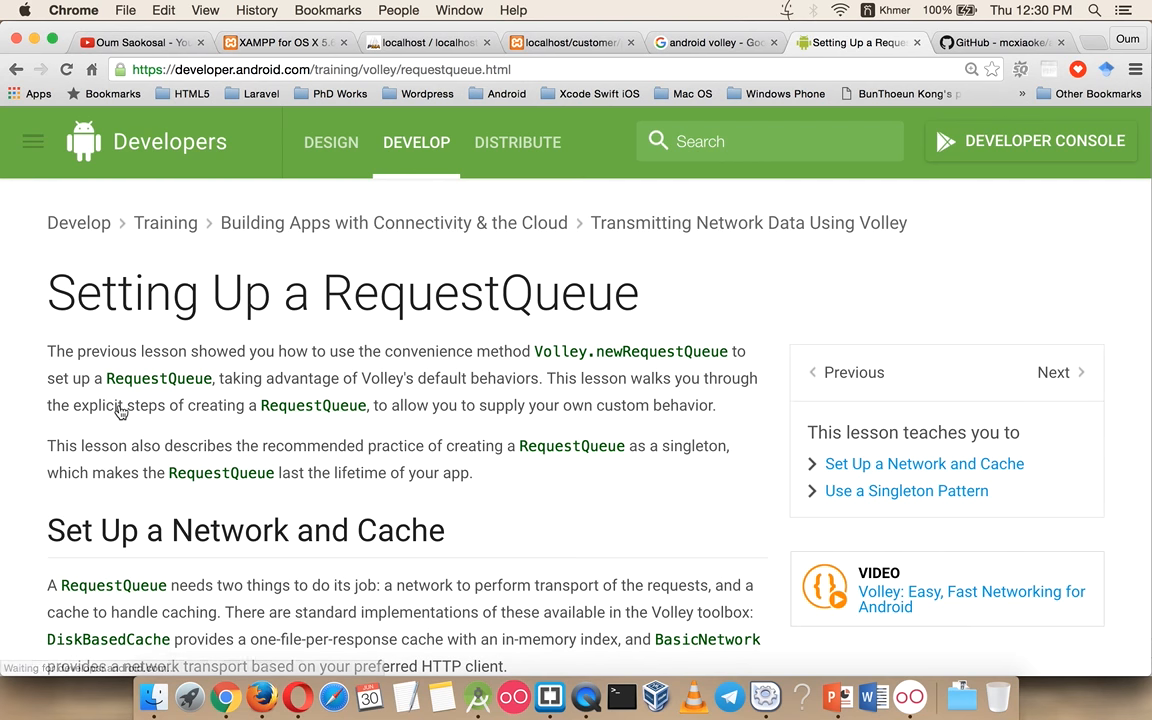
scroll(down, 3)
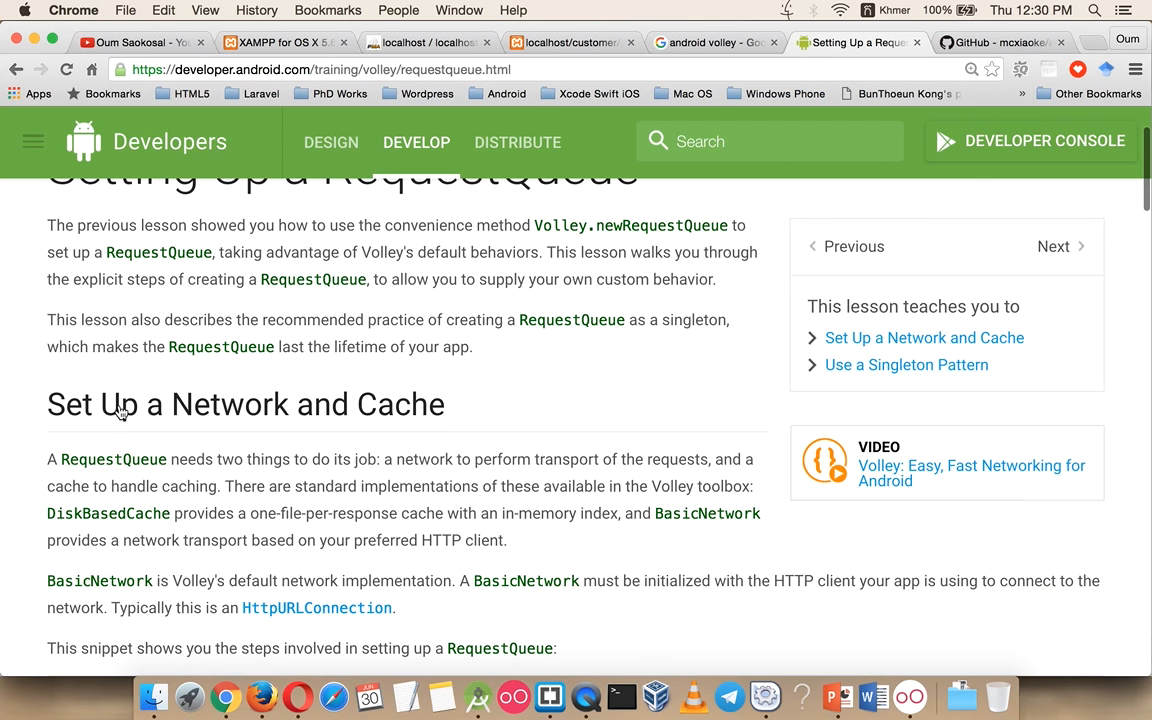
scroll(down, 3)
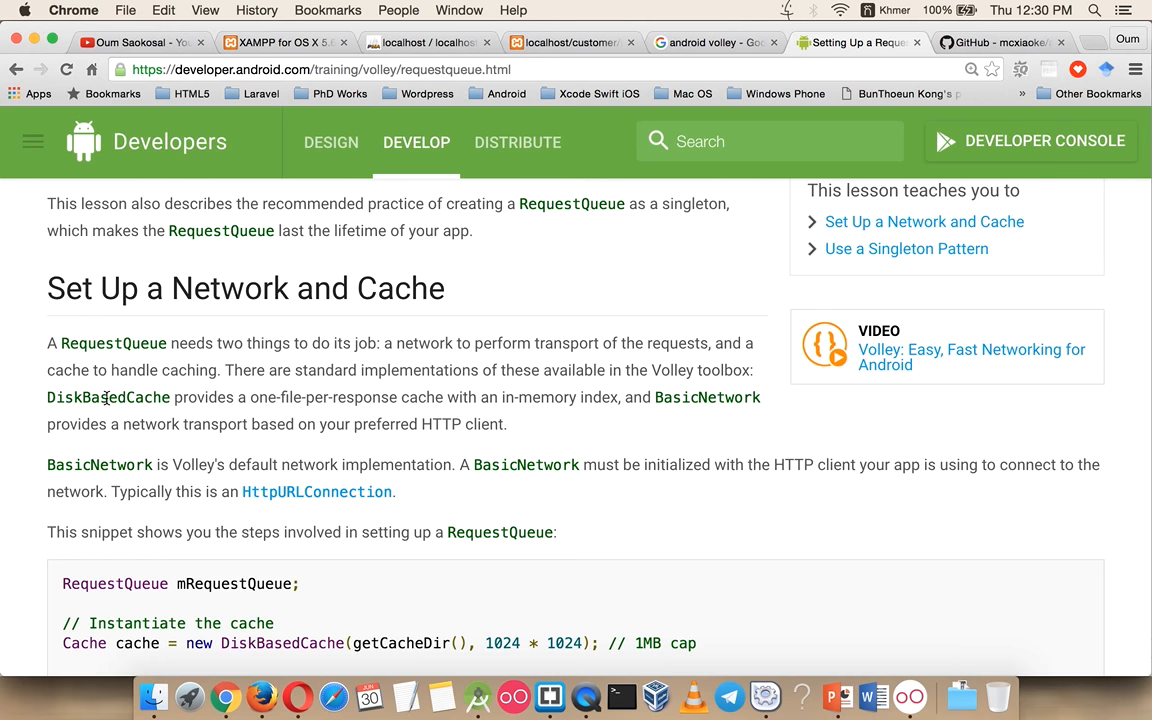
scroll(down, 3)
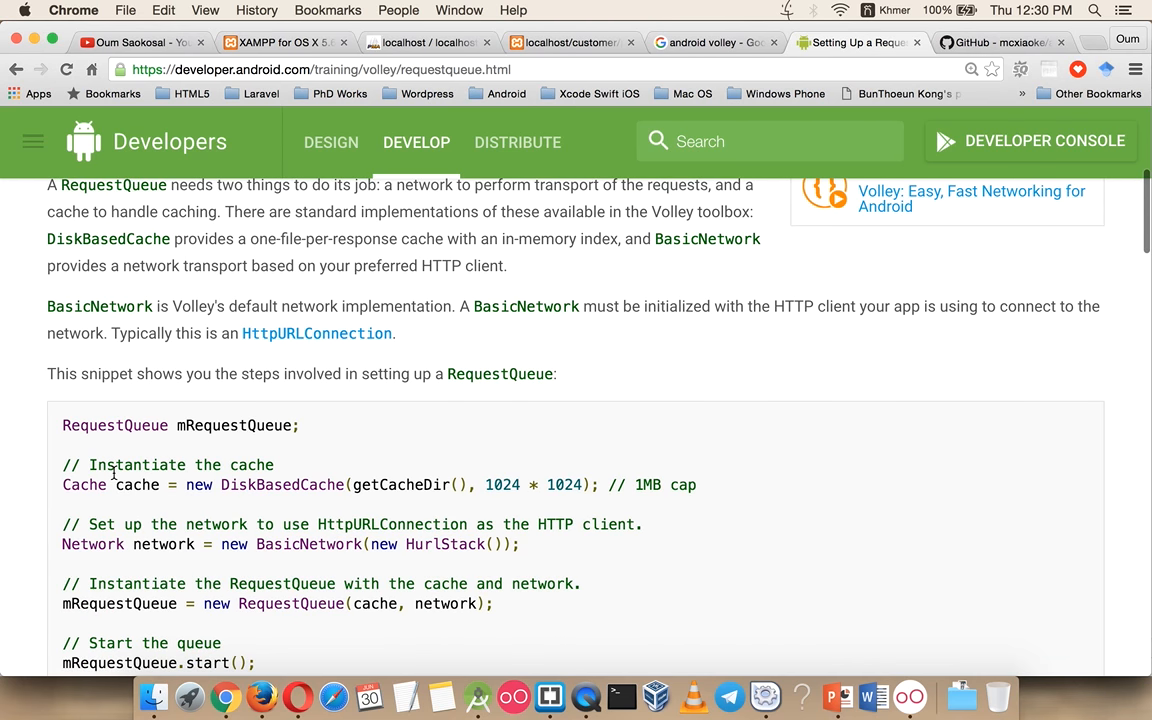
scroll(down, 3)
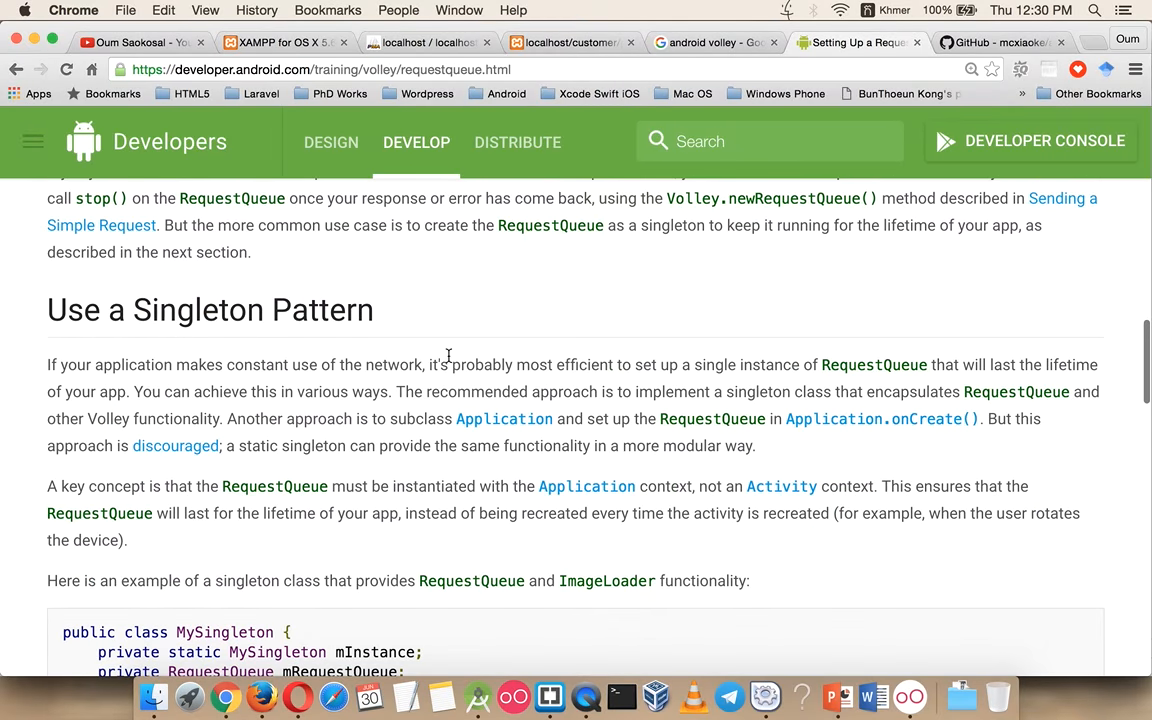
mouse_move(600, 382)
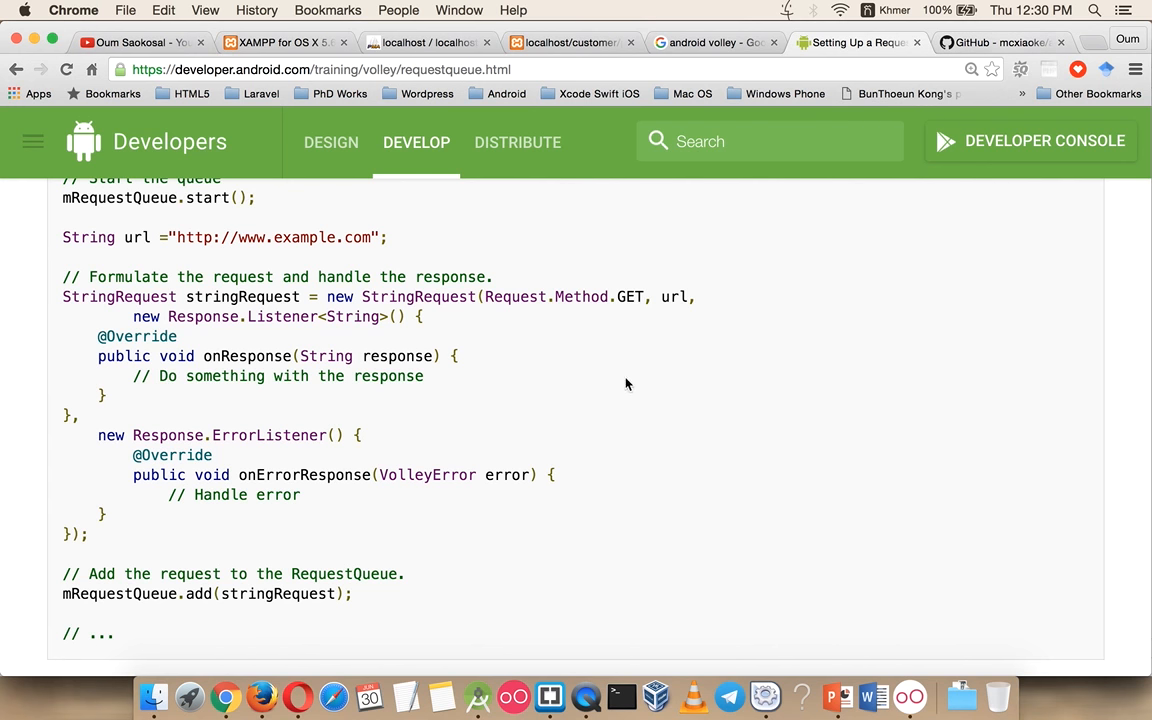
click(1000, 42)
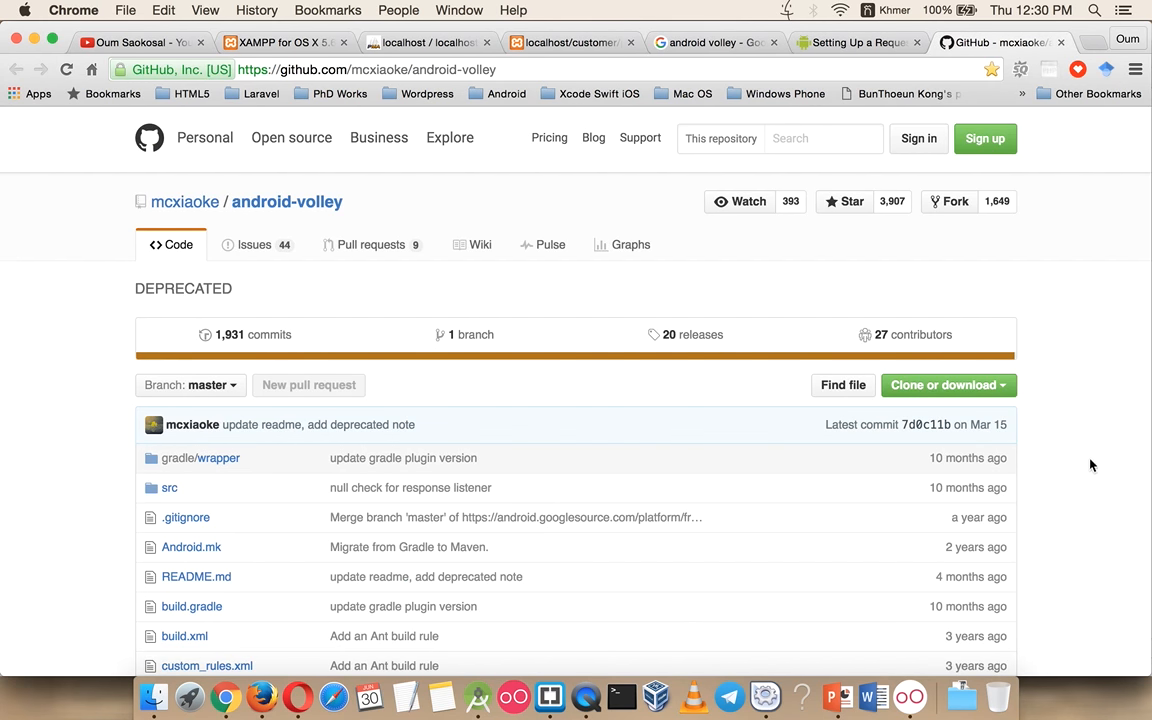
Locate the compile 'com.android.volley:volley:1.0.0' line in the README and return to Android Studio's build.gradle.
scroll(down, 3)
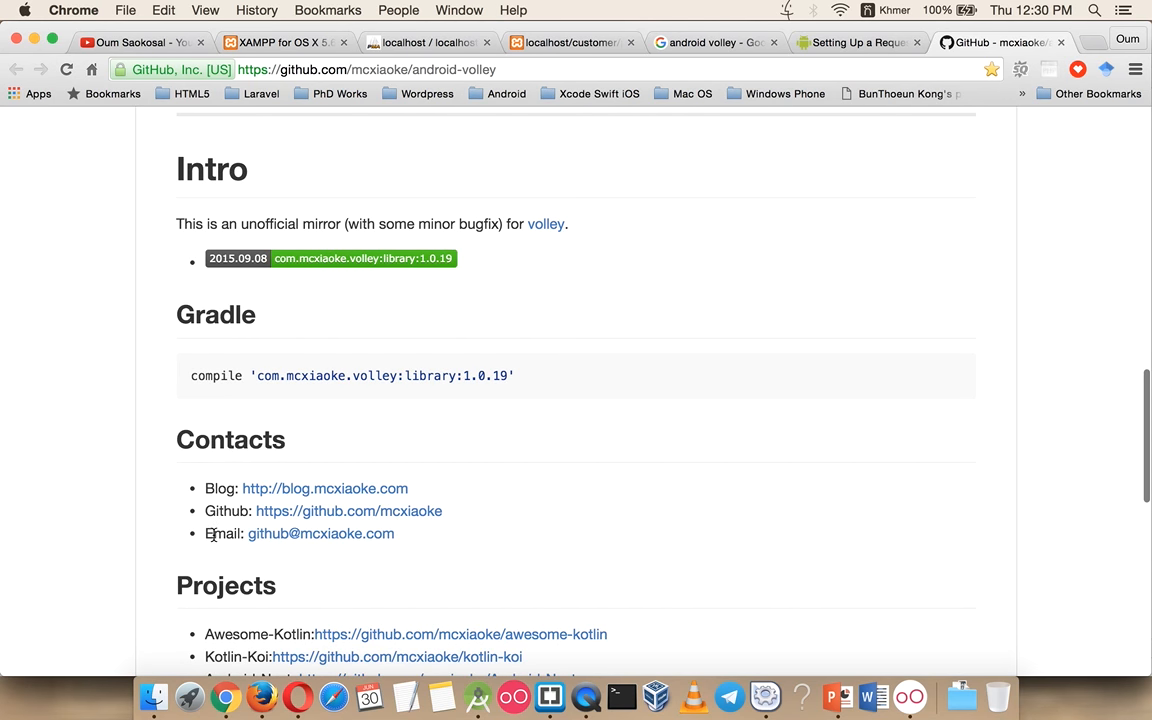
scroll(up, 3)
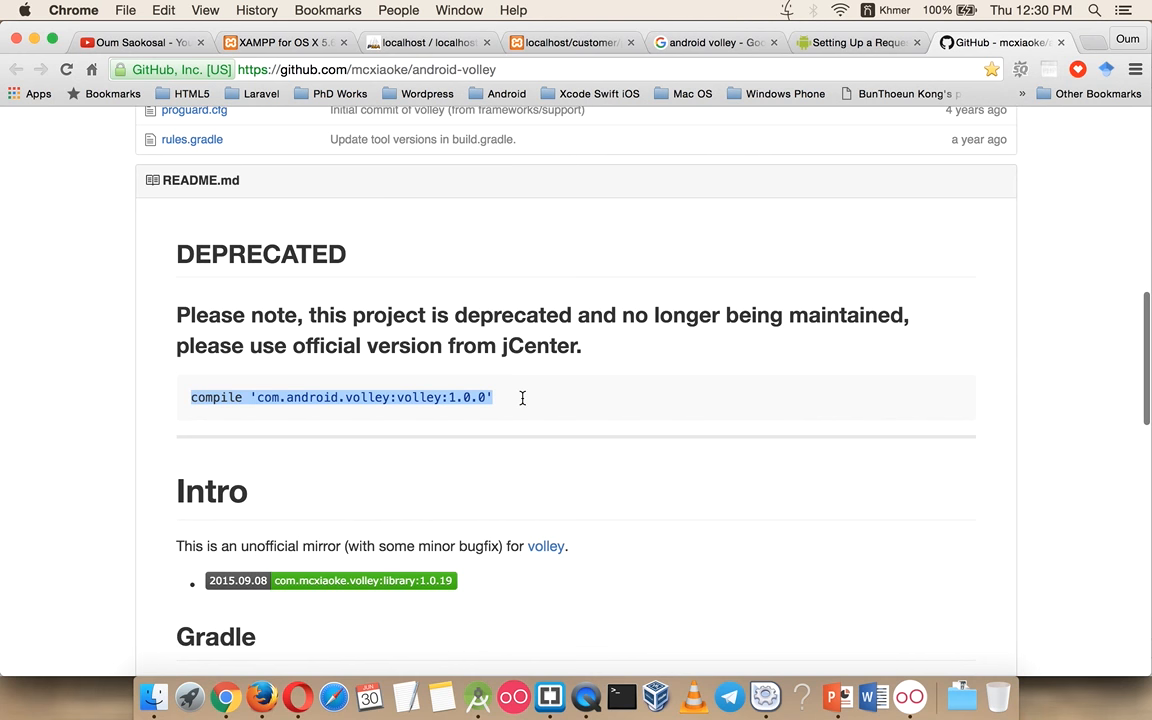
click(476, 696)
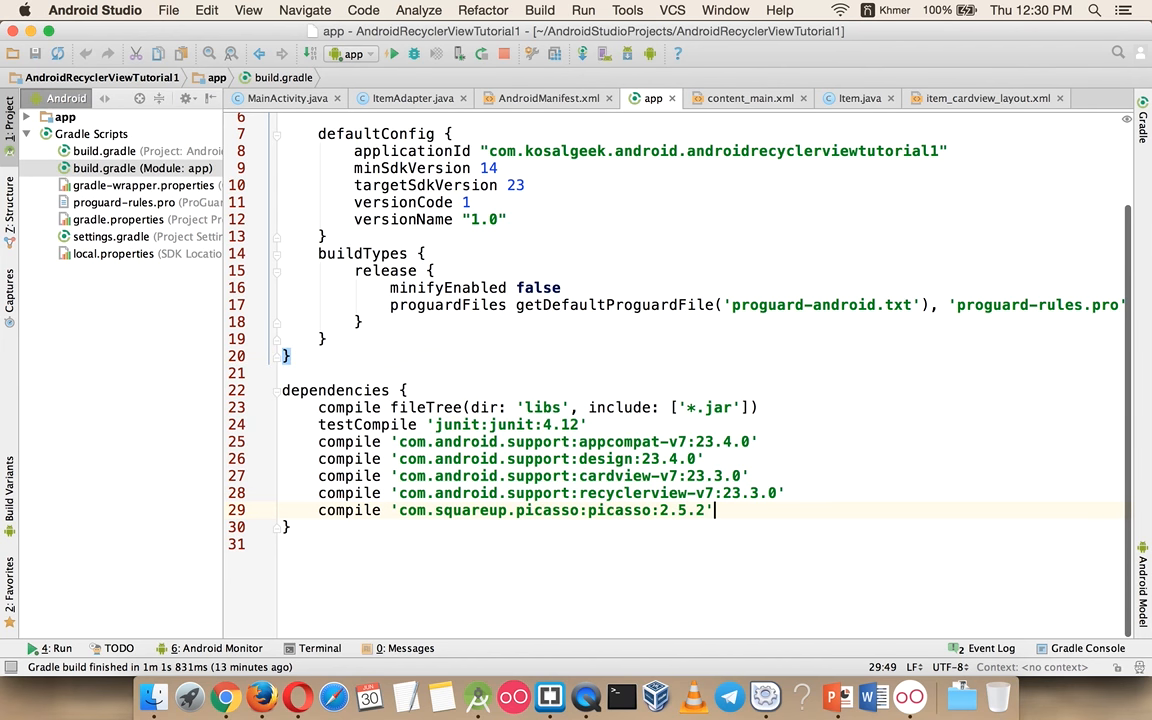
Add compile 'com.android.volley:volley:1.0.0' to the dependencies, sync Gradle and return to MainActivity.
text(compile 'com.android.volley:volley:1.0.0')
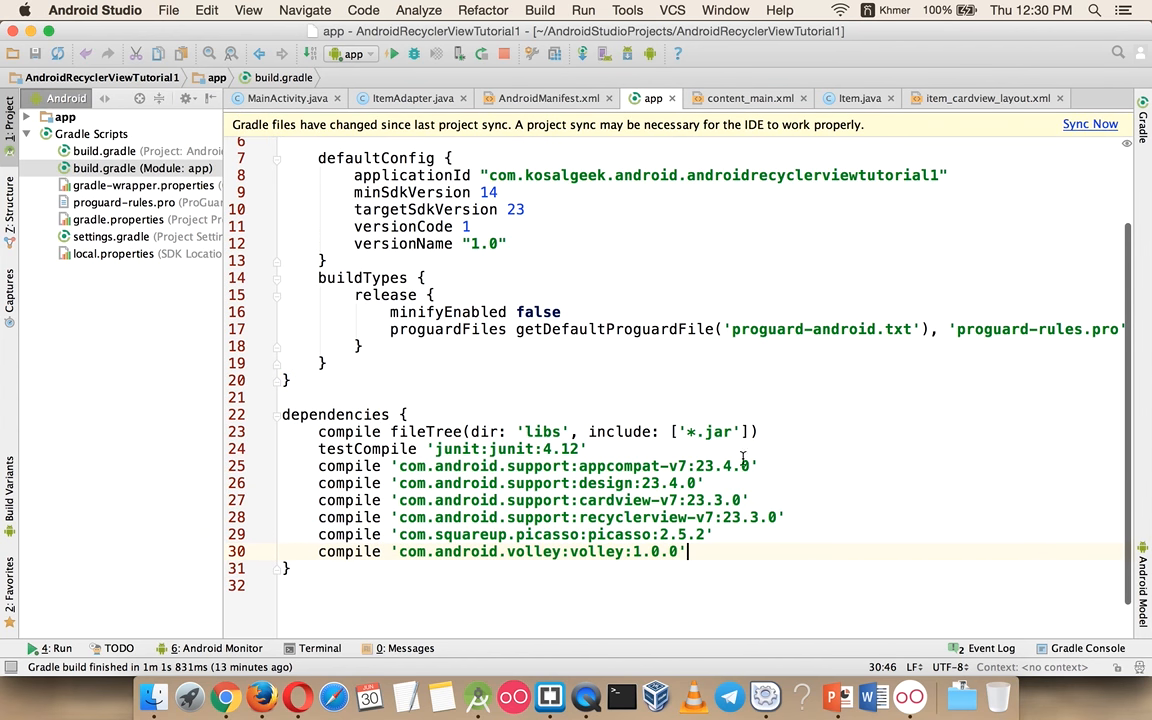
click(1088, 124)
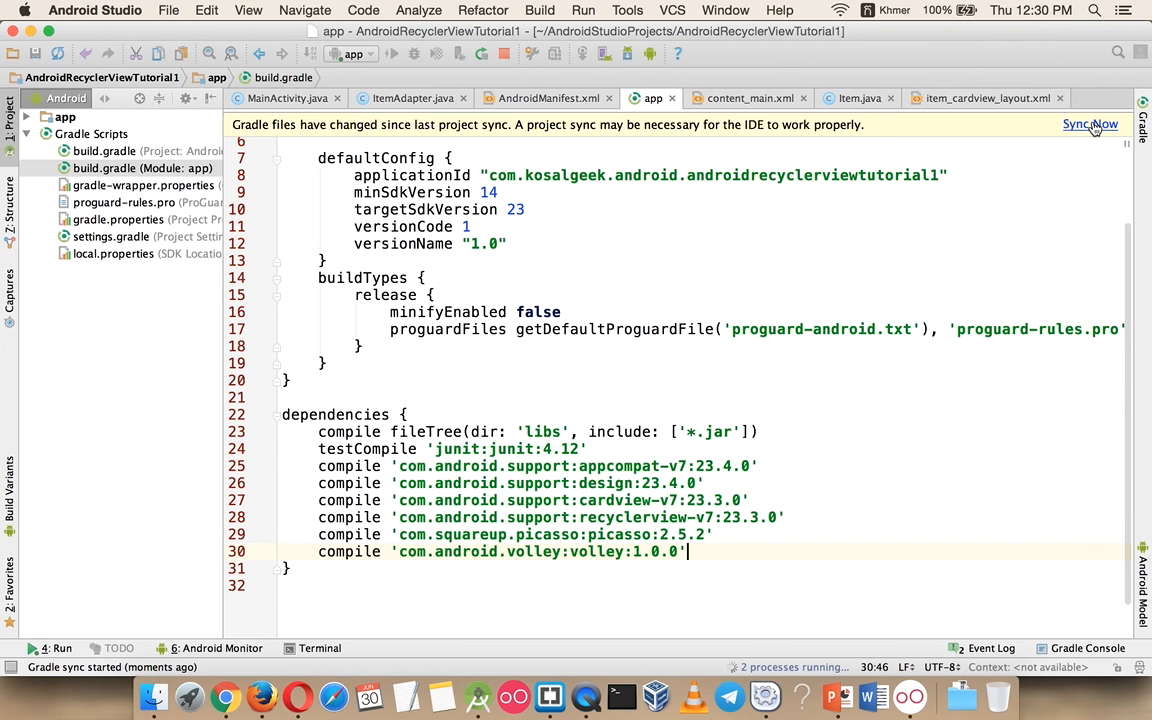
click(1090, 124)
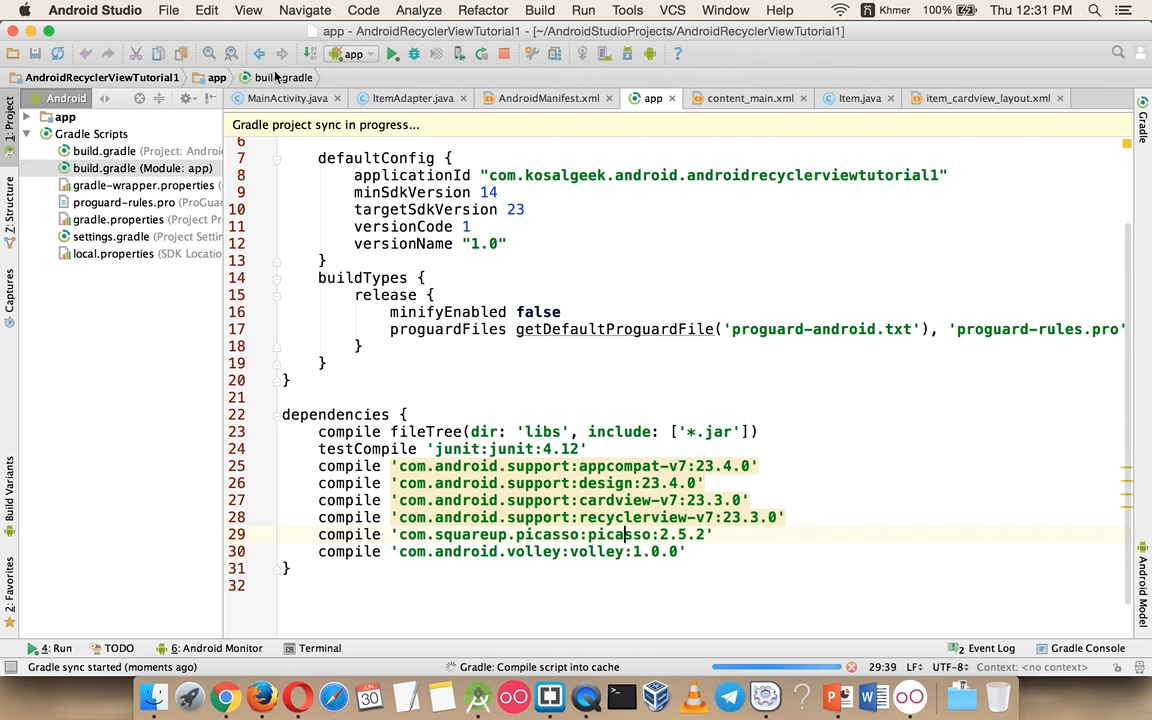
click(286, 98)
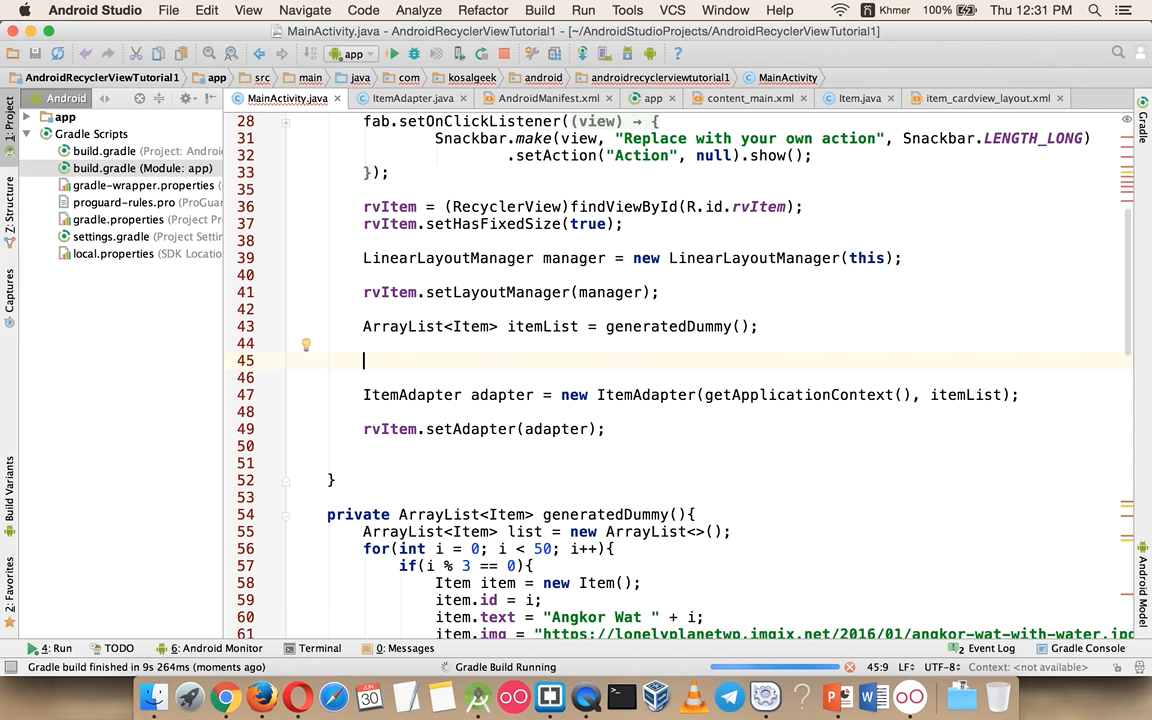
Below onCreate in MainActivity, begin a 'private ArrayList' field declaration.
scroll(down, 3)
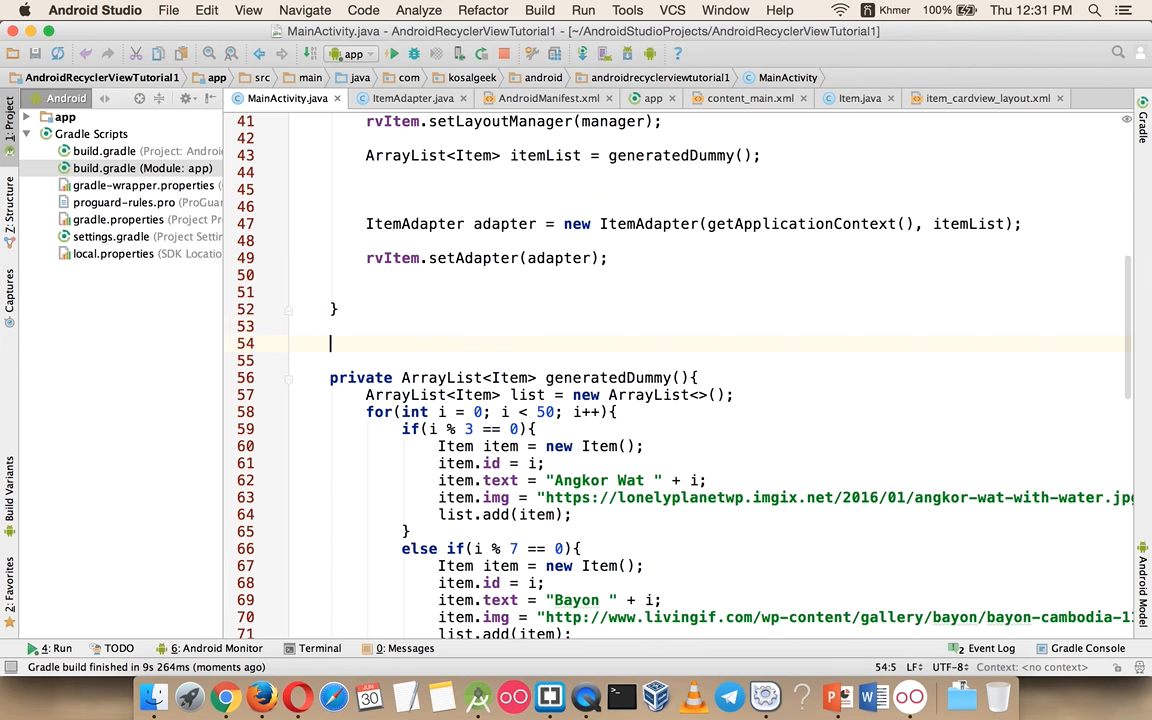
text(private)
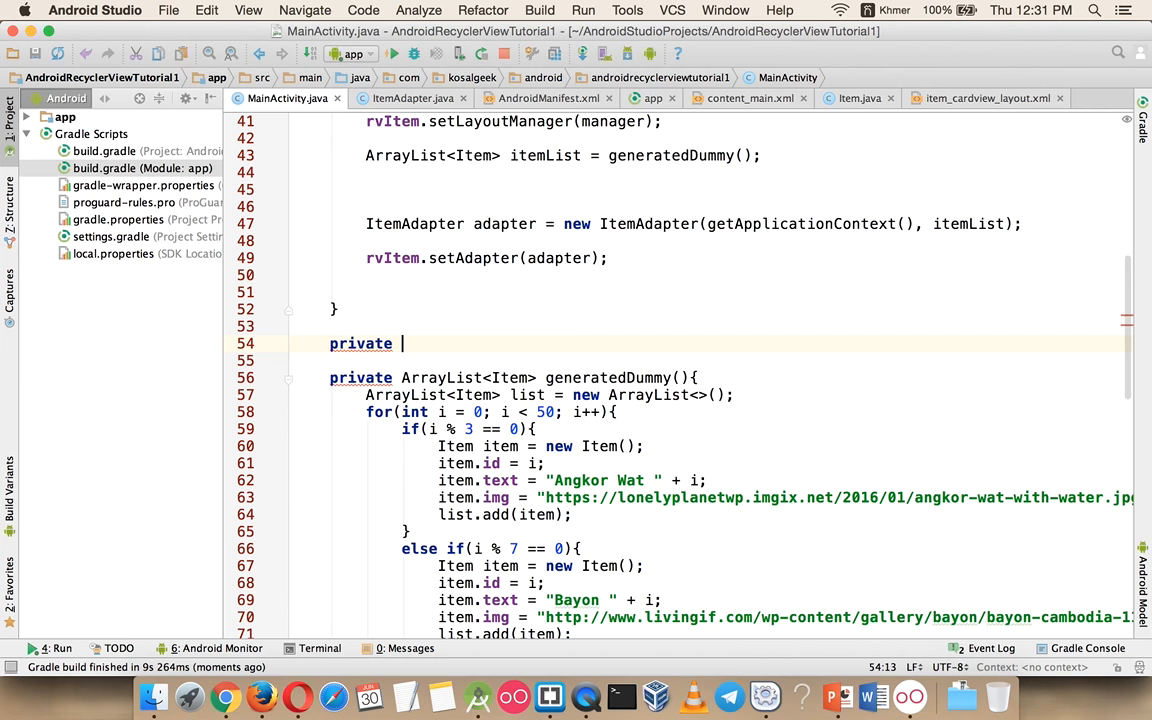
text(ArrayList)
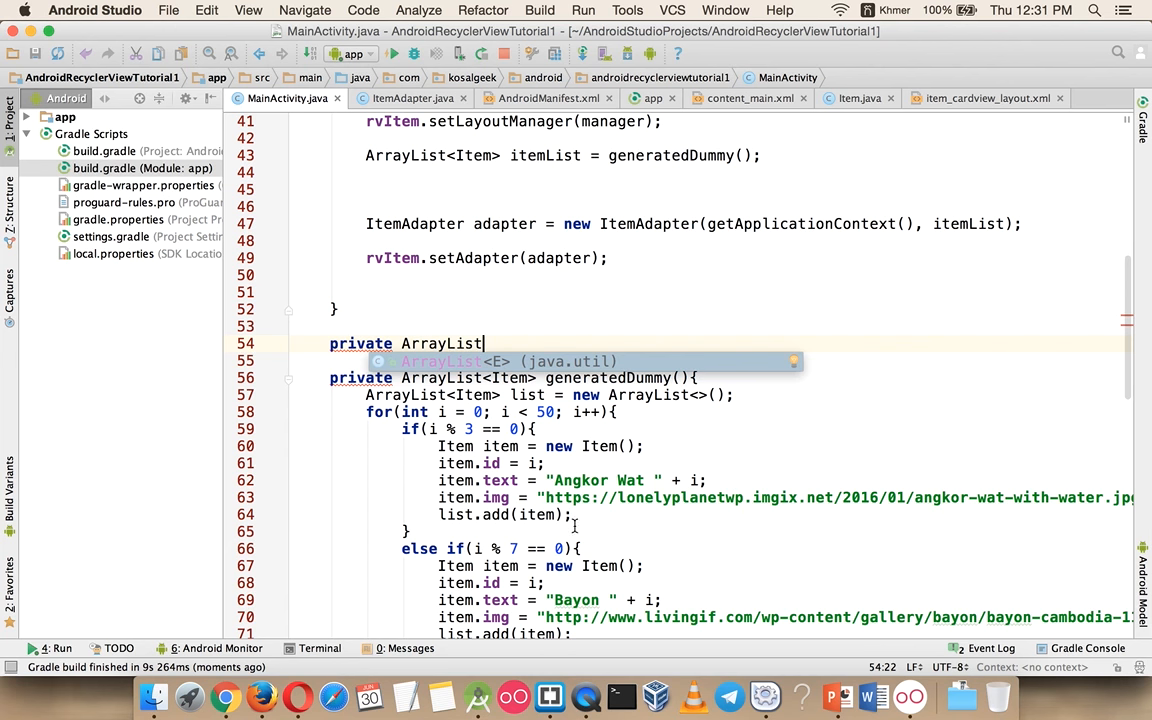
mouse_move(586, 696)
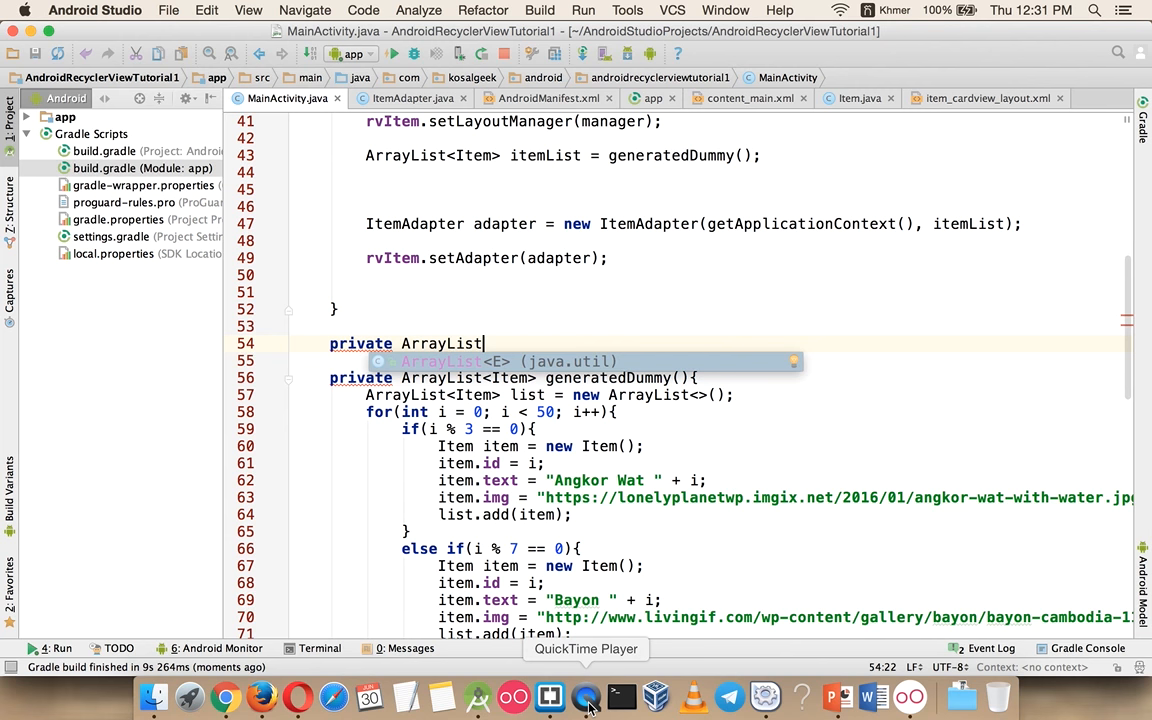
mouse_move(264, 696)
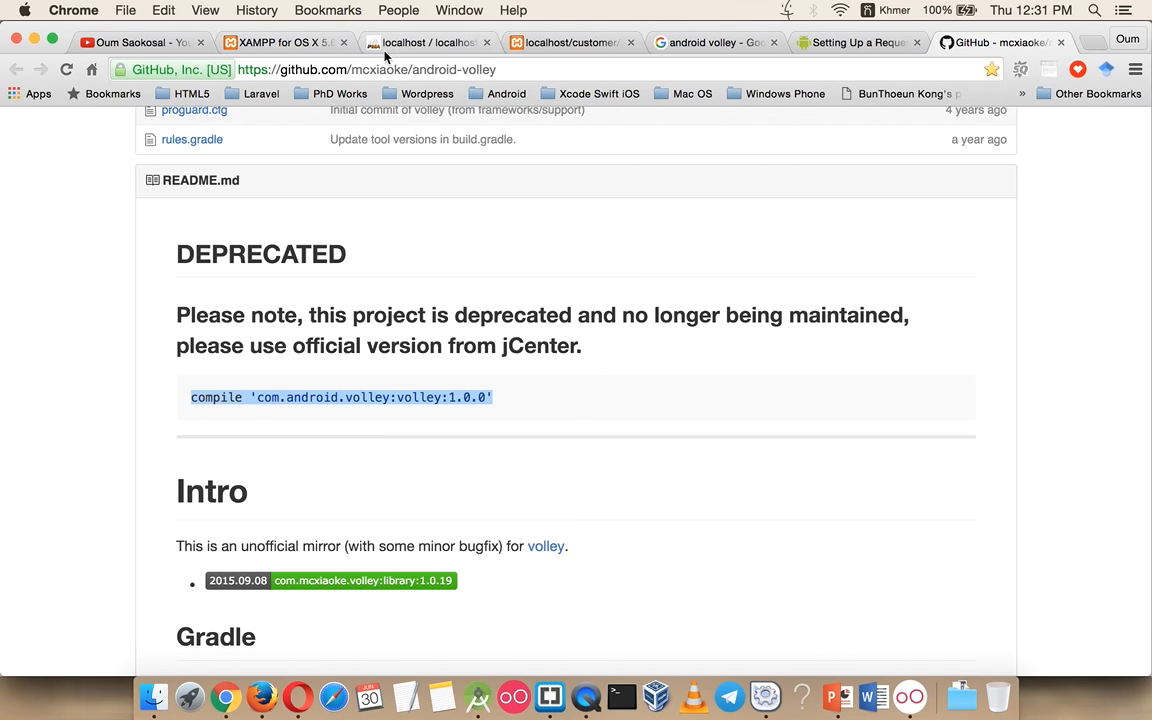
Review the tbl_product rows in phpMyAdmin, then return to Android Studio.
click(428, 42)
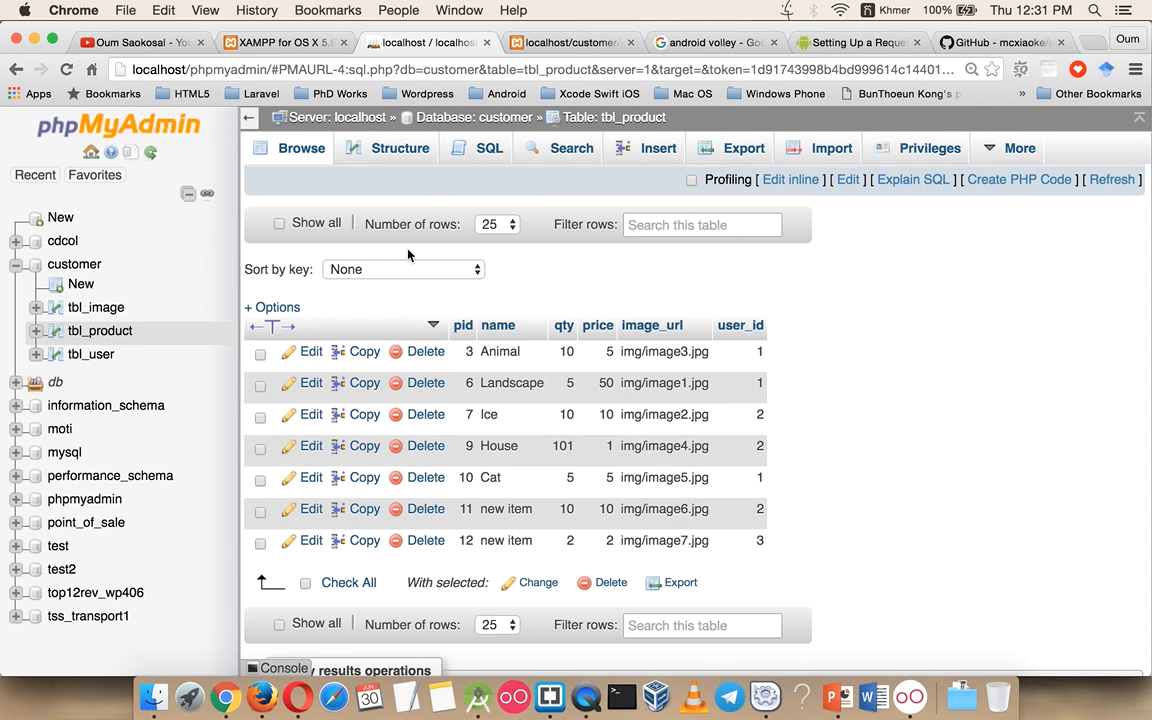
mouse_move(836, 402)
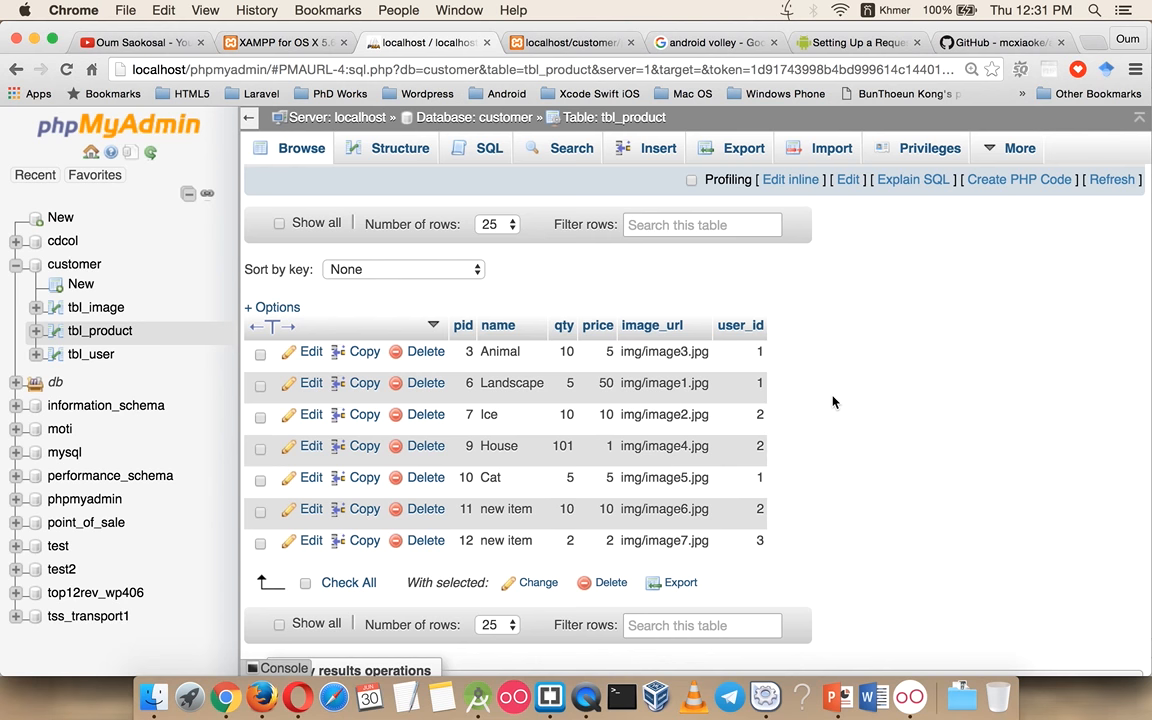
mouse_move(498, 324)
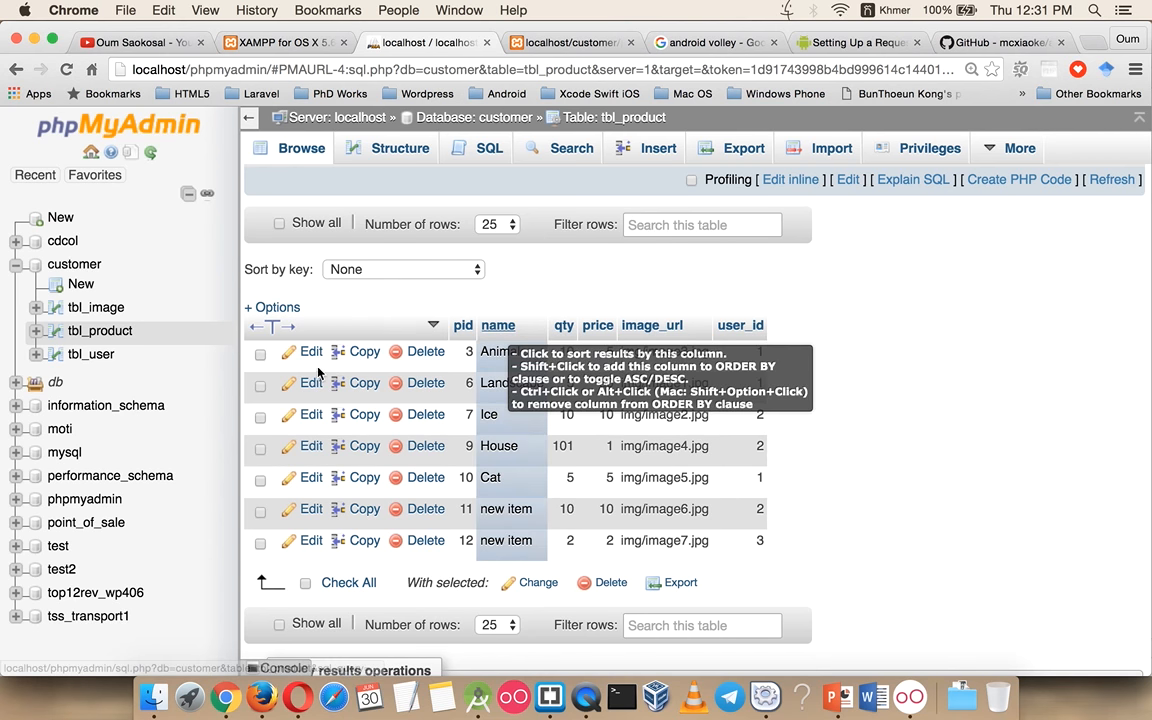
mouse_move(476, 696)
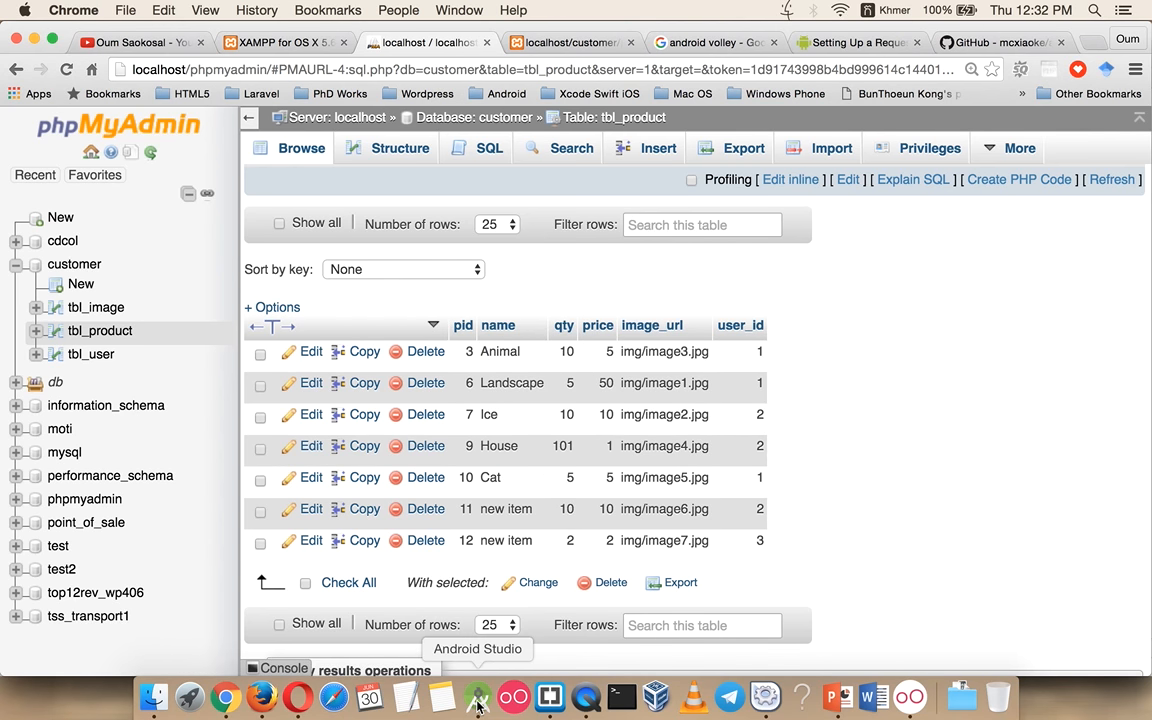
click(478, 696)
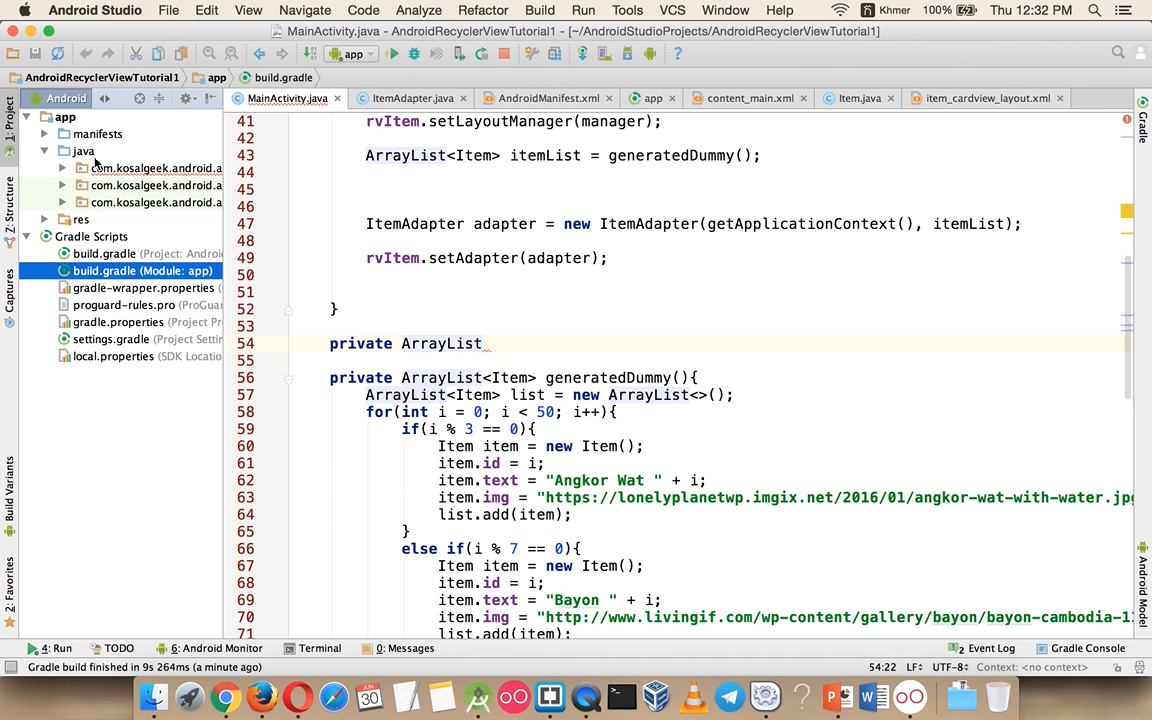
mouse_move(532, 348)
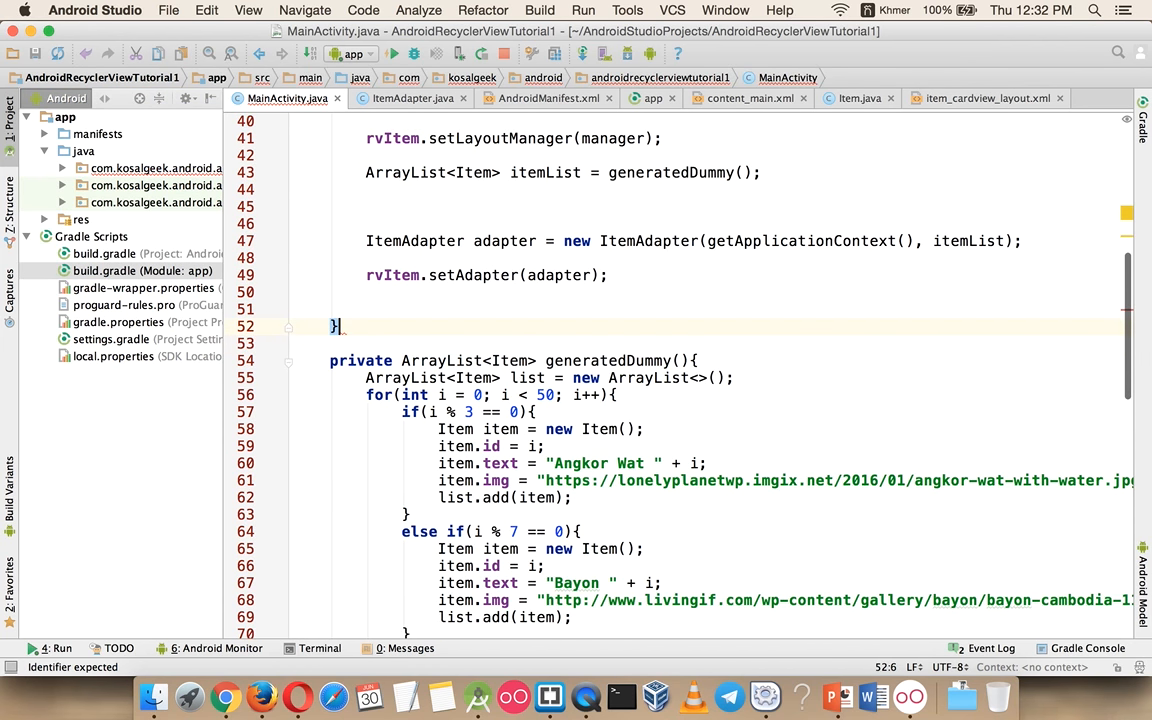
At the end of onCreate after setAdapter, start a Volley StringRequest statement.
key(Return)
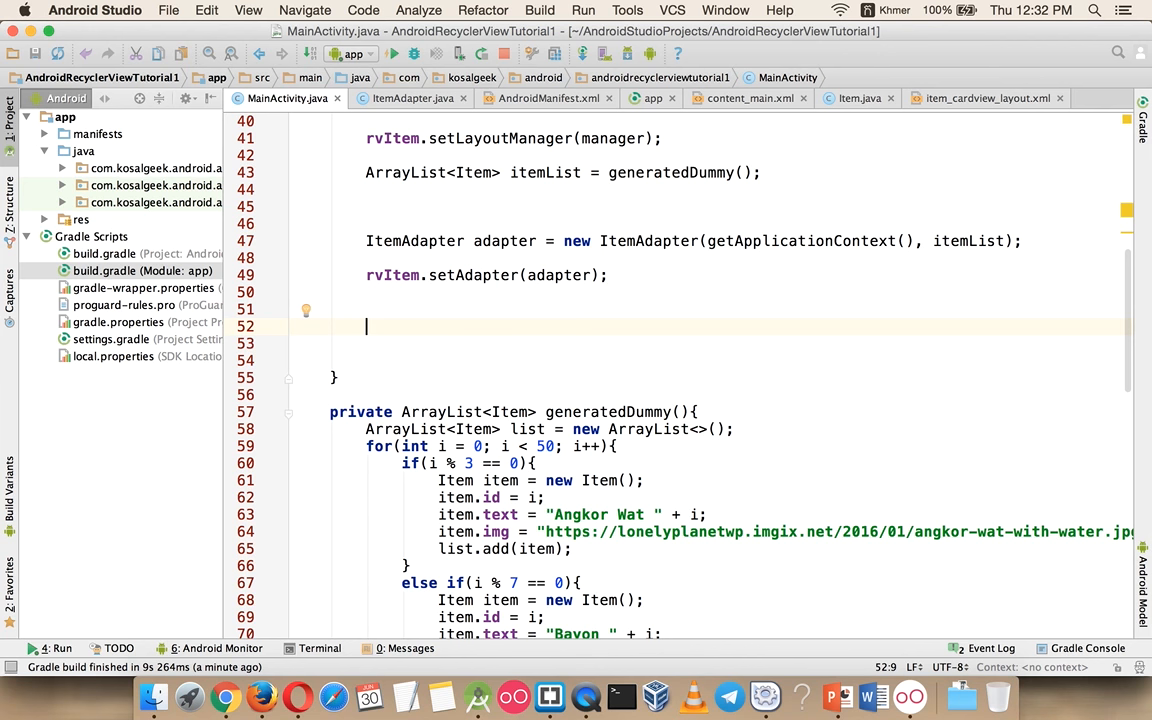
text(Volley)
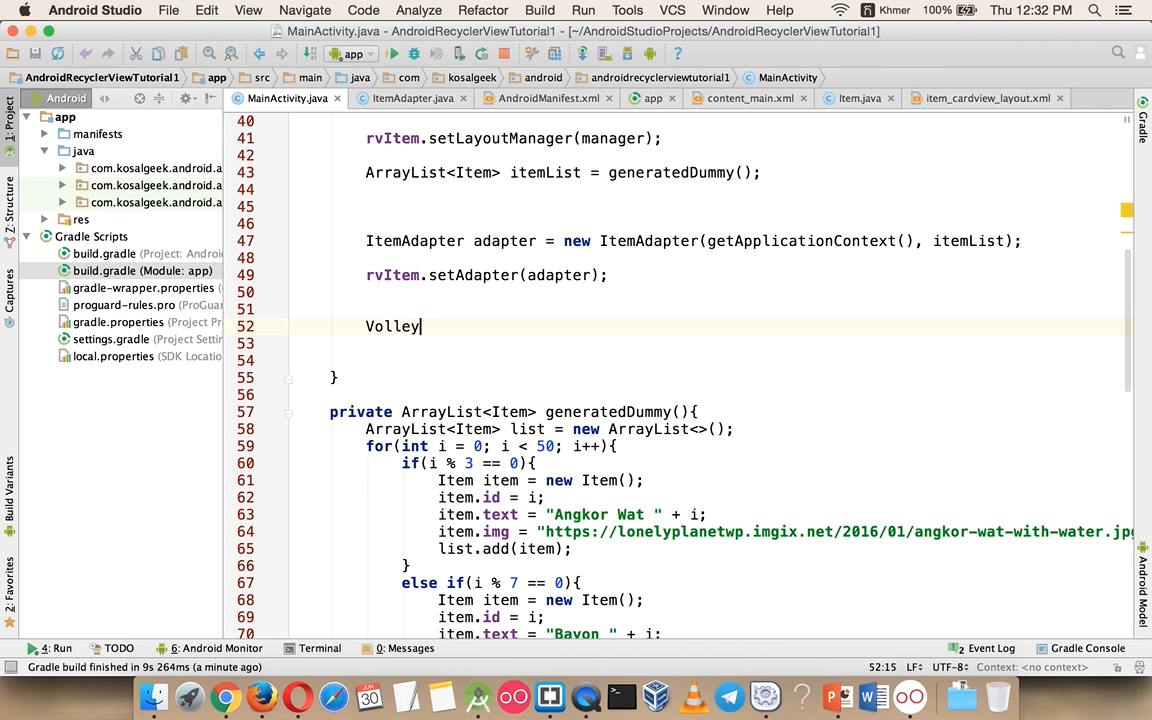
text(Volley)
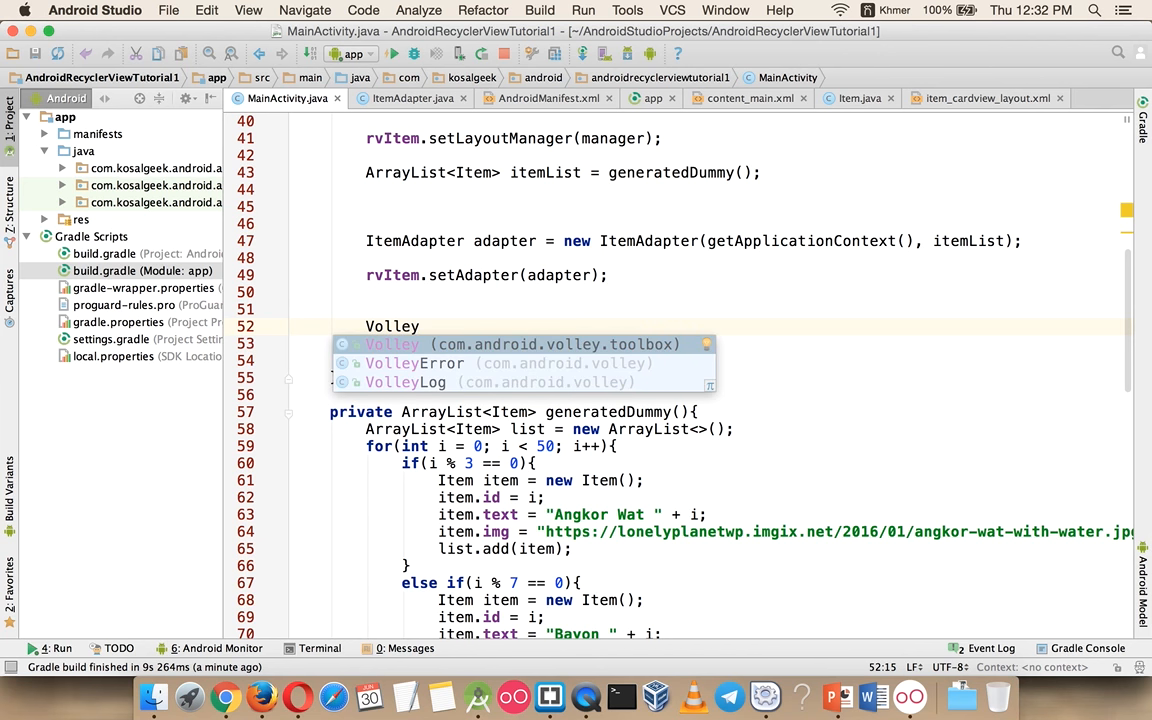
text(Strin)
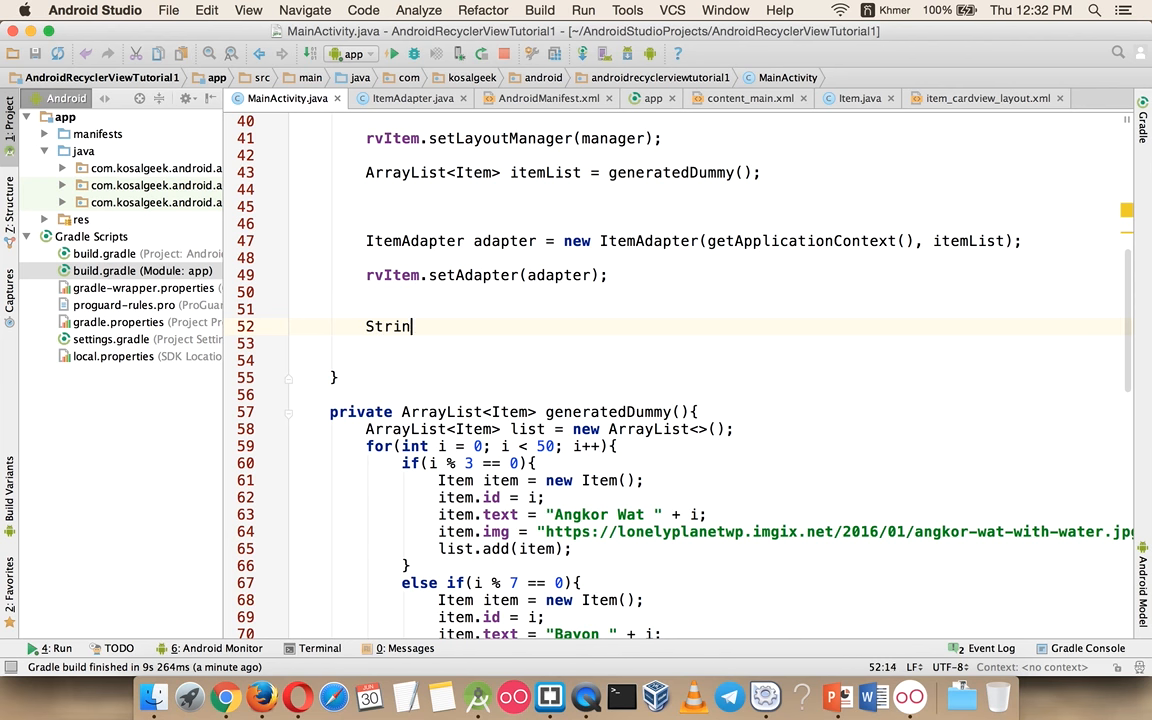
text(gRequest)
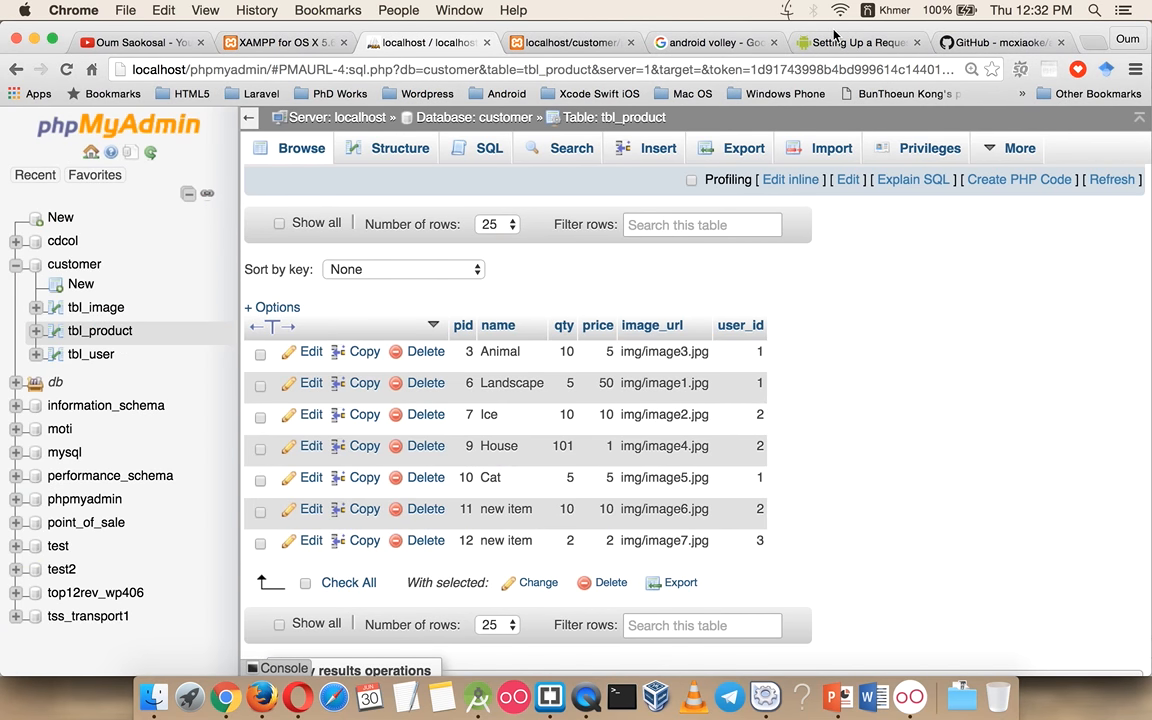
Show PowerPoint slide 7, 'Volley, introduced in Google I/O 2013'.
click(836, 696)
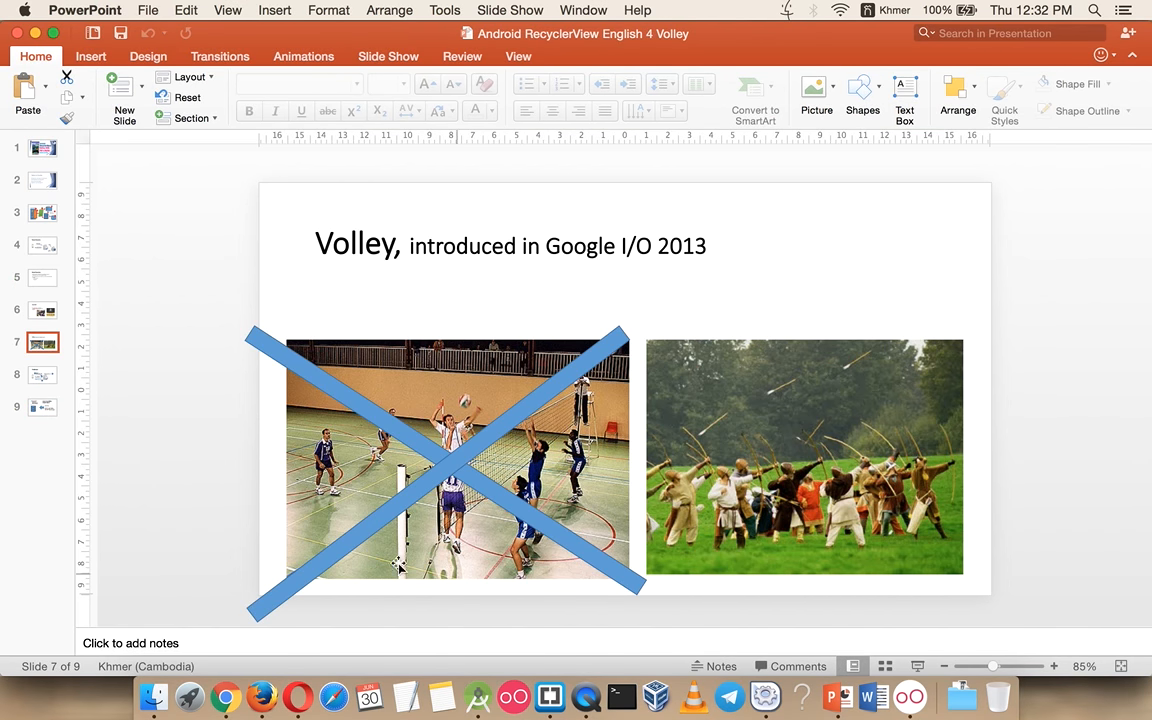
mouse_move(878, 494)
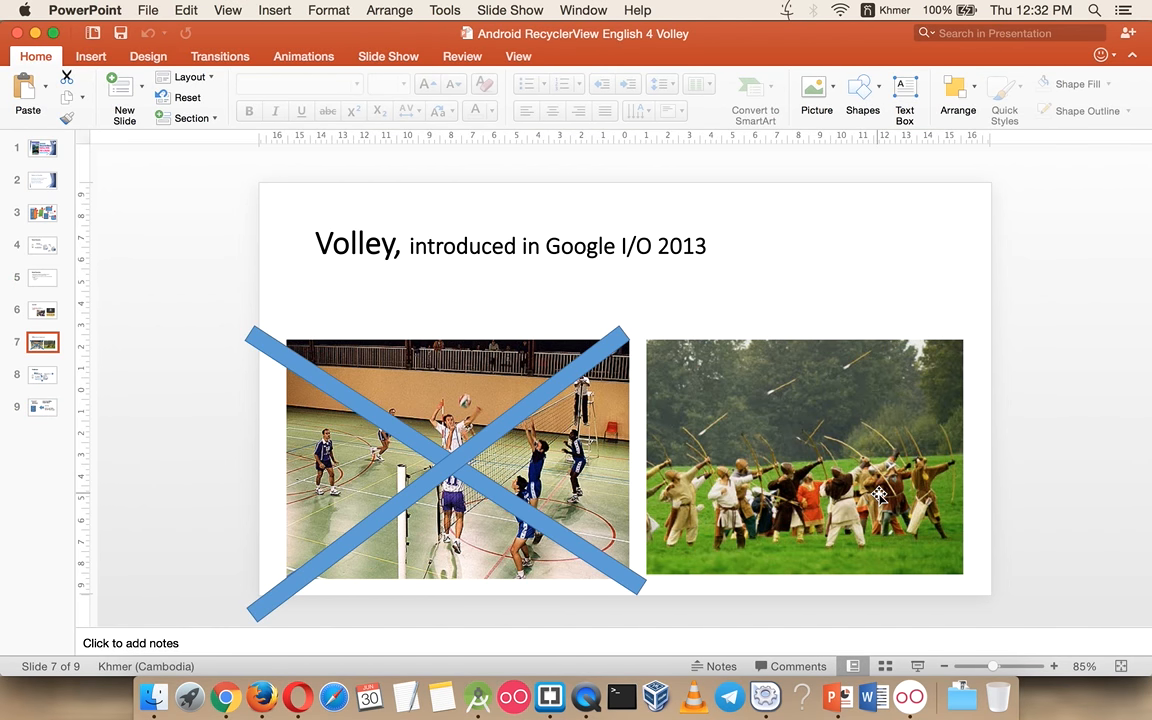
mouse_move(884, 444)
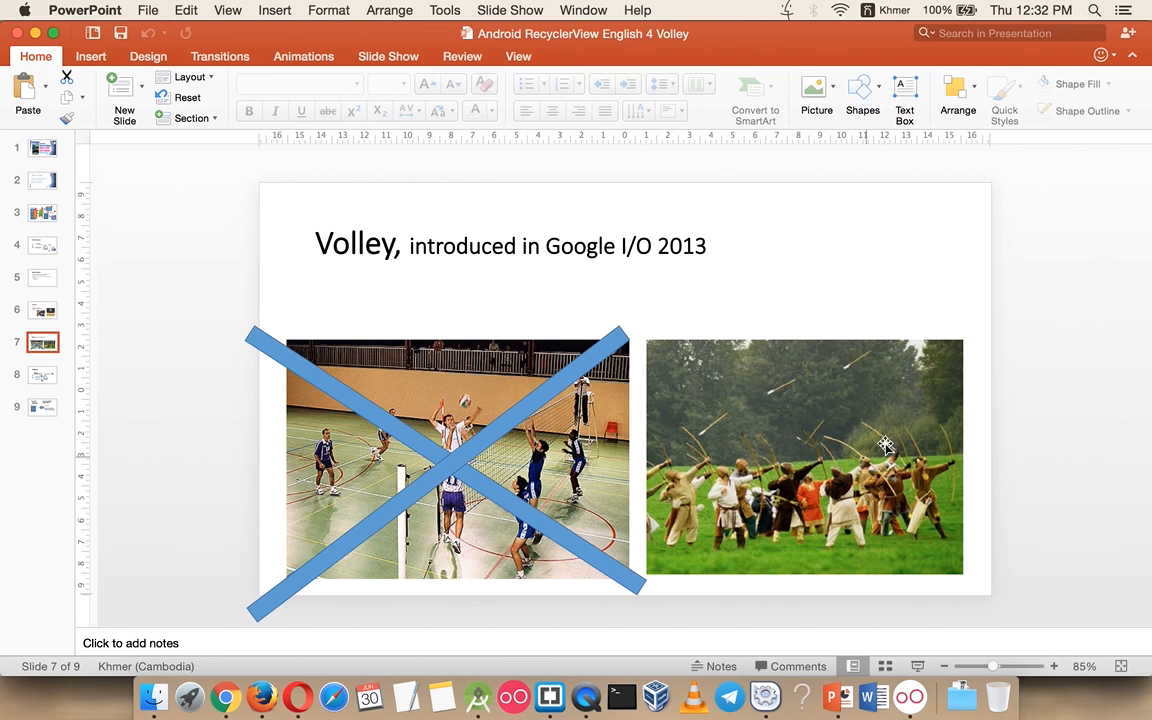
mouse_move(884, 520)
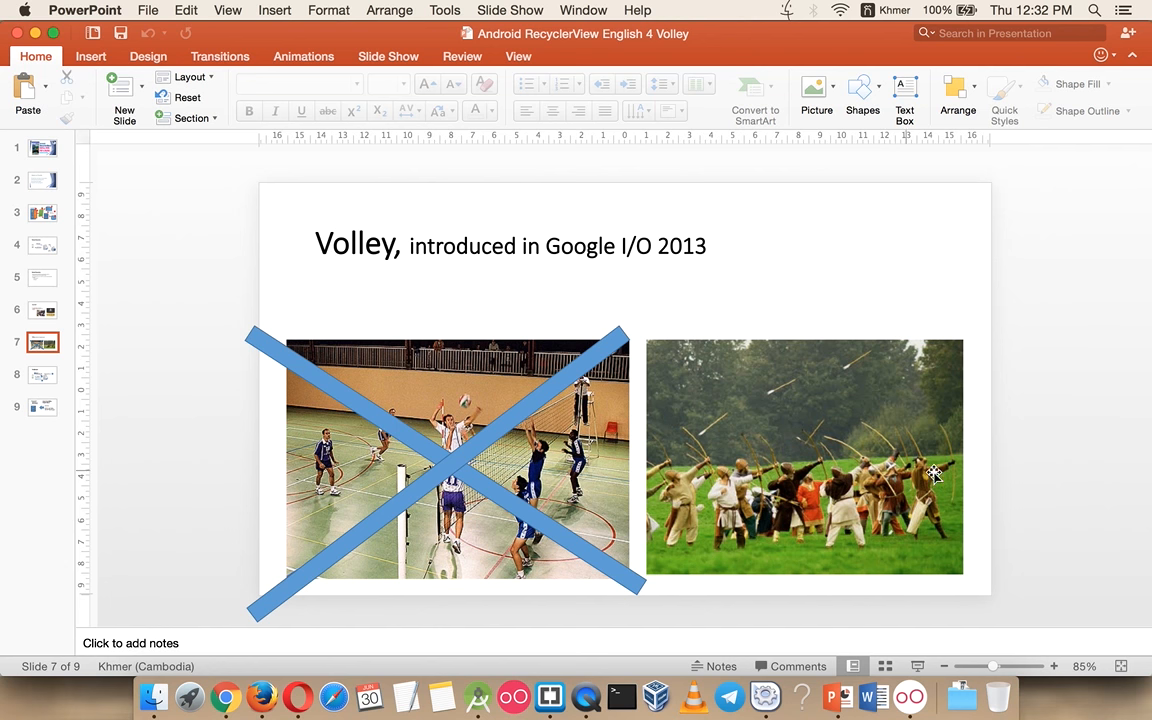
mouse_move(678, 508)
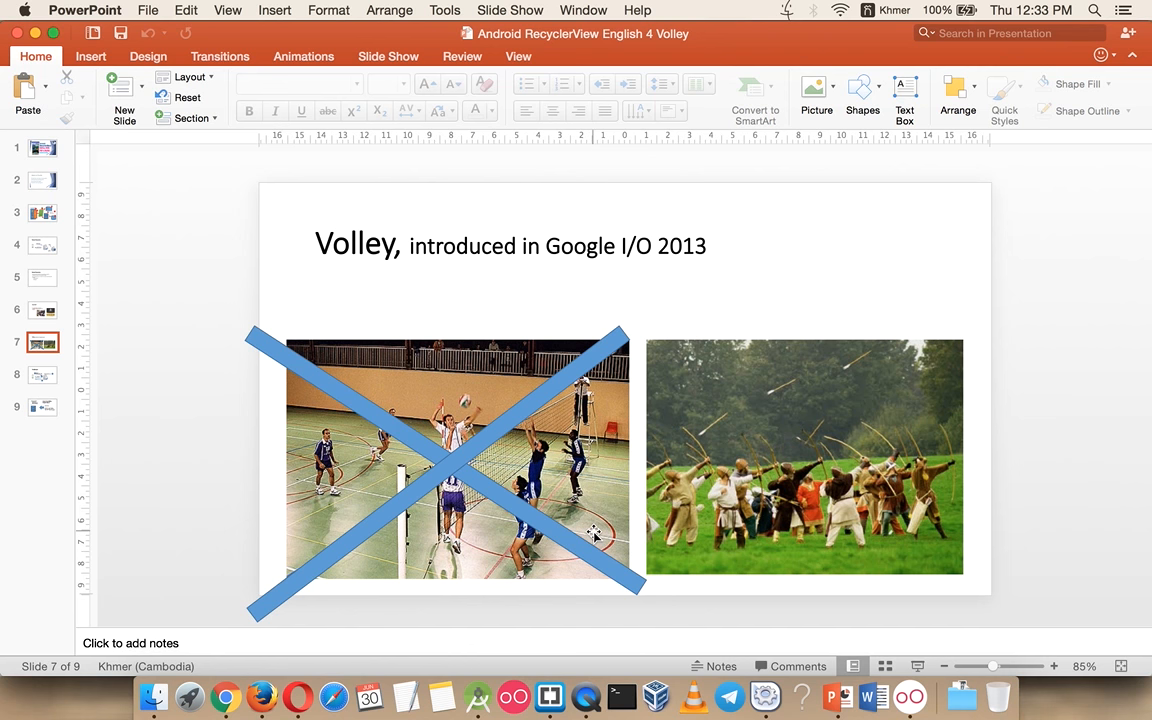
mouse_move(990, 476)
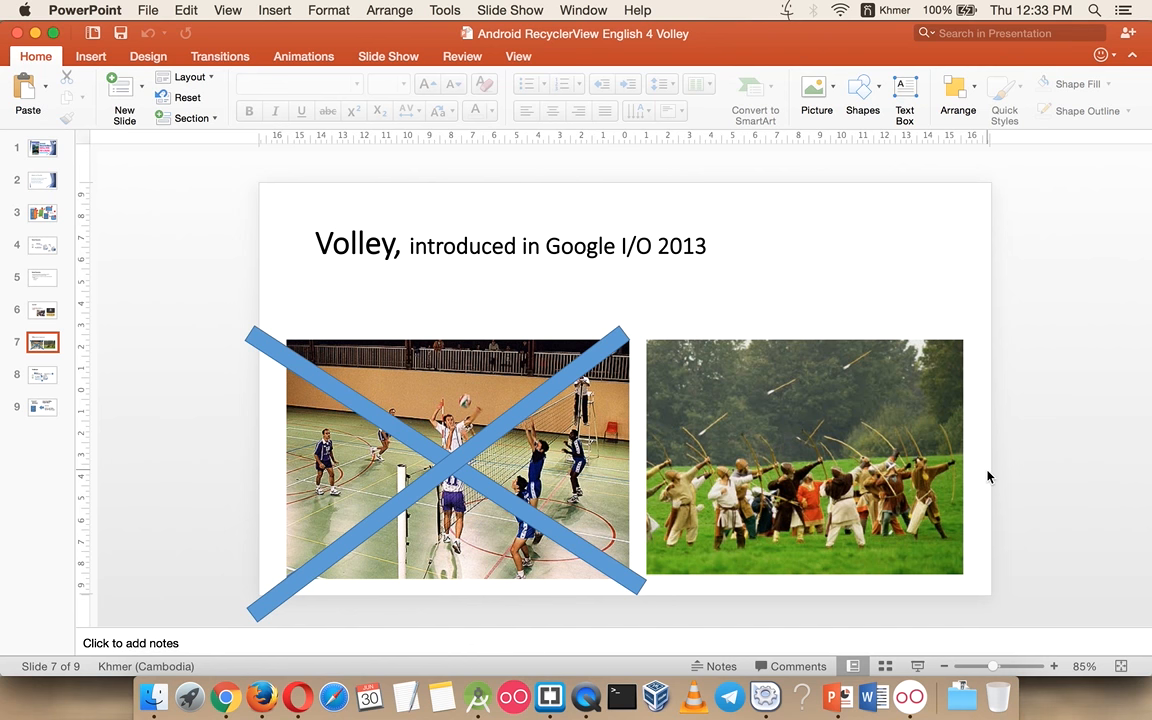
mouse_move(984, 444)
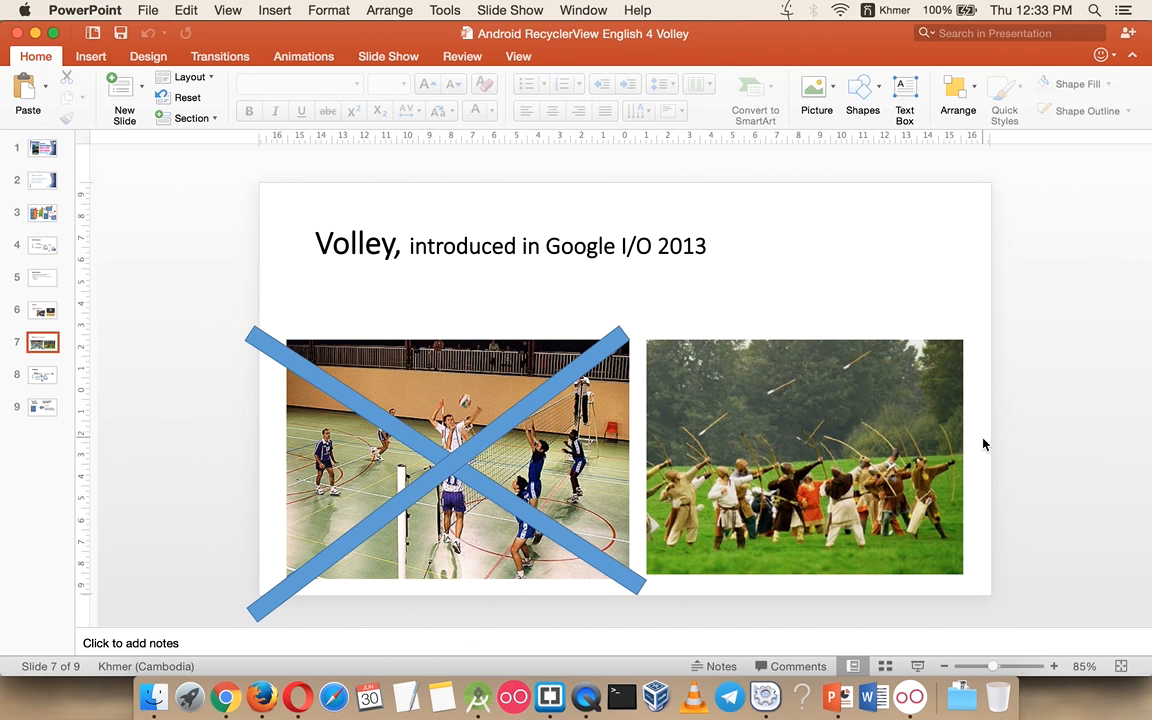
mouse_move(752, 476)
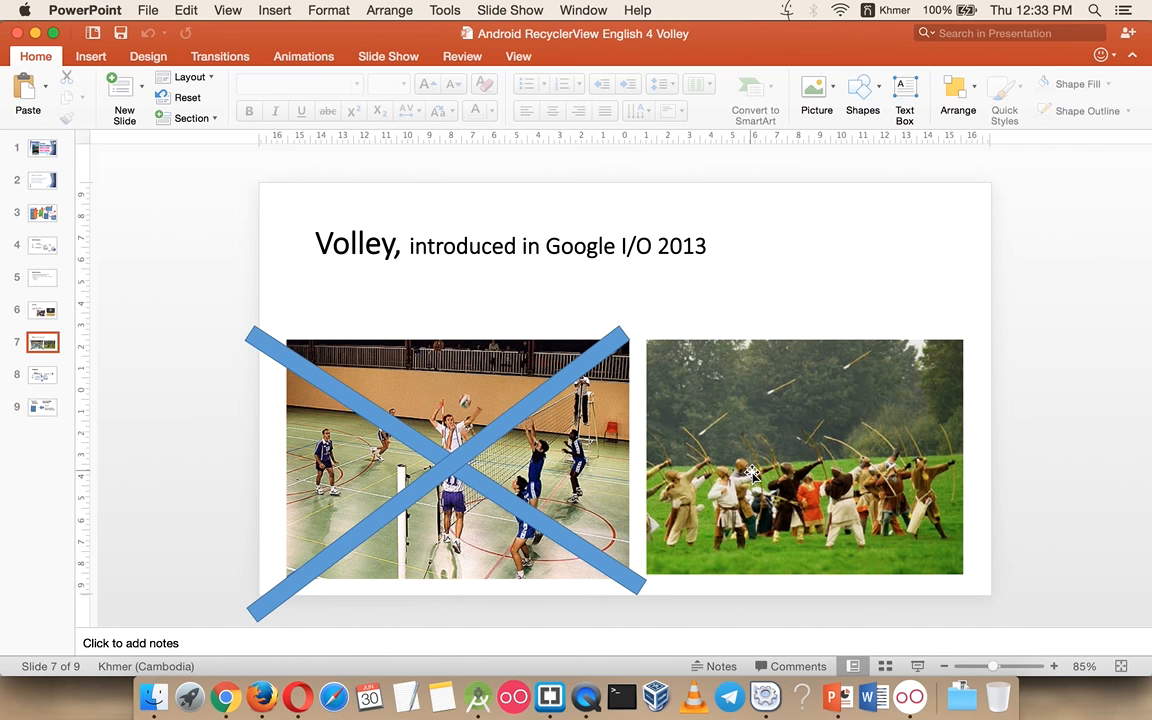
mouse_move(450, 540)
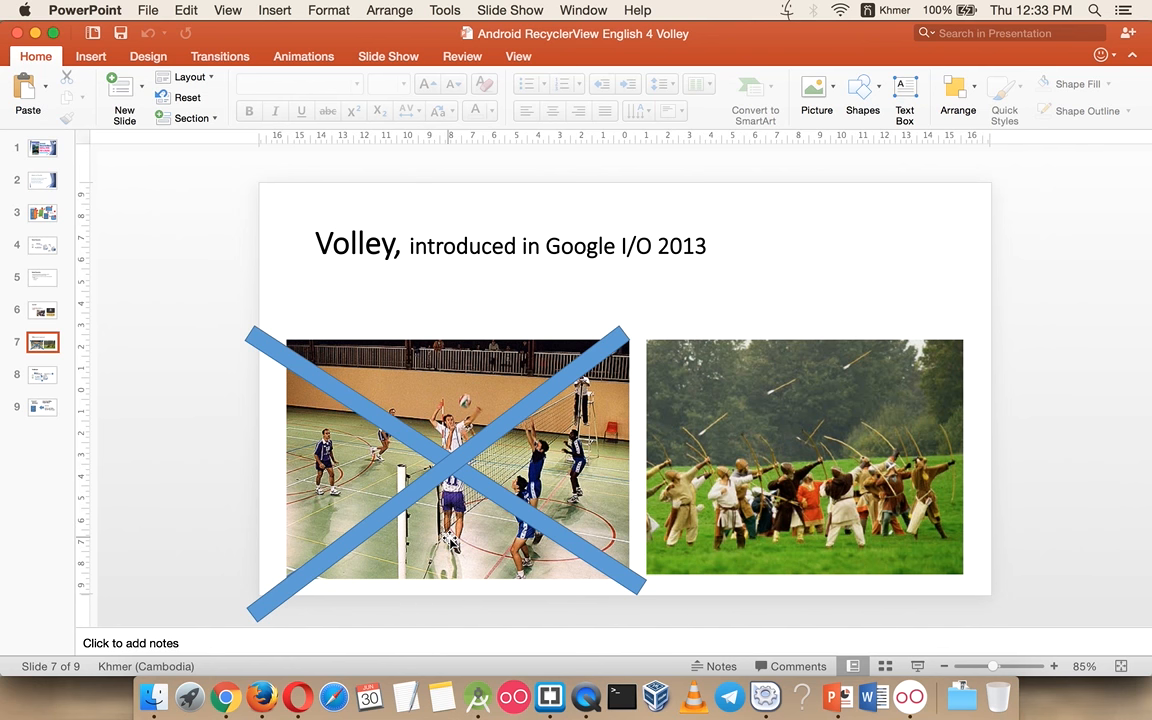
mouse_move(848, 516)
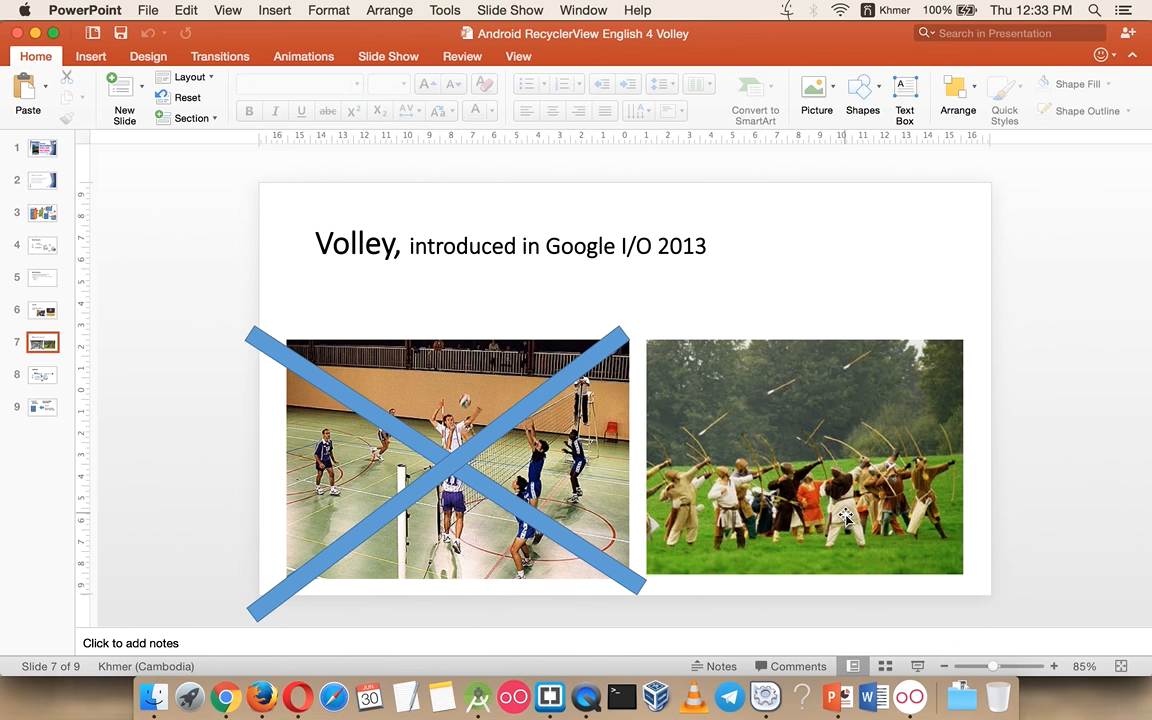
mouse_move(890, 516)
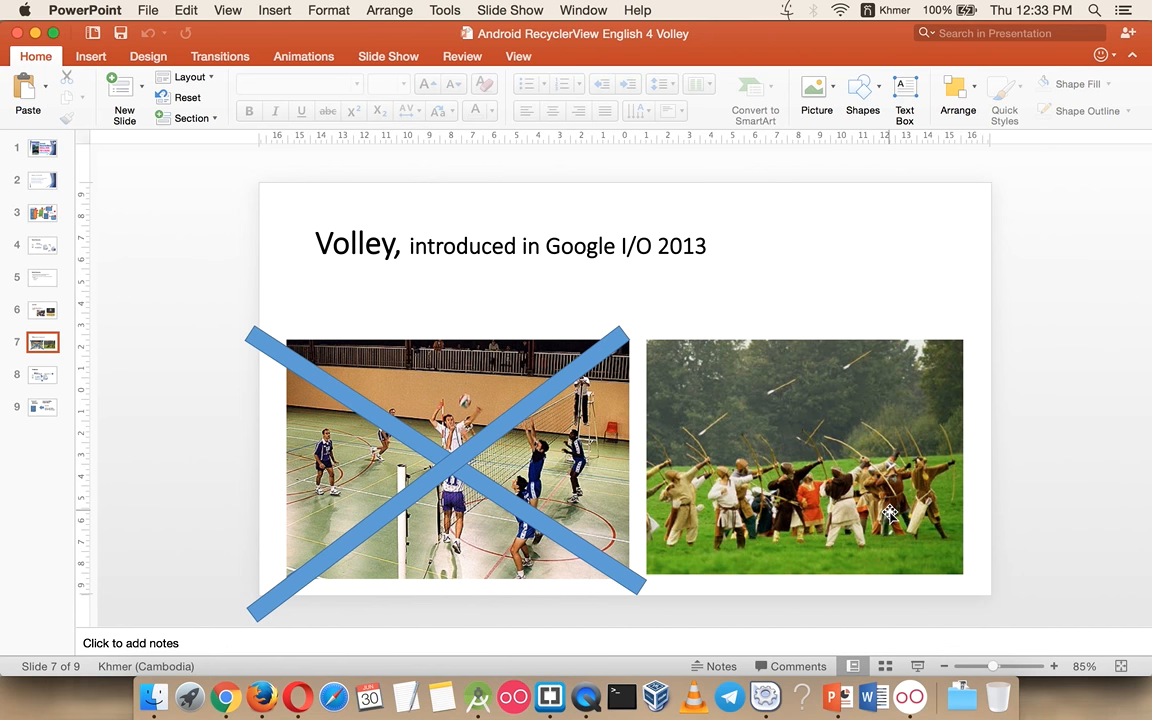
mouse_move(740, 482)
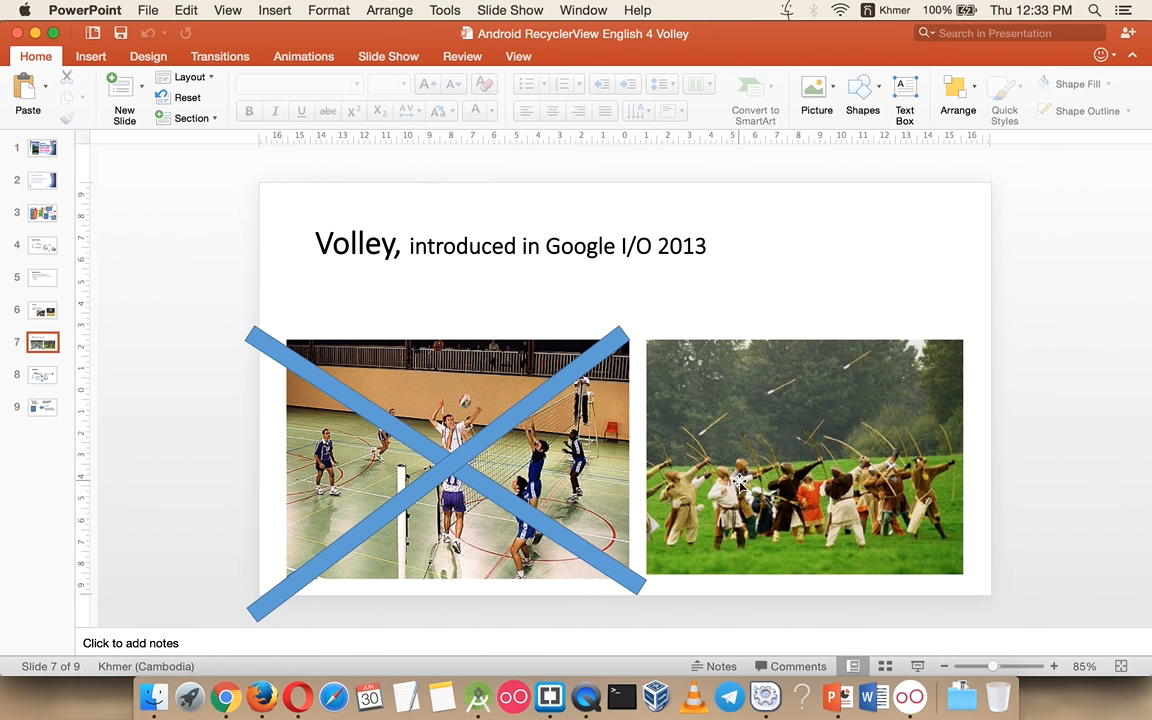
mouse_move(716, 492)
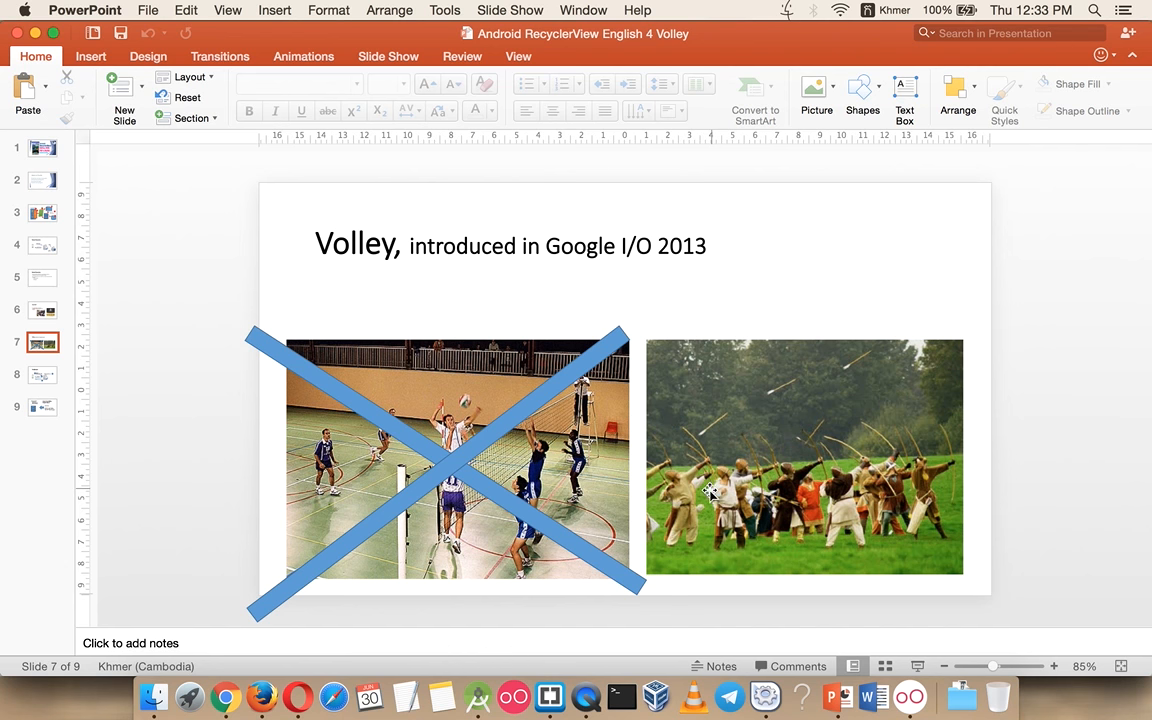
mouse_move(804, 480)
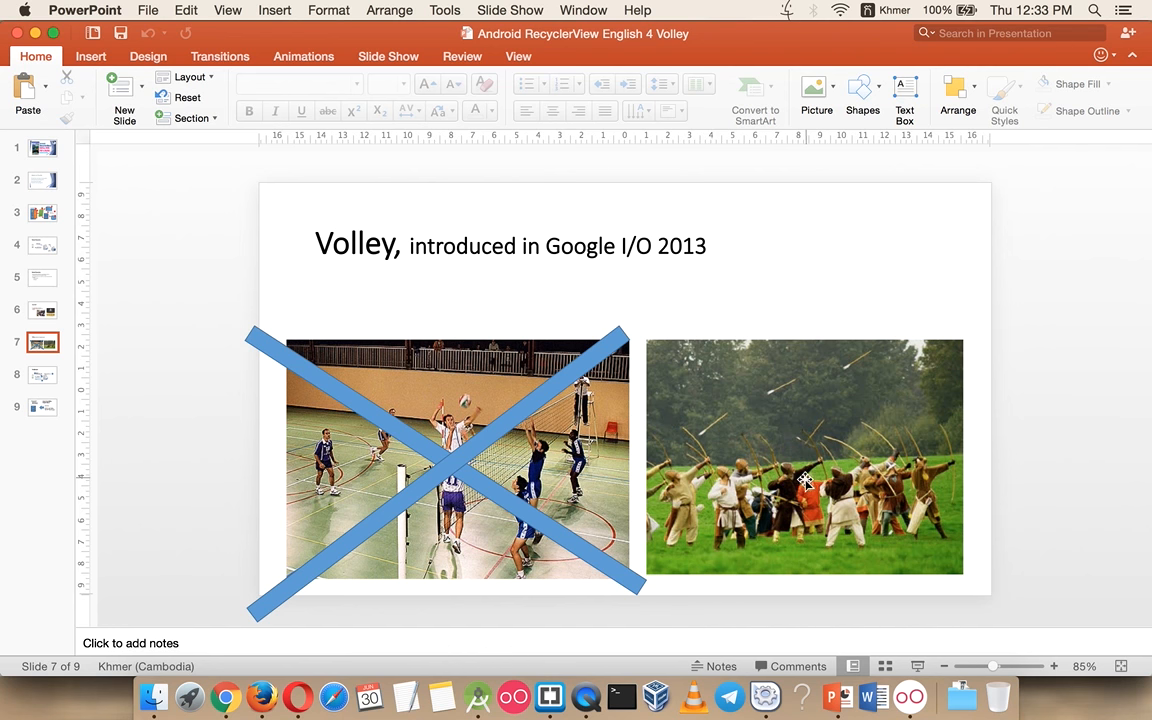
mouse_move(1012, 428)
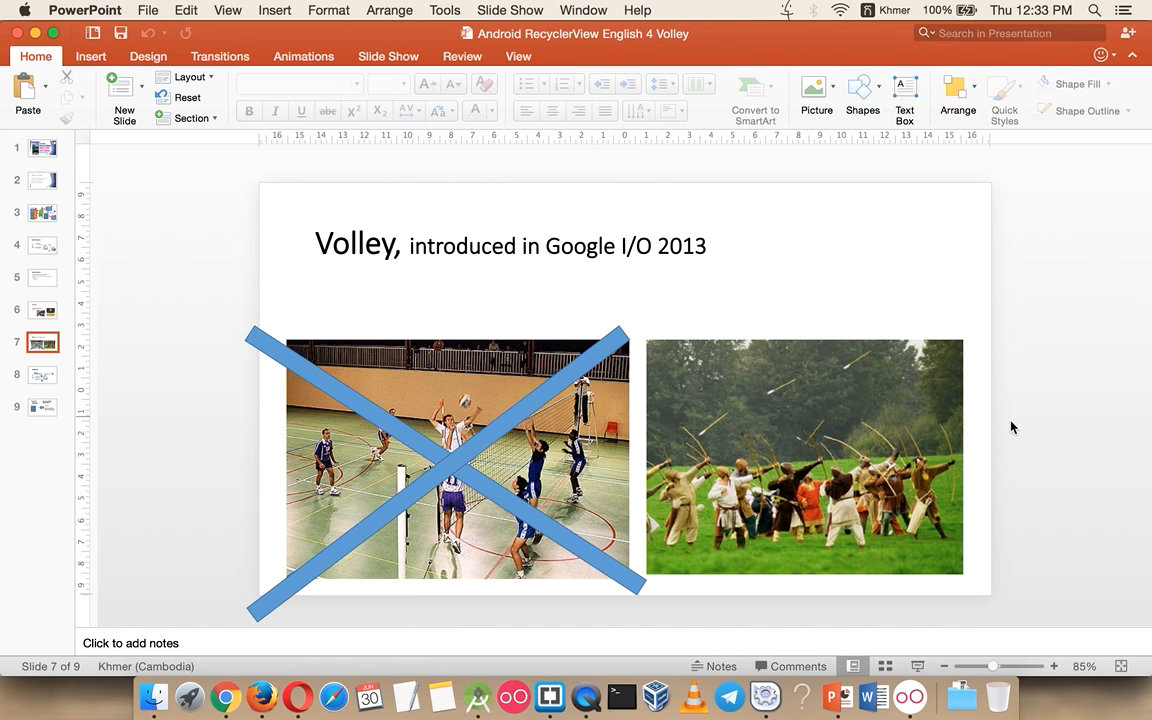
mouse_move(980, 476)
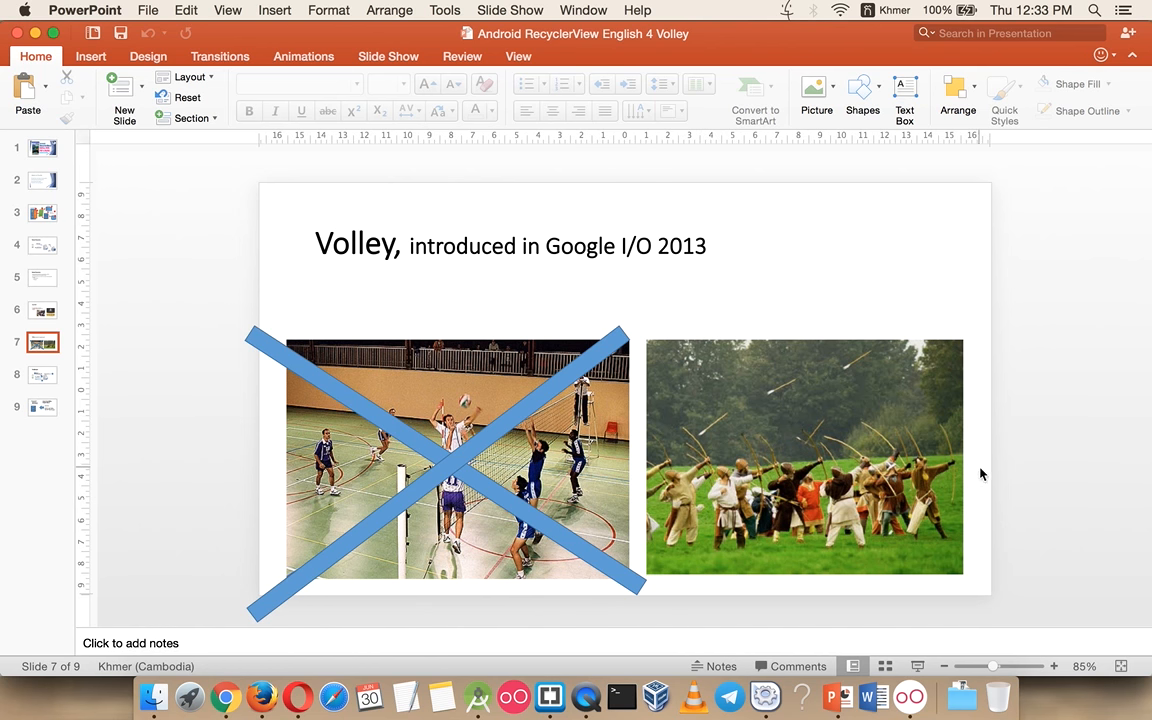
mouse_move(1050, 456)
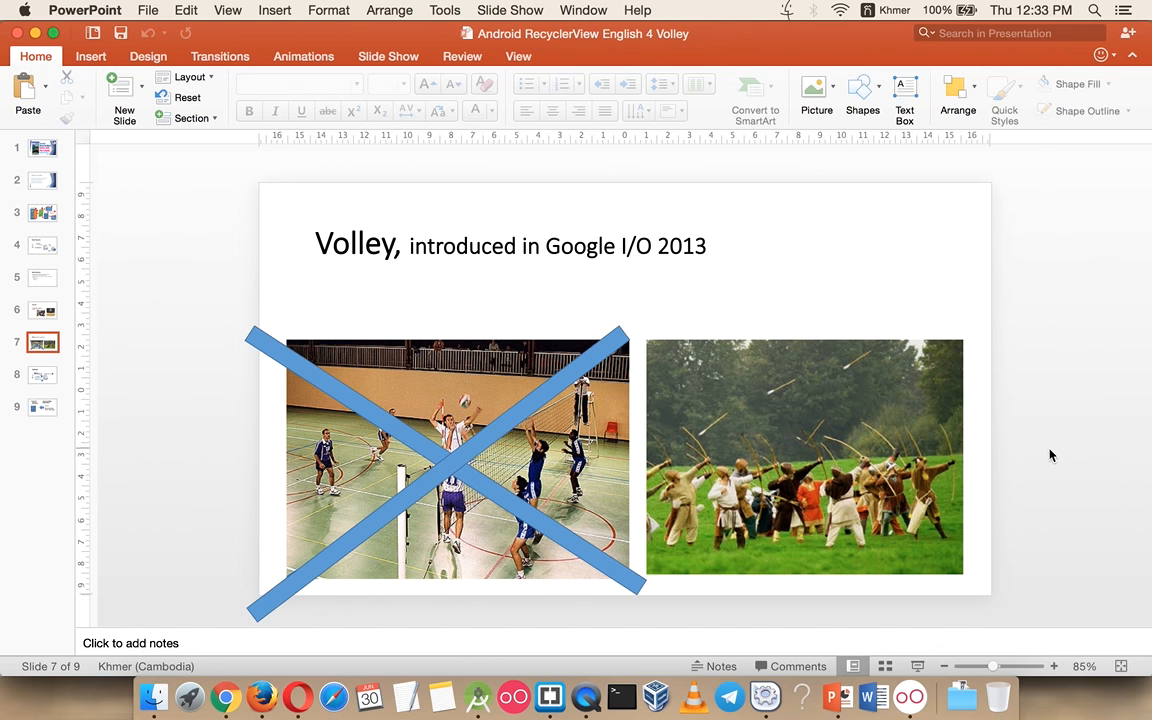
mouse_move(880, 460)
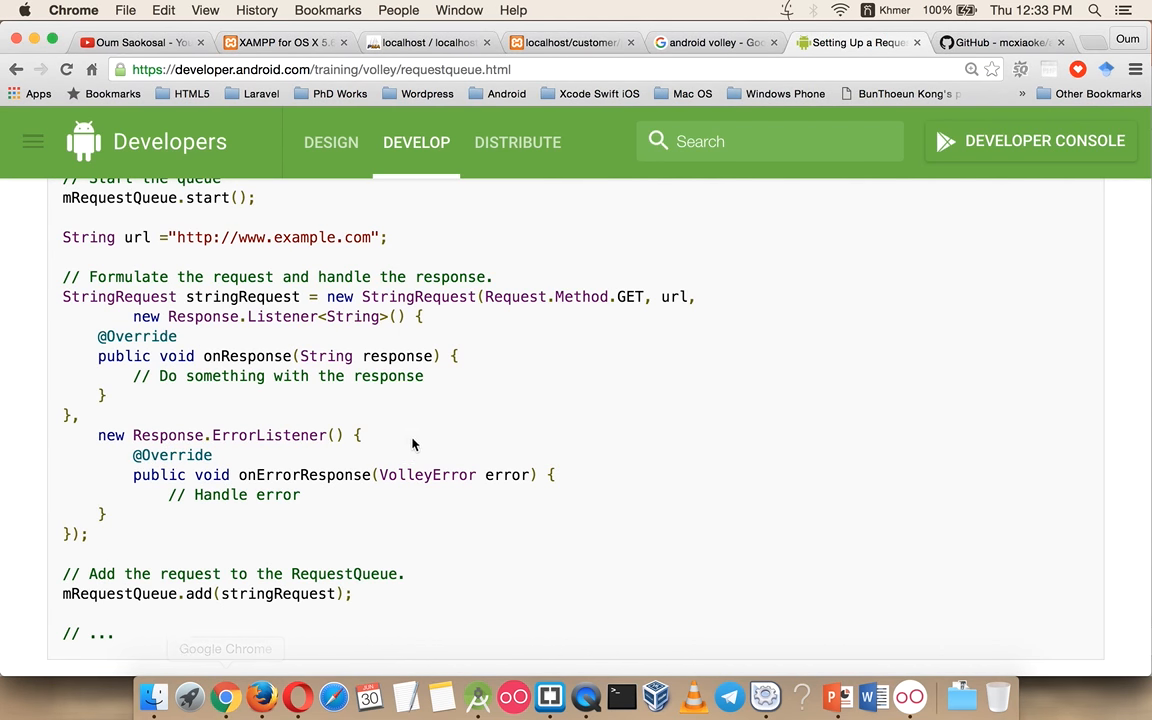
Read down to the 'Use a Singleton Pattern' MySingleton code in the RequestQueue lesson and return to Android Studio.
scroll(down, 3)
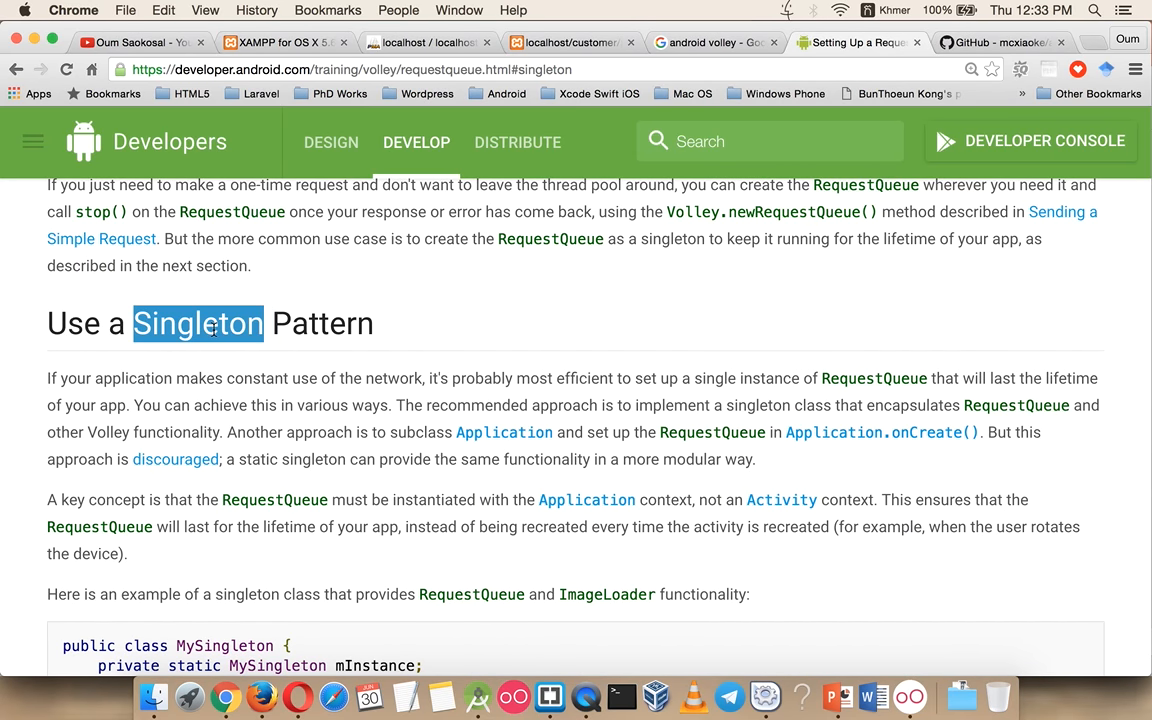
scroll(down, 3)
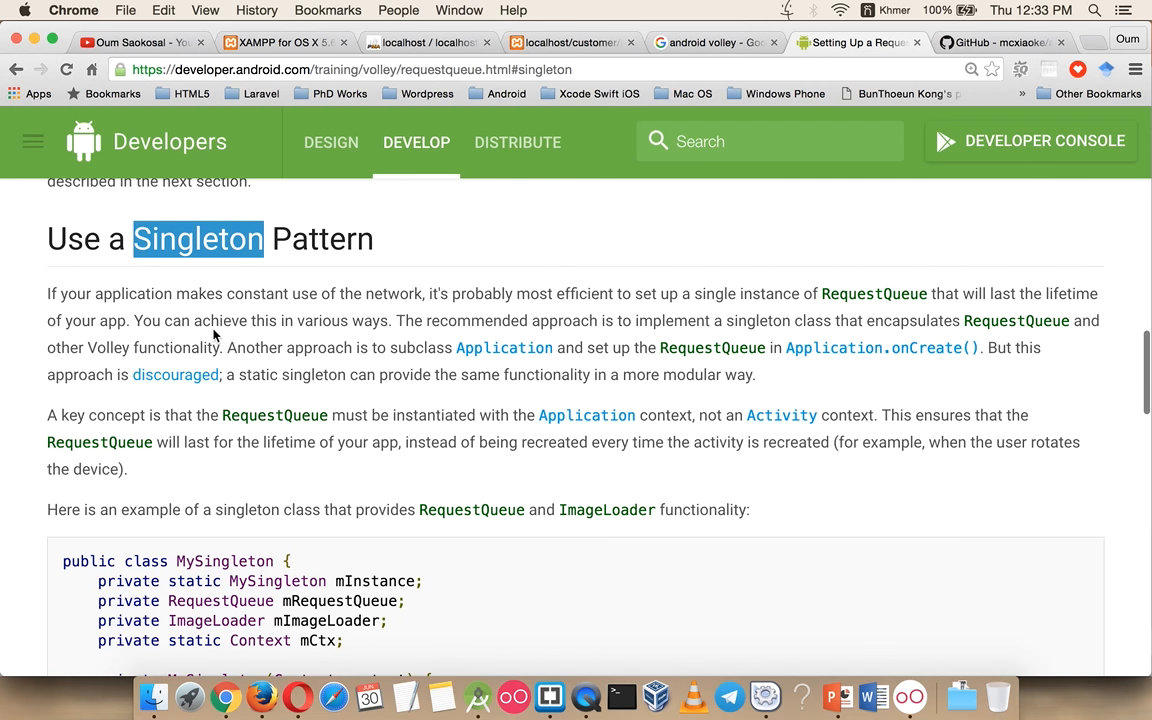
mouse_move(352, 338)
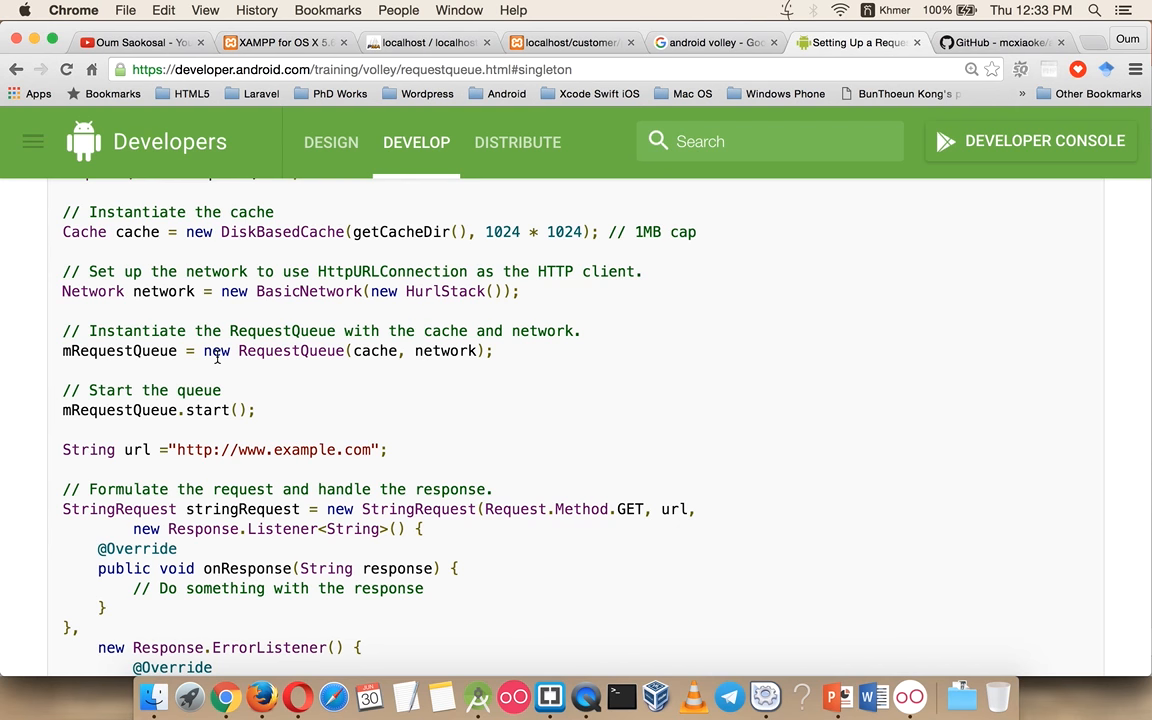
scroll(down, 3)
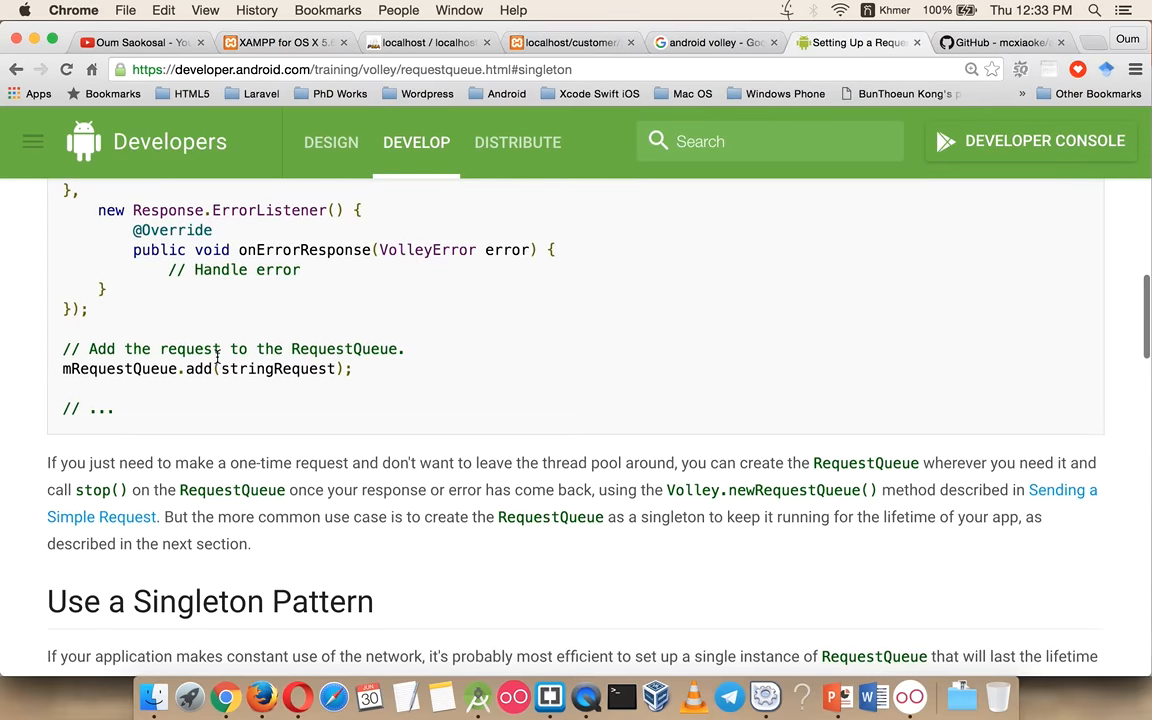
scroll(down, 3)
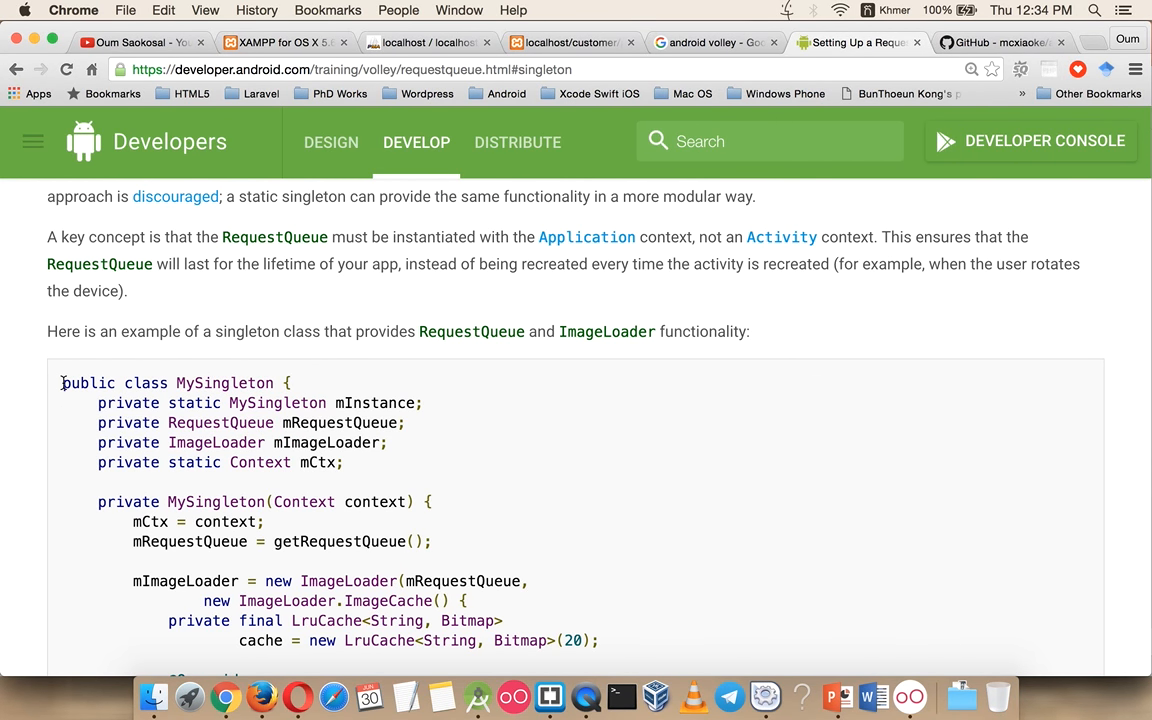
scroll(down, 3)
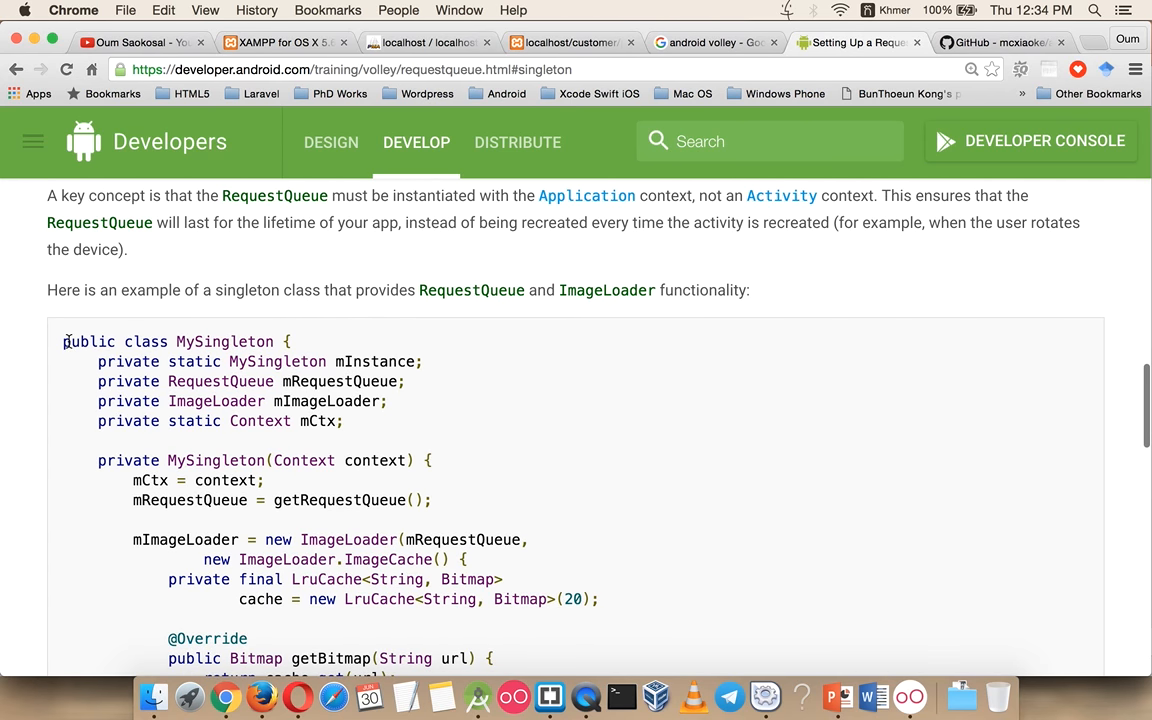
scroll(down, 3)
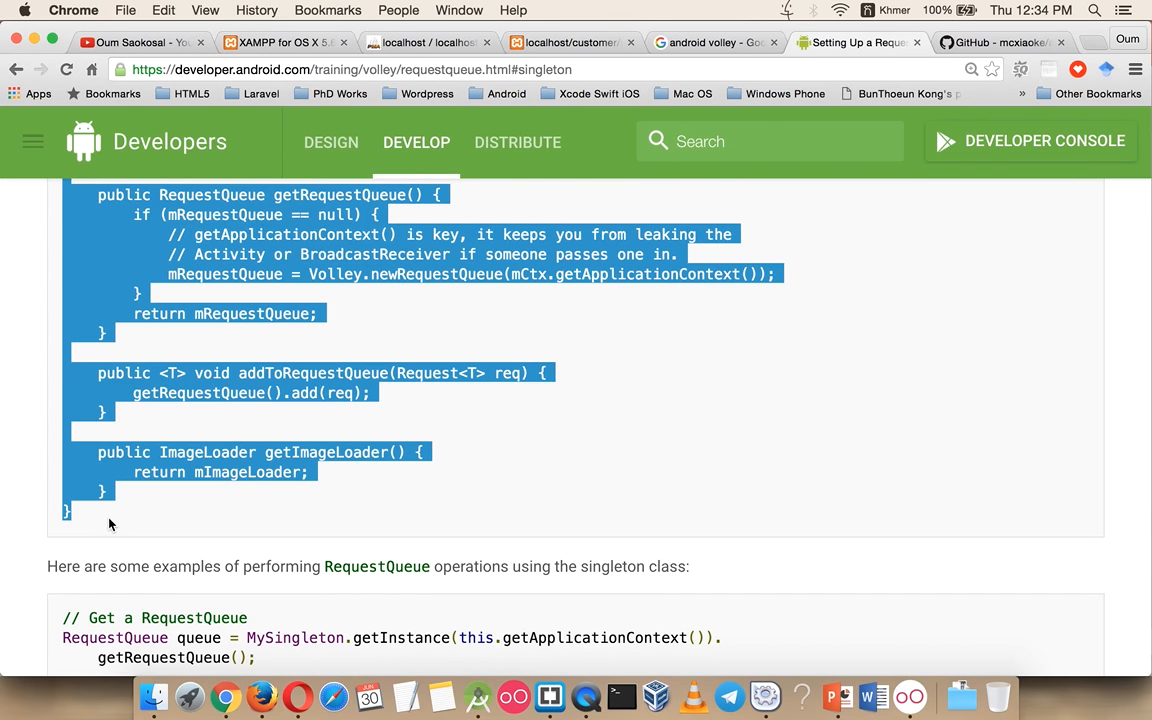
click(476, 696)
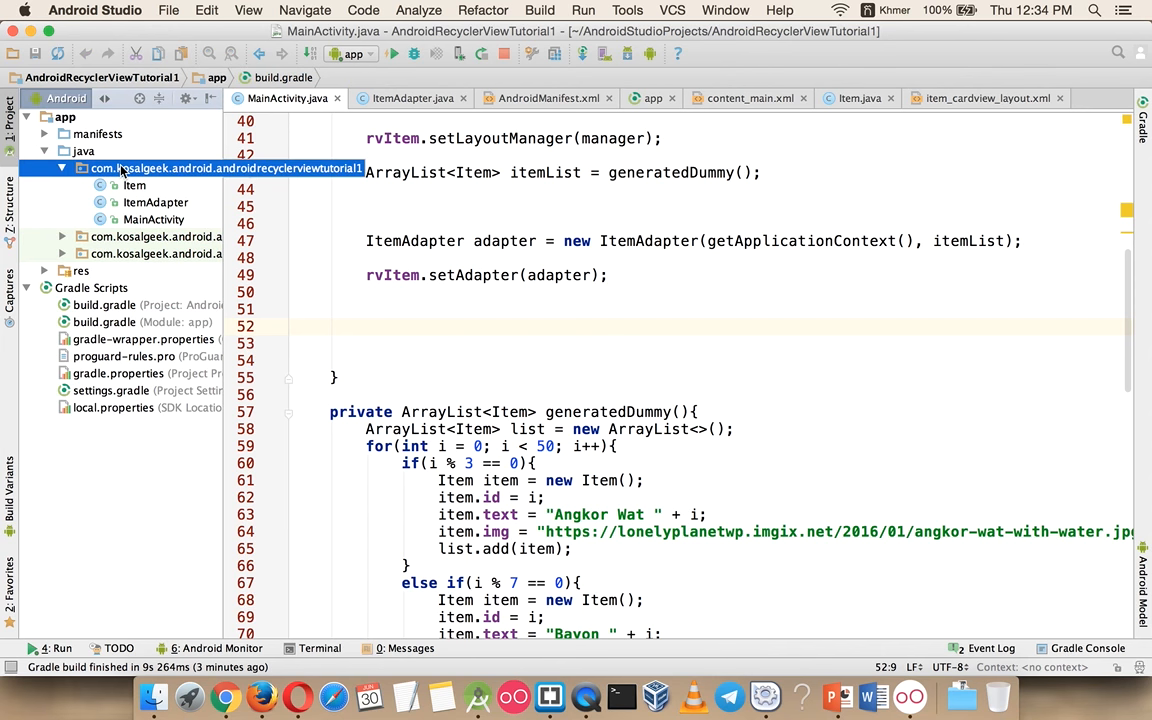
Create a new Java class named MySingleton in the app package for the copied Volley singleton code.
right_click(224, 168)
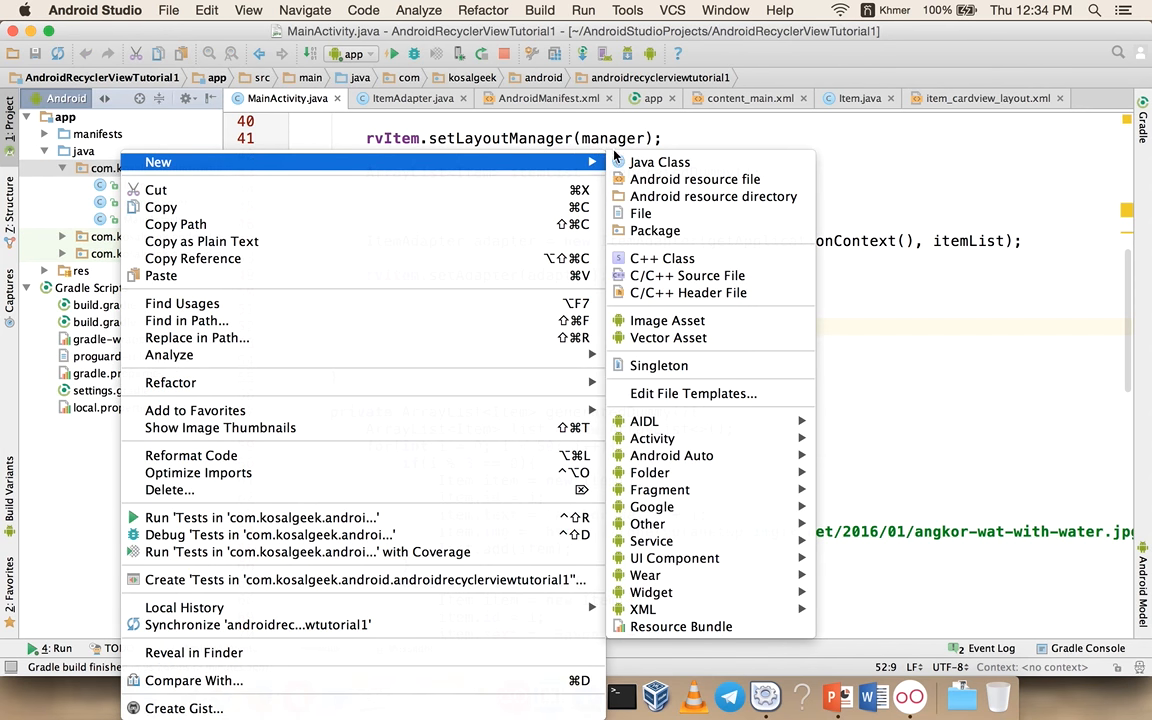
click(660, 162)
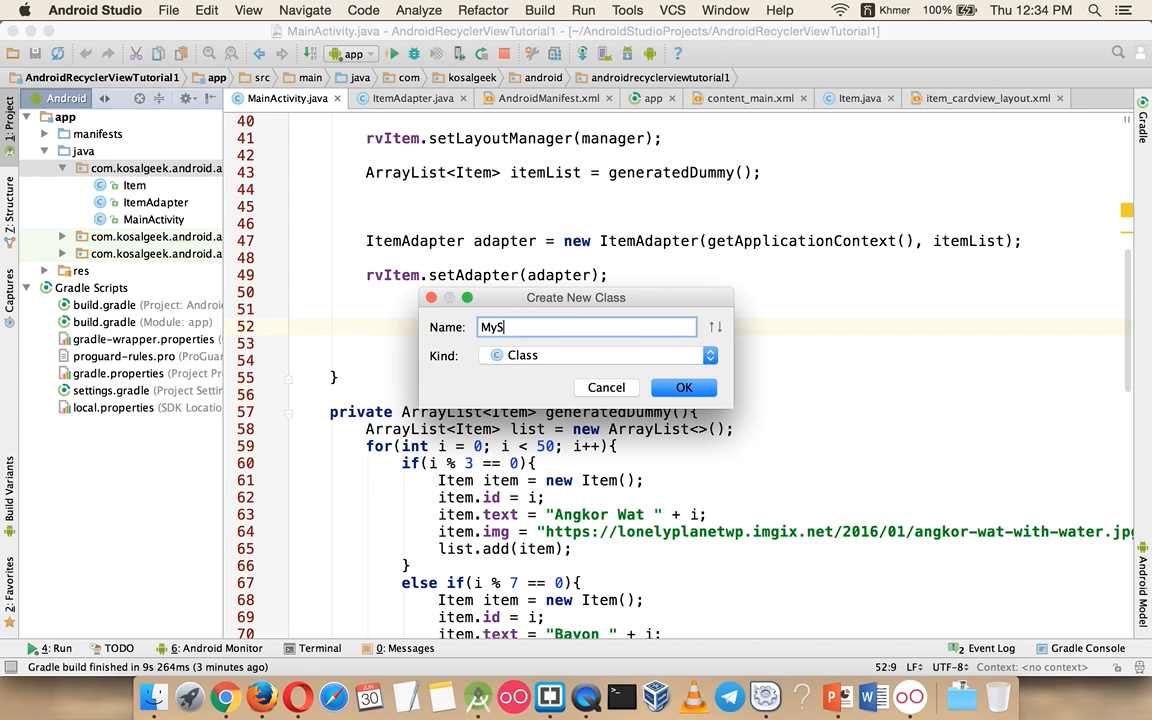
text(ingleton)
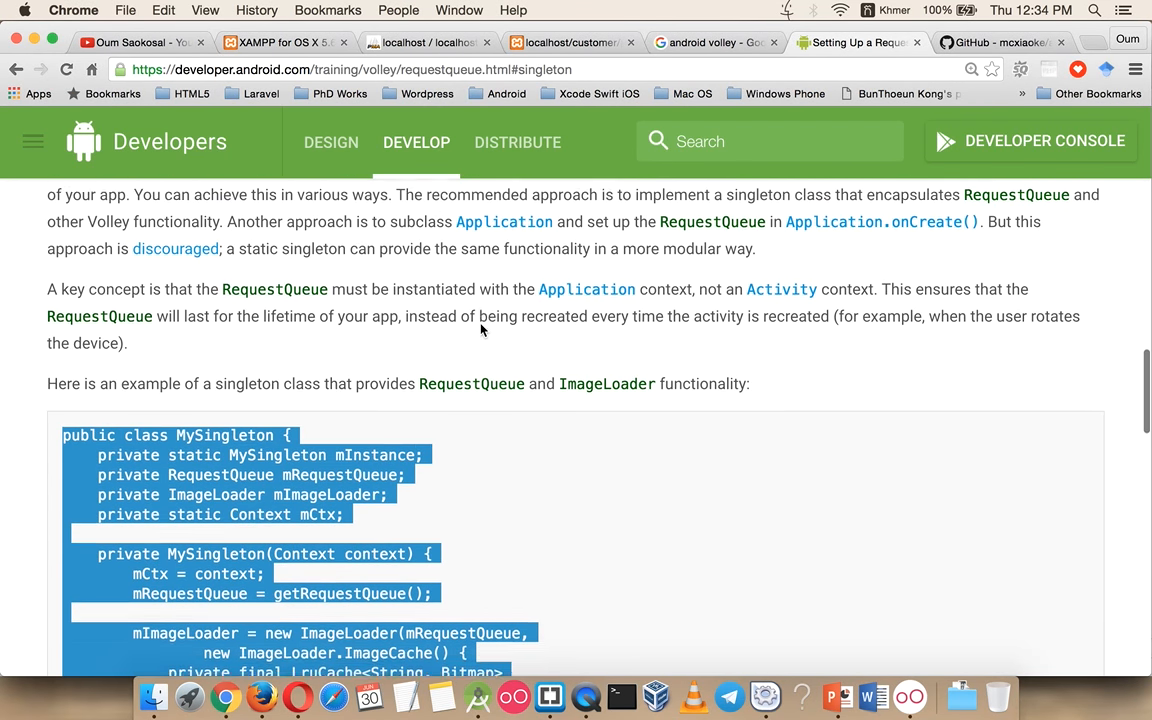
click(188, 696)
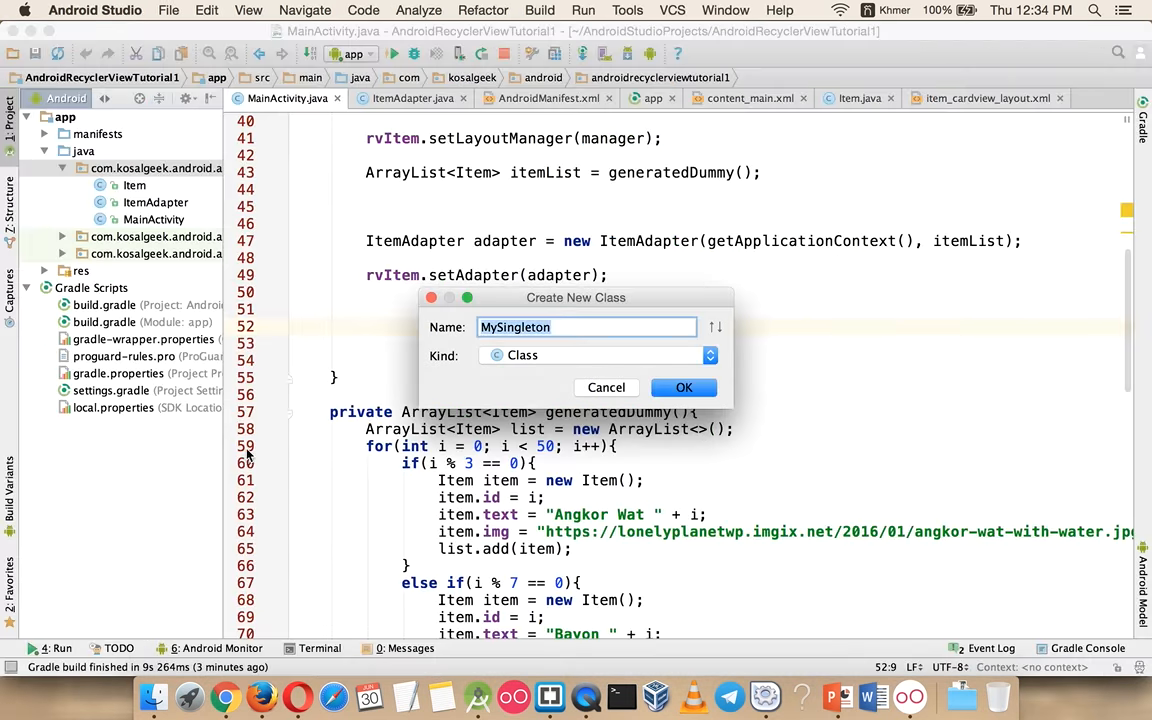
click(684, 388)
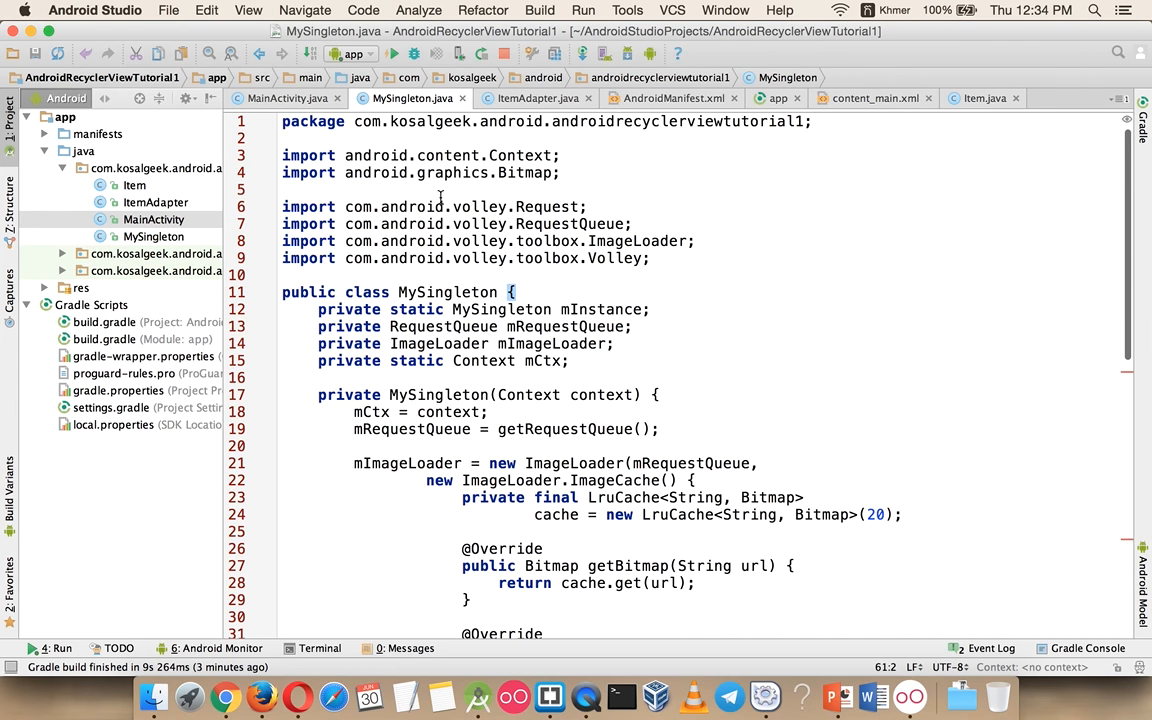
Import LruCache in MySingleton, check the manifest's INTERNET permission and ItemAdapter, then return to MainActivity.
click(660, 496)
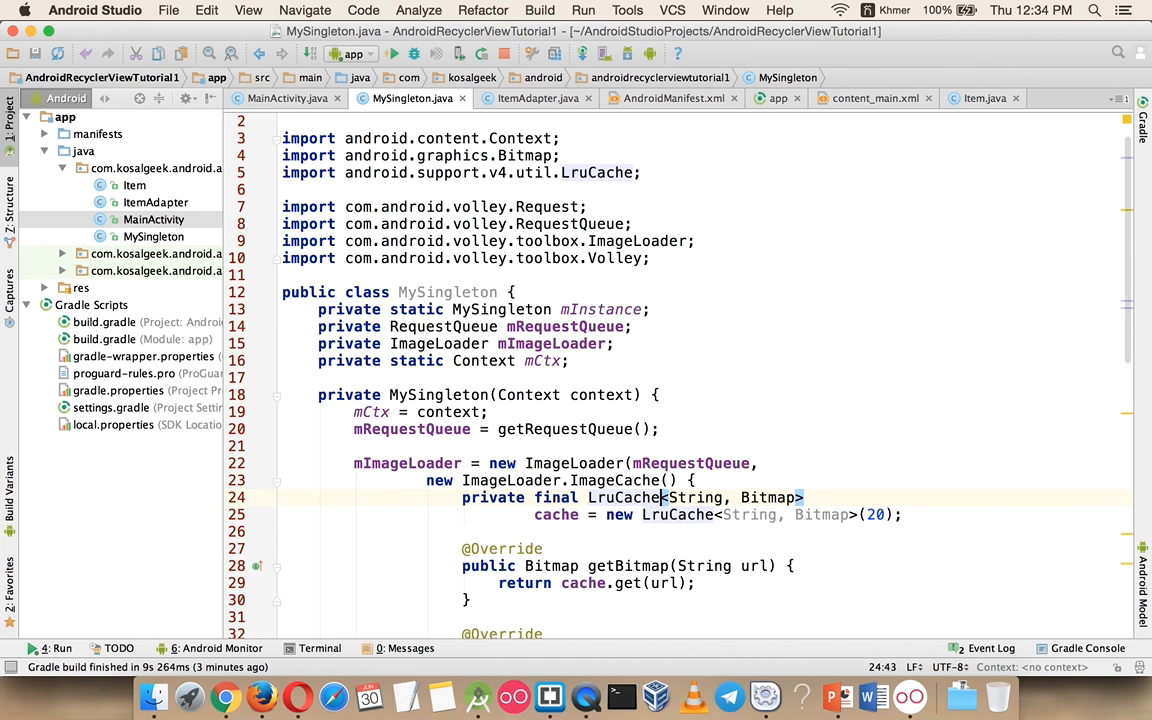
click(144, 152)
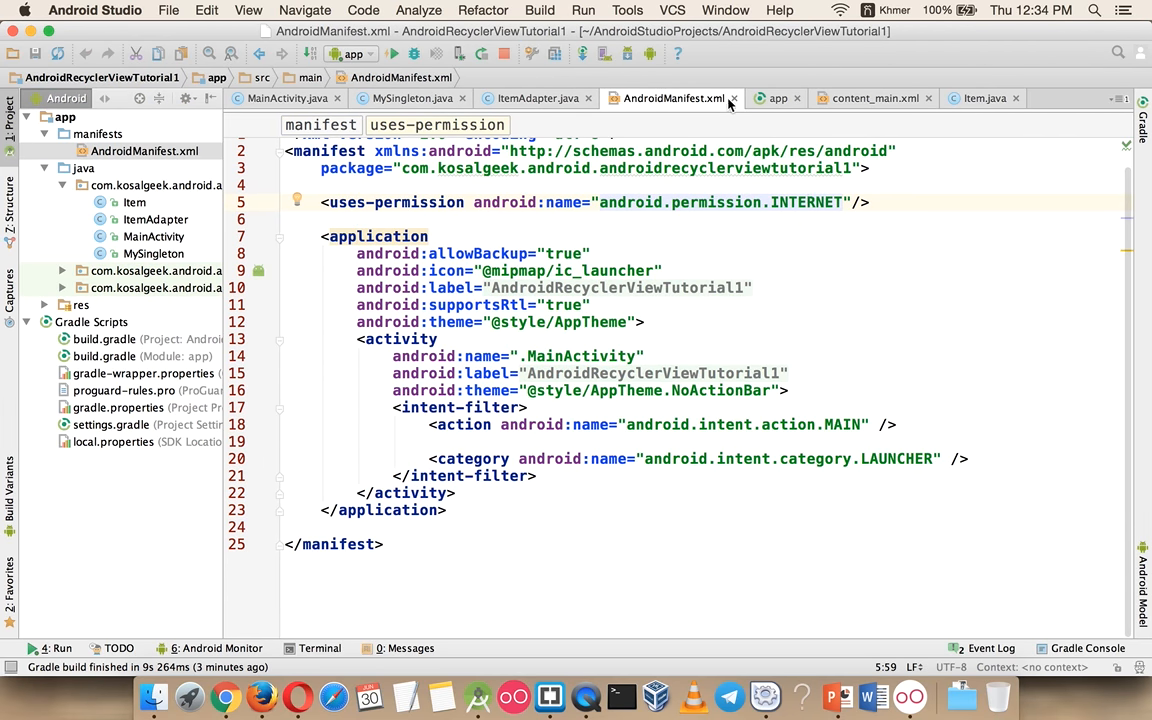
click(538, 98)
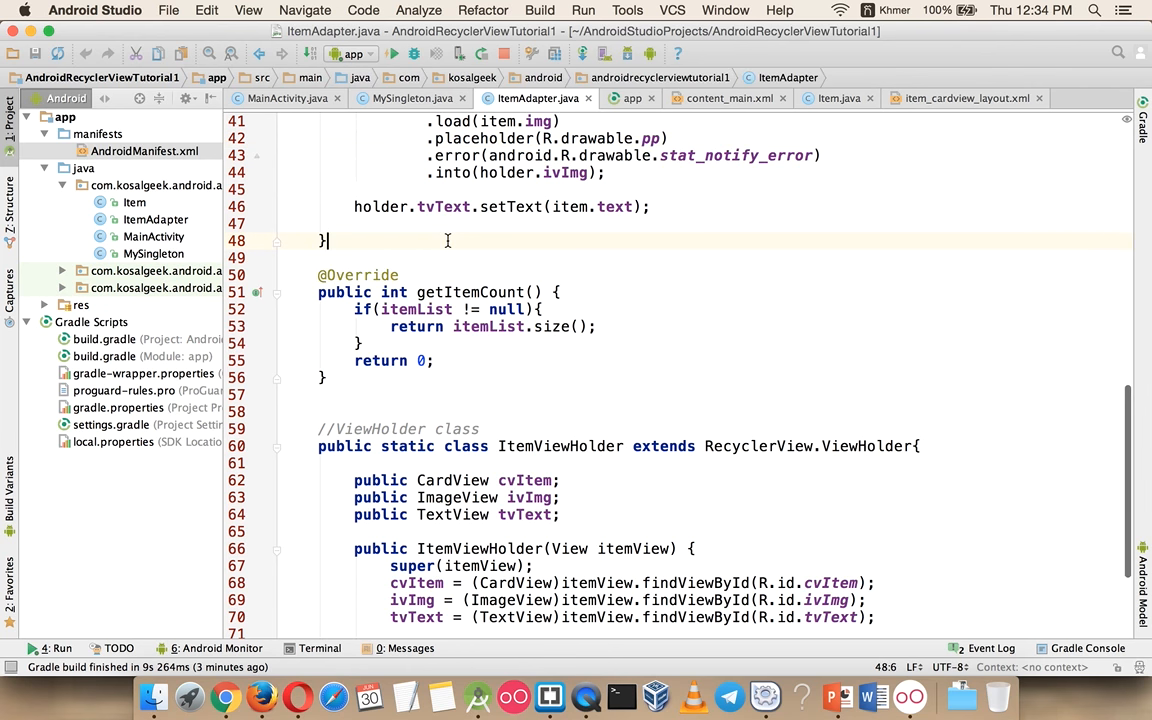
click(404, 98)
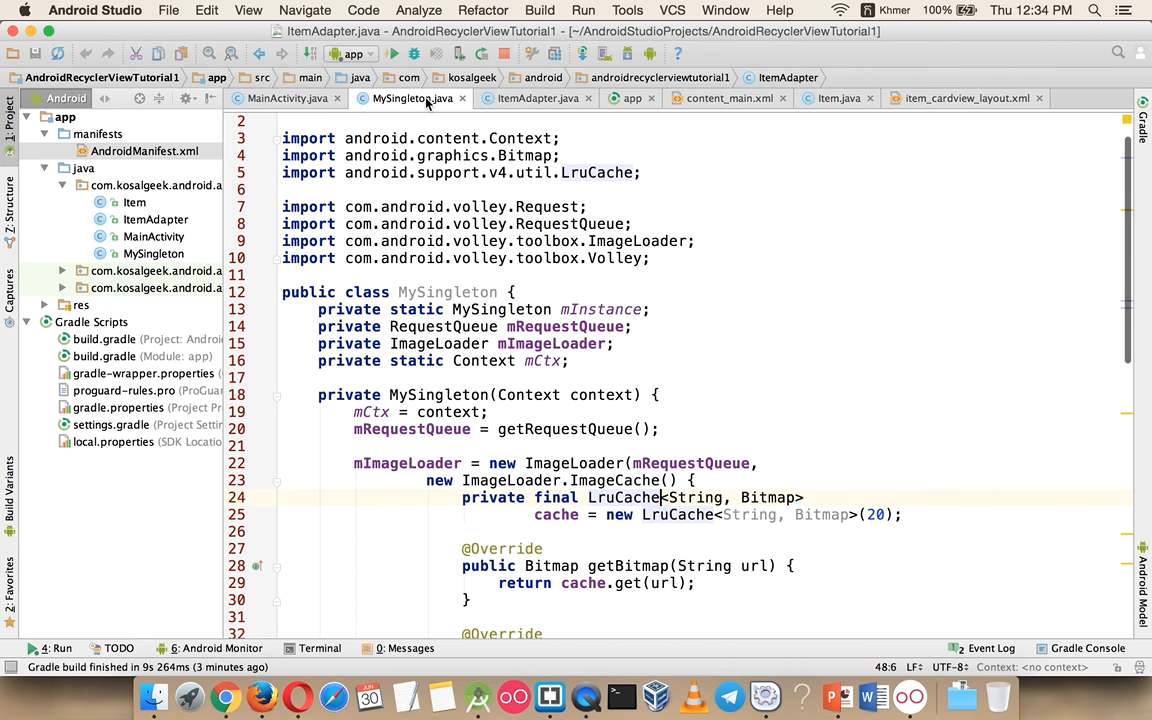
click(288, 98)
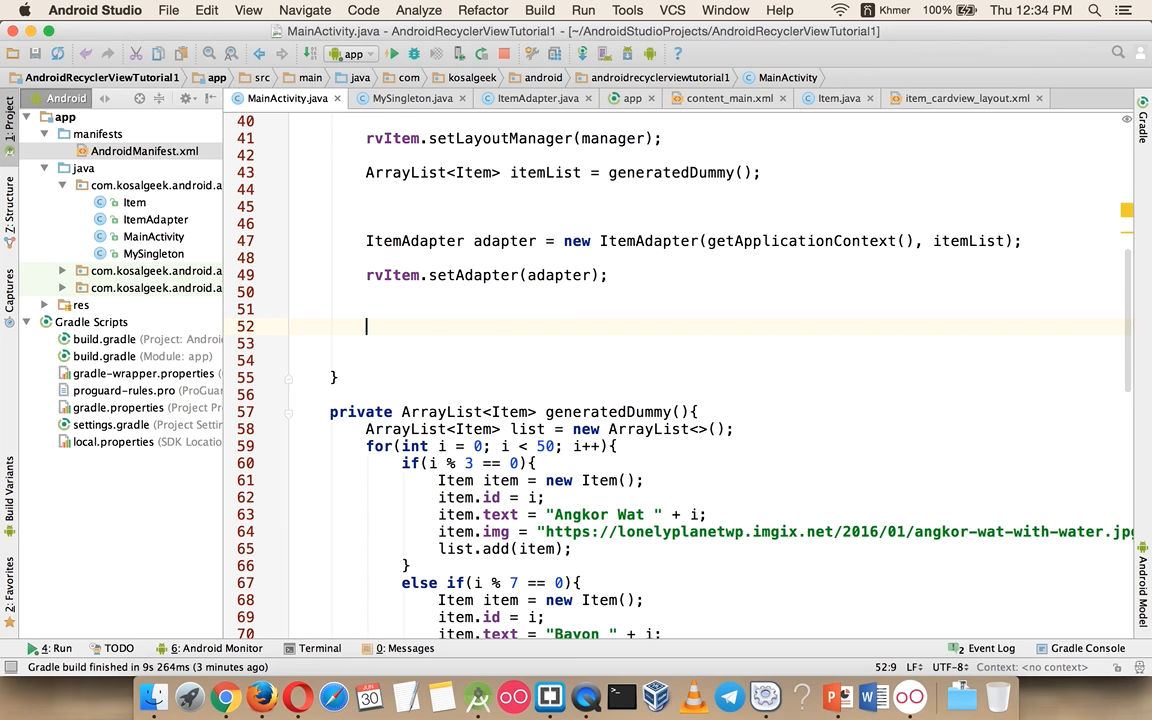
Add MySingleton.getInstance(this).addToRequestQueue() at the end of onCreate, then return to PowerPoint.
text(MySingleton.getInstance(this).)
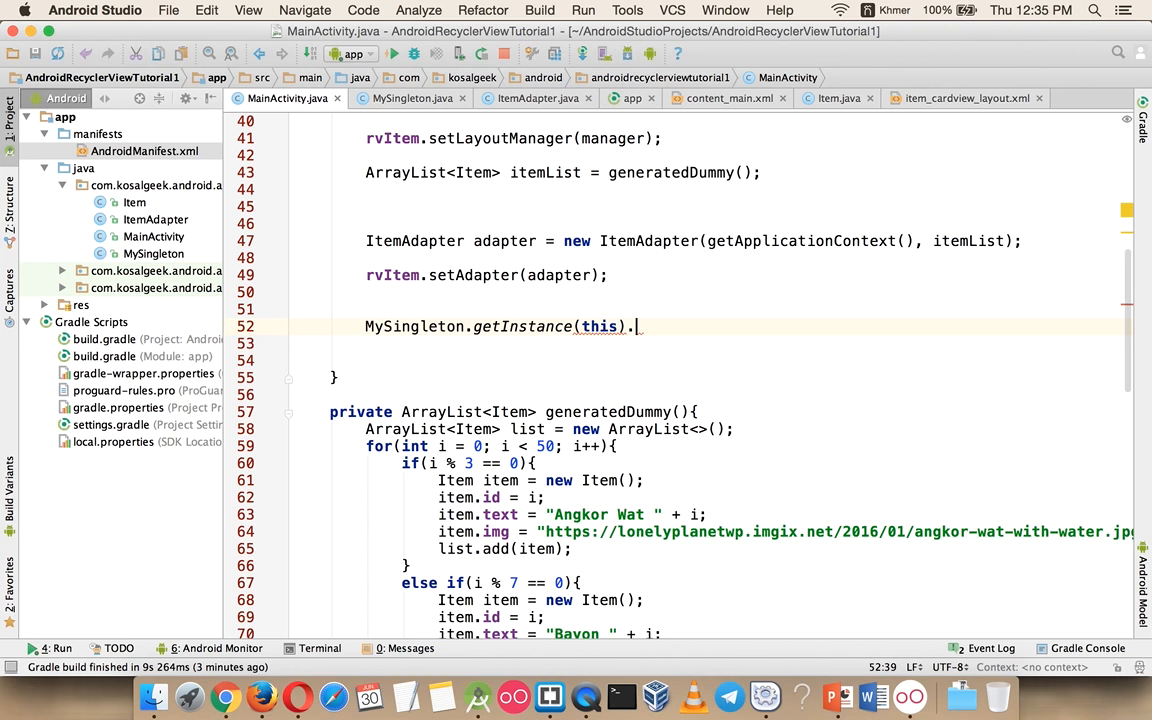
text(addToRequestQueue();)
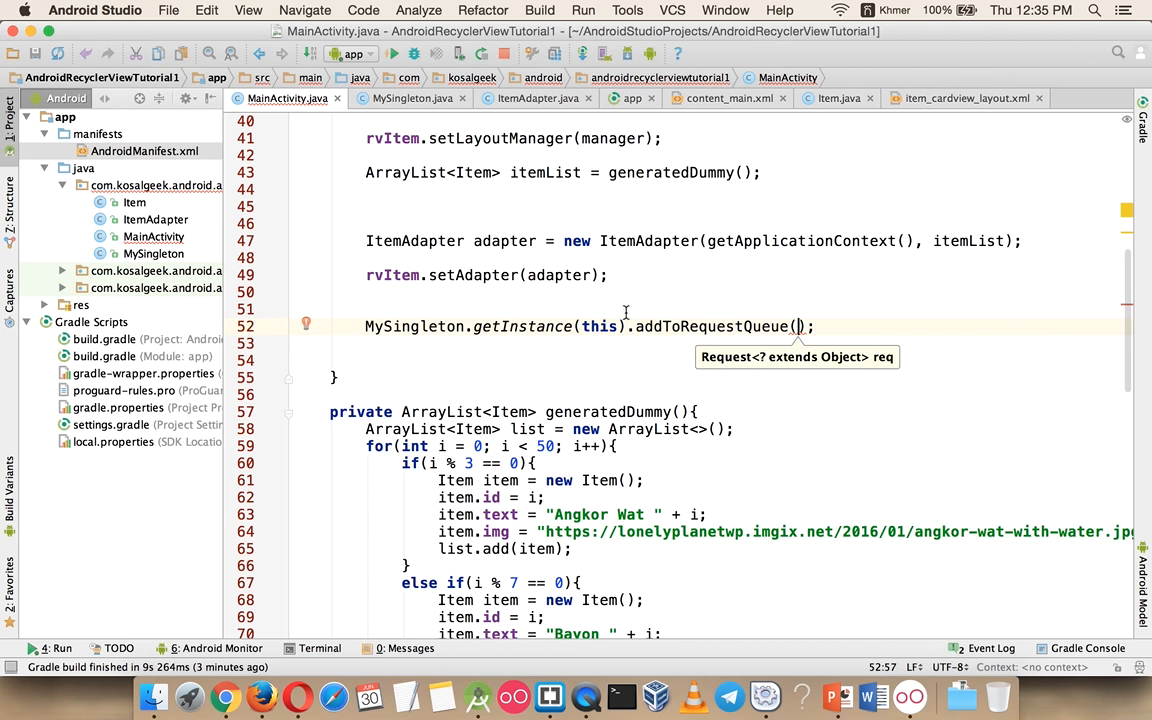
mouse_move(870, 316)
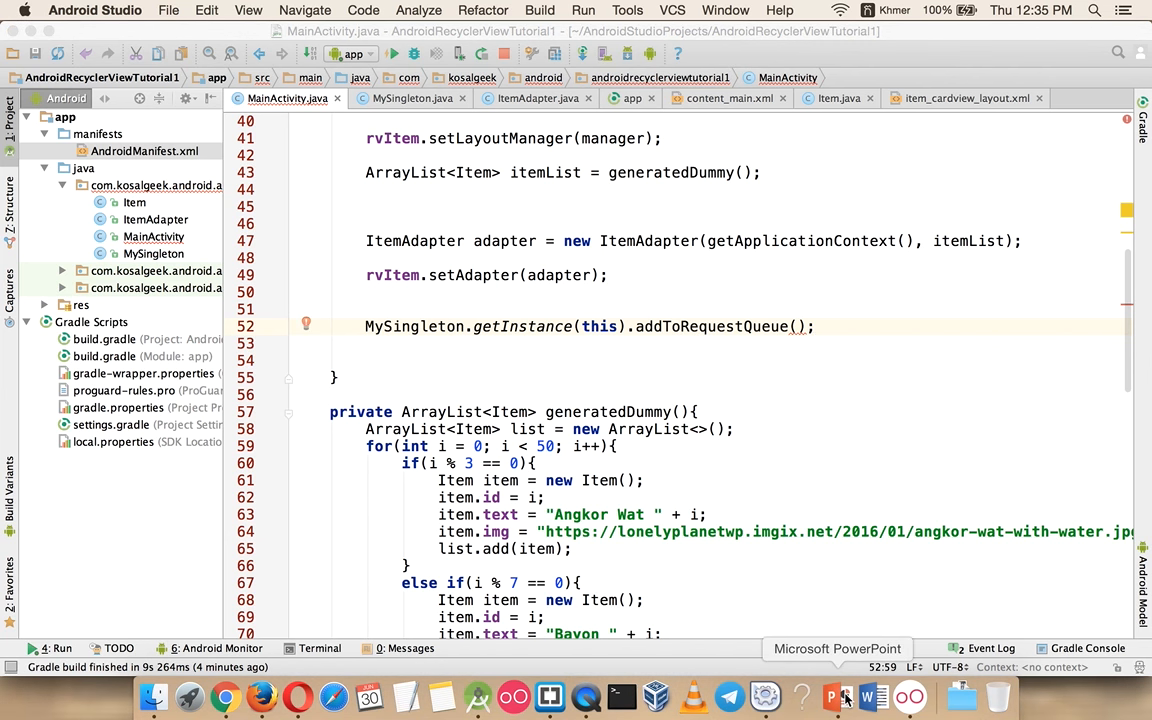
click(836, 648)
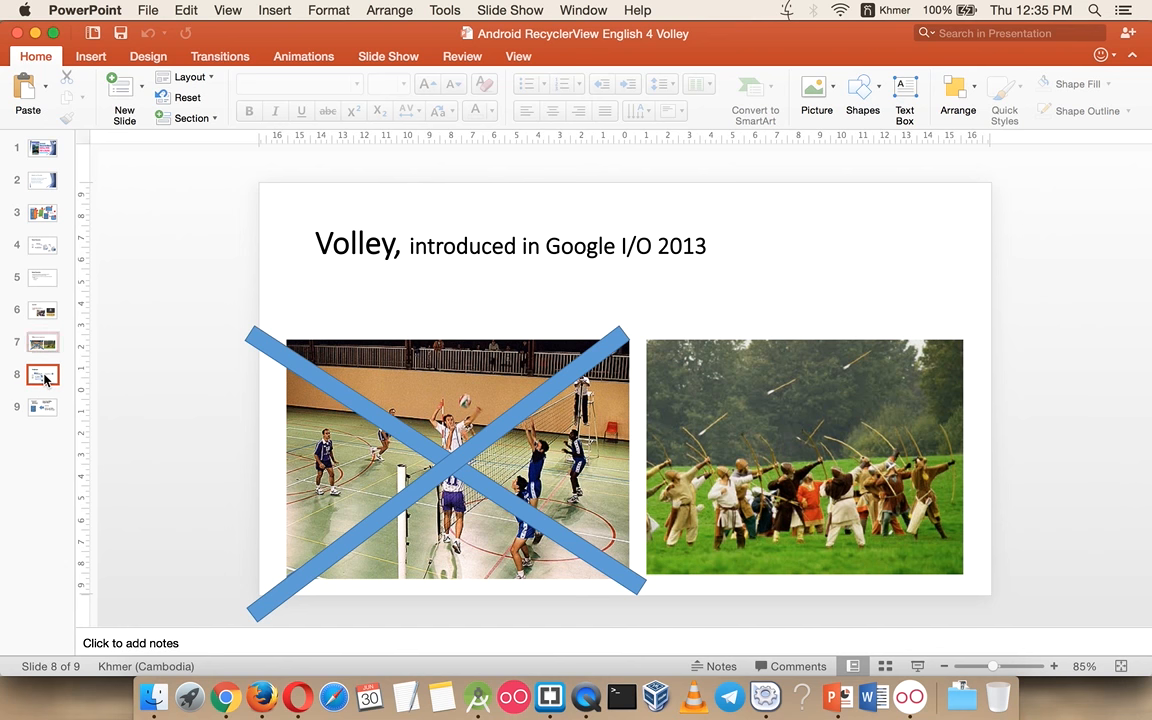
Pass the JSON-to-ArrayList slide and land on the RecyclerView architecture diagram slide.
click(44, 408)
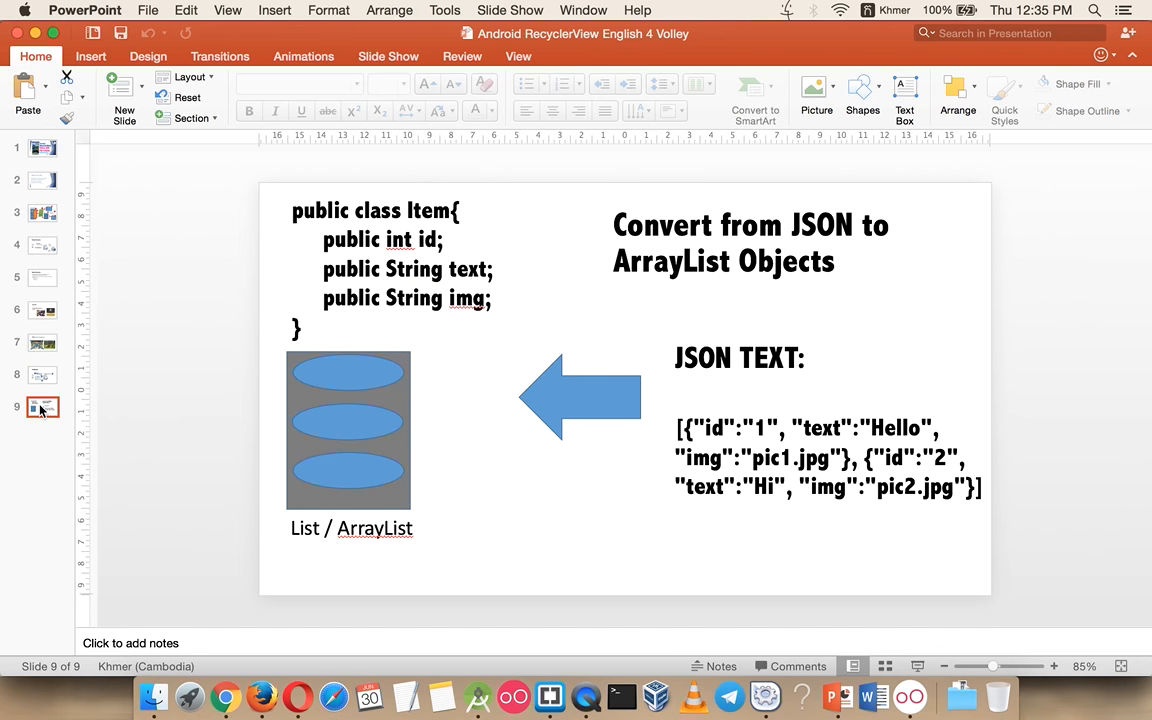
mouse_move(856, 180)
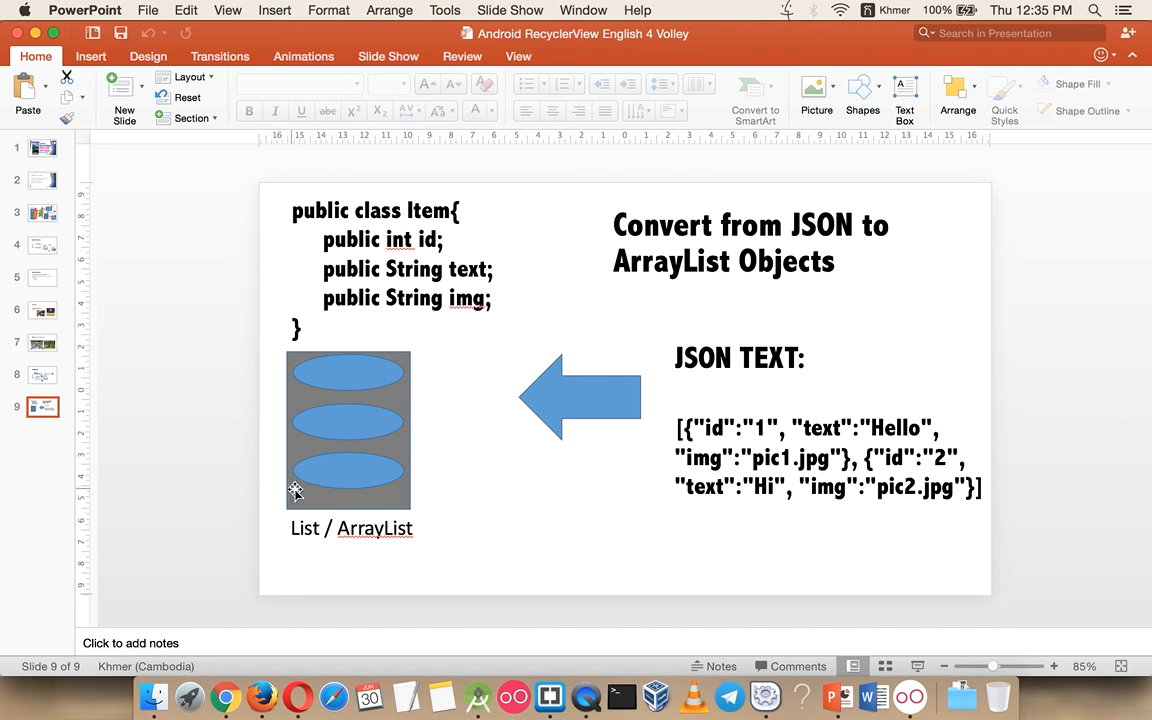
mouse_move(204, 378)
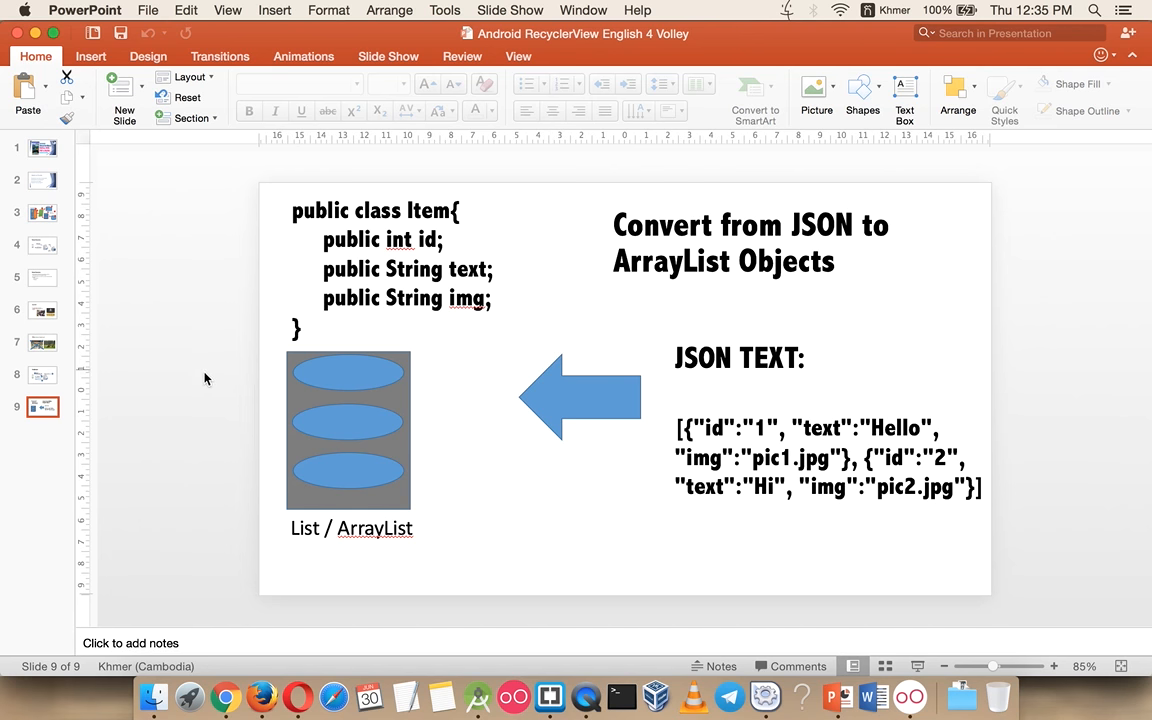
click(44, 212)
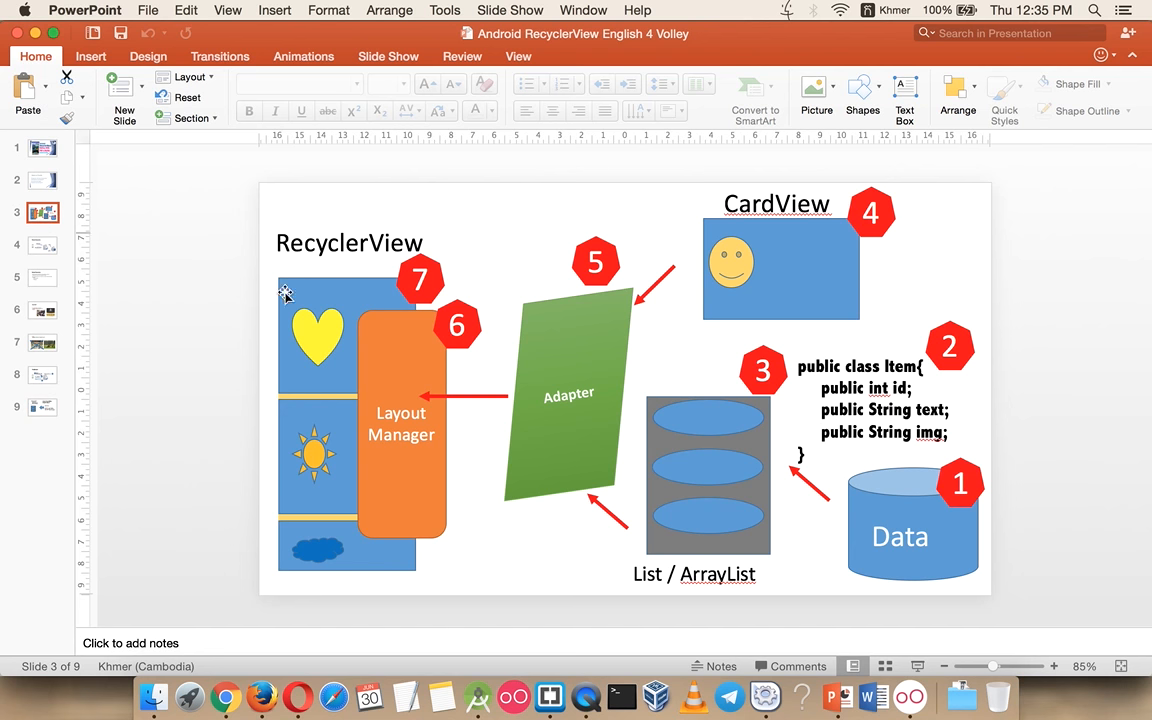
mouse_move(330, 572)
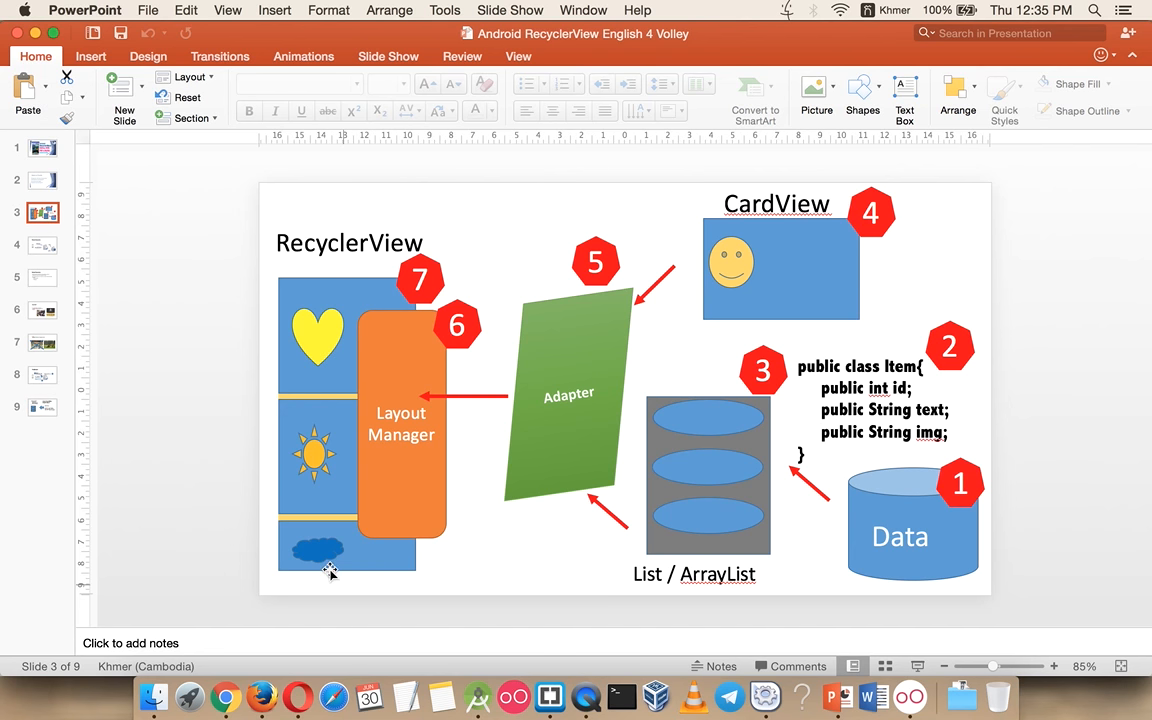
mouse_move(424, 558)
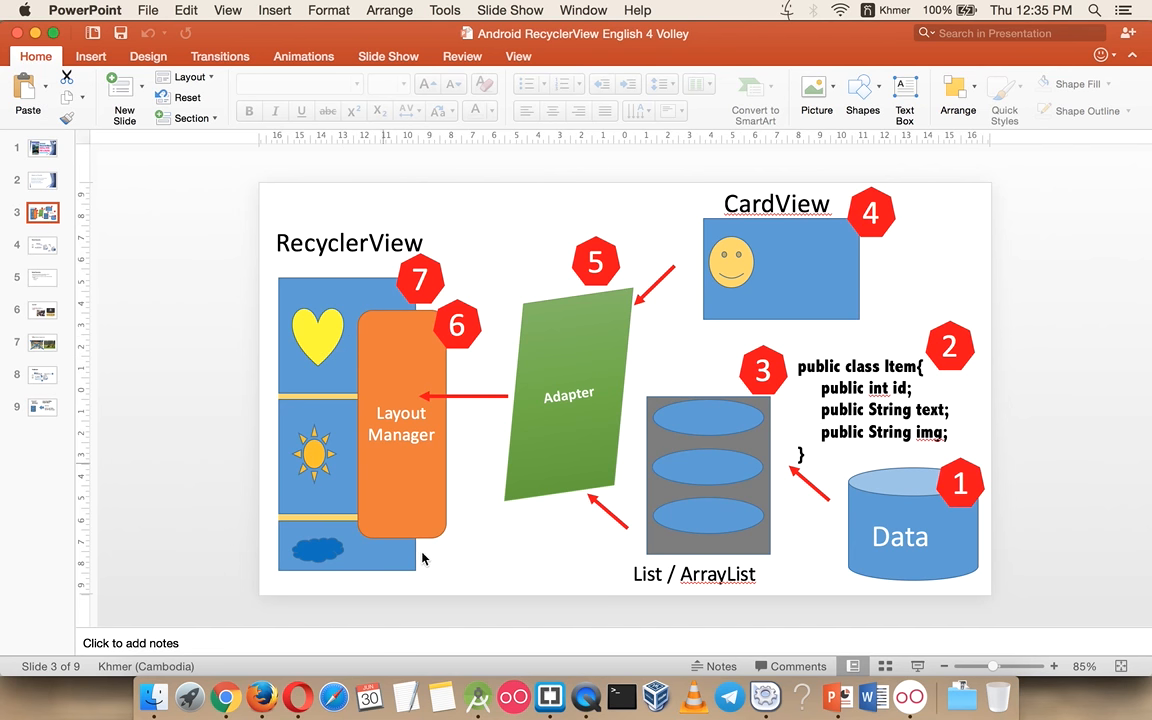